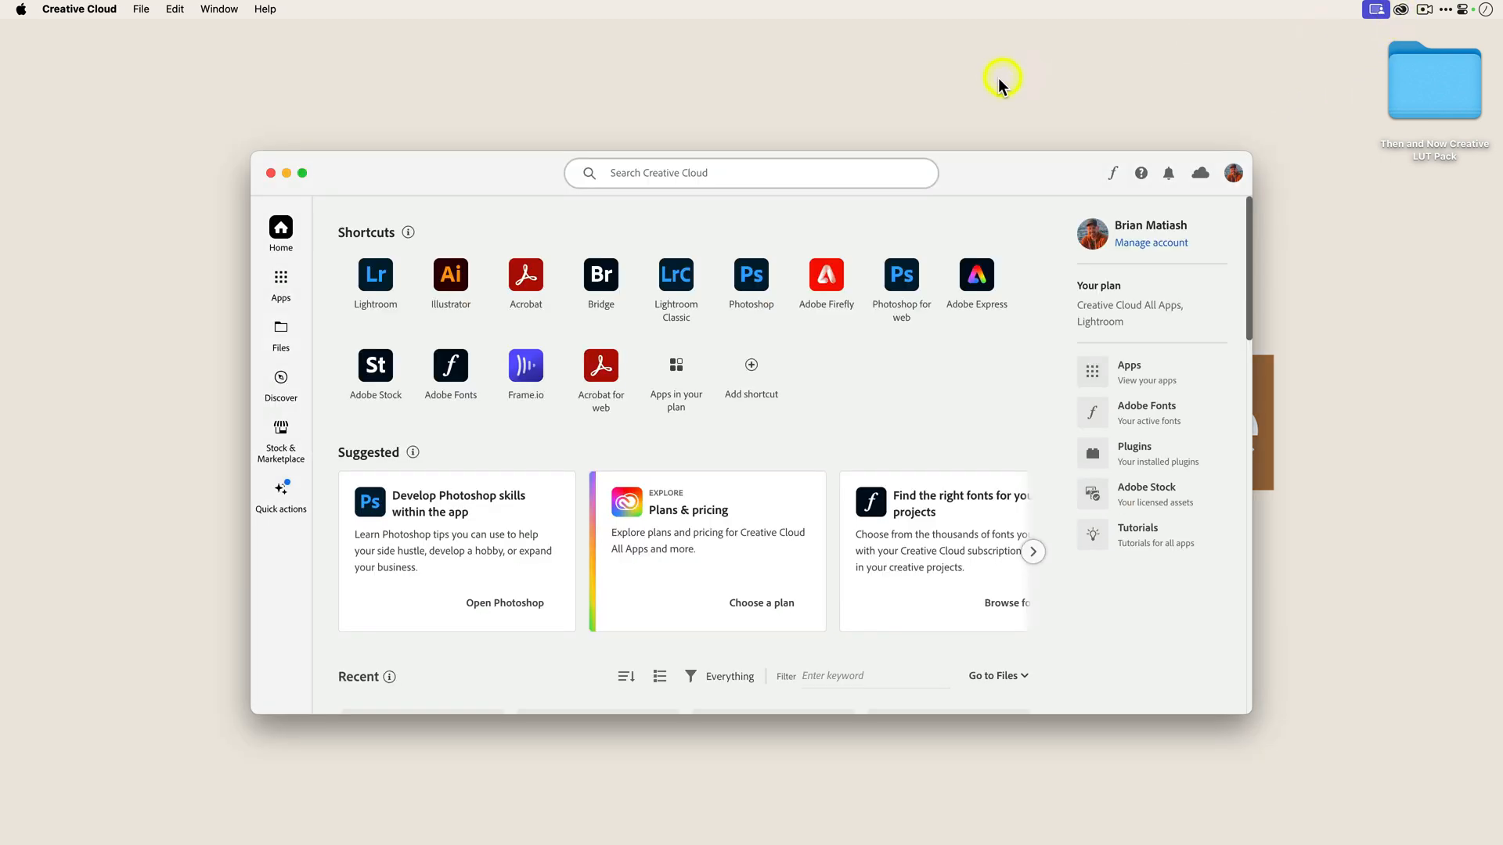
mouse_move(315, 127)
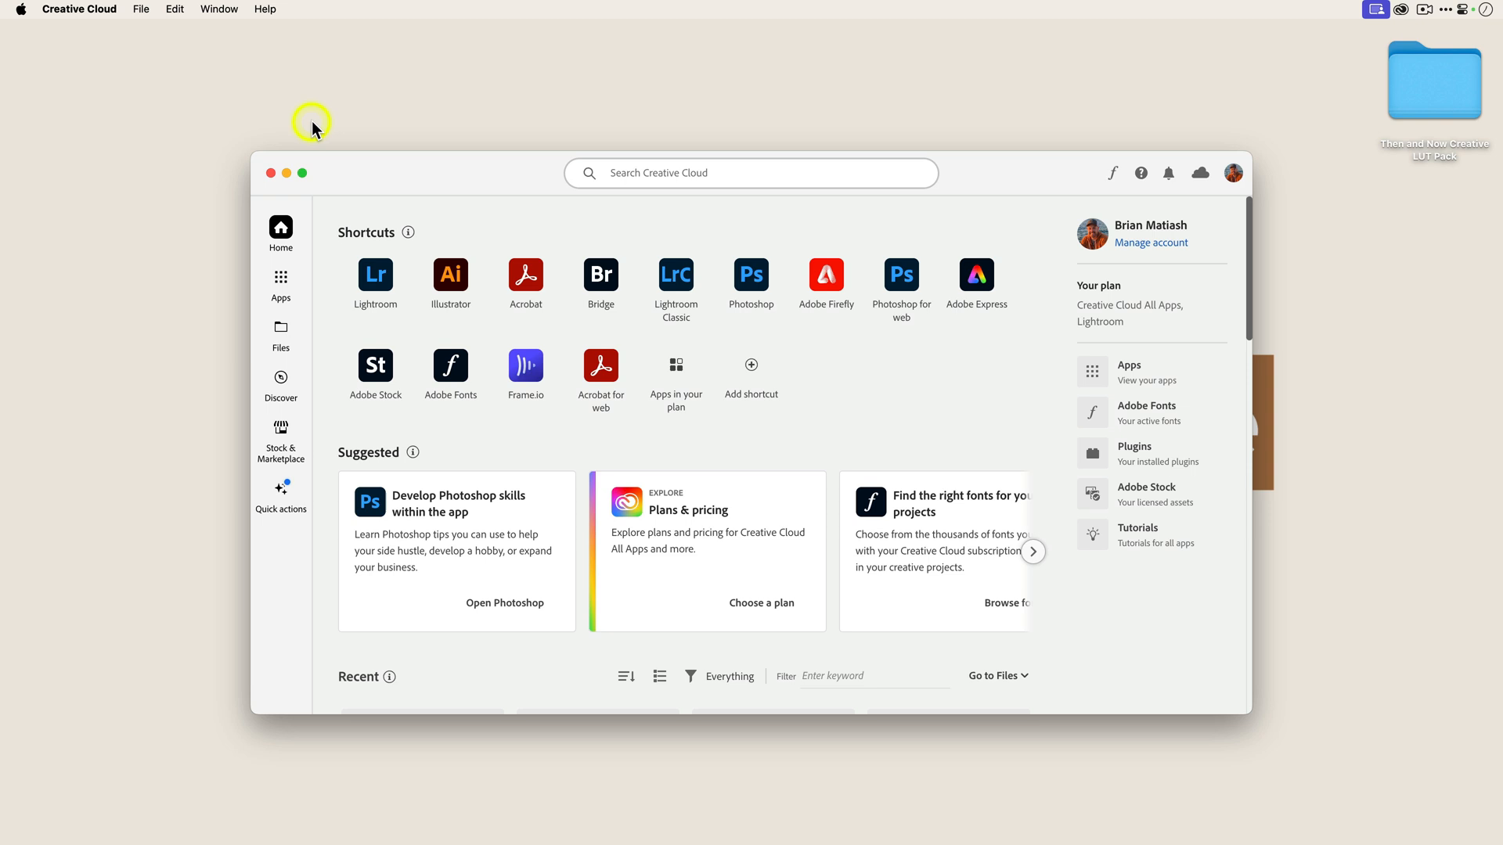
Show all plan apps, then the recent updates list with Photoshop 25.5.1
left_click(280, 285)
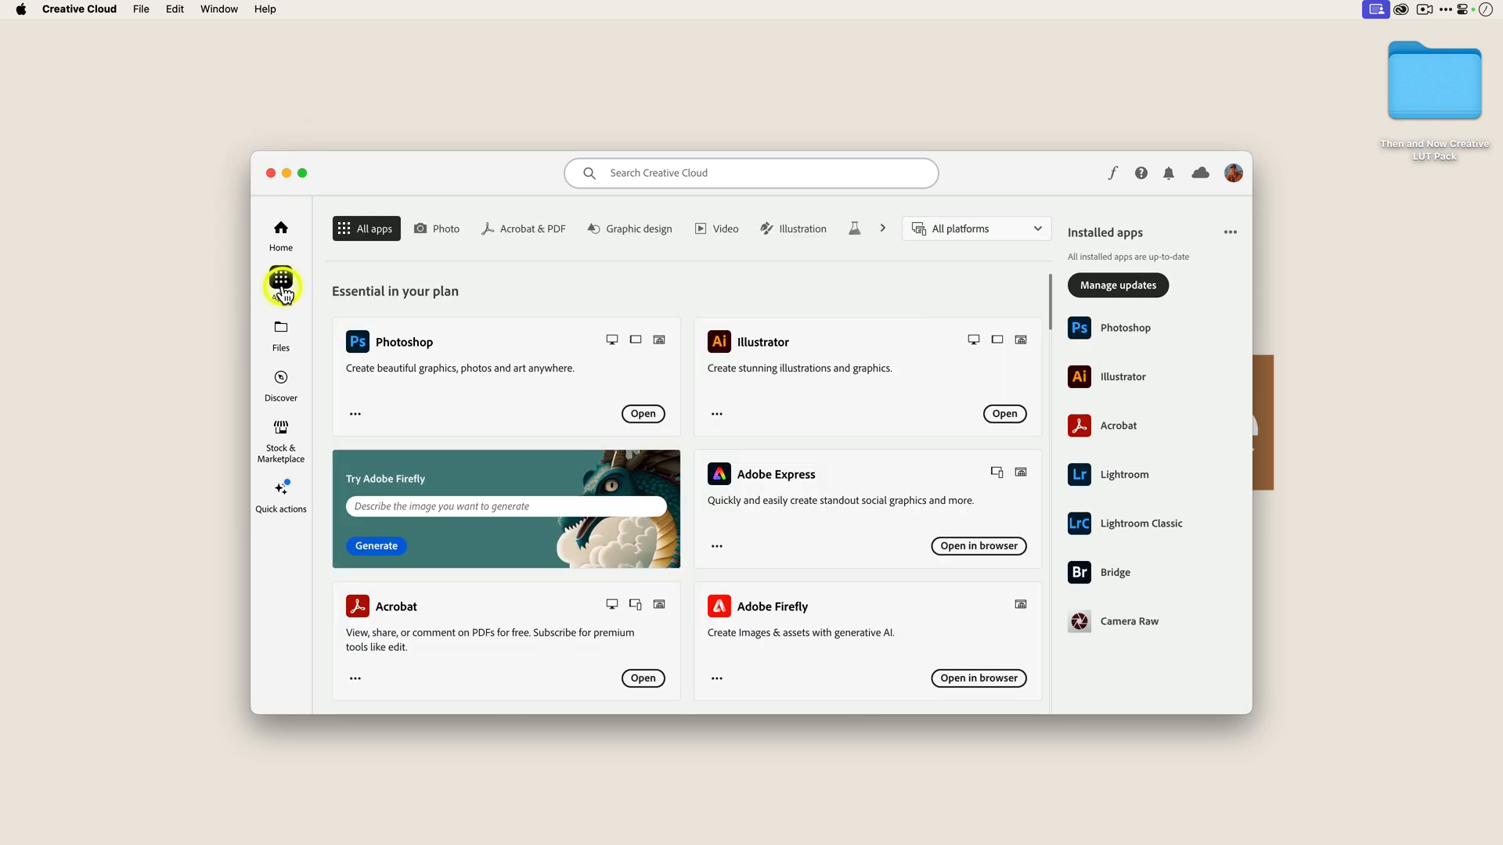
mouse_move(1057, 301)
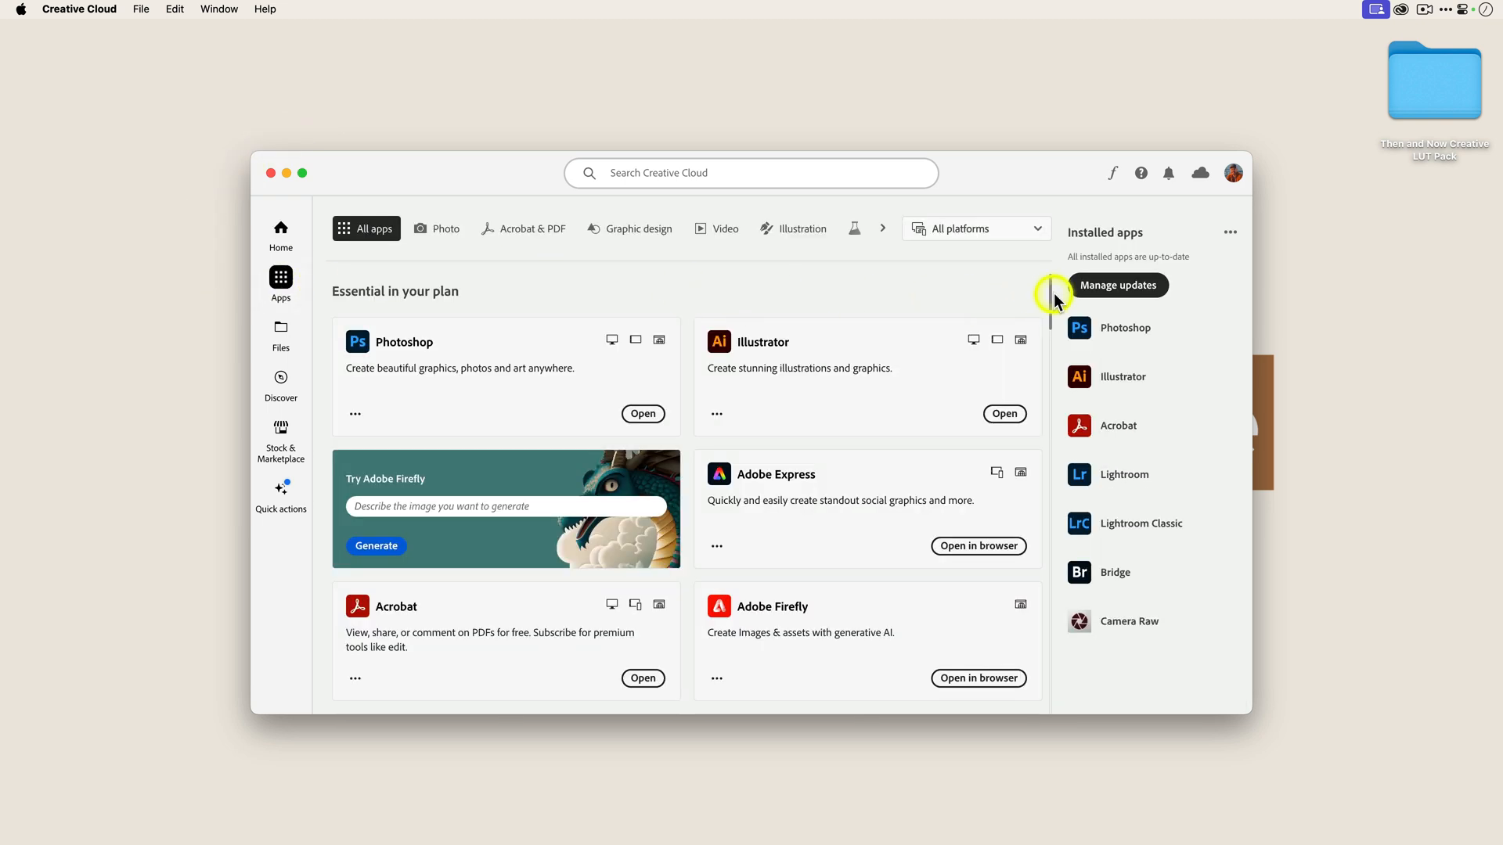
left_click(1117, 285)
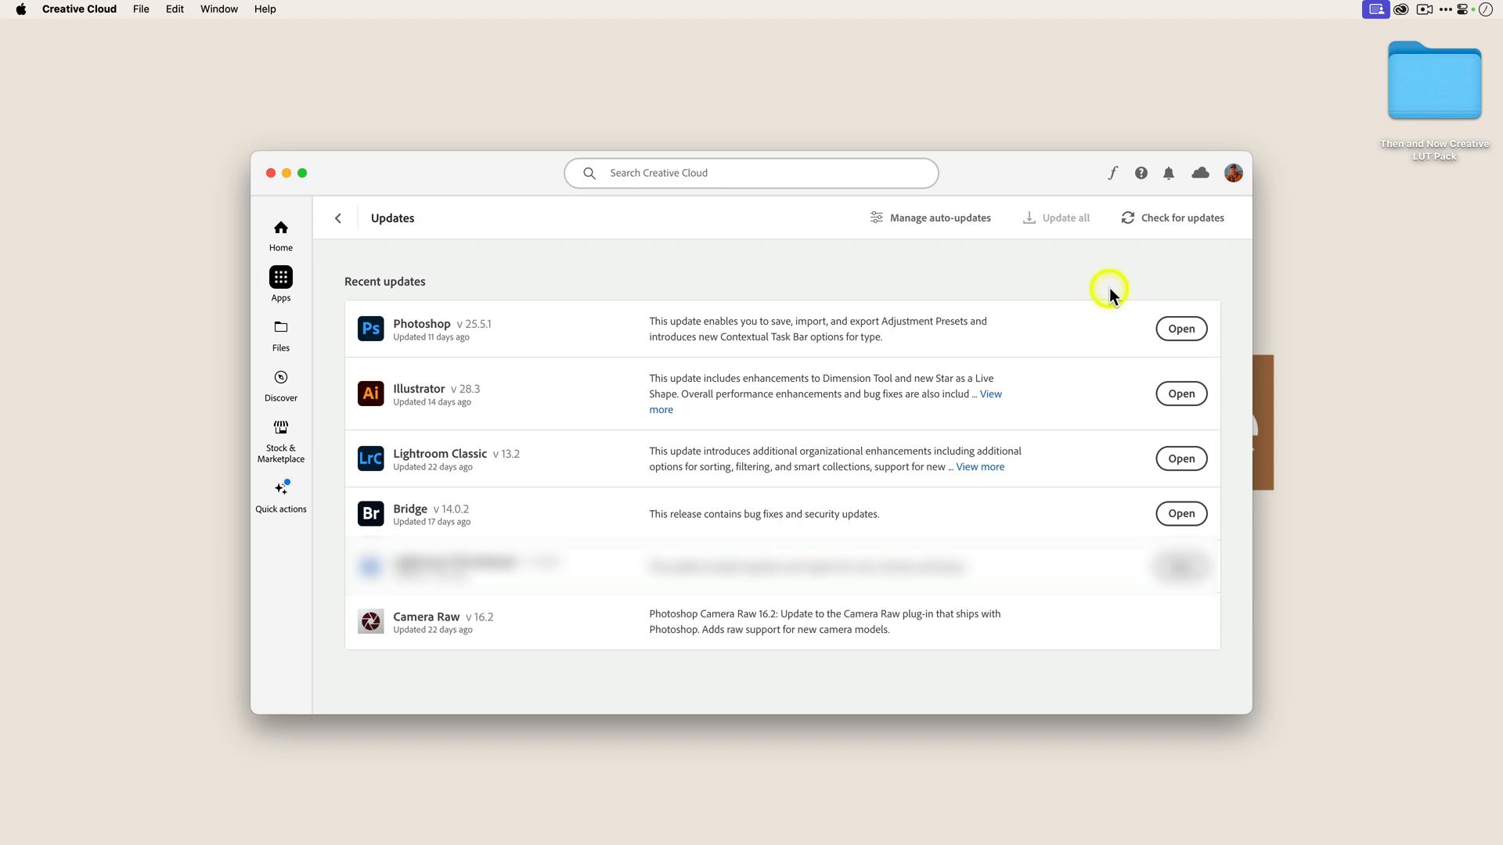
mouse_move(1113, 296)
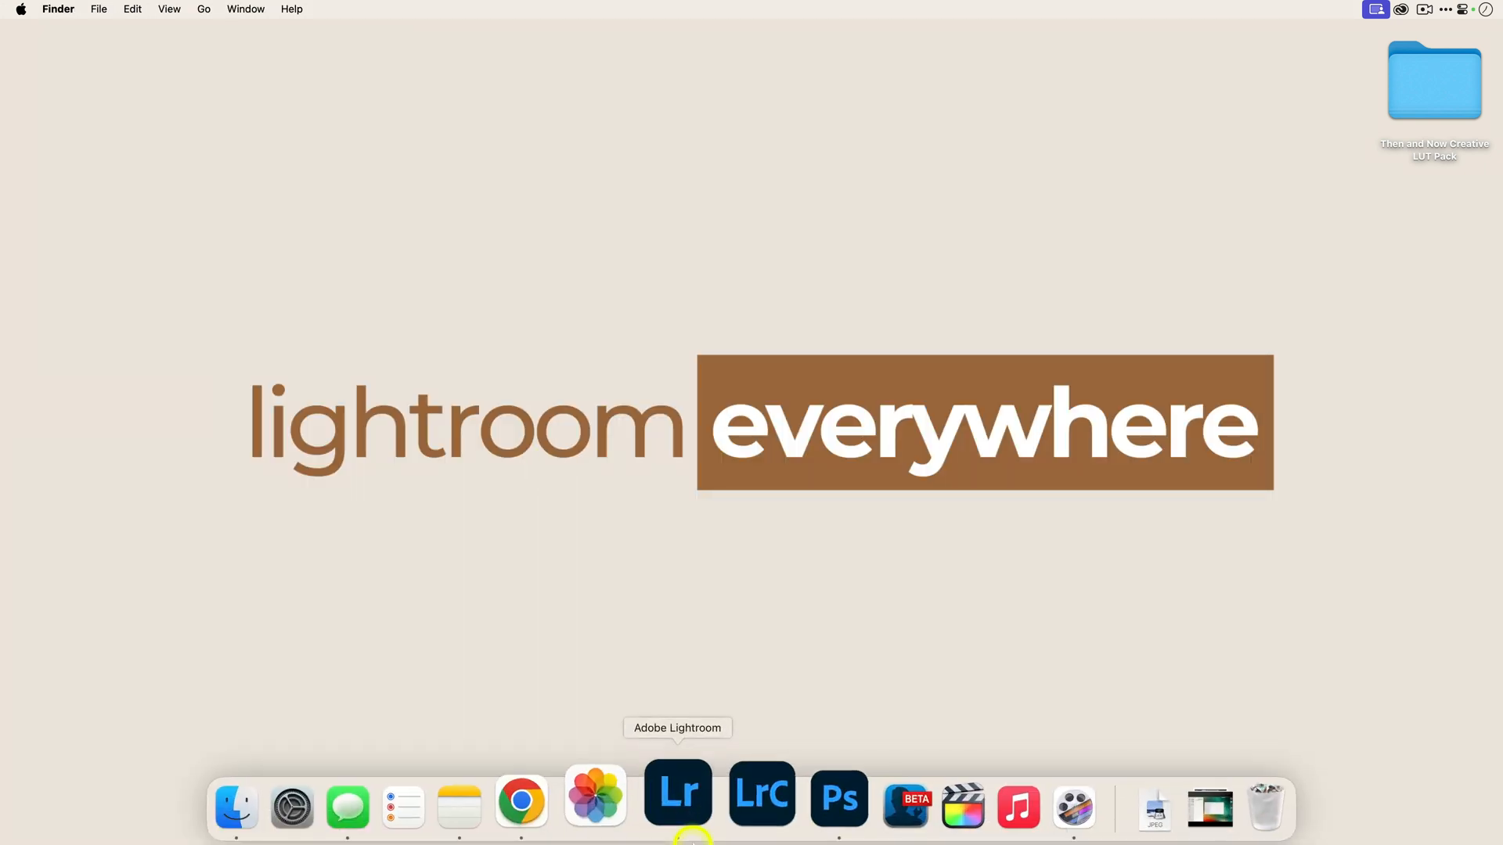
Close the Creative Cloud window and launch Photoshop 2024 from the Dock
left_click(838, 796)
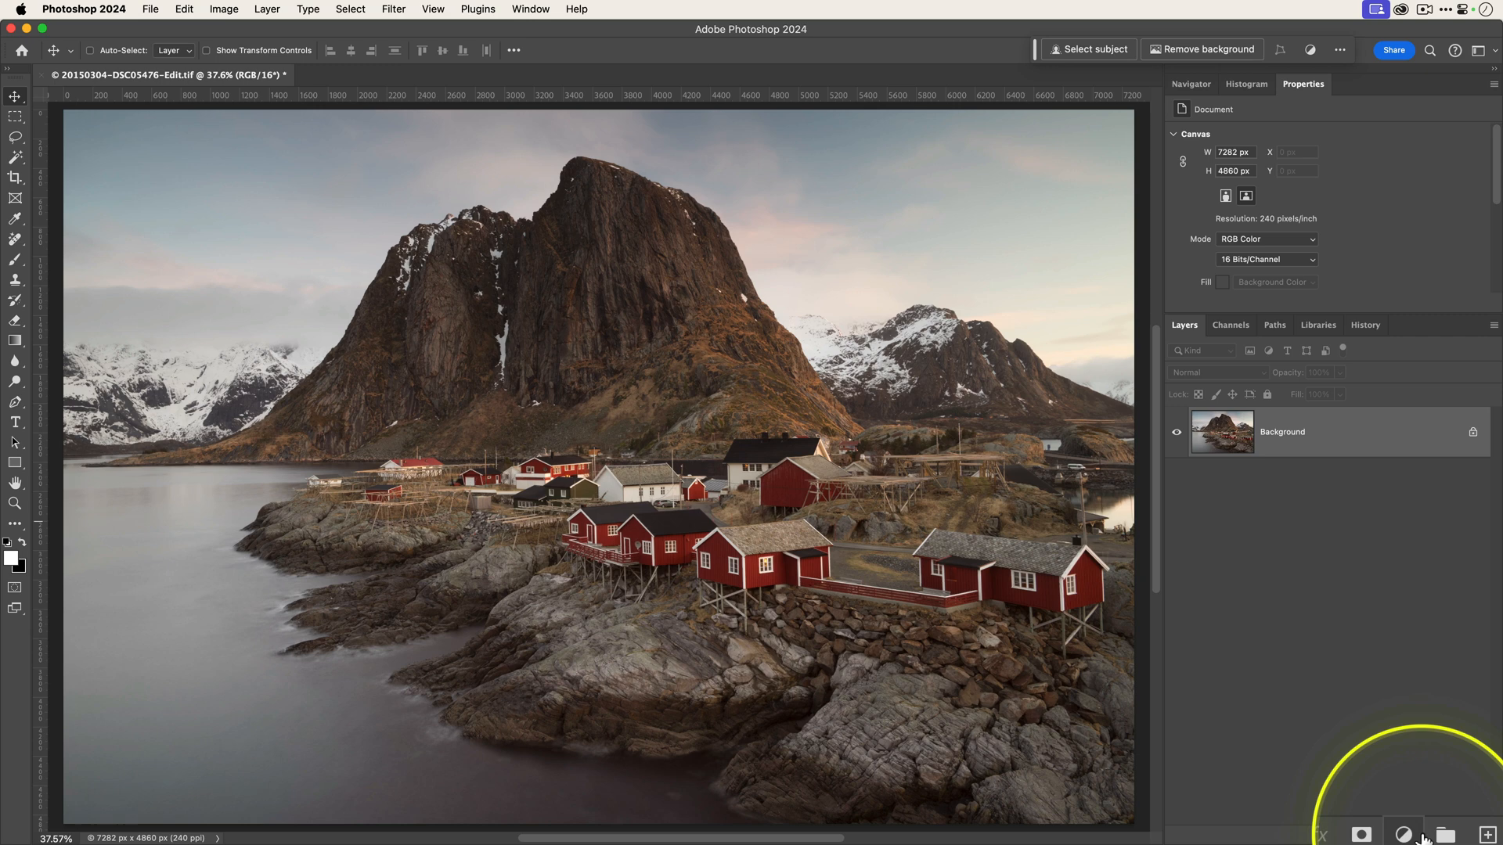
Add a Brightness/Contrast adjustment layer set to brightness 22 and contrast 25
left_click(1403, 835)
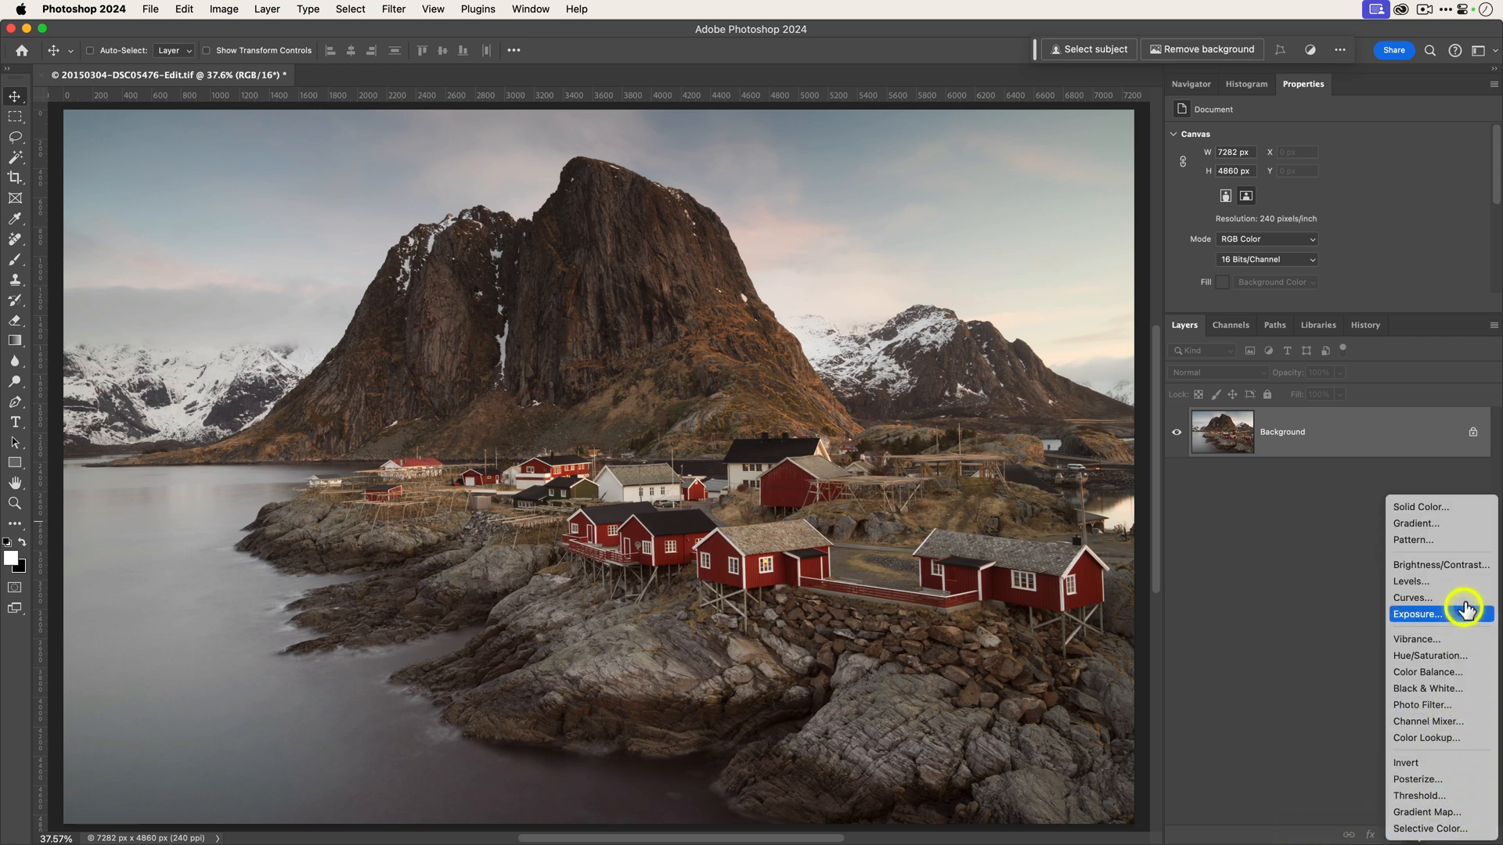
mouse_move(1445, 707)
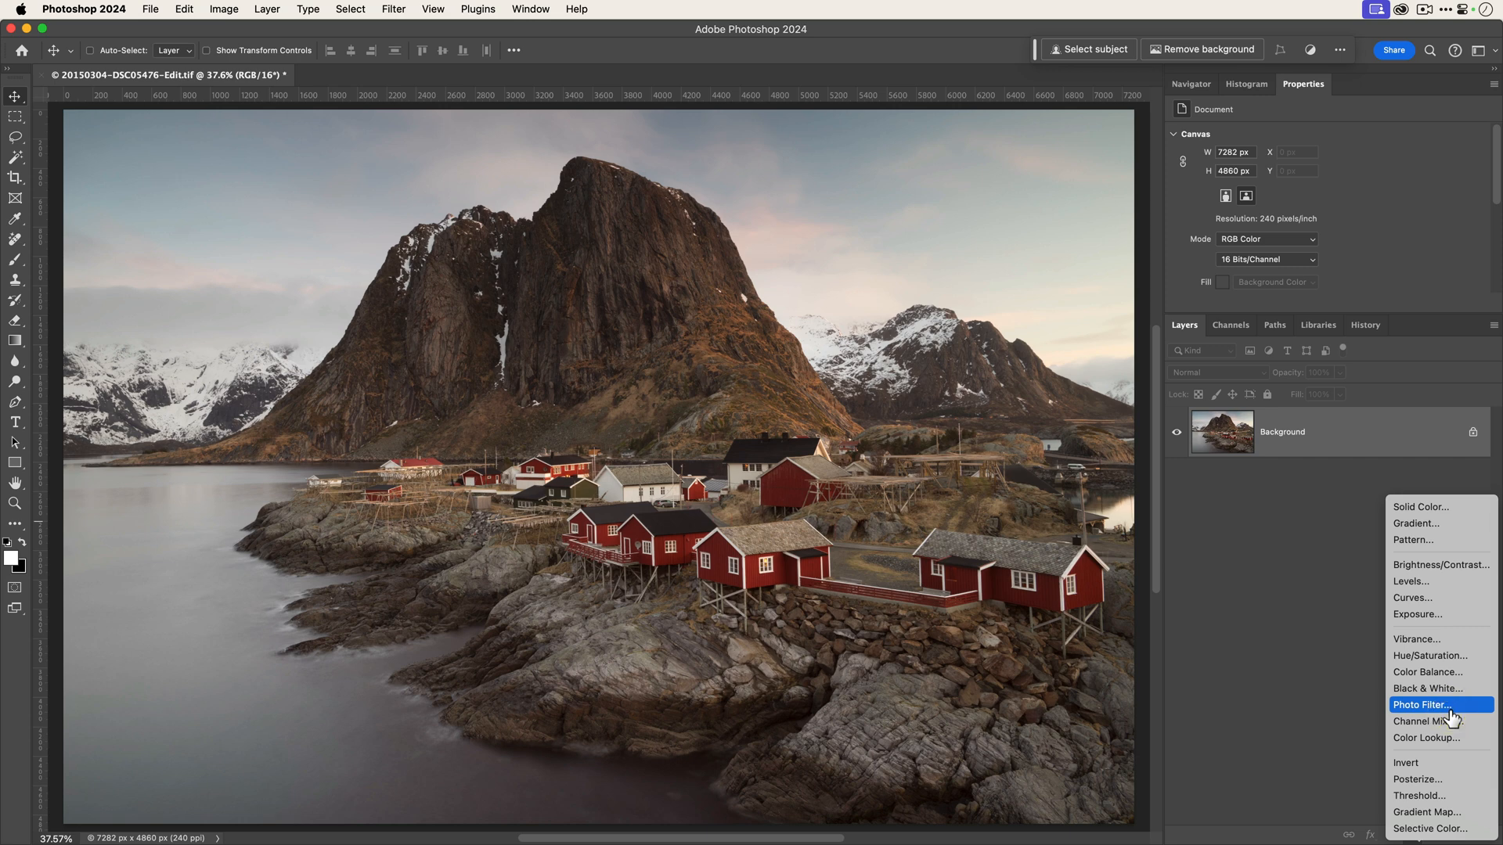
mouse_move(1452, 565)
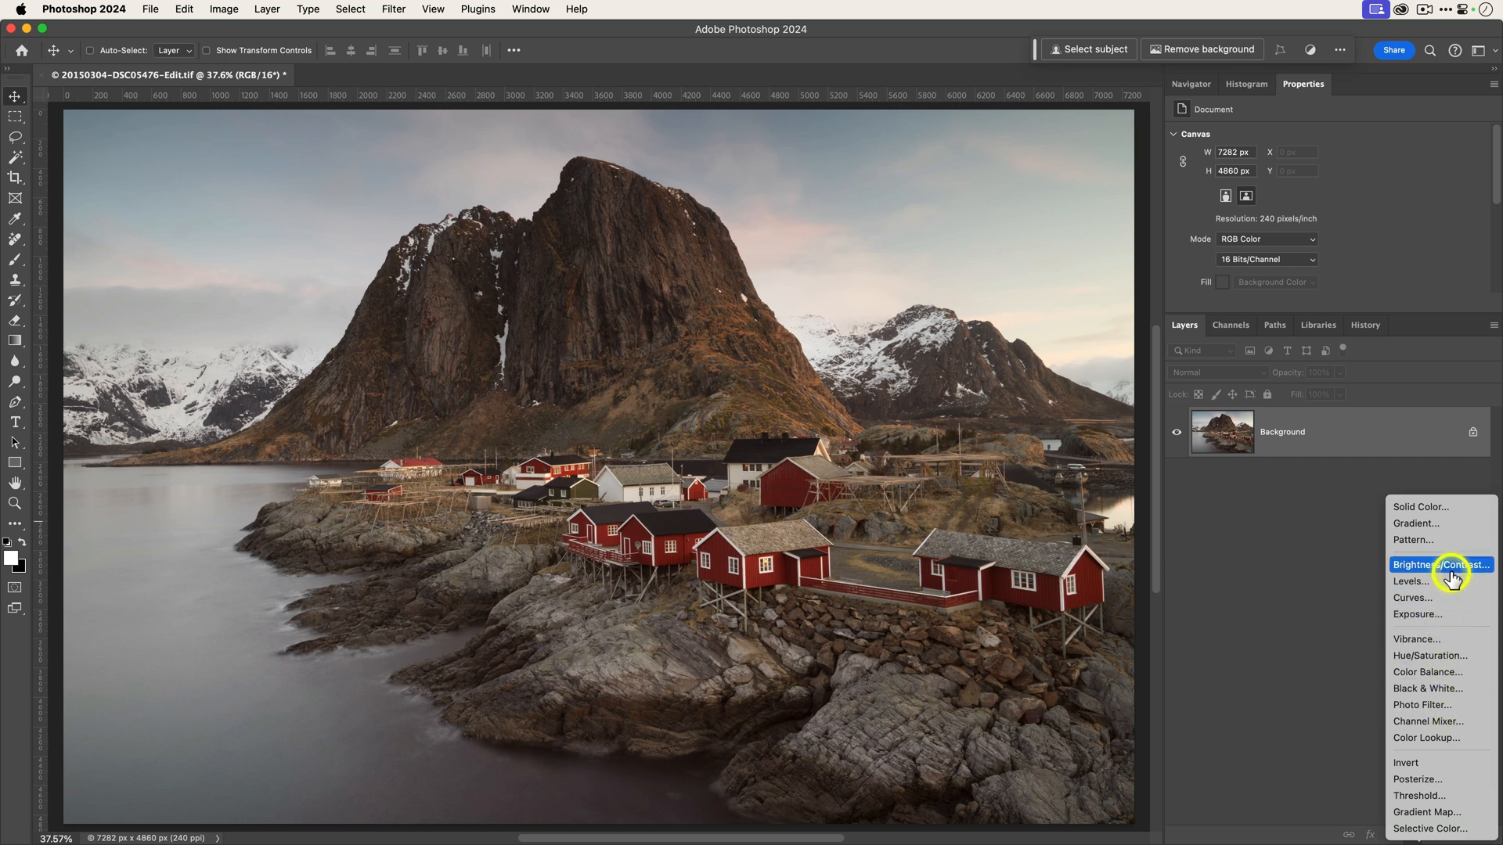
left_click(1439, 565)
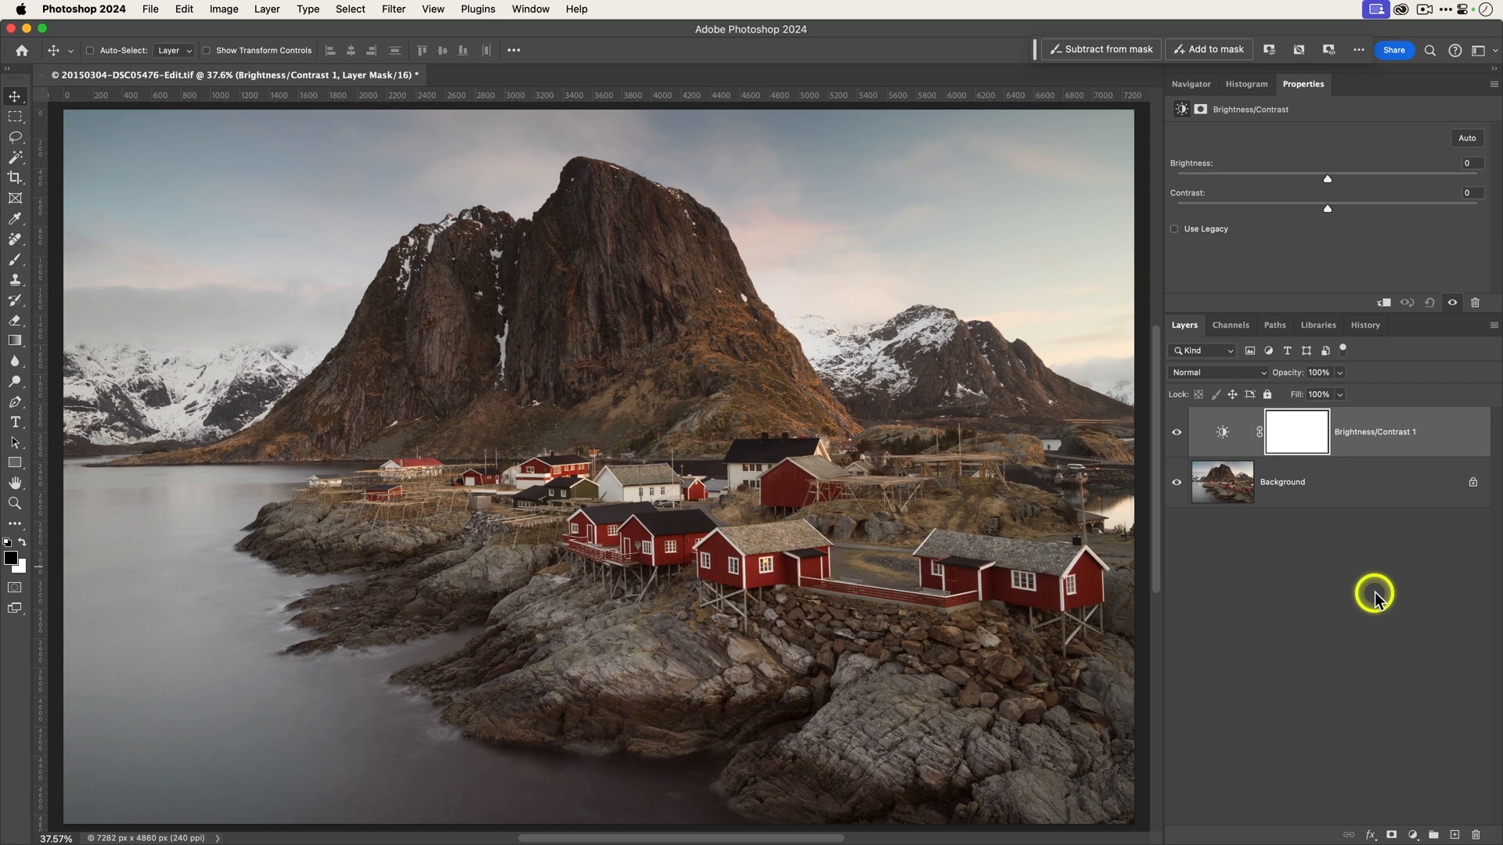
mouse_move(1435, 457)
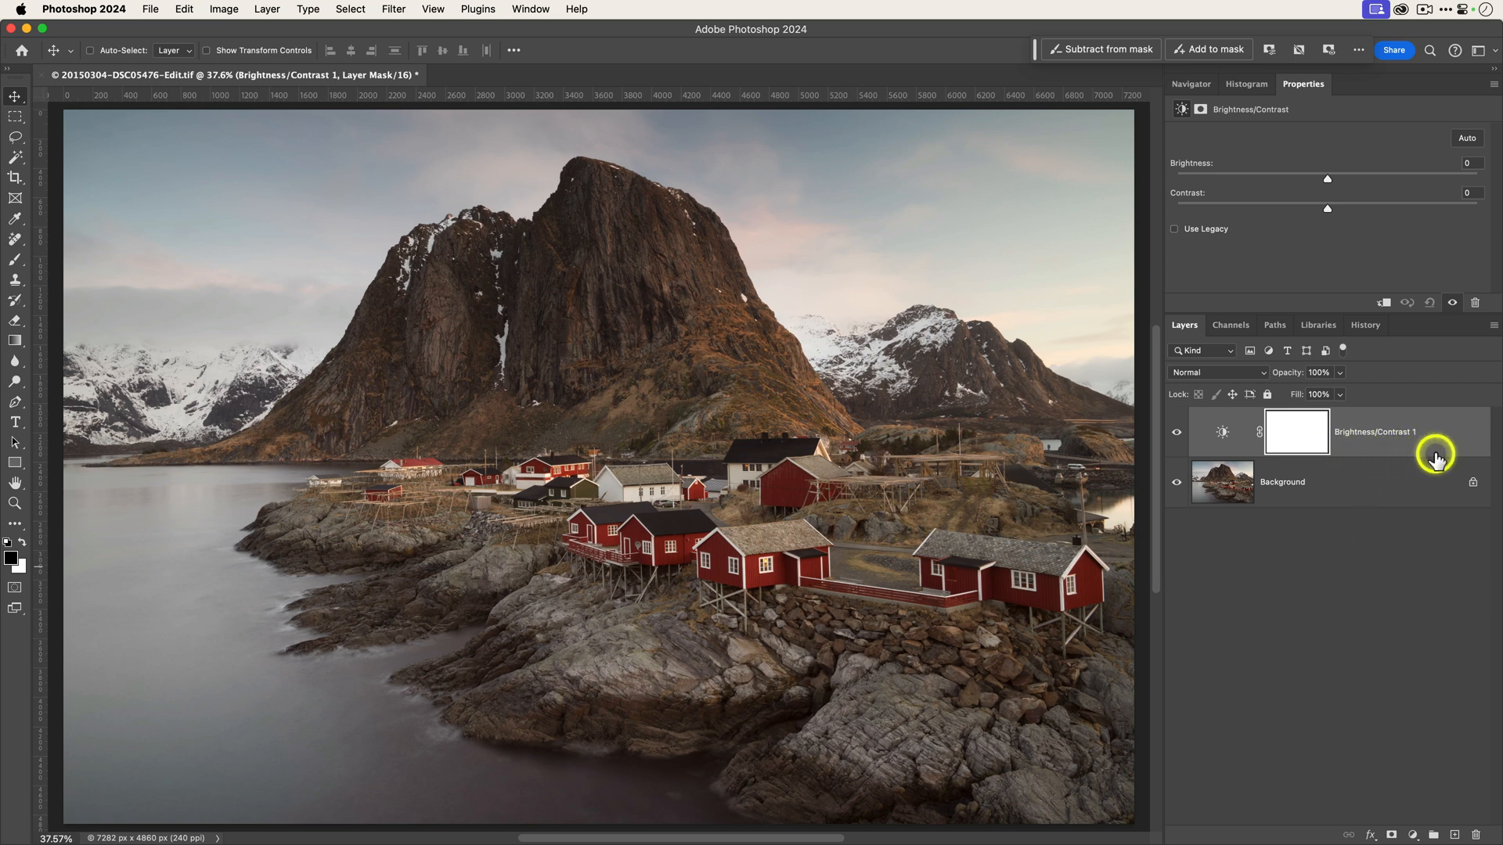
mouse_move(1326, 184)
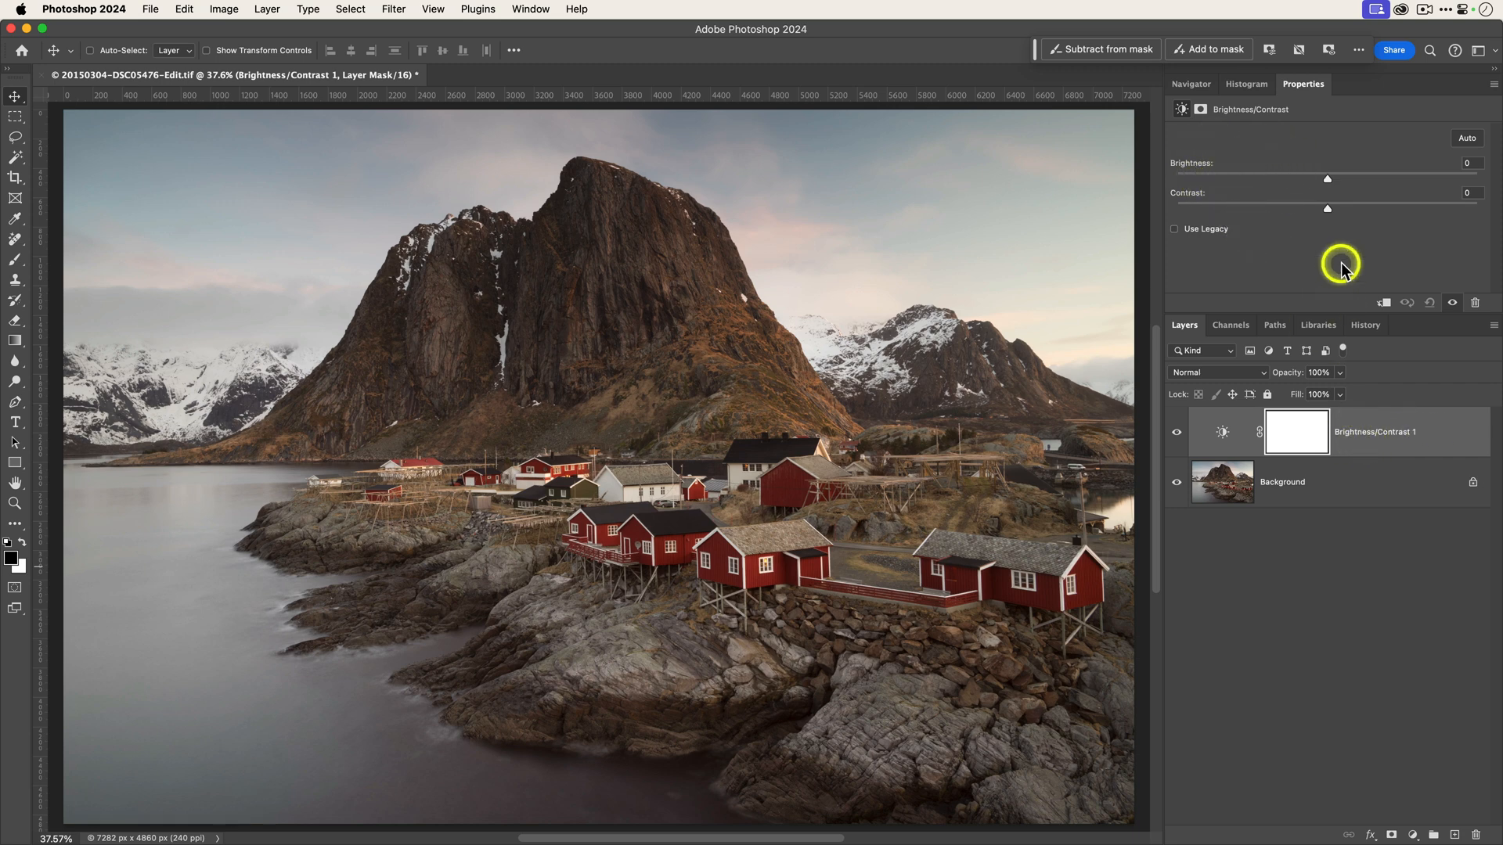
mouse_move(1313, 138)
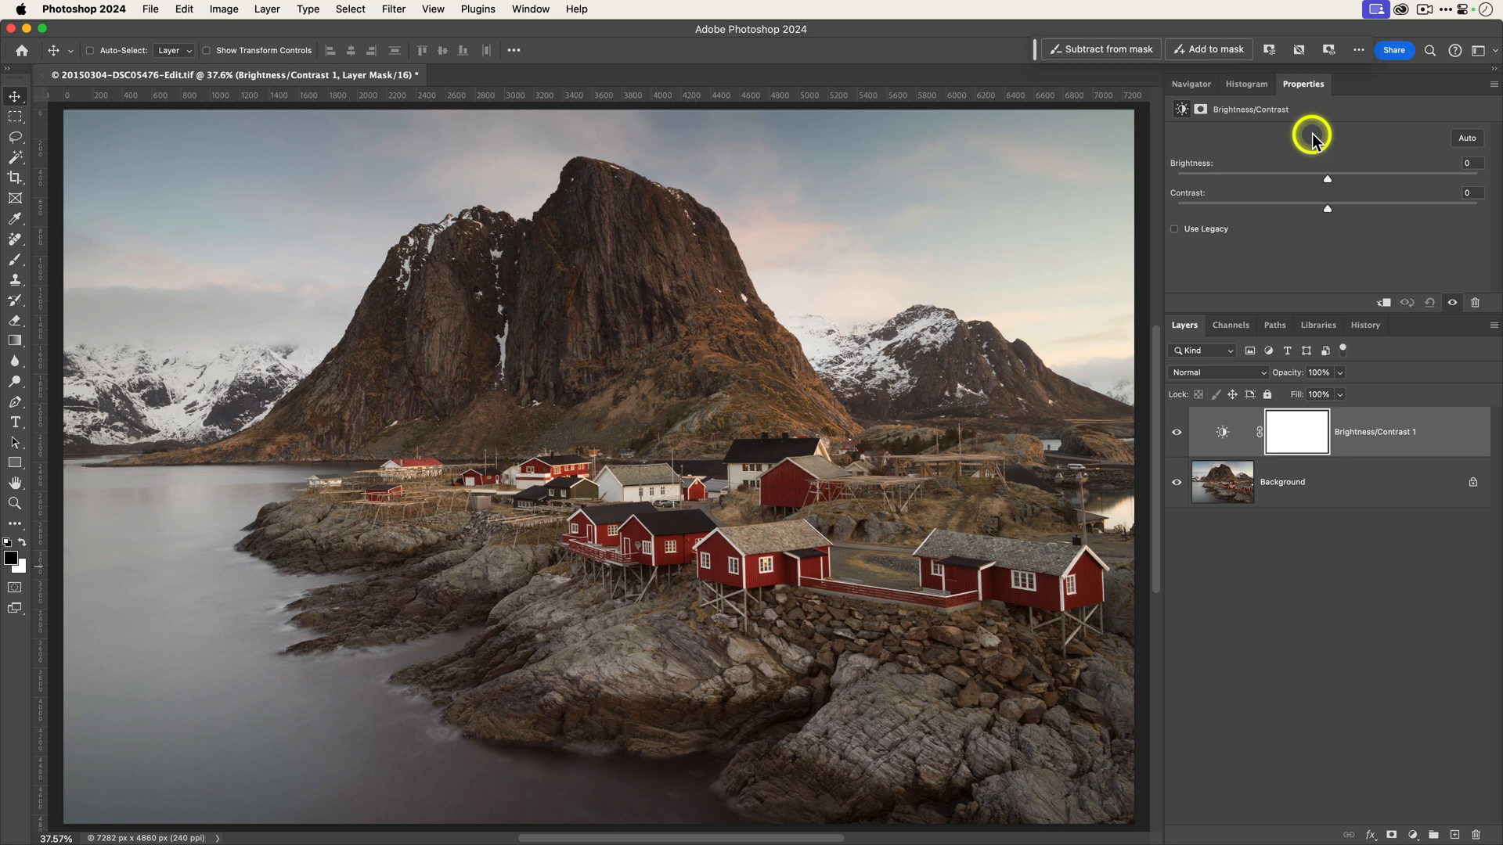
left_click(531, 9)
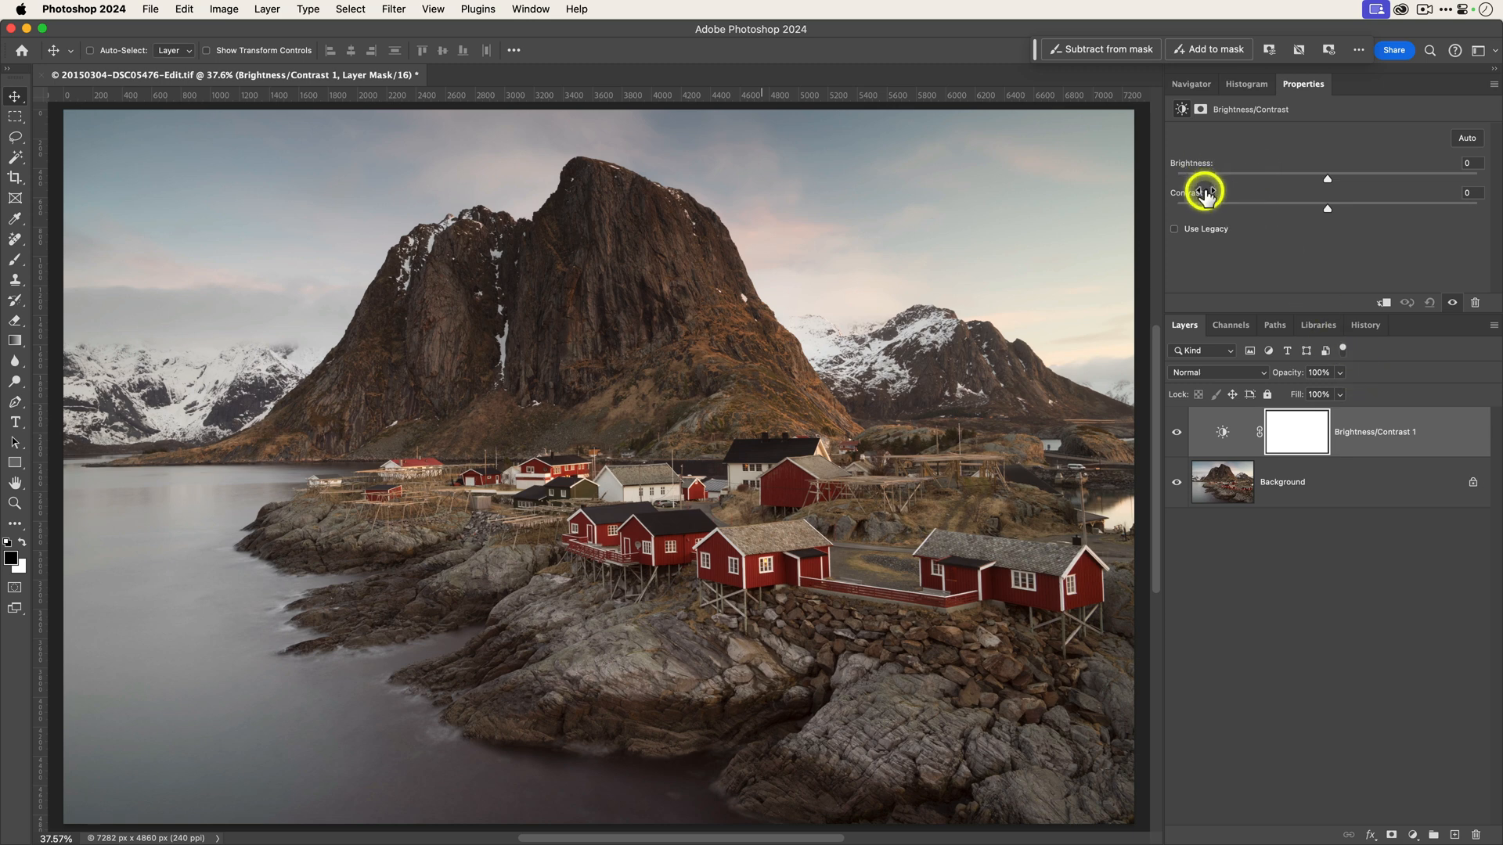
mouse_move(1328, 181)
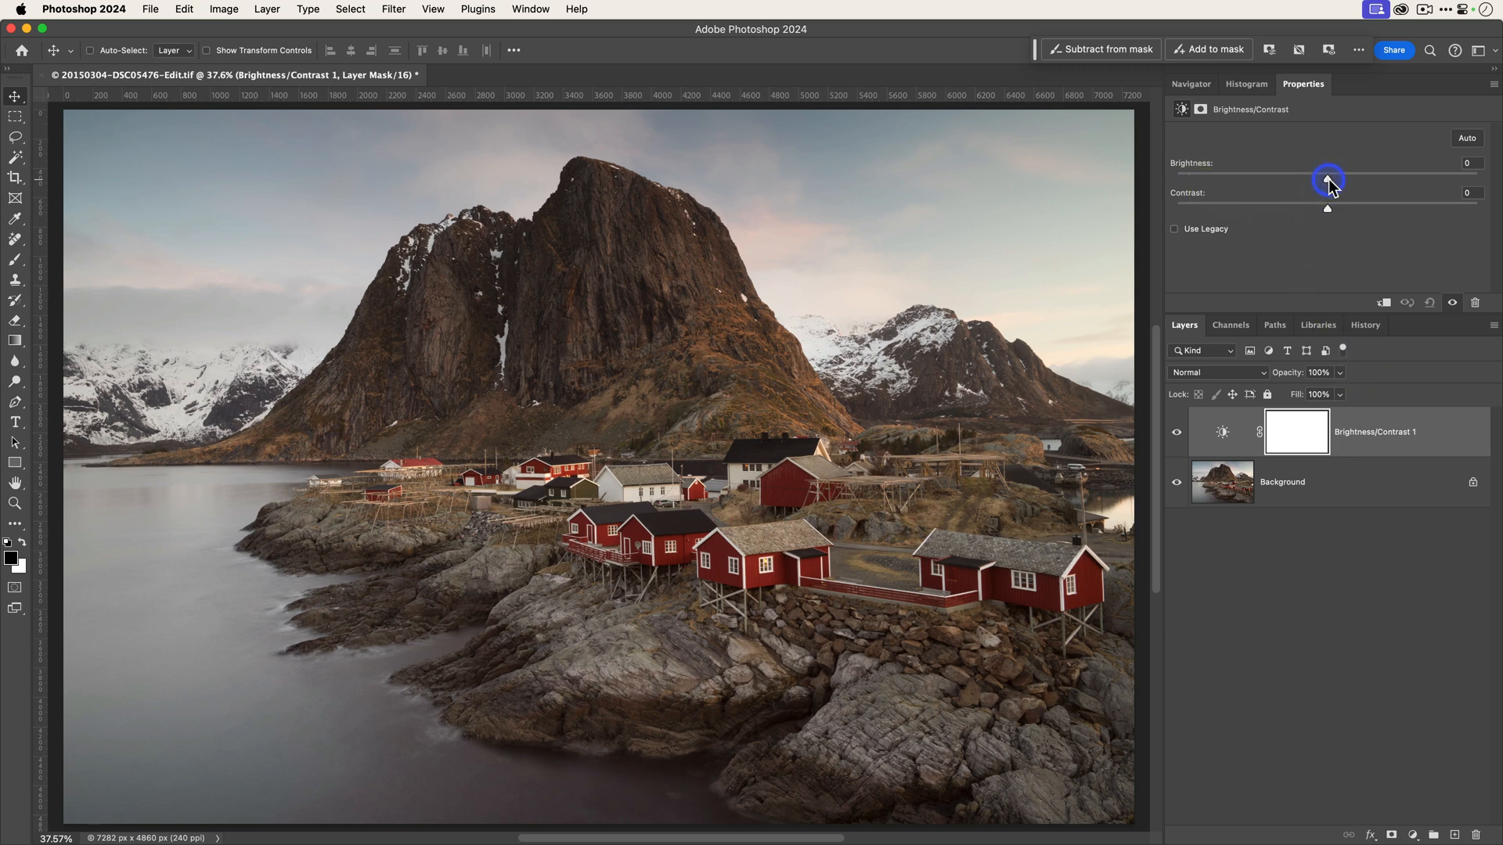
left_click_drag(1329, 179, 1352, 178)
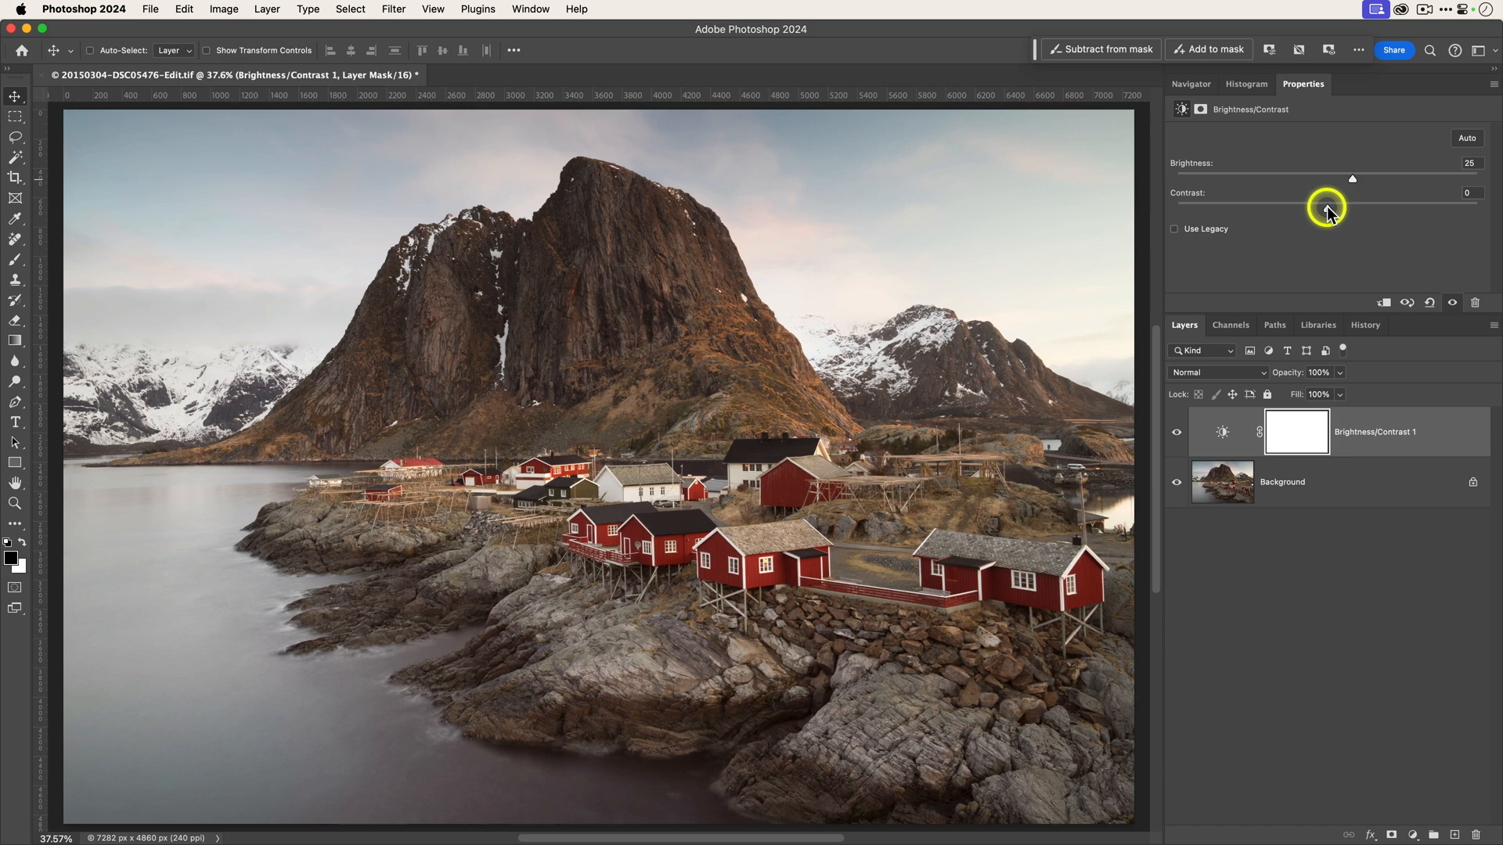
left_click_drag(1328, 210, 1364, 210)
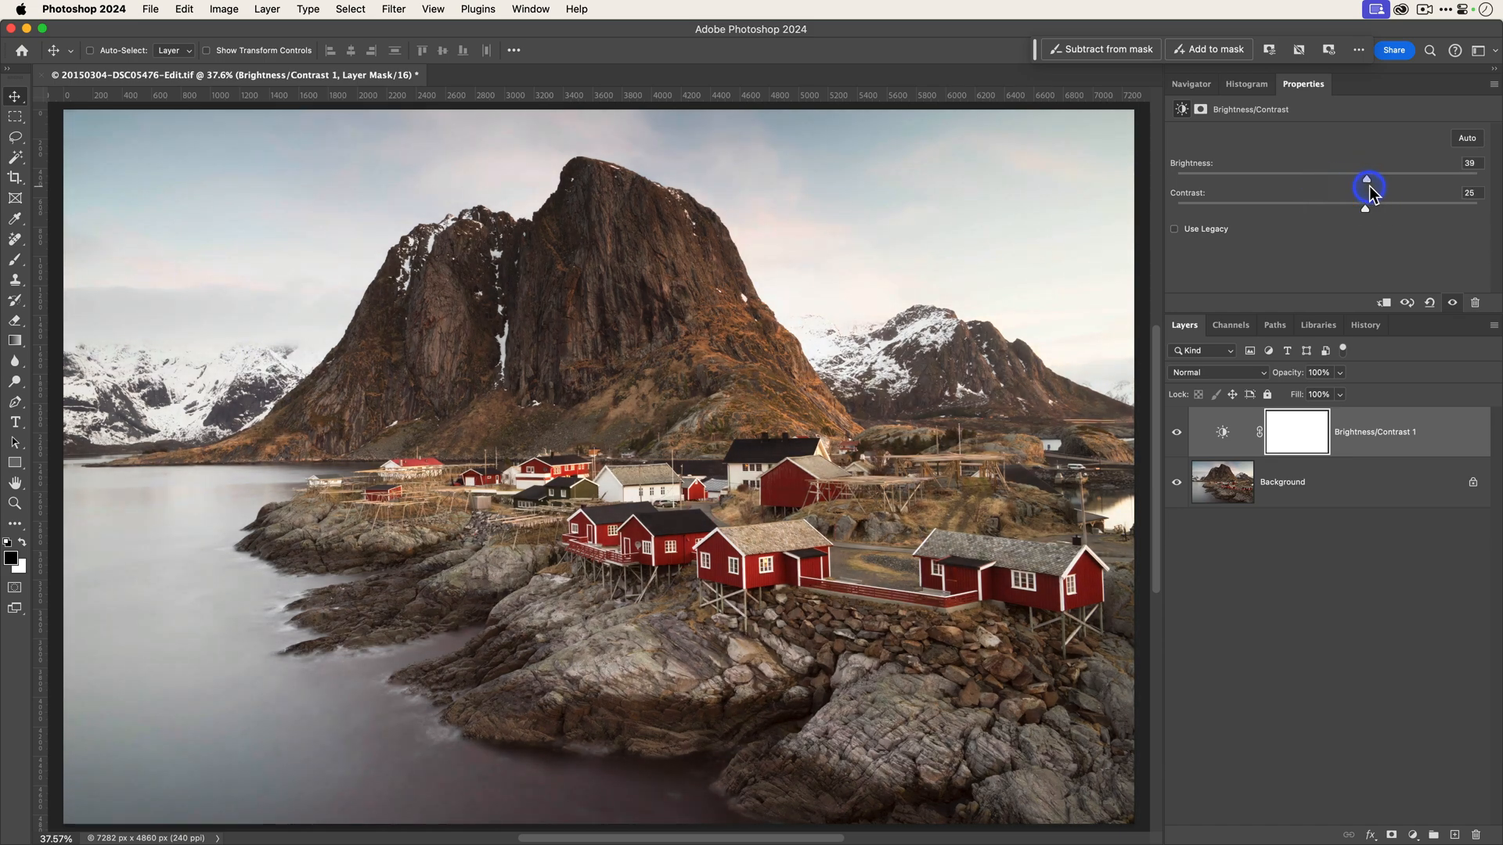
left_click_drag(1368, 185, 1348, 178)
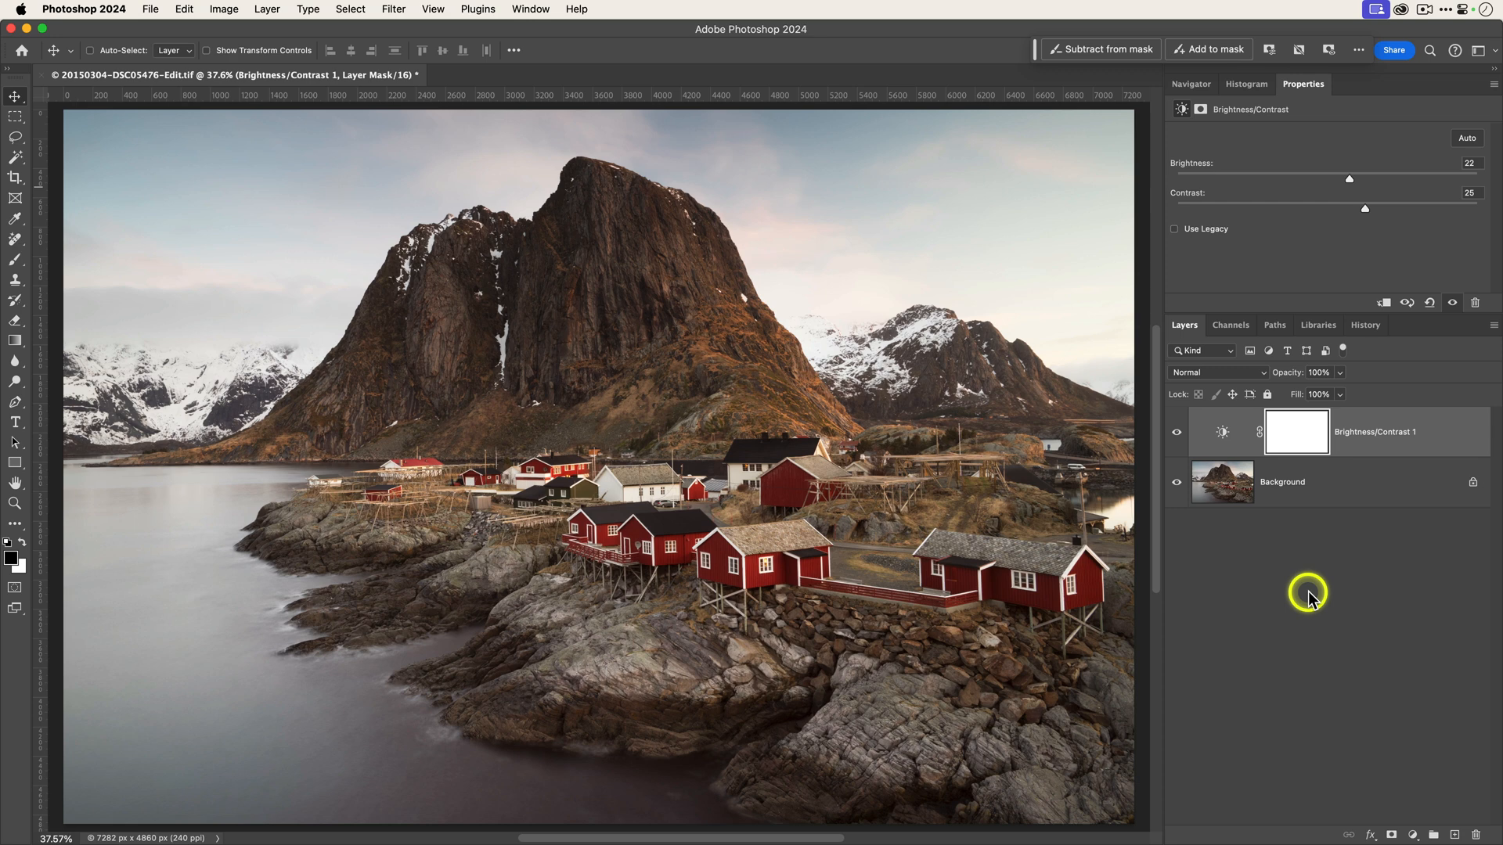
mouse_move(1312, 600)
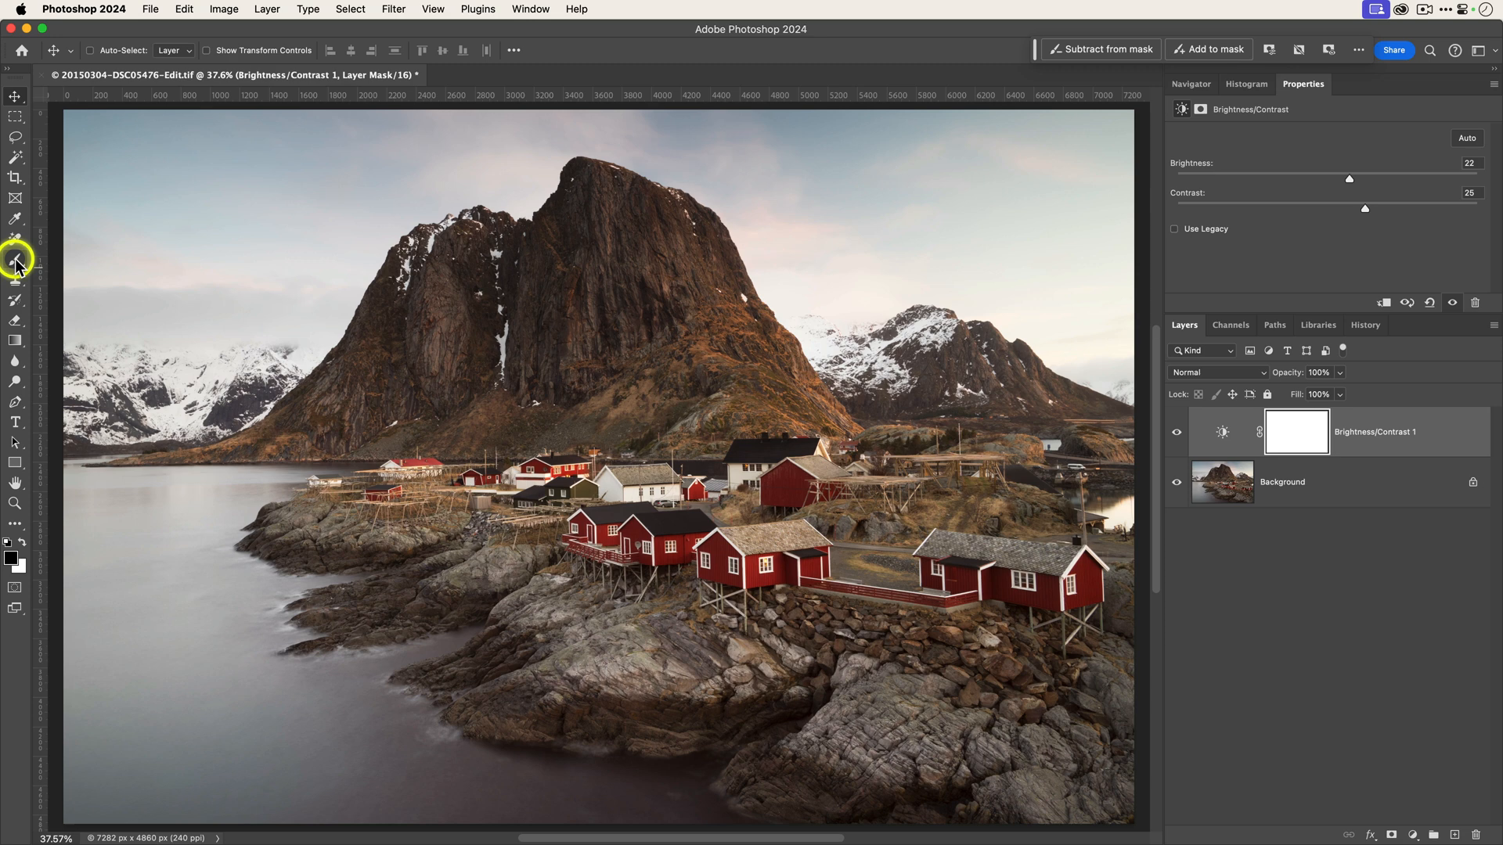
left_click(16, 260)
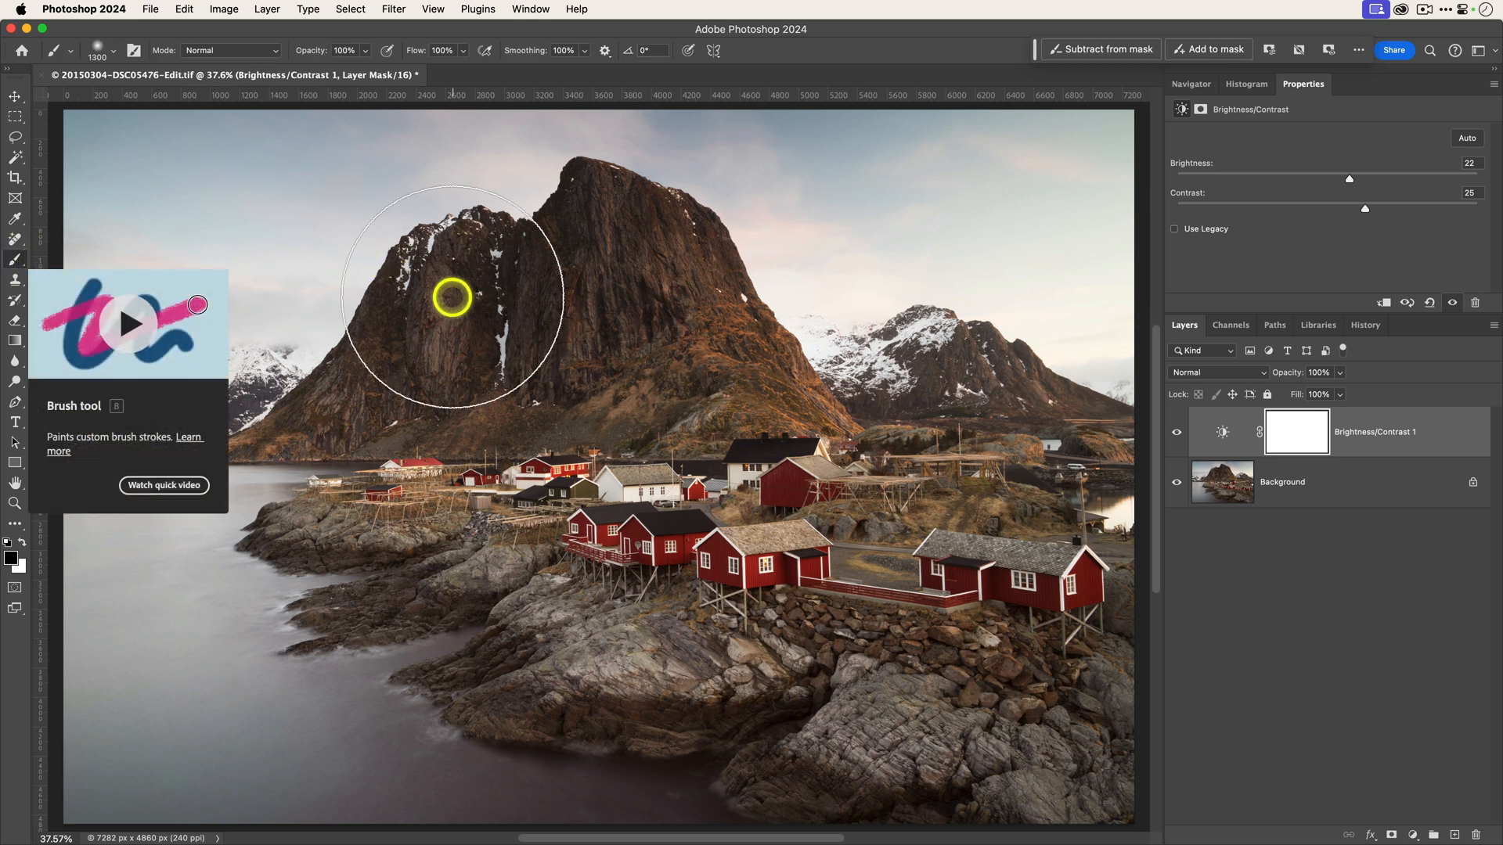
mouse_move(134, 540)
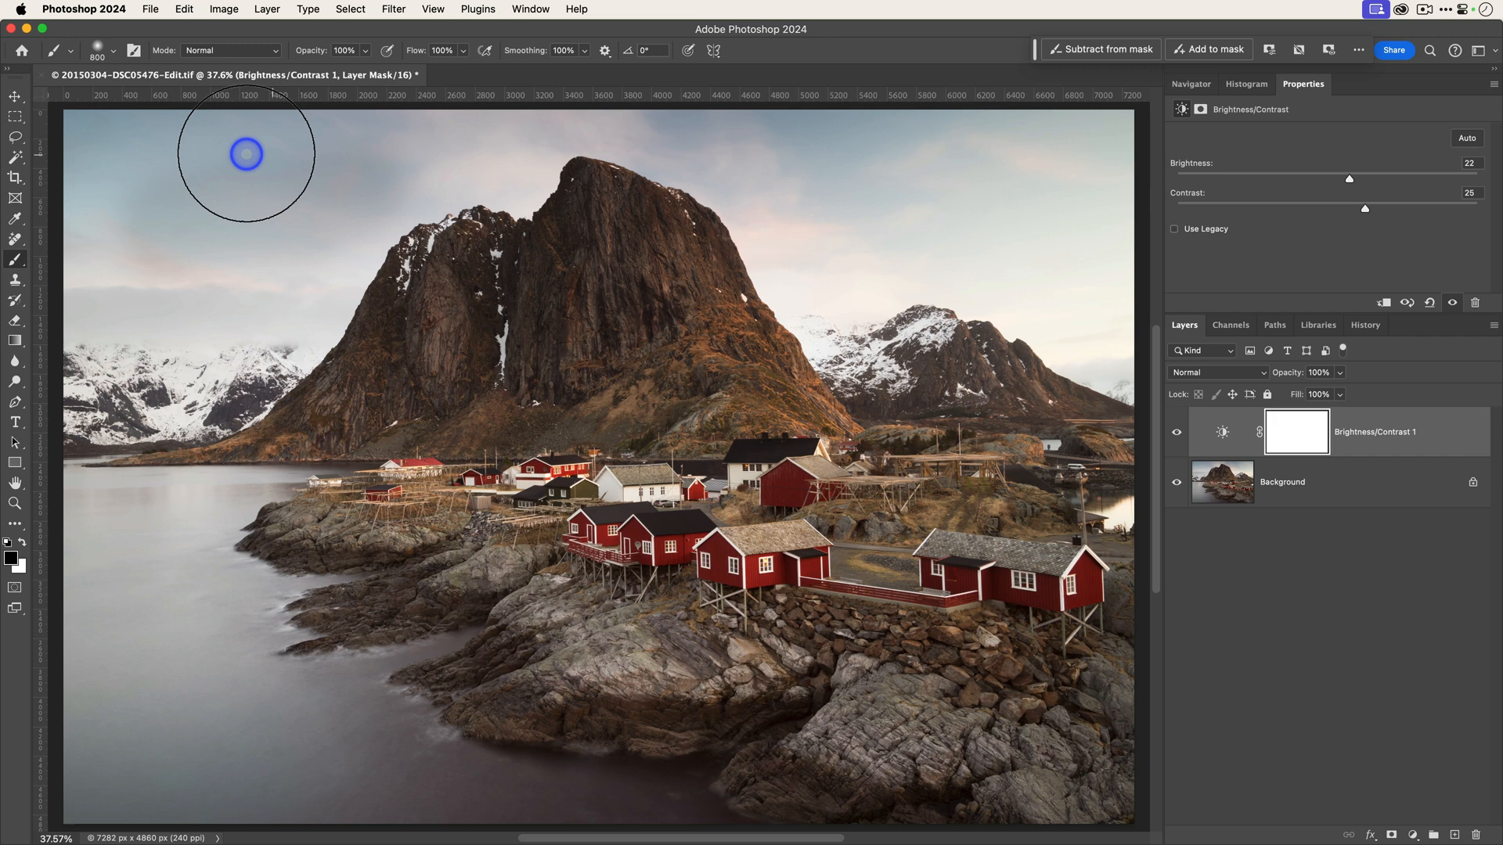
mouse_move(88, 274)
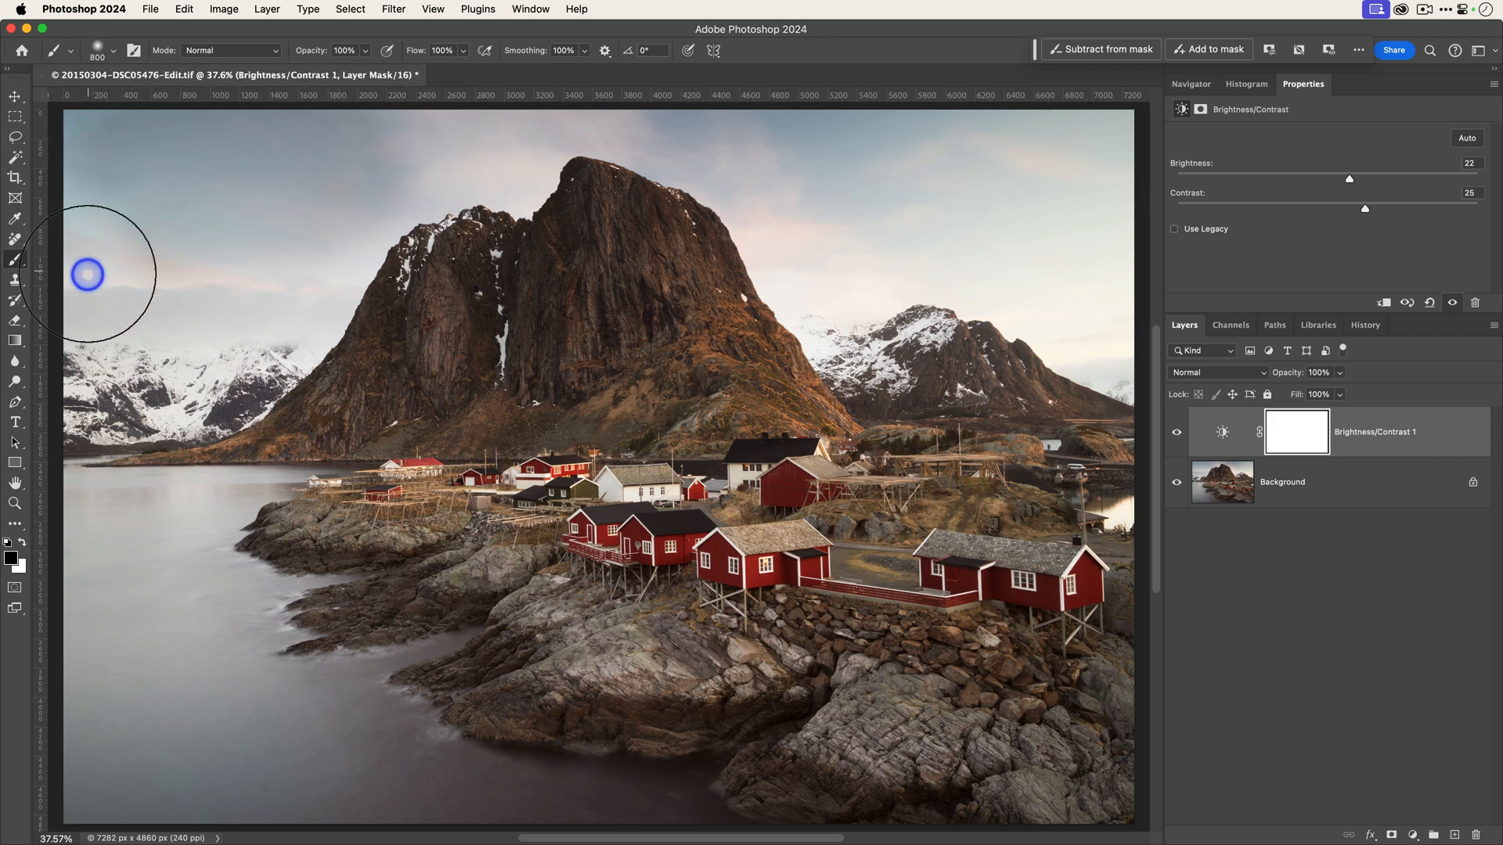
left_click_drag(86, 275, 944, 355)
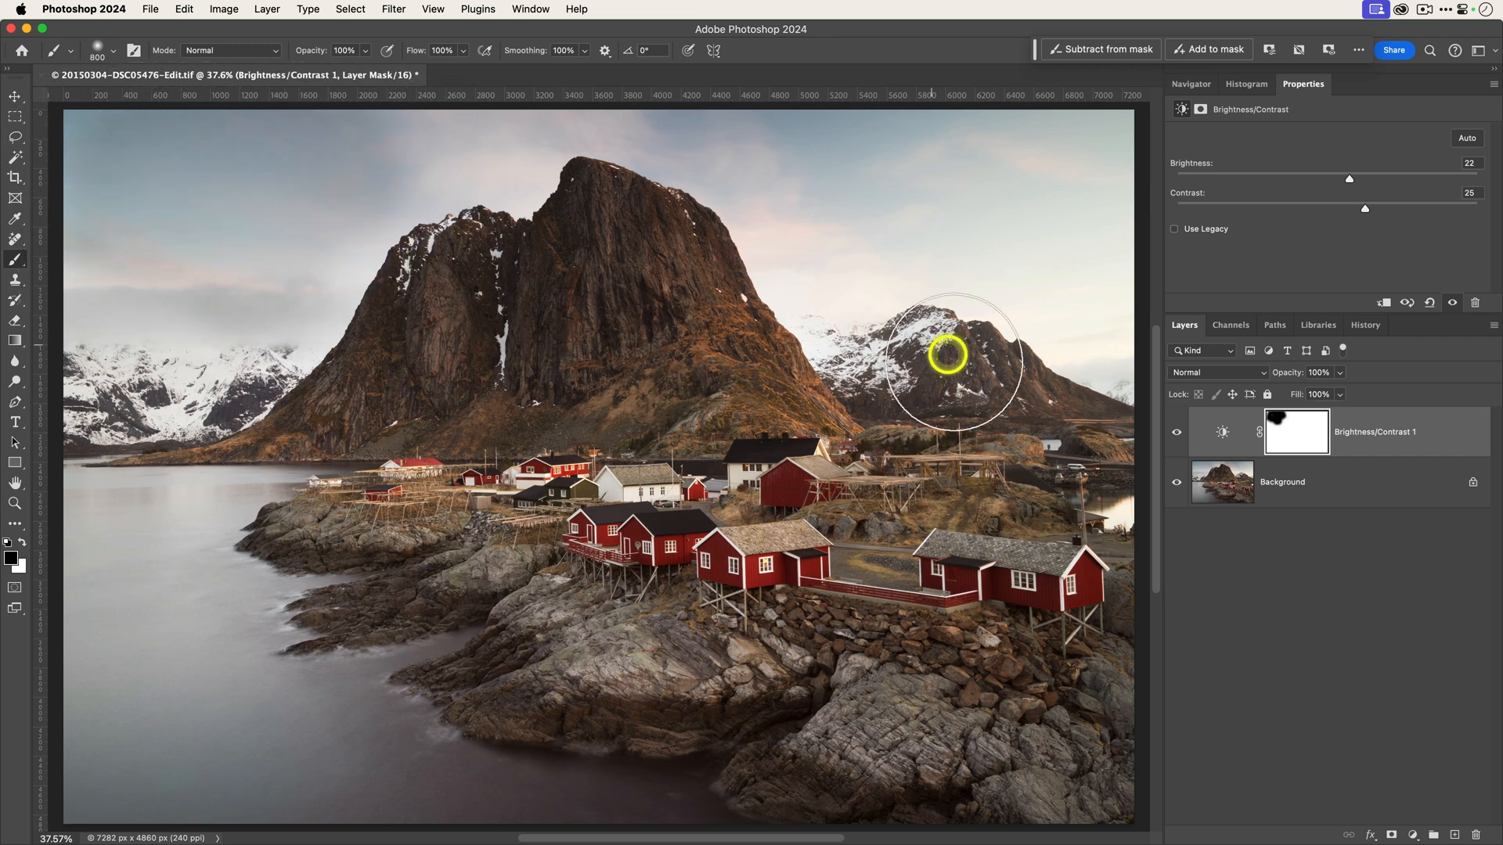
mouse_move(396, 372)
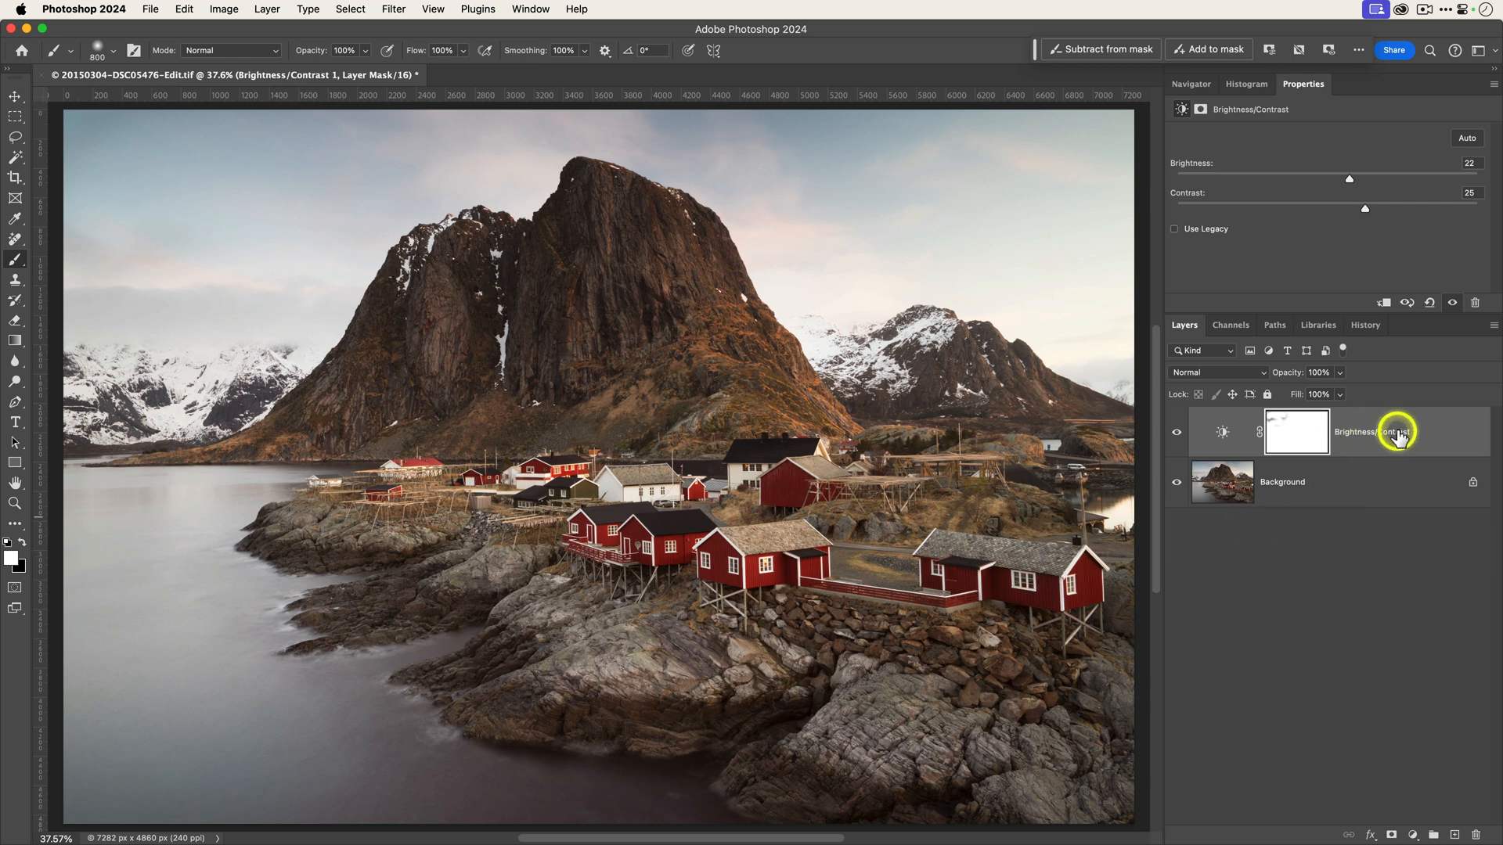
double_click(1392, 432)
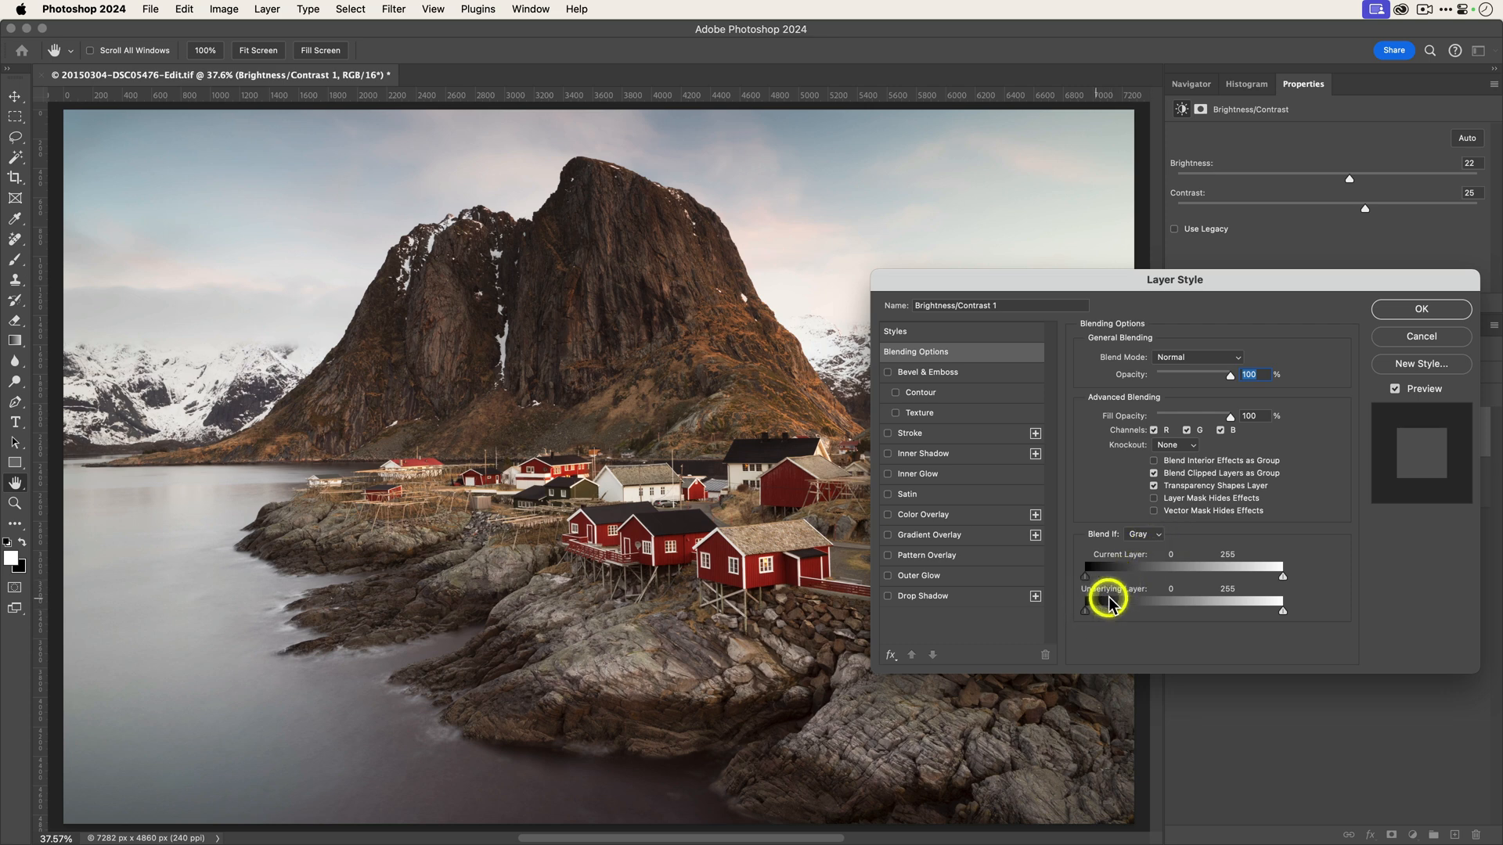
left_click_drag(1087, 610, 1096, 613)
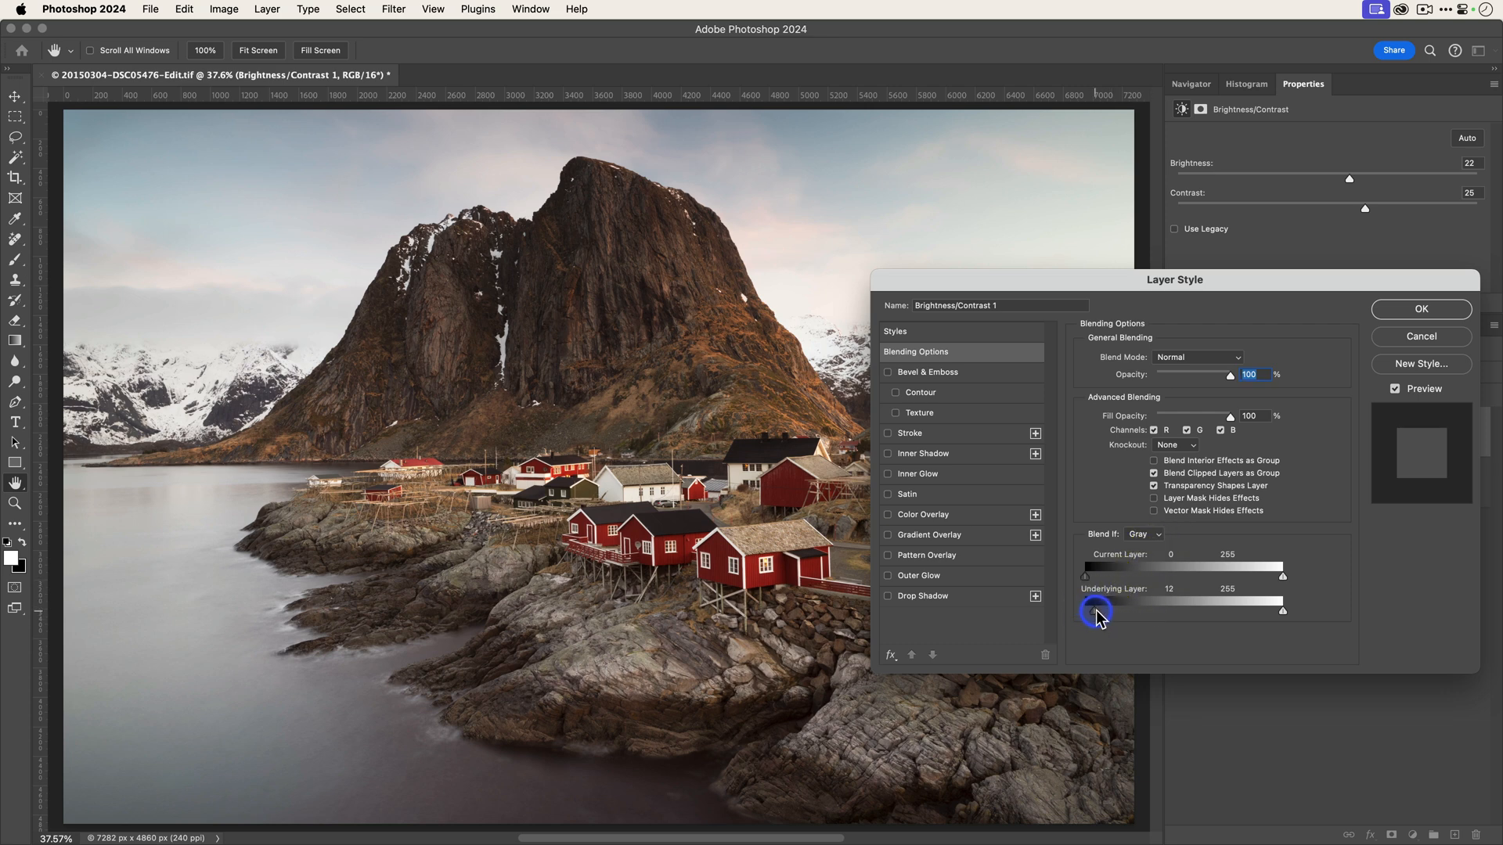
left_click_drag(1096, 612, 1171, 612)
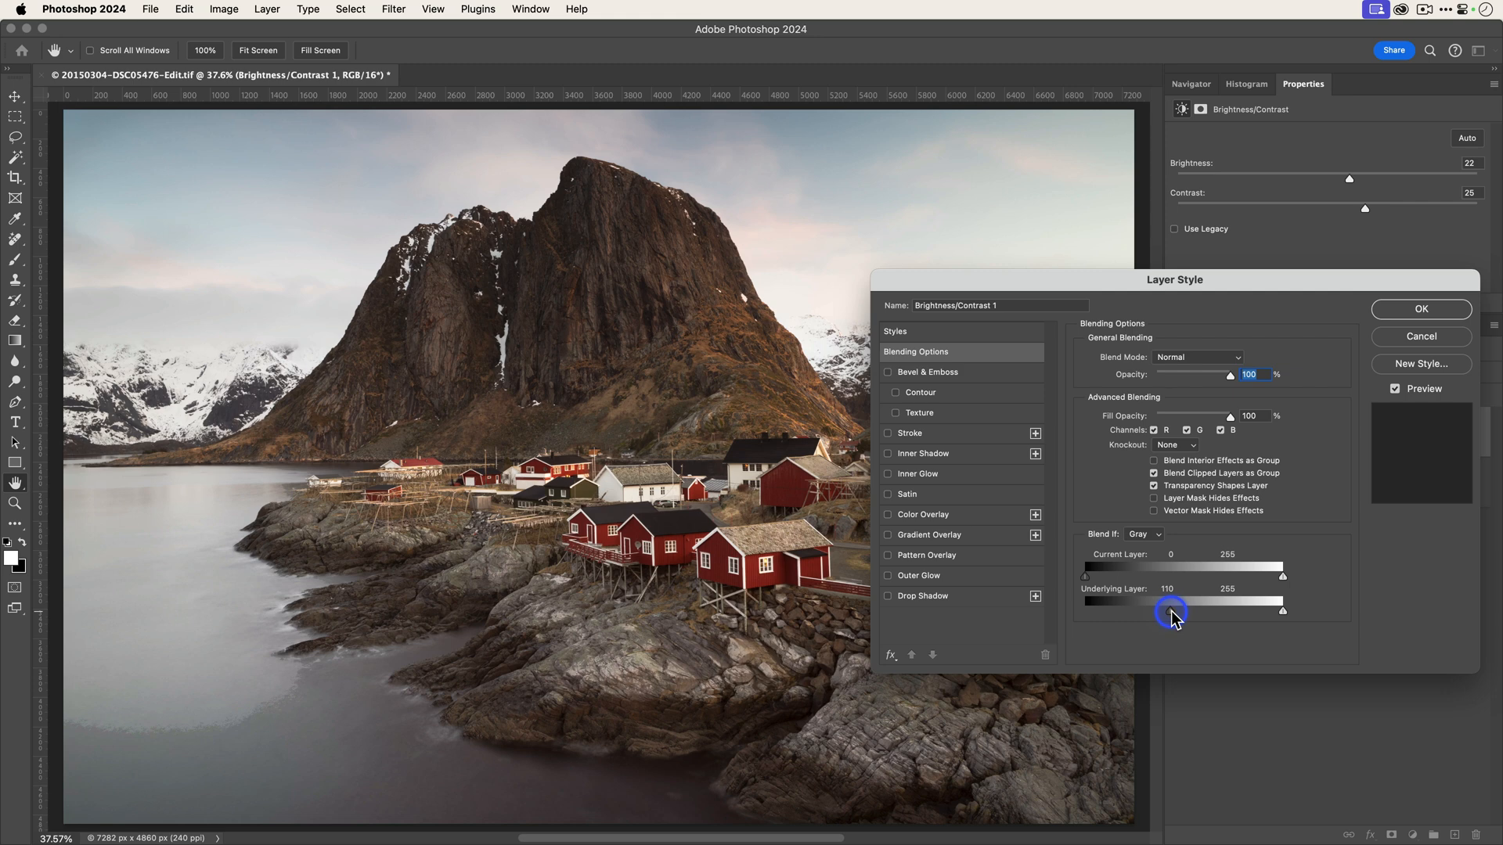
left_click_drag(1172, 612, 1086, 612)
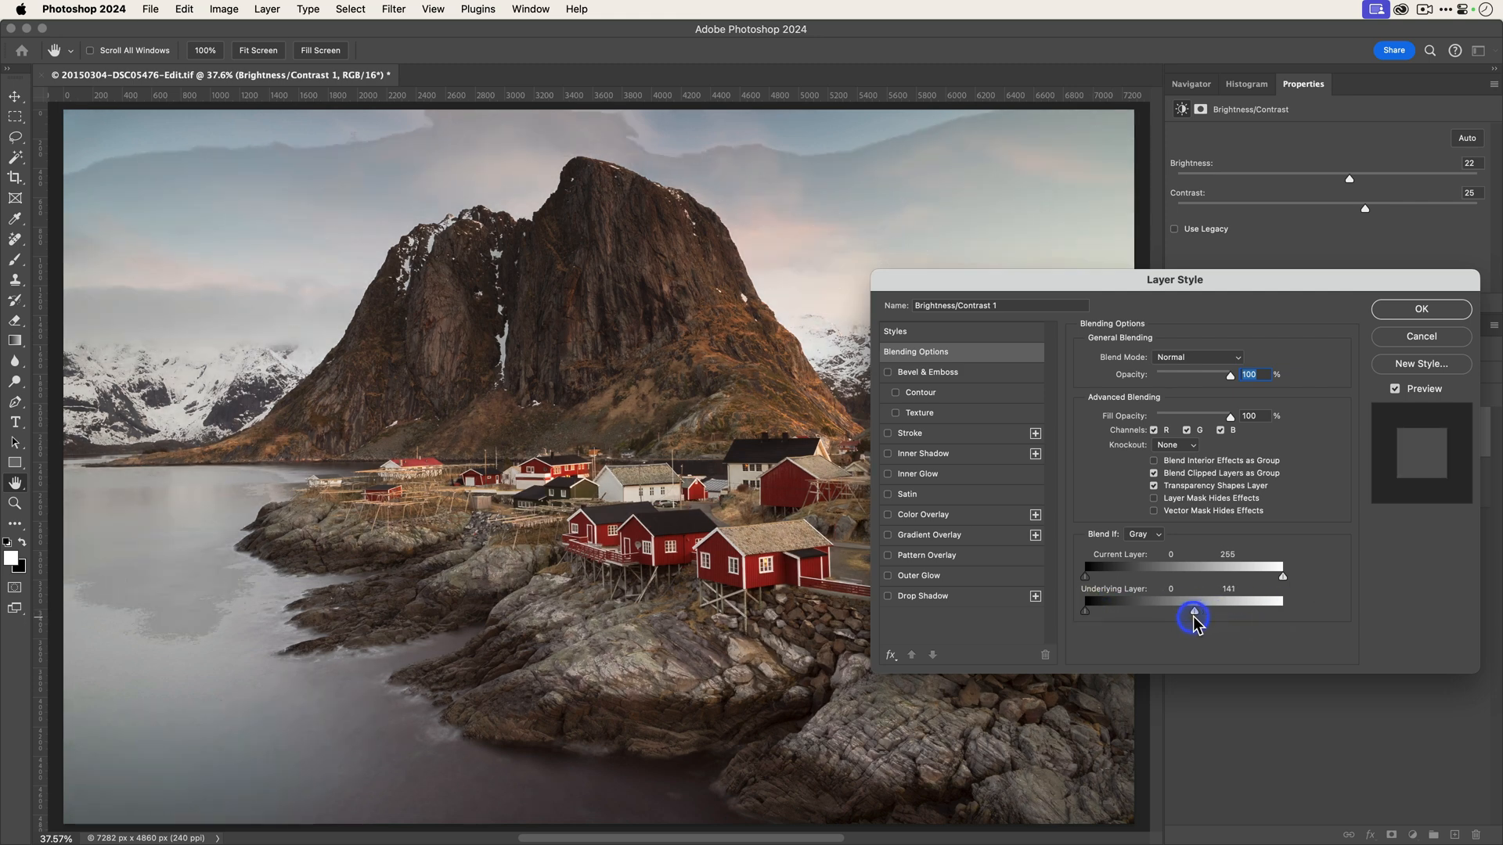
left_click_drag(1193, 617, 1305, 610)
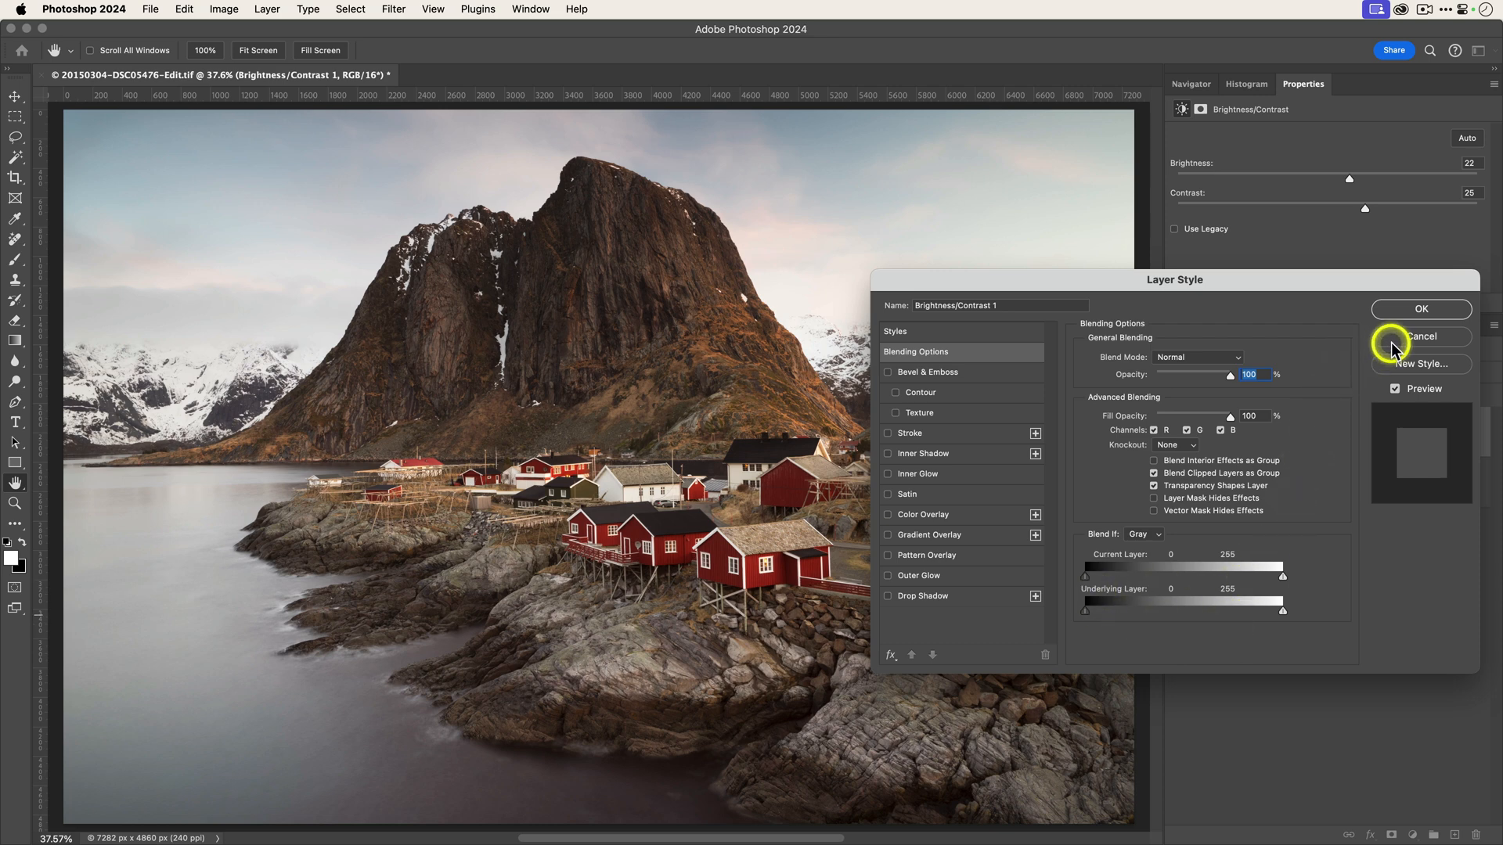
left_click(1423, 336)
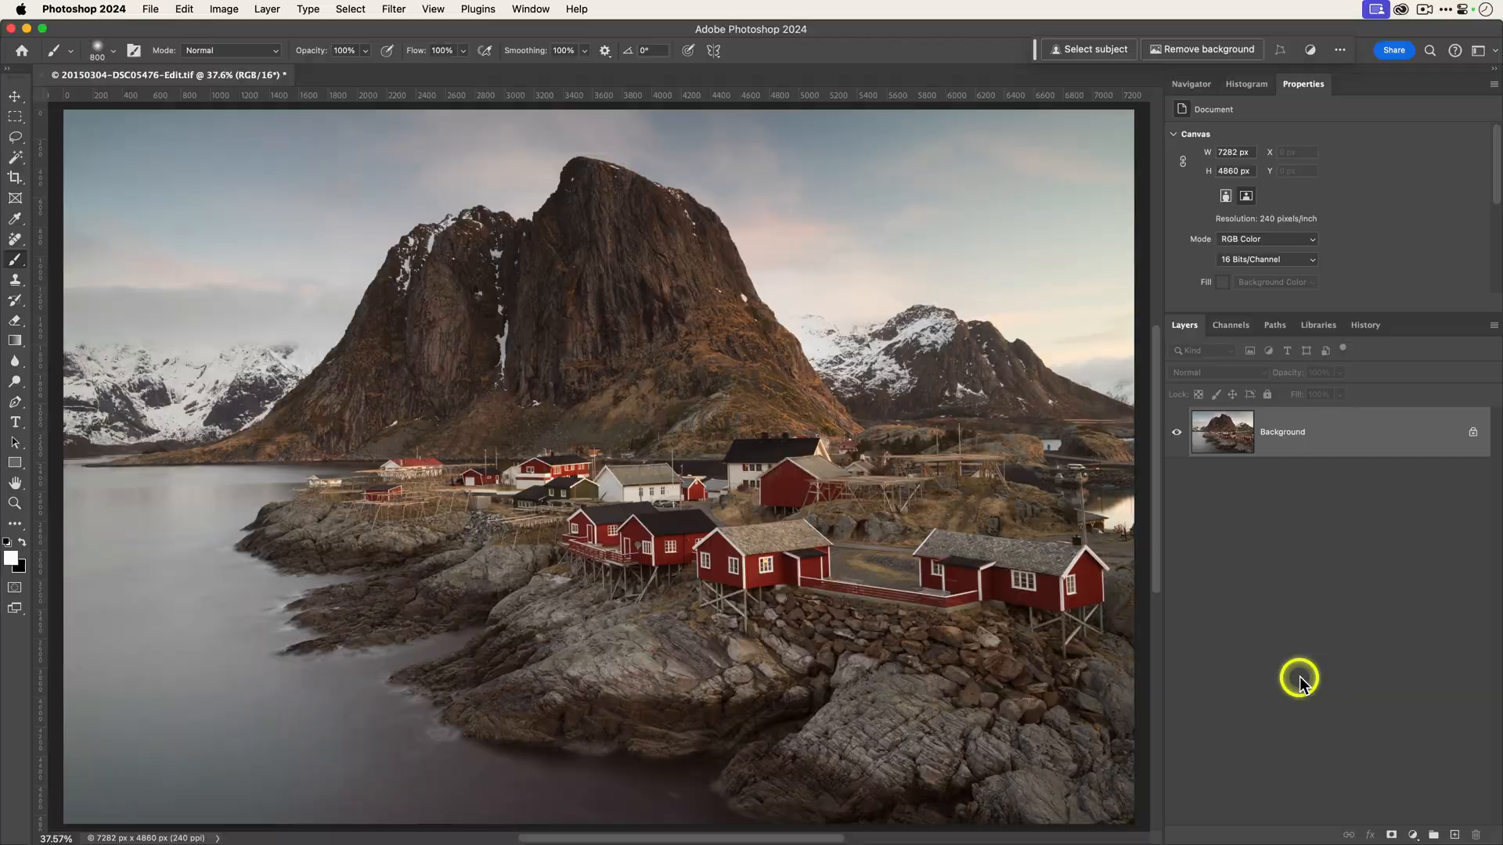
mouse_move(533, 172)
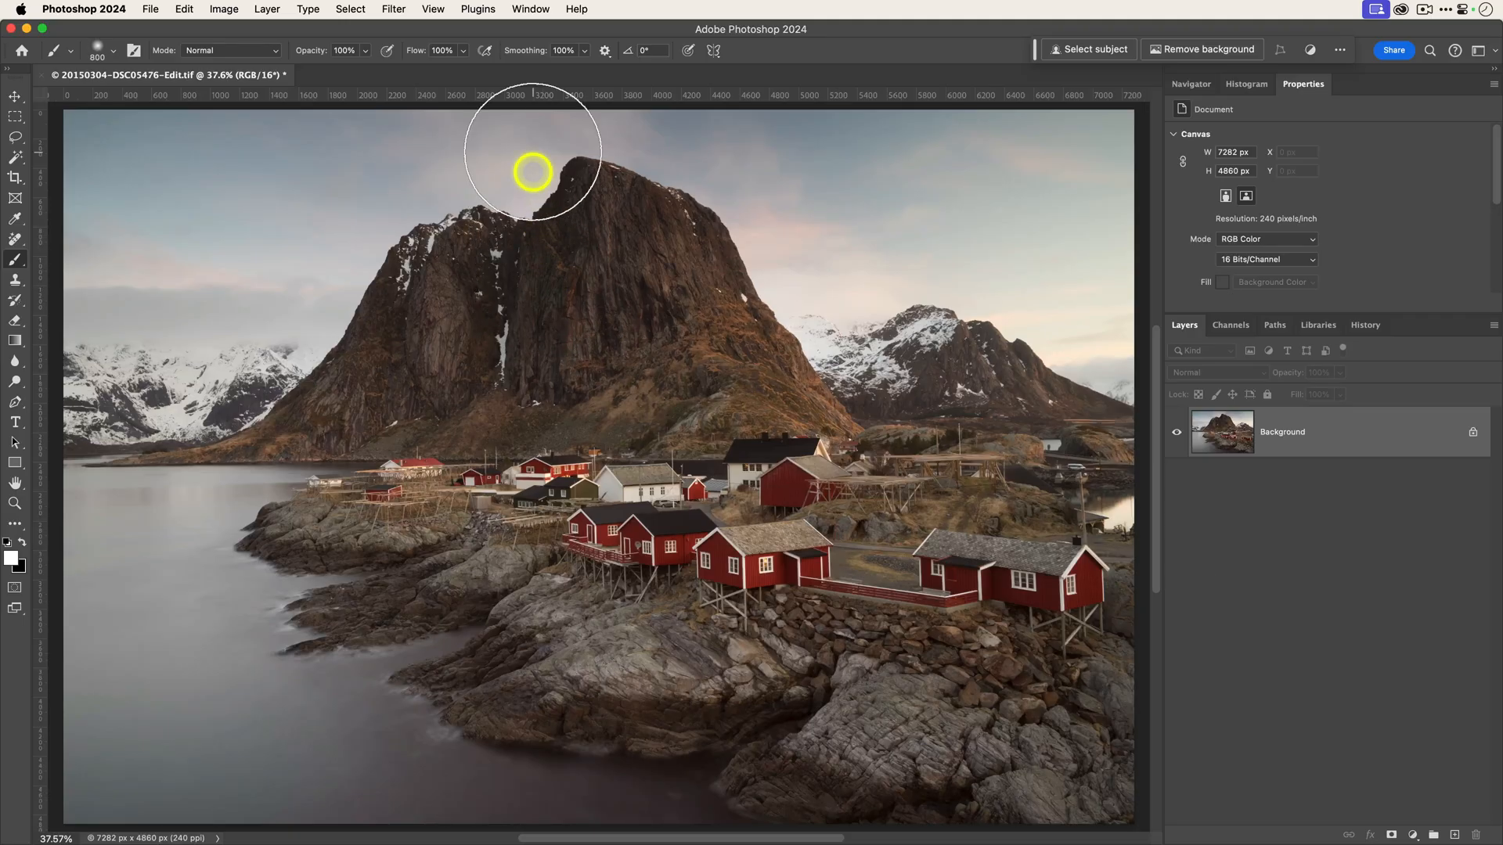
Show the Adjustments panel, preview a black-and-white preset, and list all preset categories
left_click(529, 10)
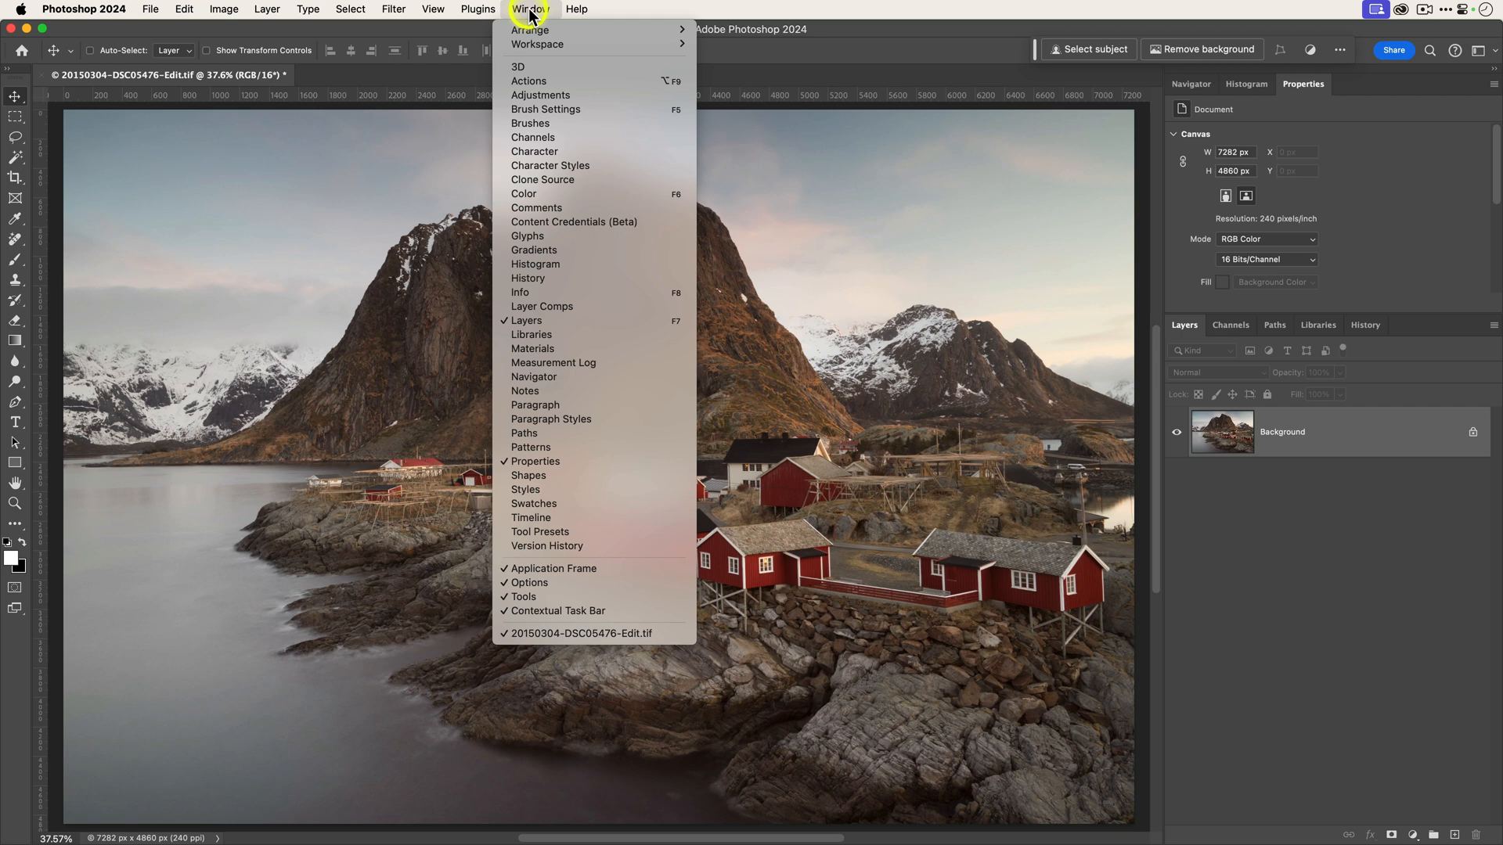
left_click(540, 94)
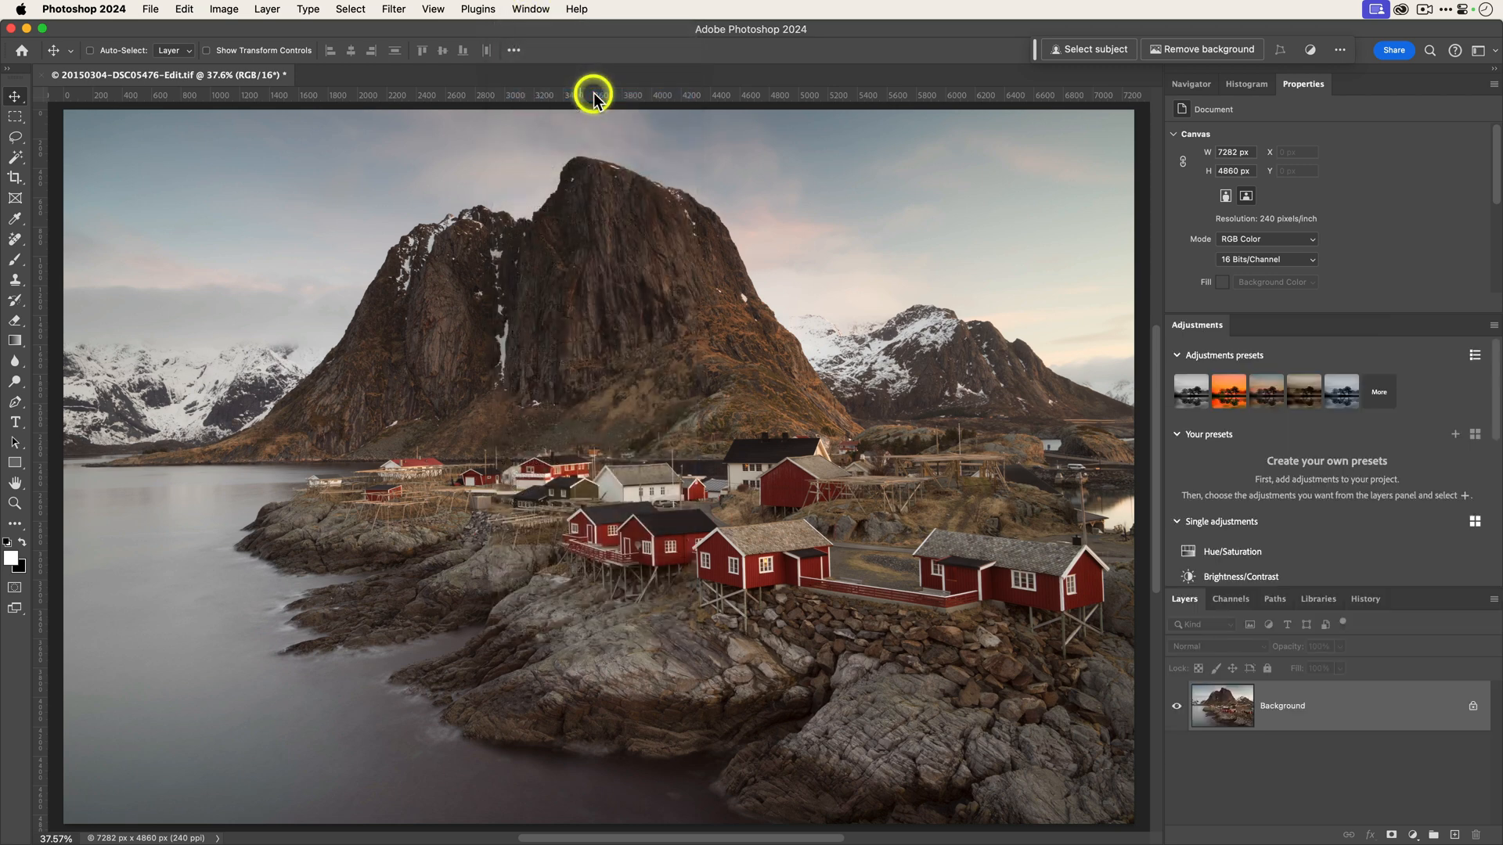
mouse_move(1237, 331)
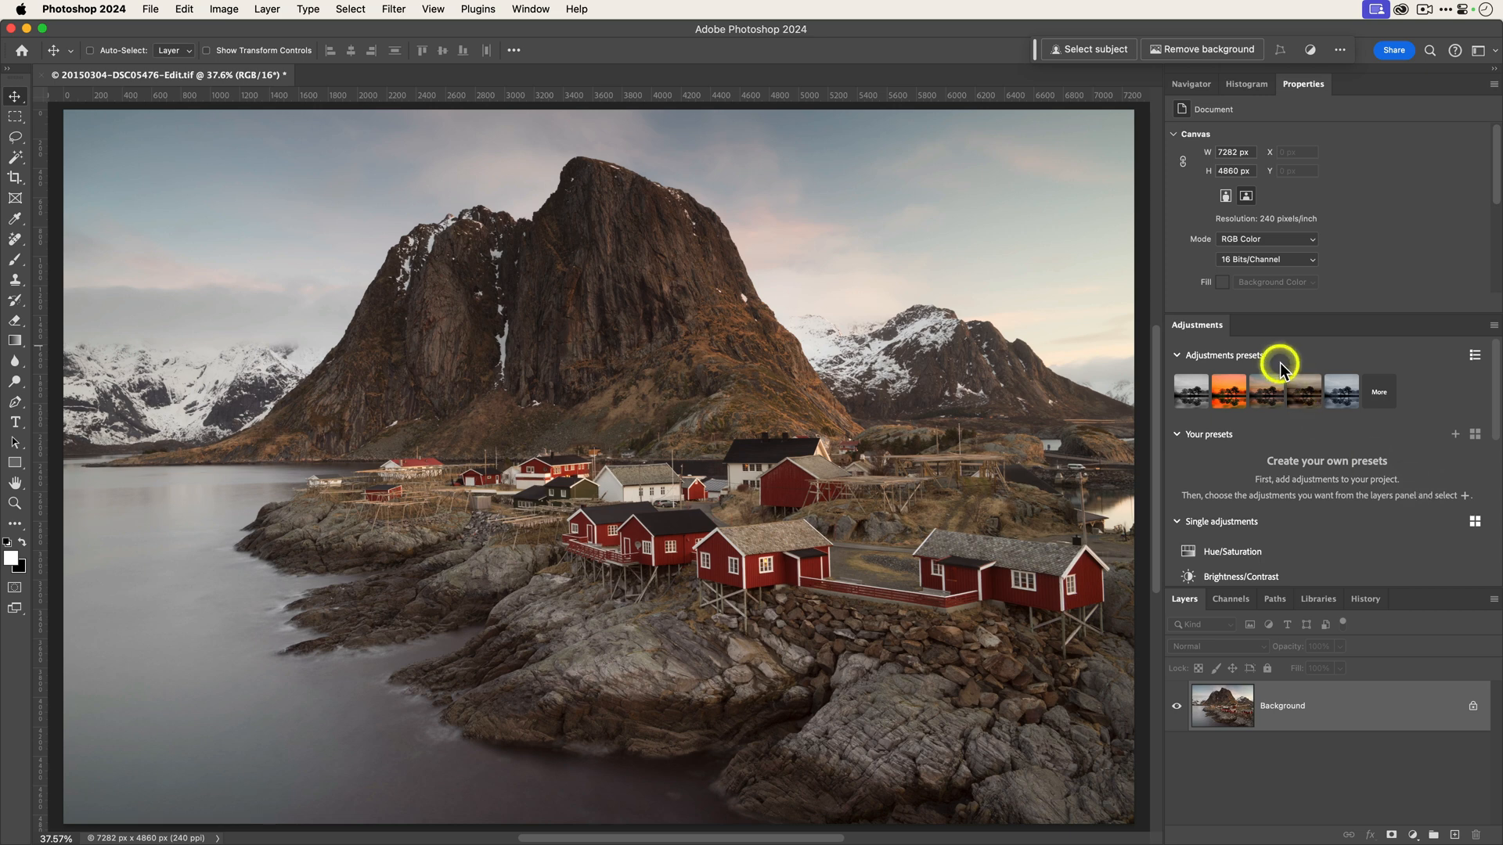
mouse_move(1322, 359)
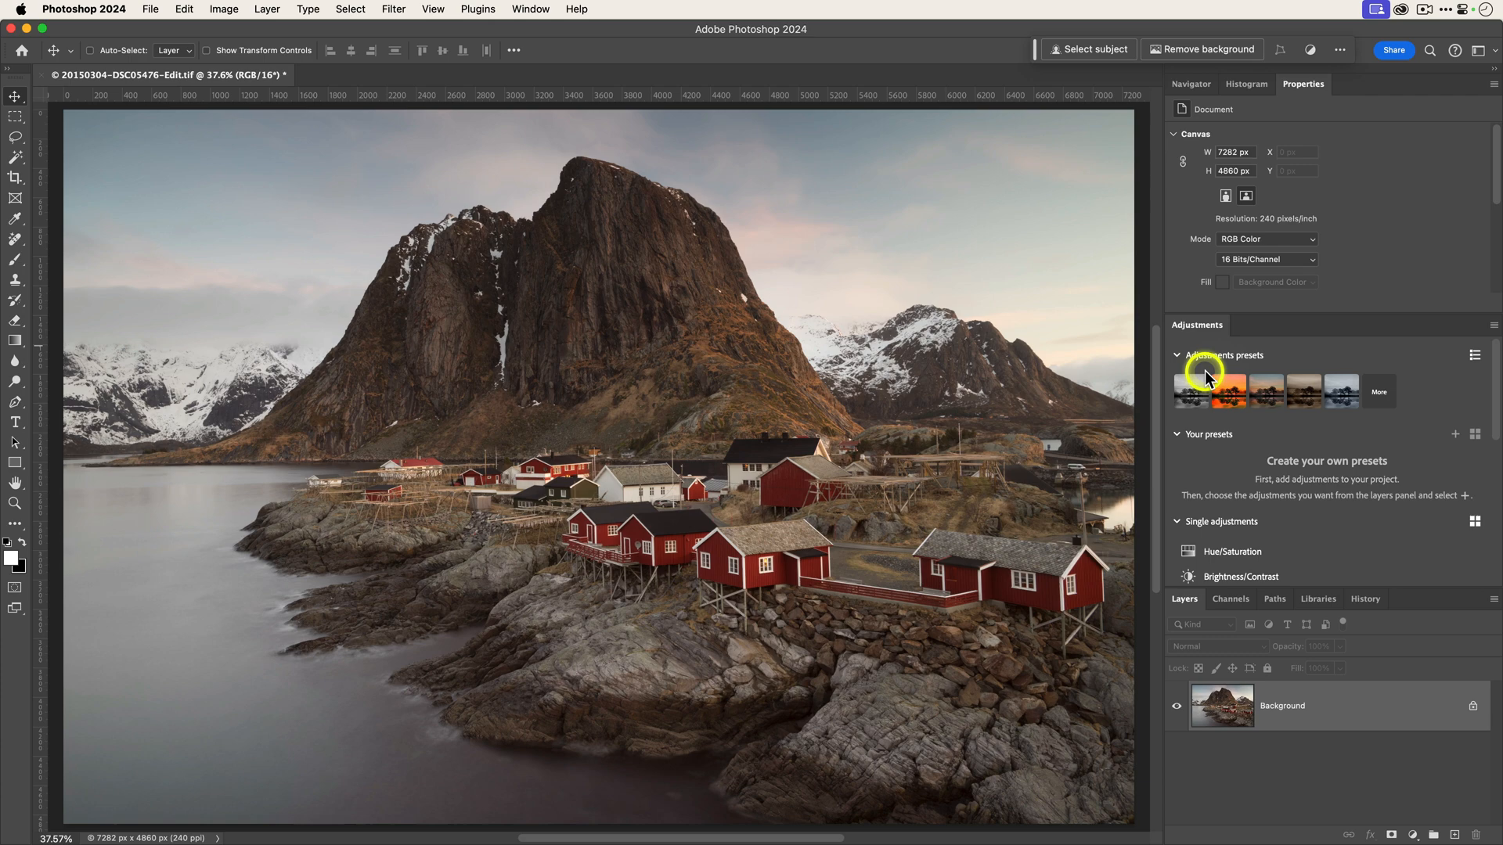
left_click(1231, 392)
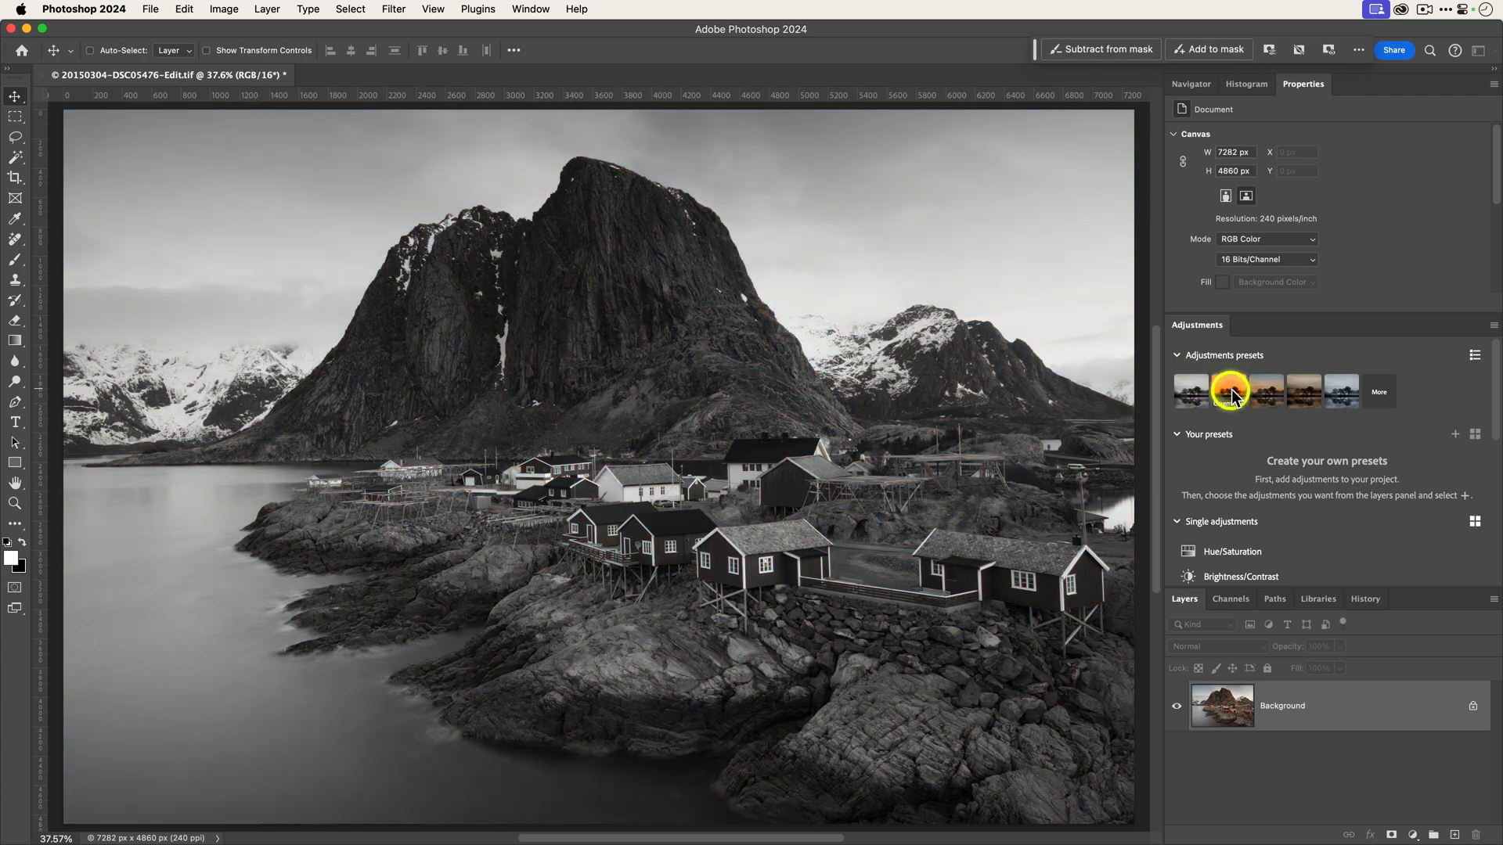
left_click(1230, 391)
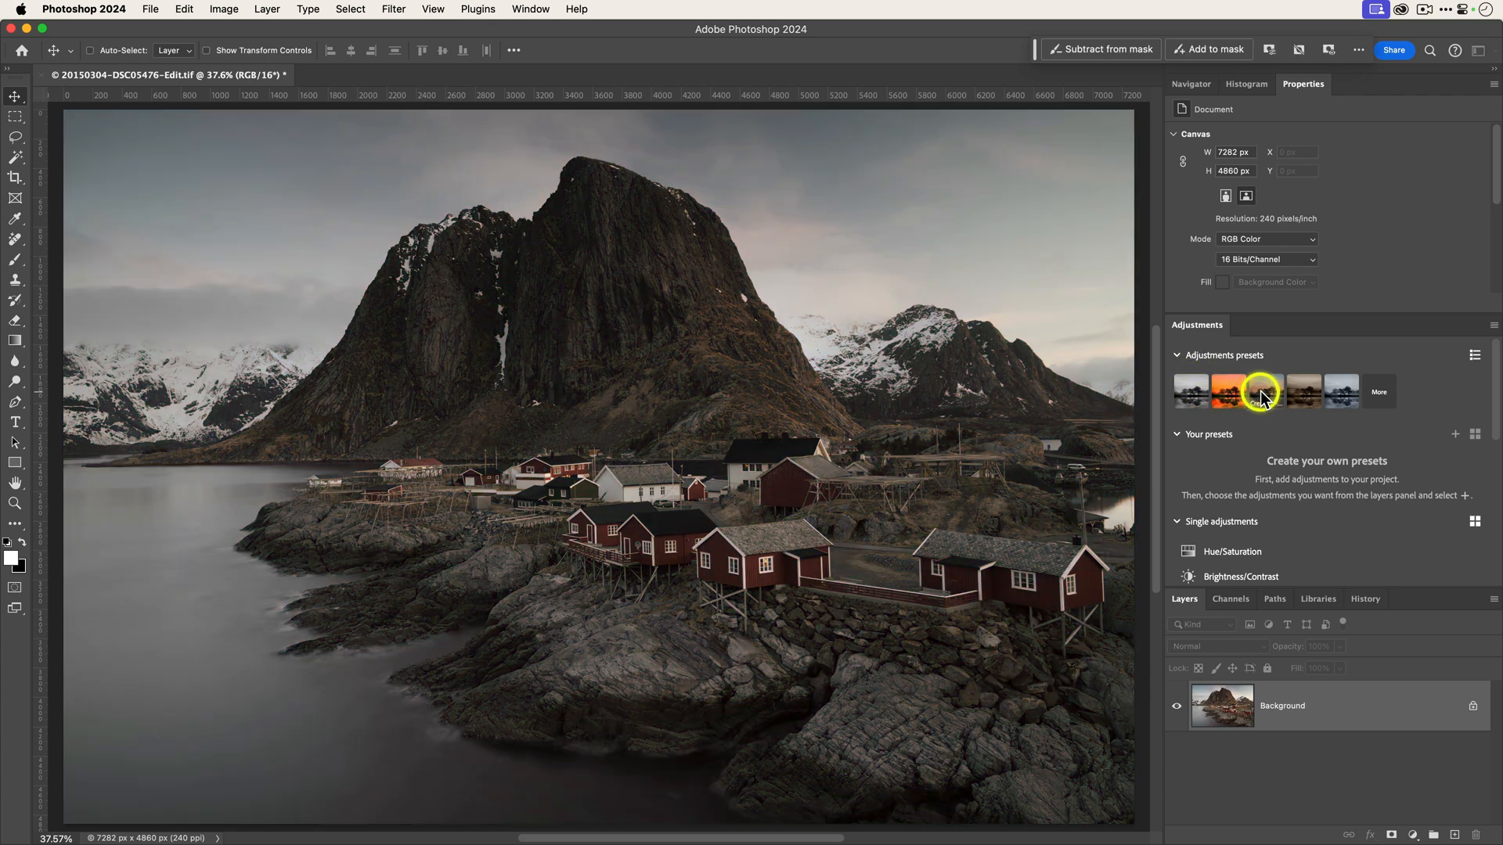
left_click(1379, 392)
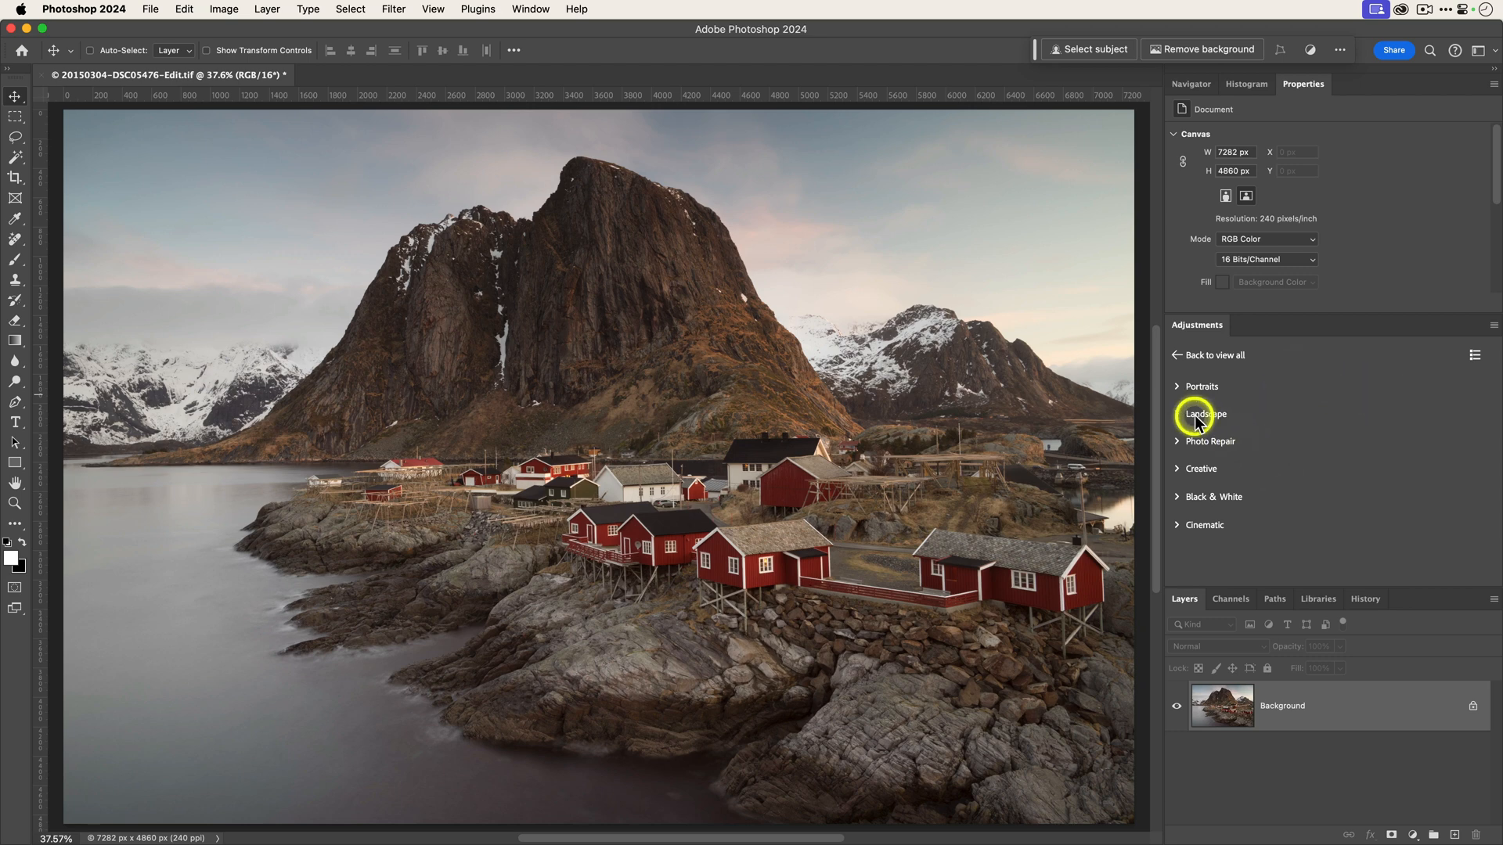
Apply the Landscape Warm Contrast preset, adding Color Balance and Curves layers
left_click(1205, 414)
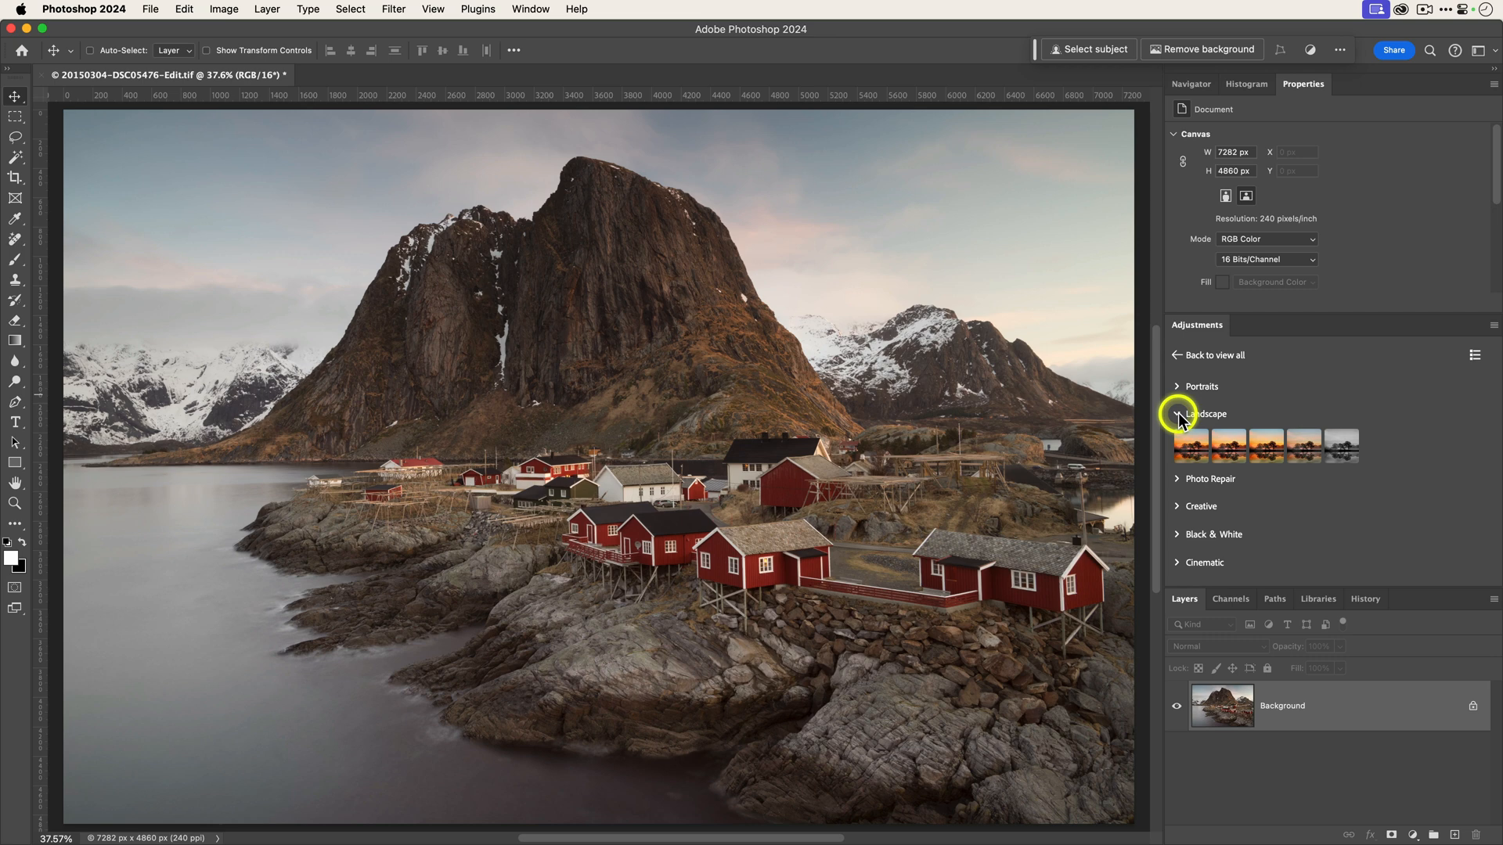
left_click(1190, 443)
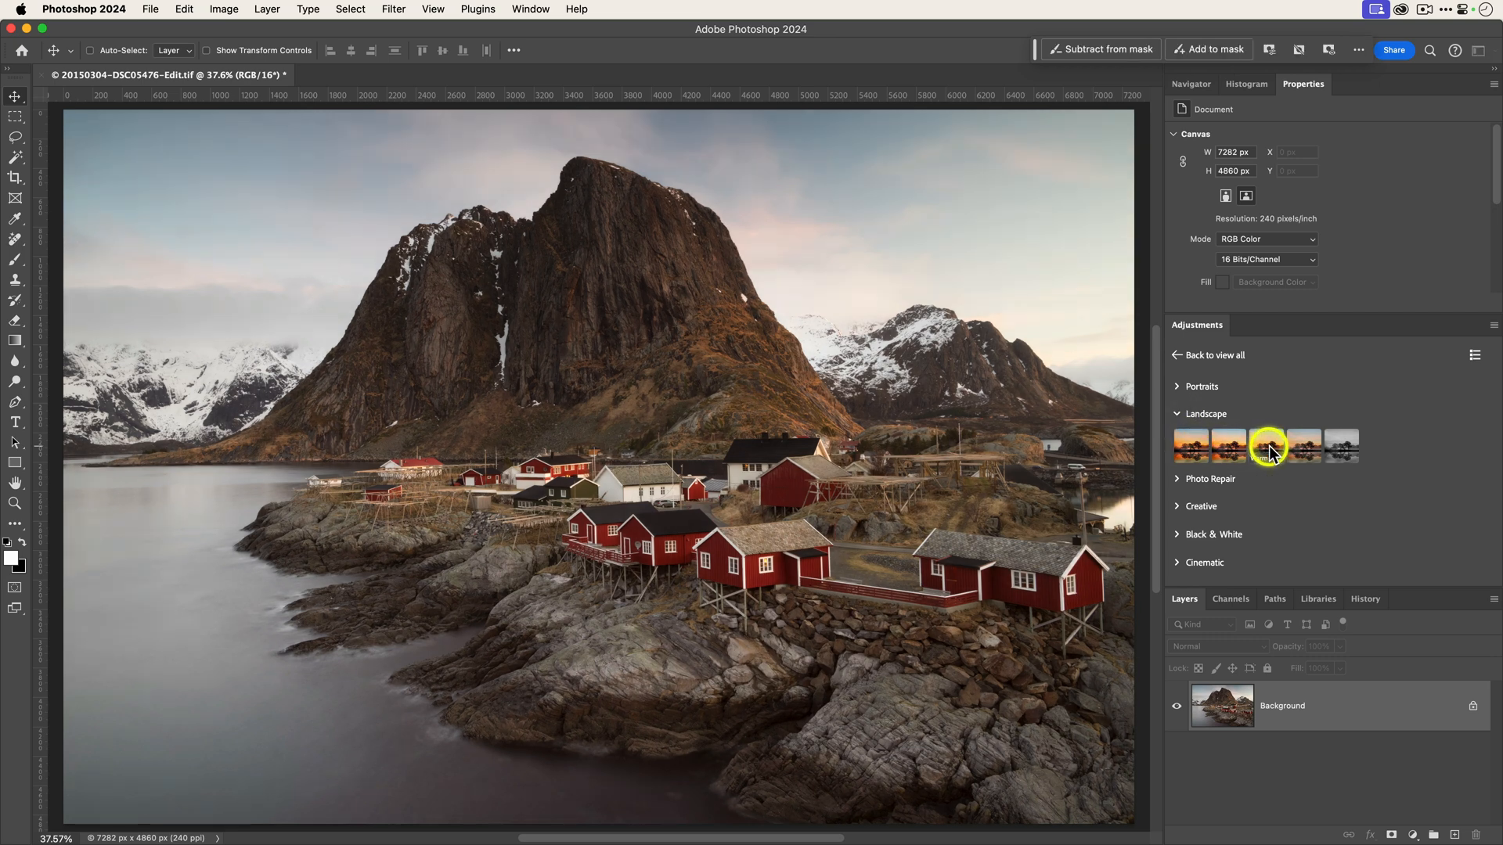
left_click(1265, 444)
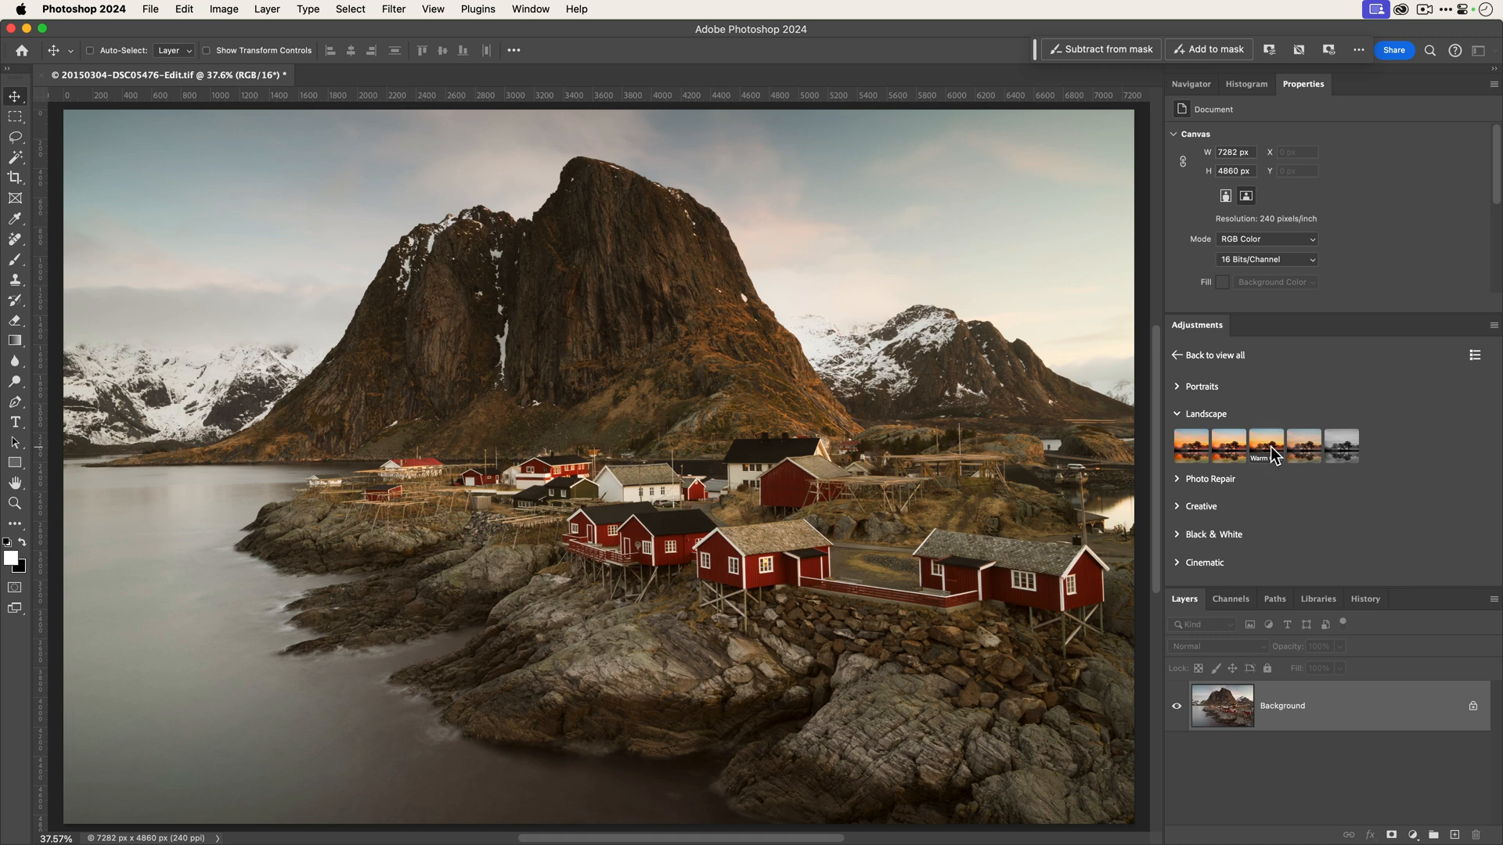
left_click(1265, 445)
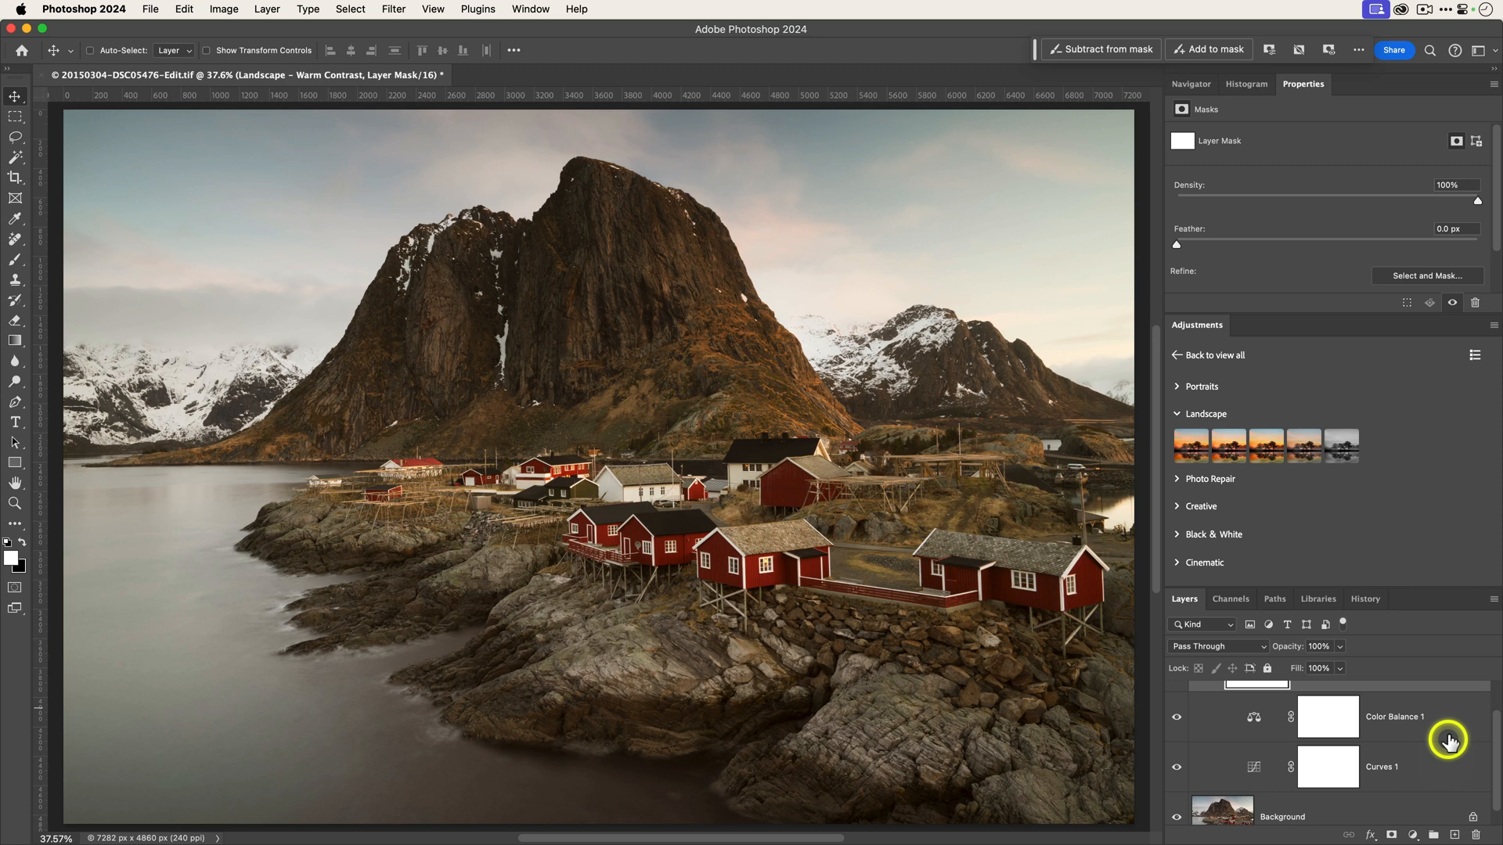
mouse_move(1458, 772)
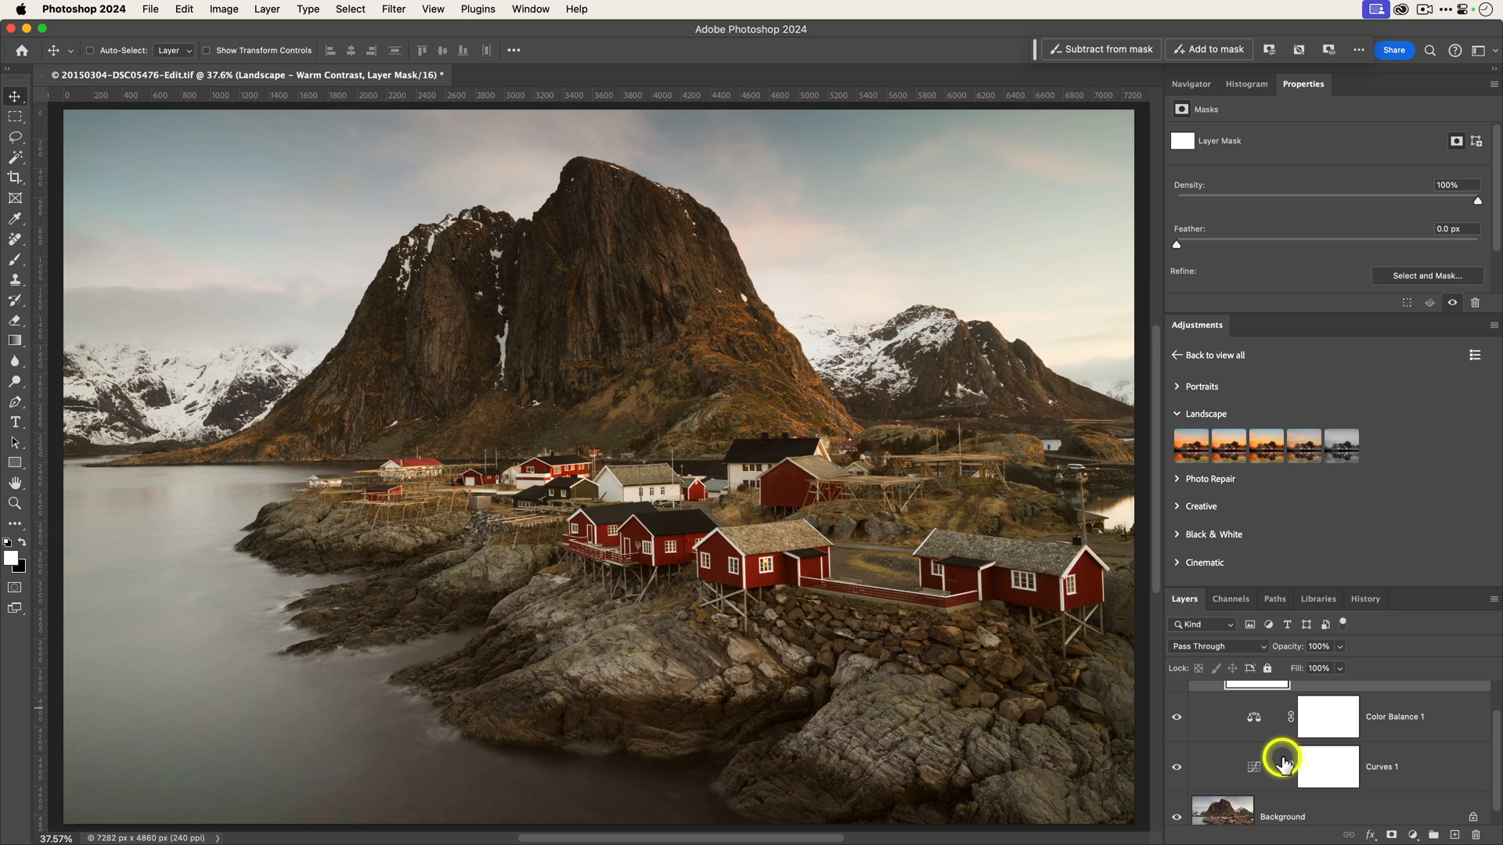
Reshape the Curves 1 tone curve's midtones before removing the Warm Contrast group
left_click(1254, 767)
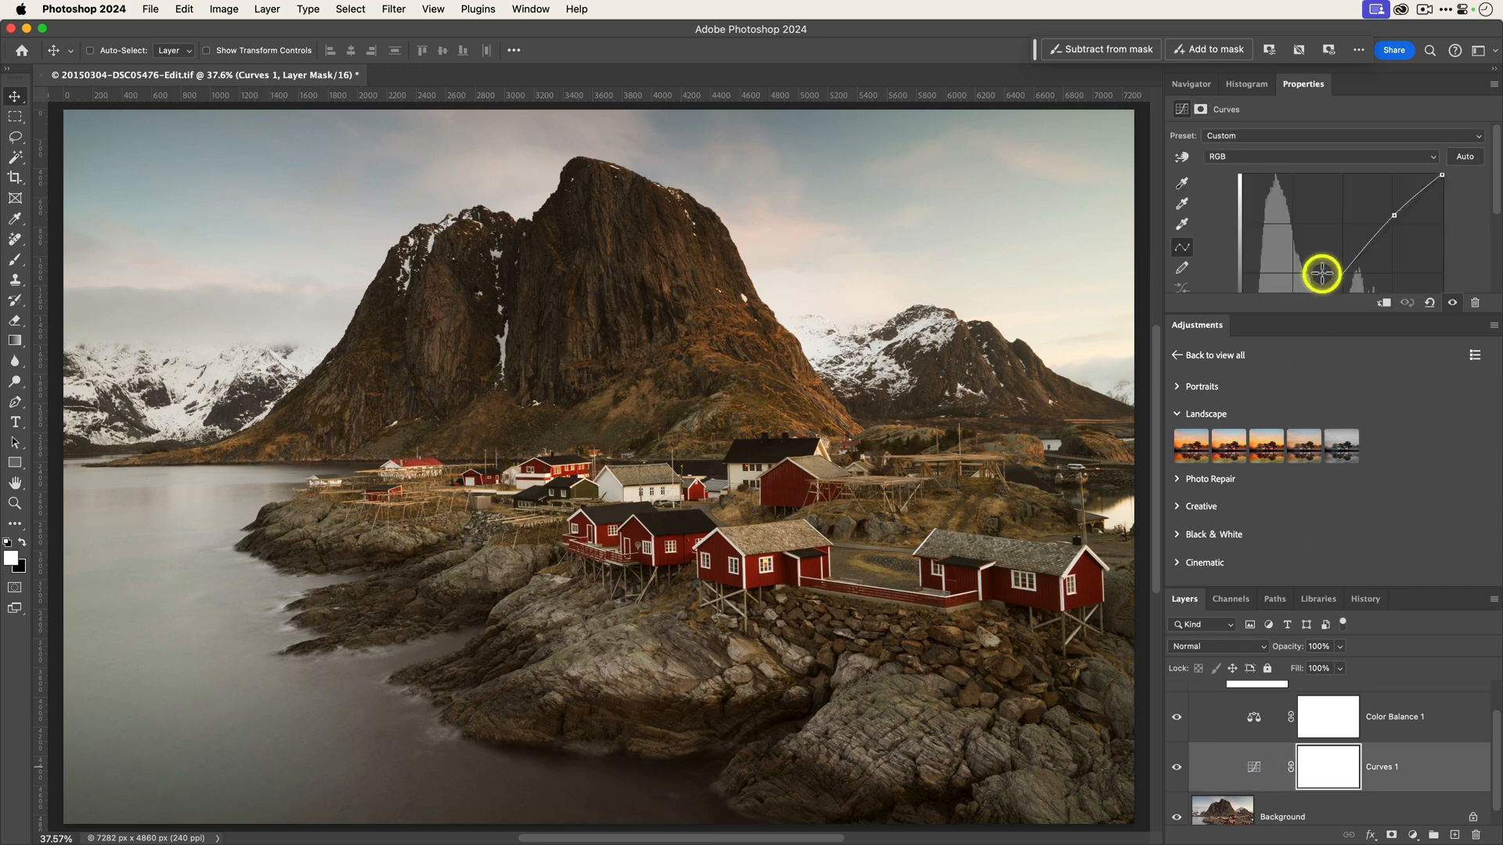
left_click_drag(1321, 272, 1314, 382)
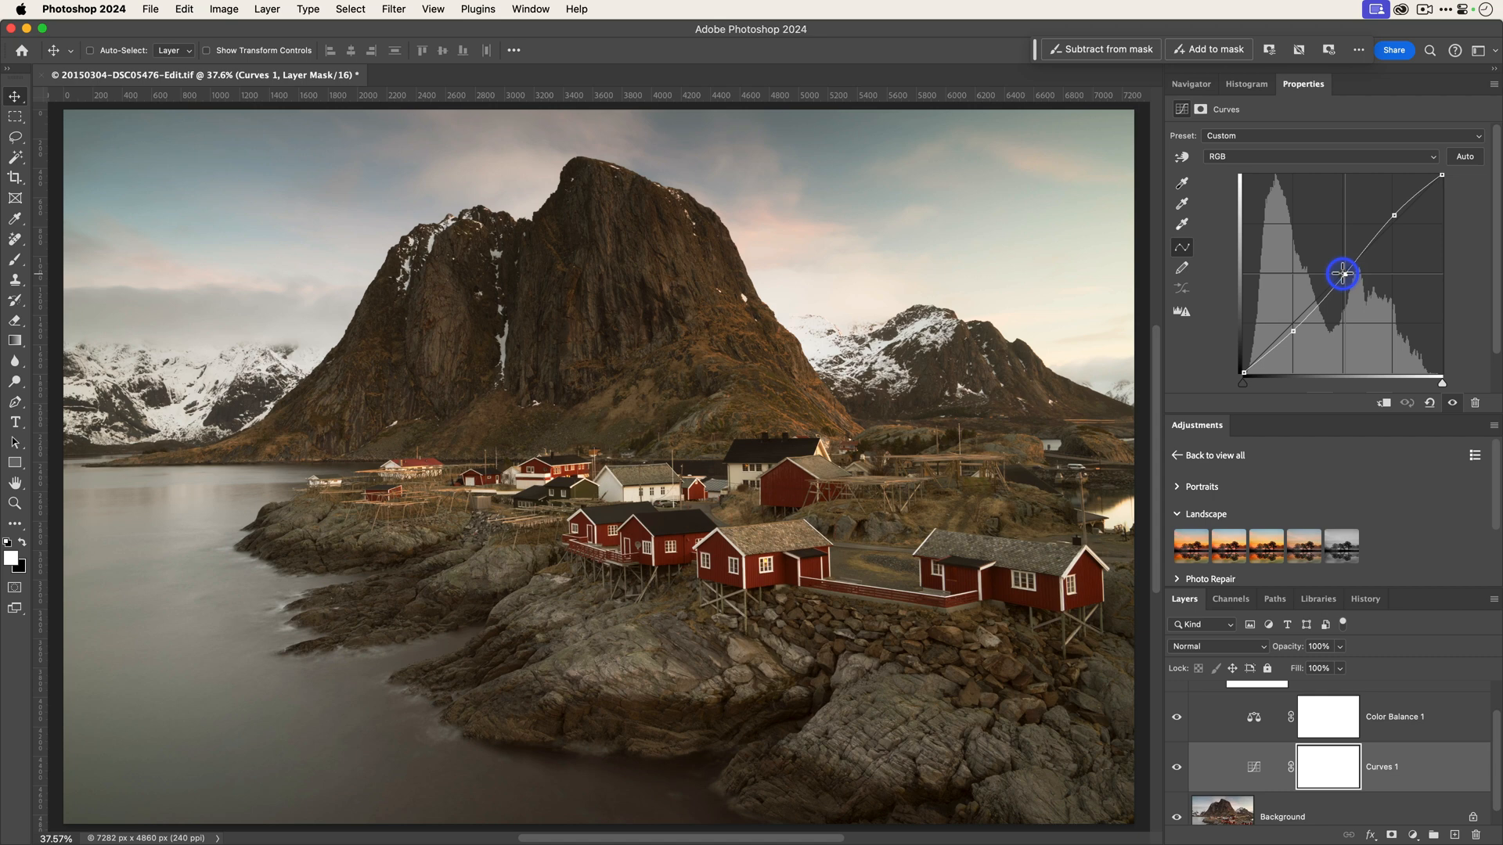
left_click_drag(1343, 273, 1334, 275)
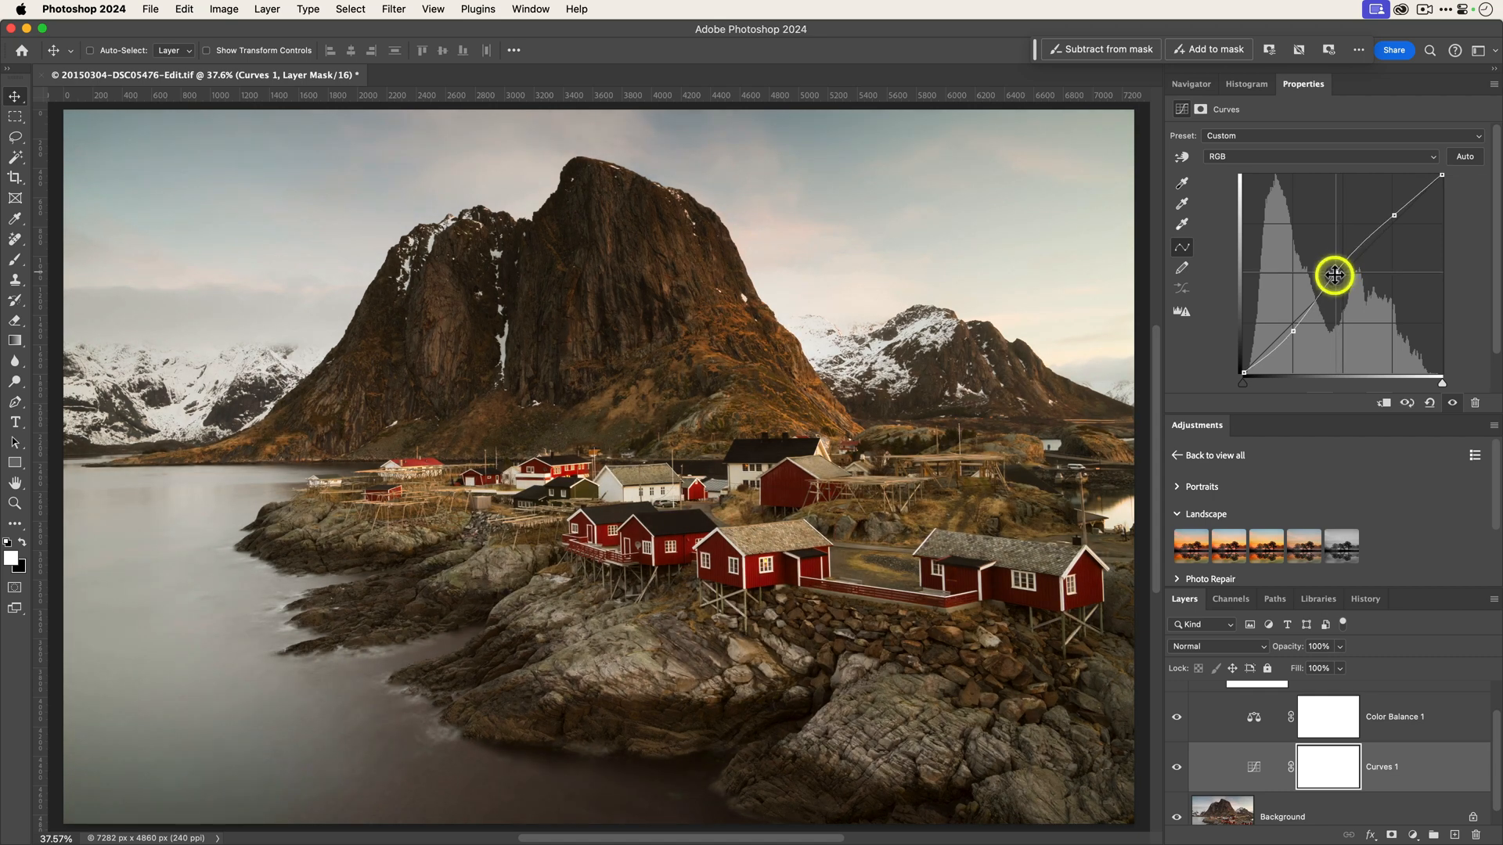
left_click_drag(1333, 276, 1291, 333)
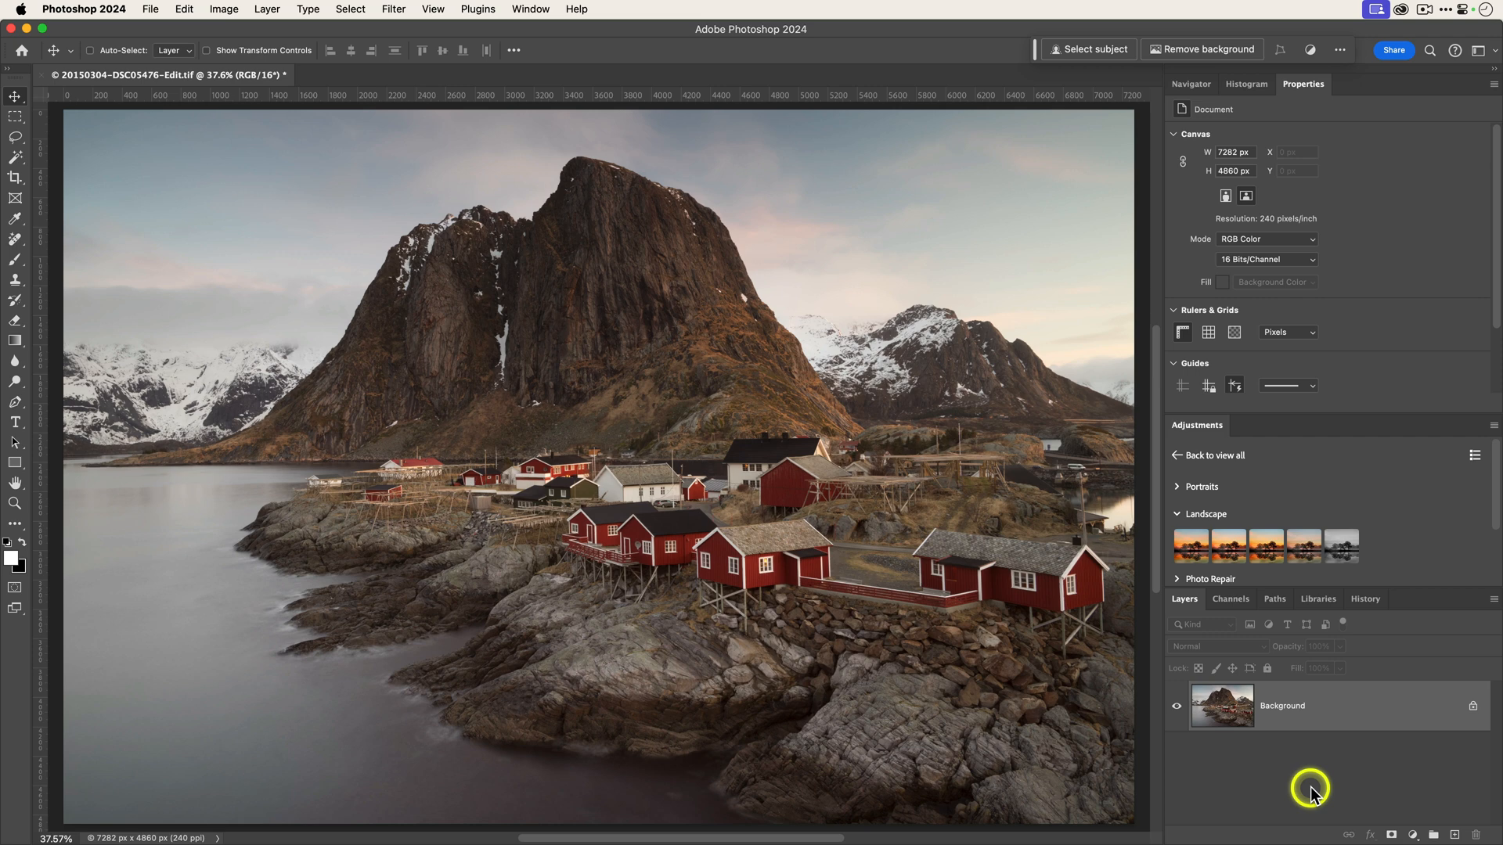
mouse_move(1314, 794)
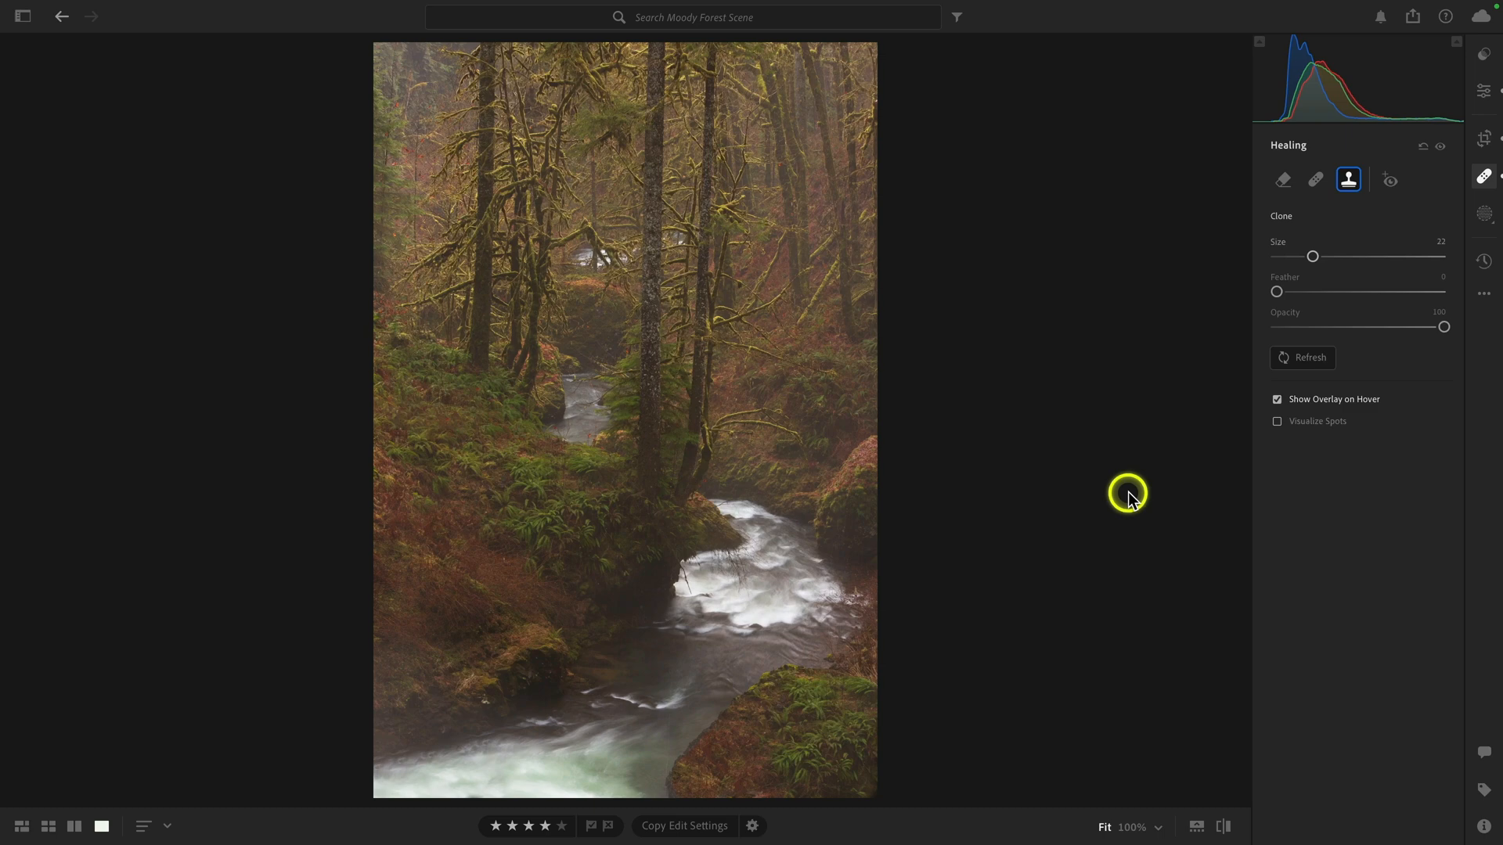
Return the Adjustments panel to its single adjustments list
left_click(1483, 91)
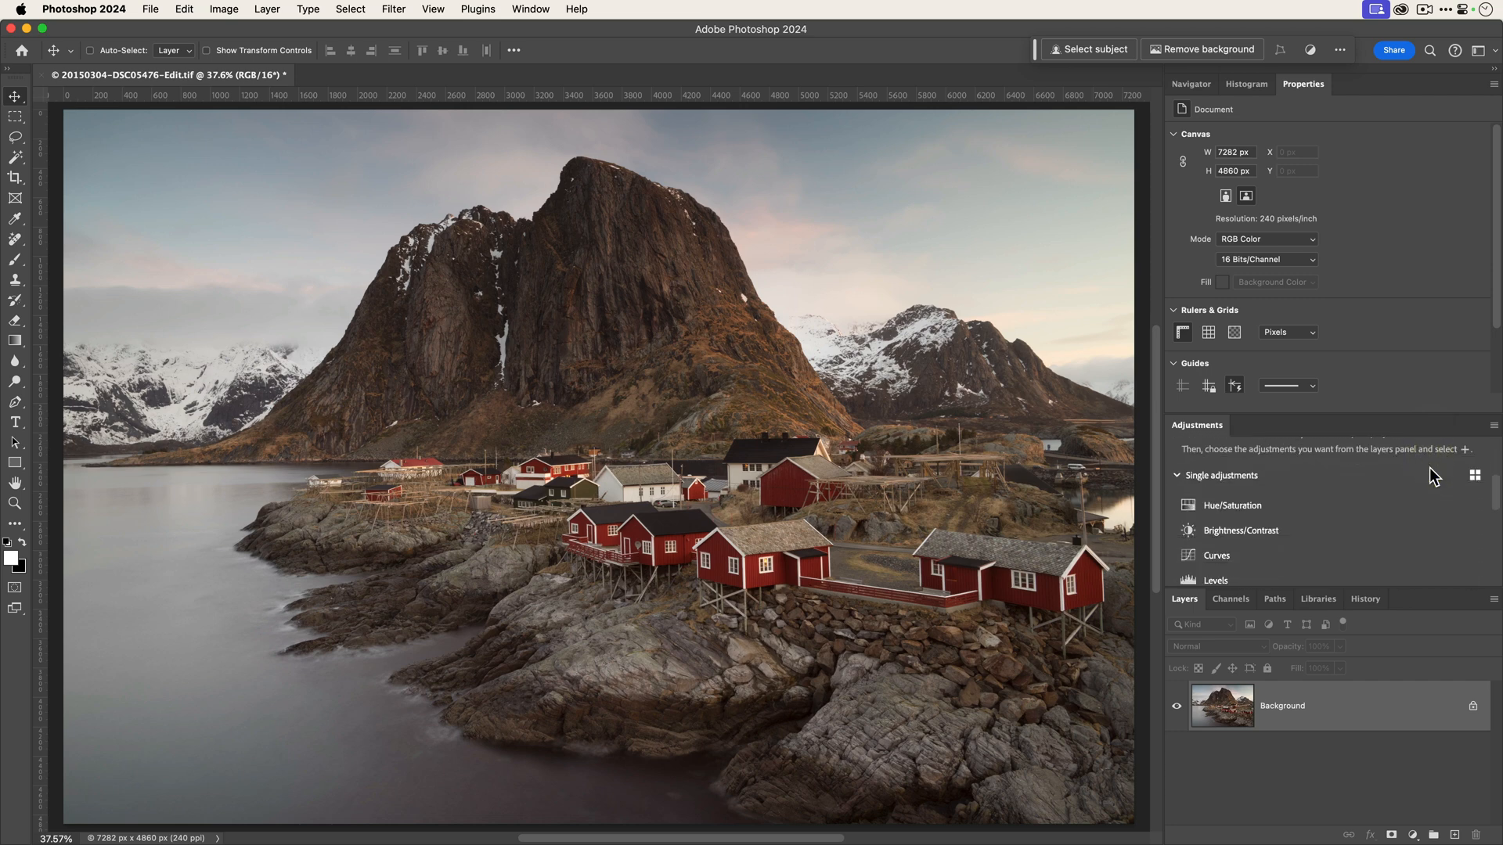
Add a Brightness/Contrast layer at brightness 26, then a Curves layer above it
left_click(1240, 530)
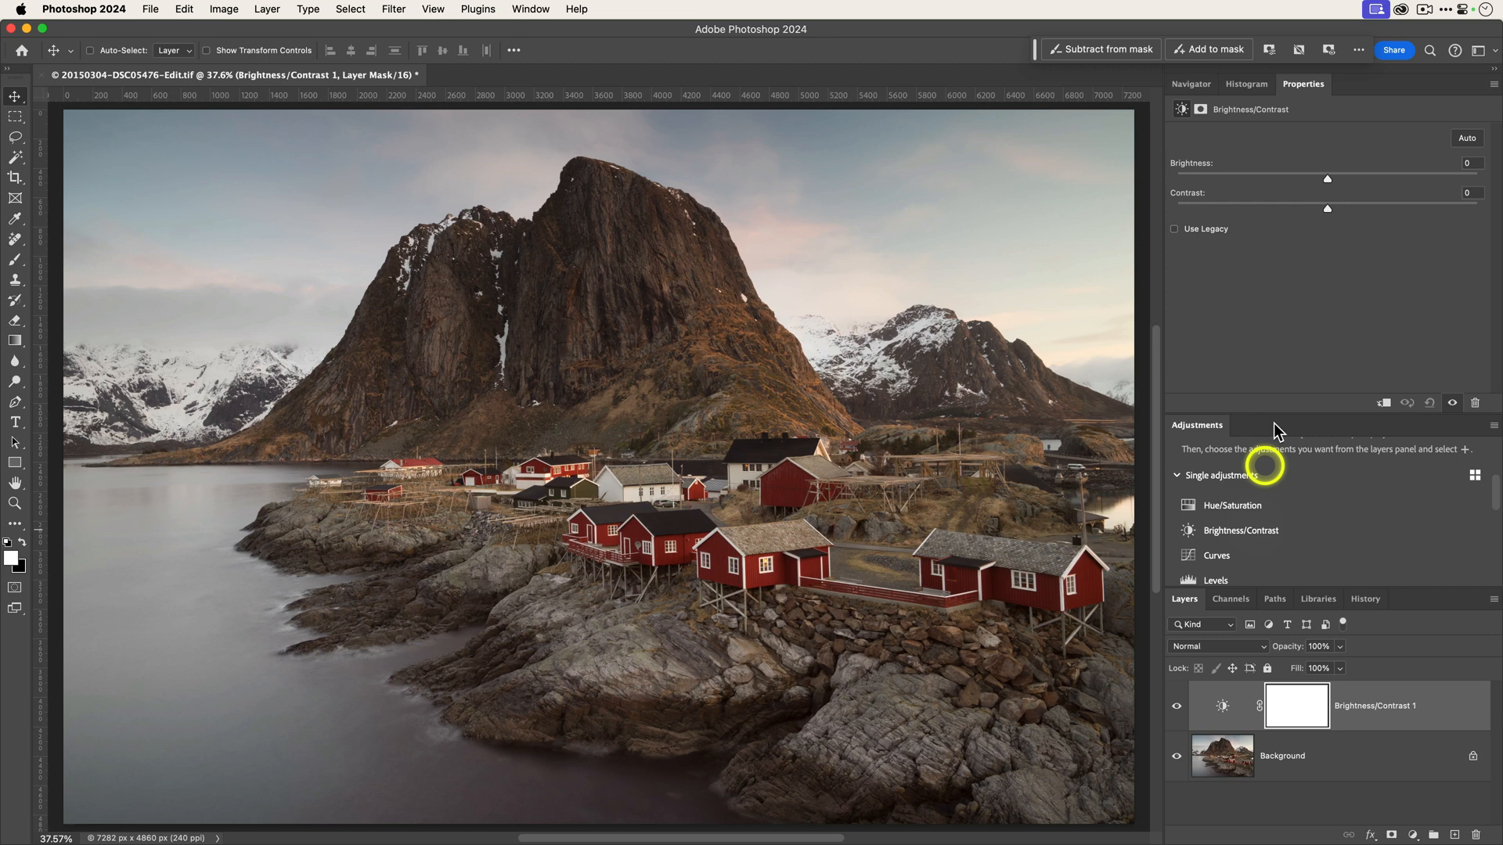
left_click_drag(1327, 181, 1352, 180)
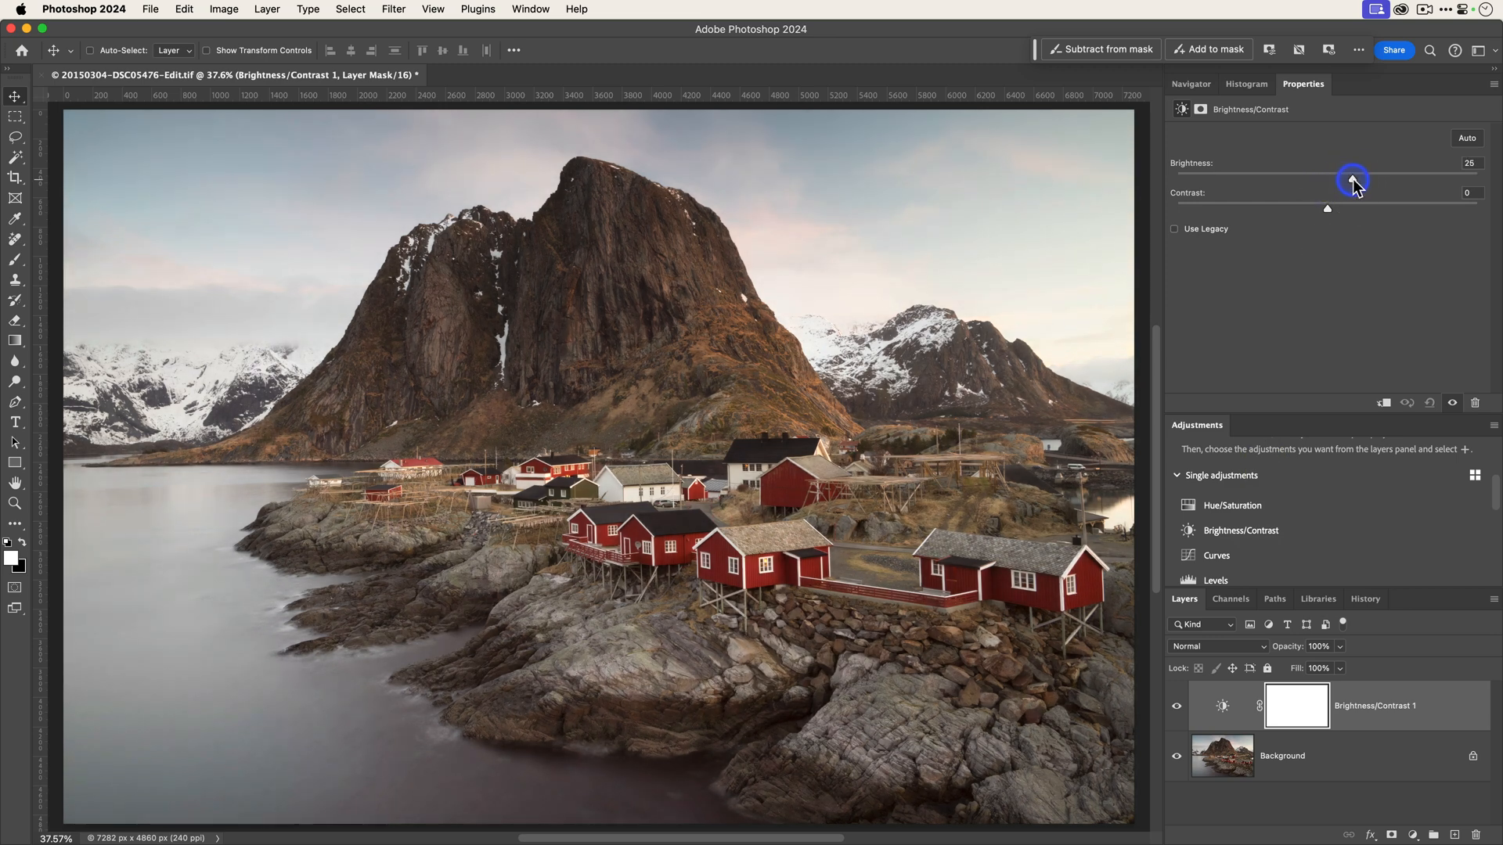
left_click_drag(1353, 182, 1354, 182)
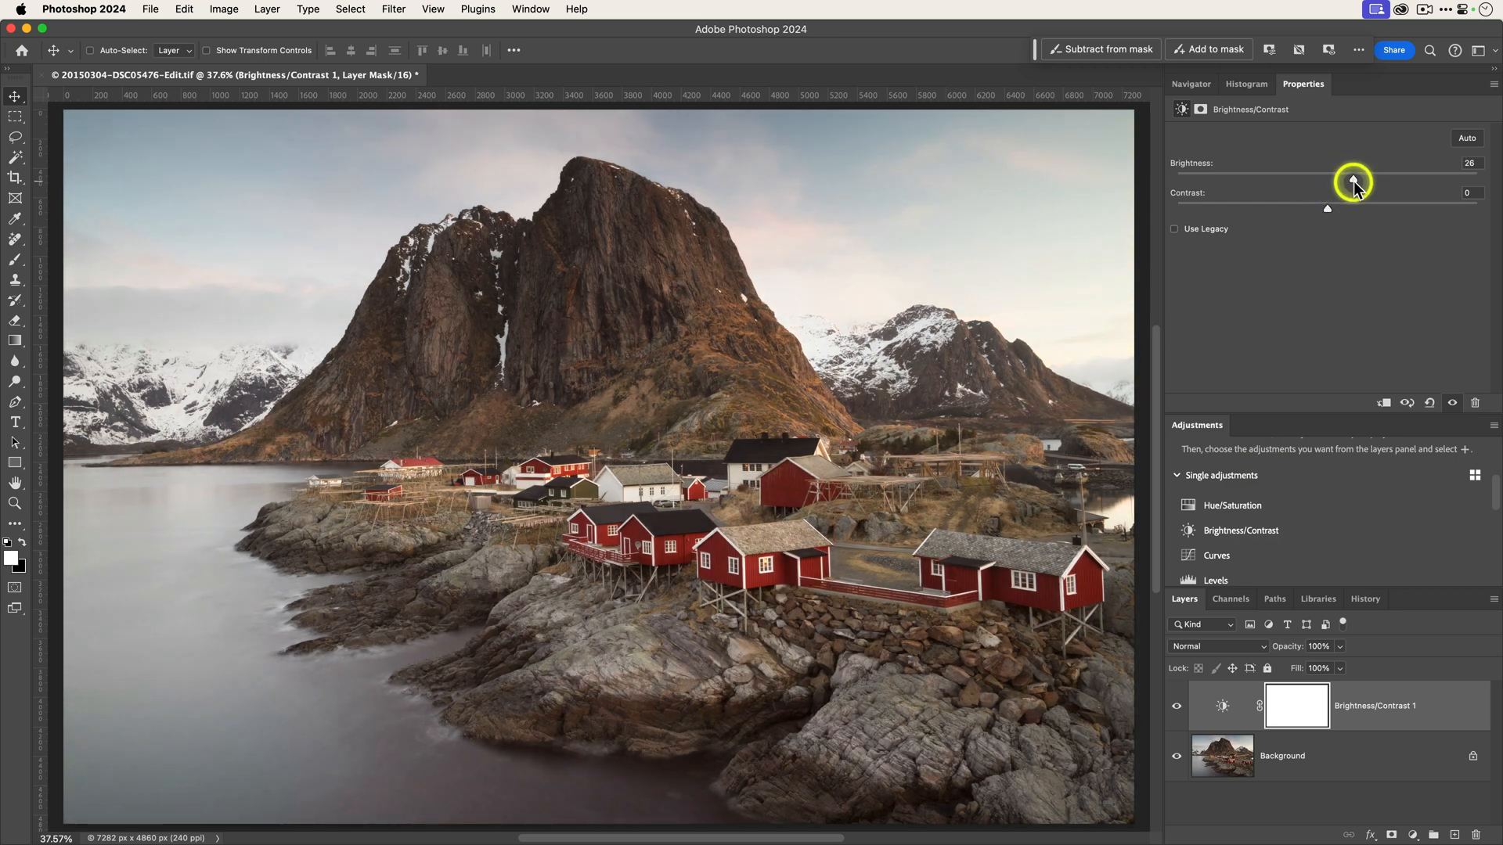
mouse_move(1332, 202)
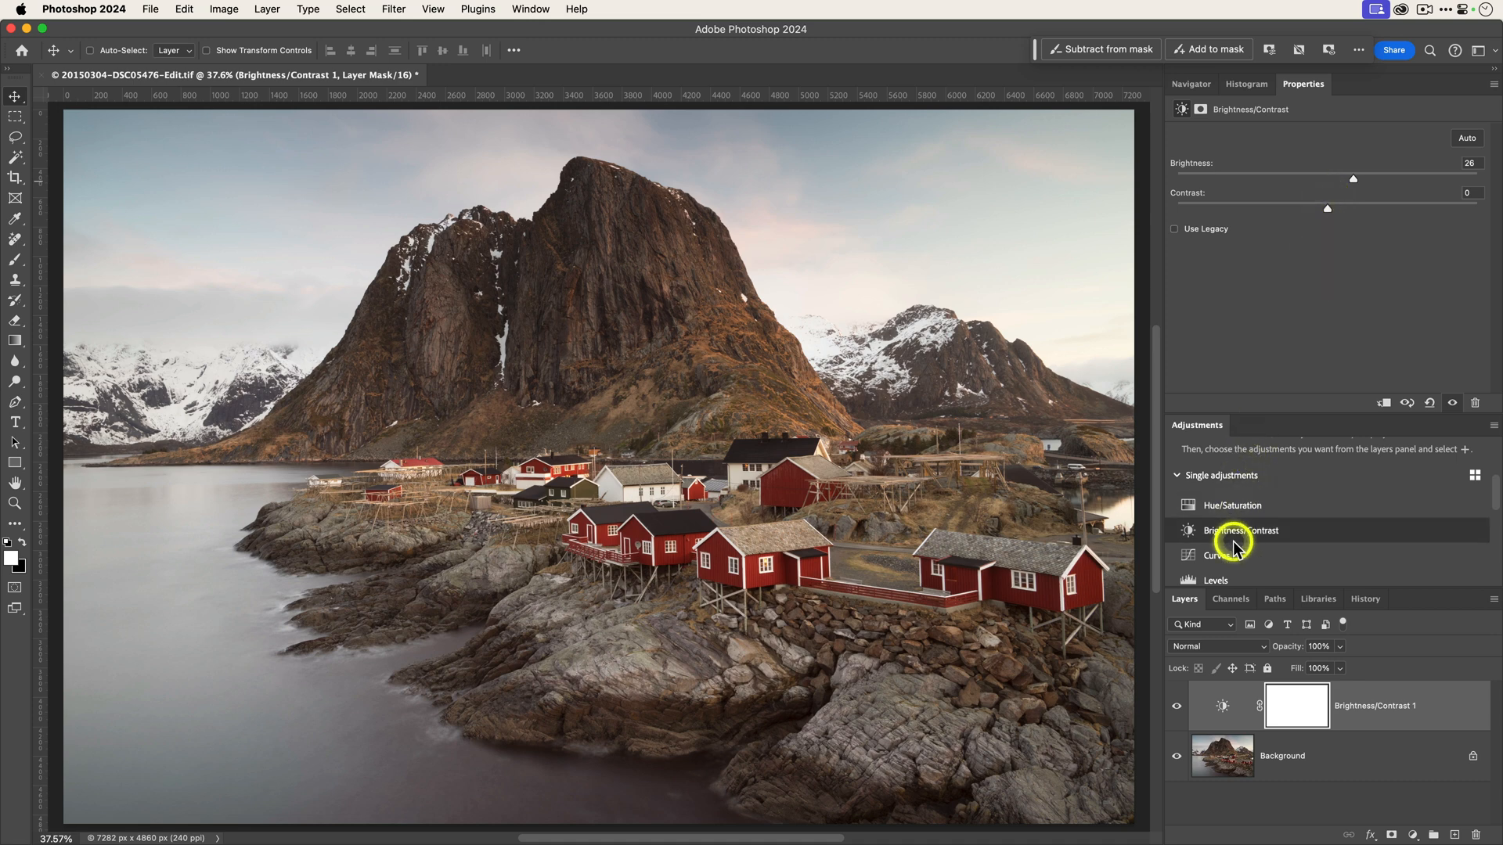
left_click(1214, 555)
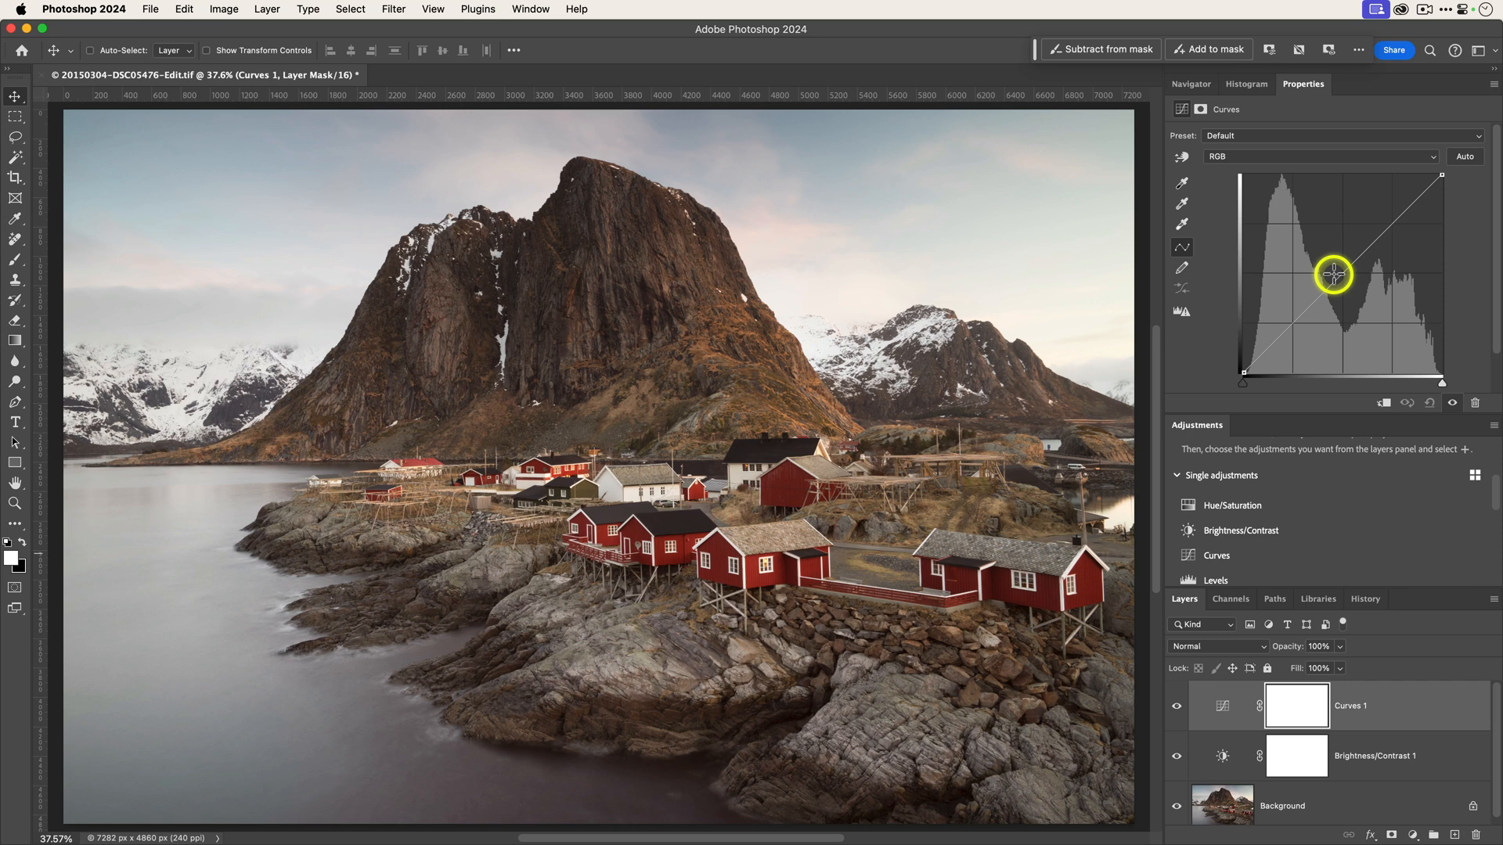
Place highlight, shadow and midtone points to form an S-style RGB contrast curve
left_click_drag(1334, 276, 1393, 224)
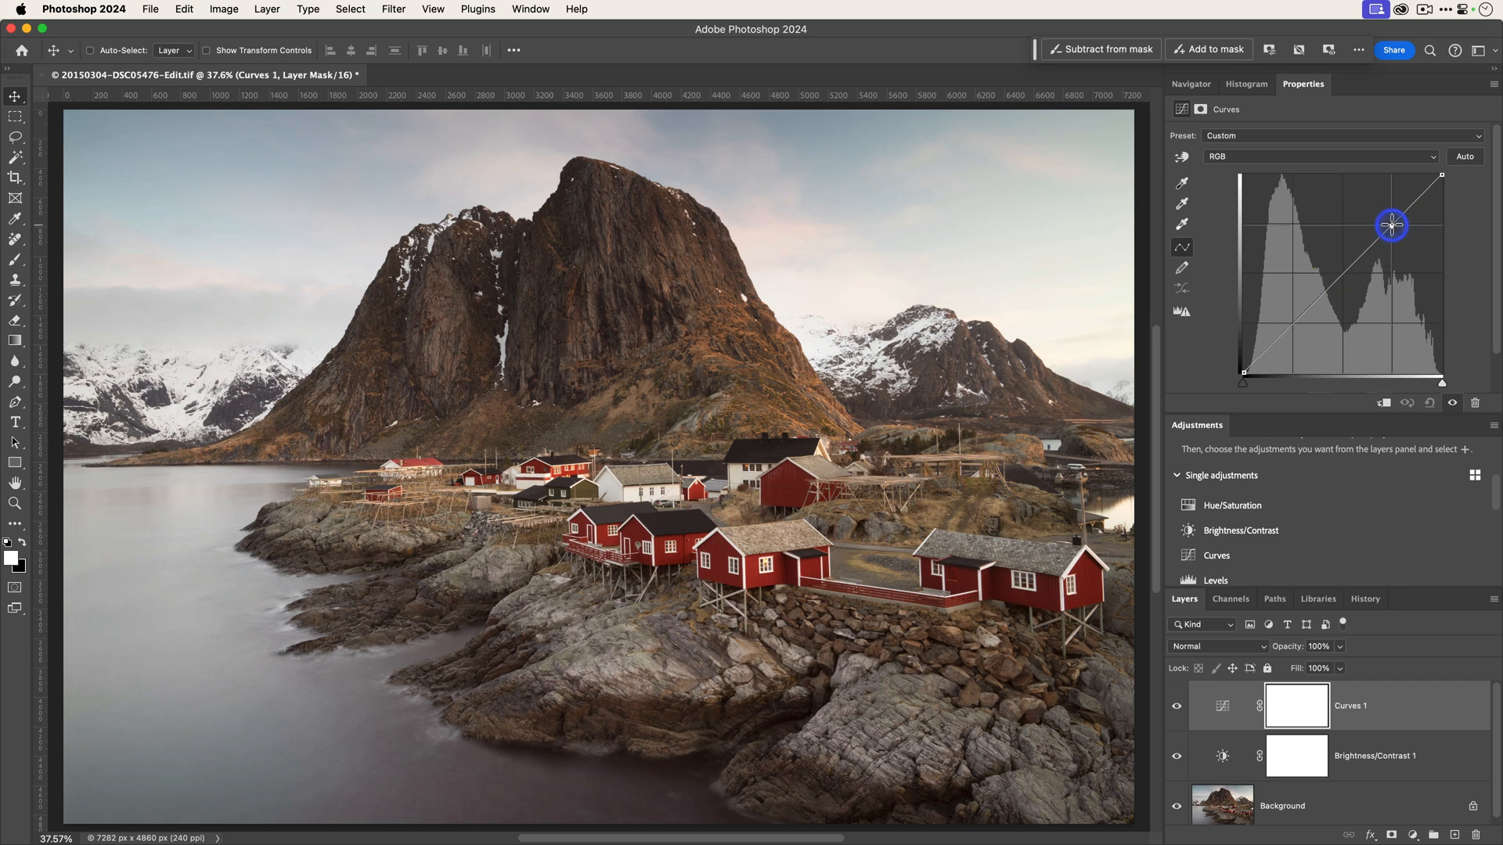
left_click_drag(1391, 224, 1295, 320)
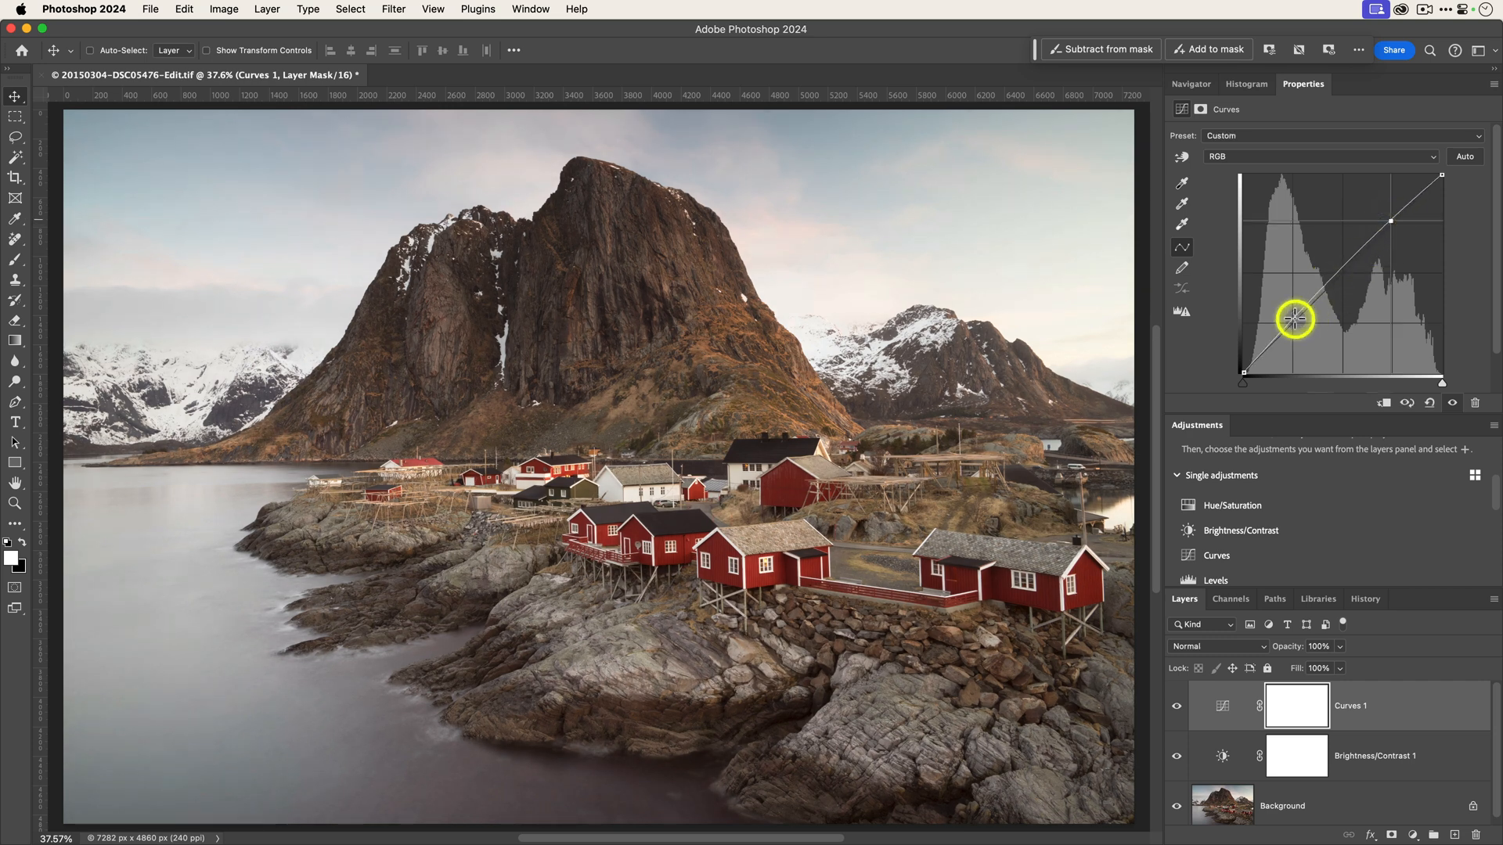
left_click_drag(1295, 317, 1291, 332)
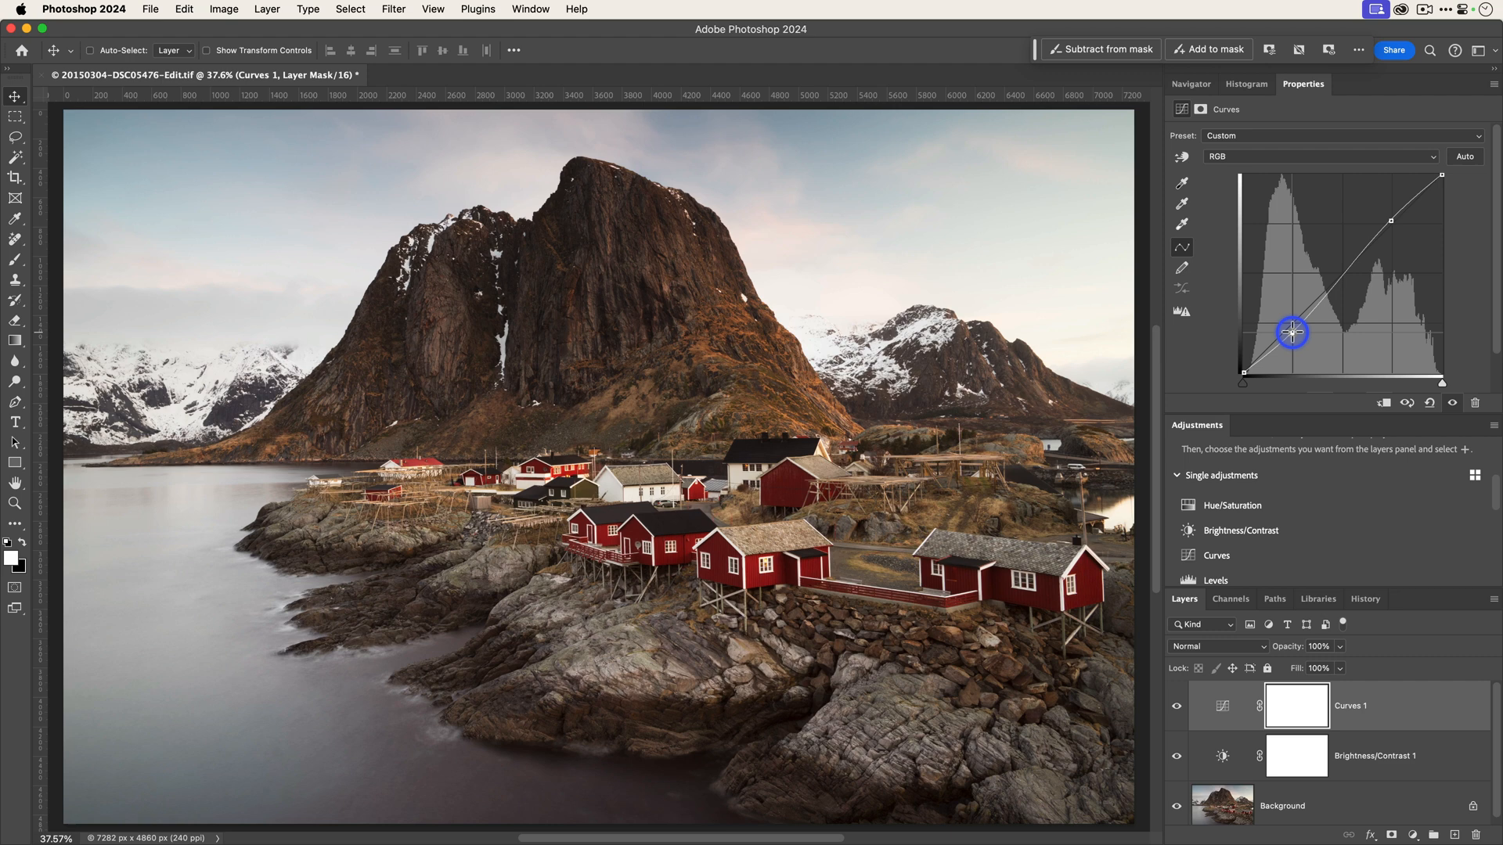
left_click_drag(1292, 332, 1386, 224)
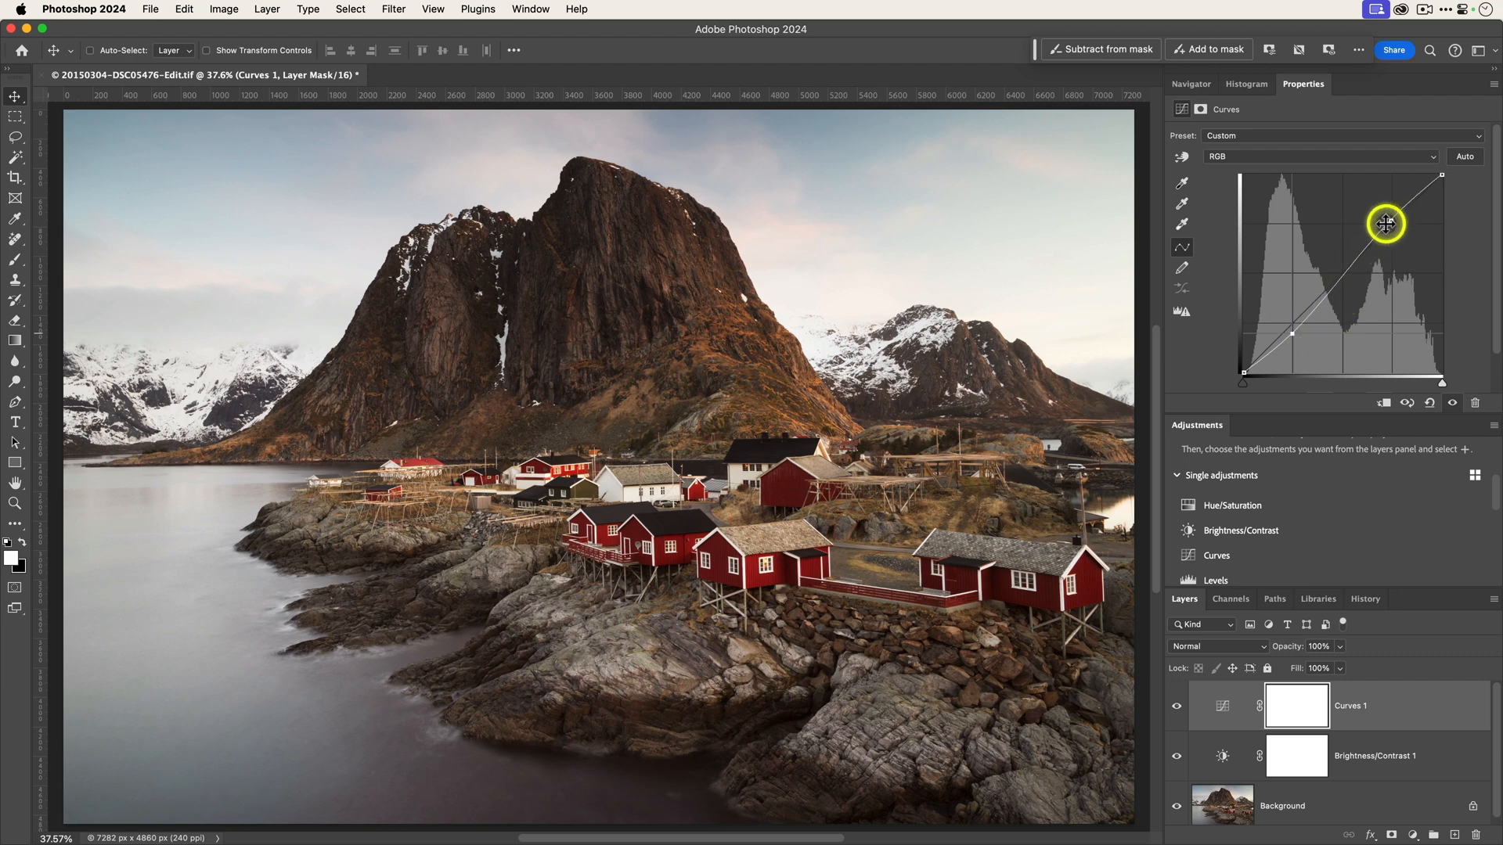
left_click_drag(1385, 224, 1338, 271)
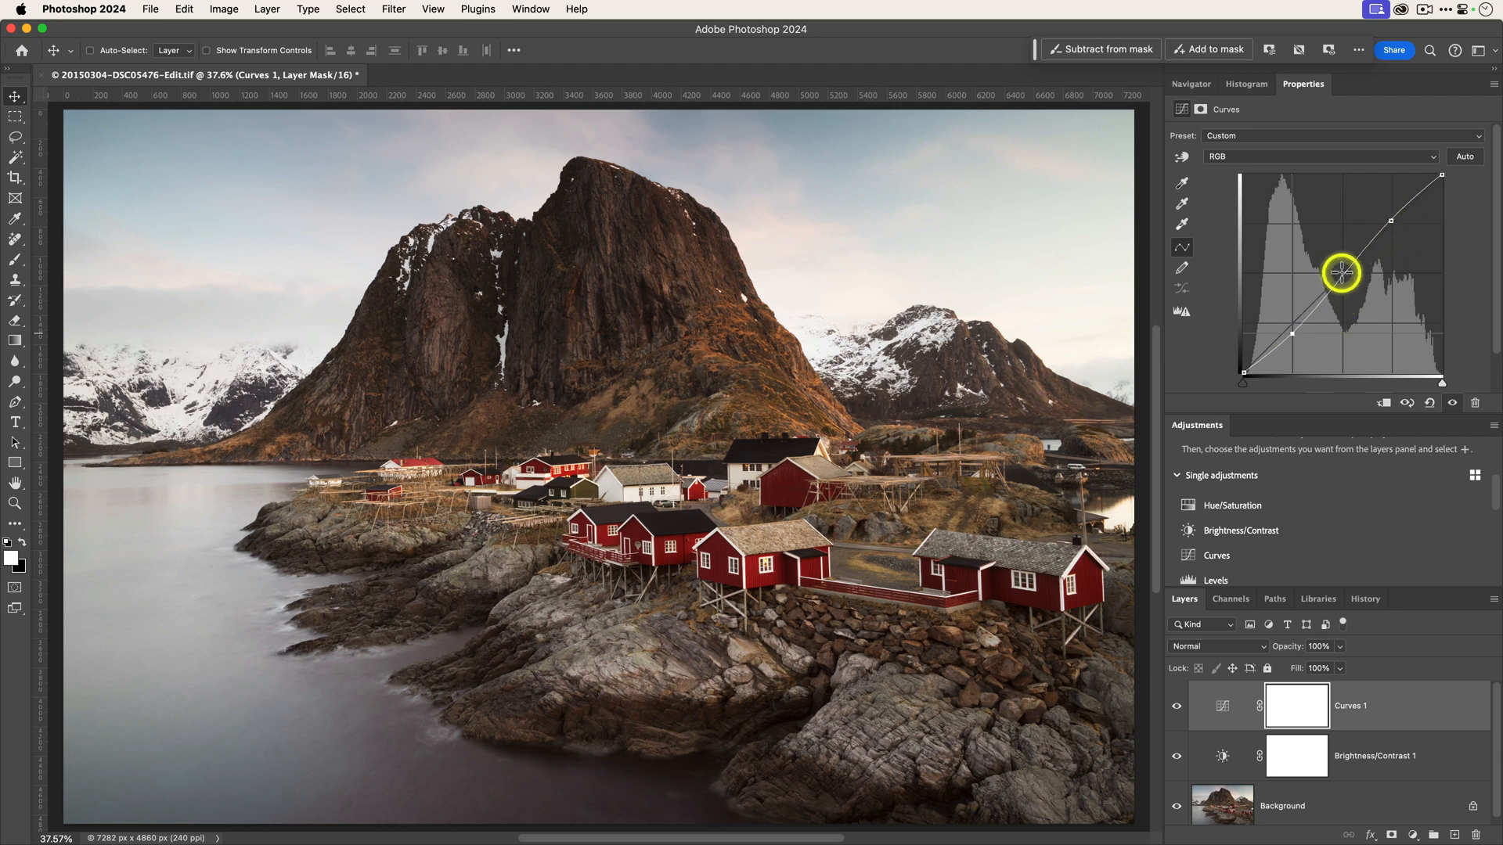
left_click_drag(1340, 273, 1337, 271)
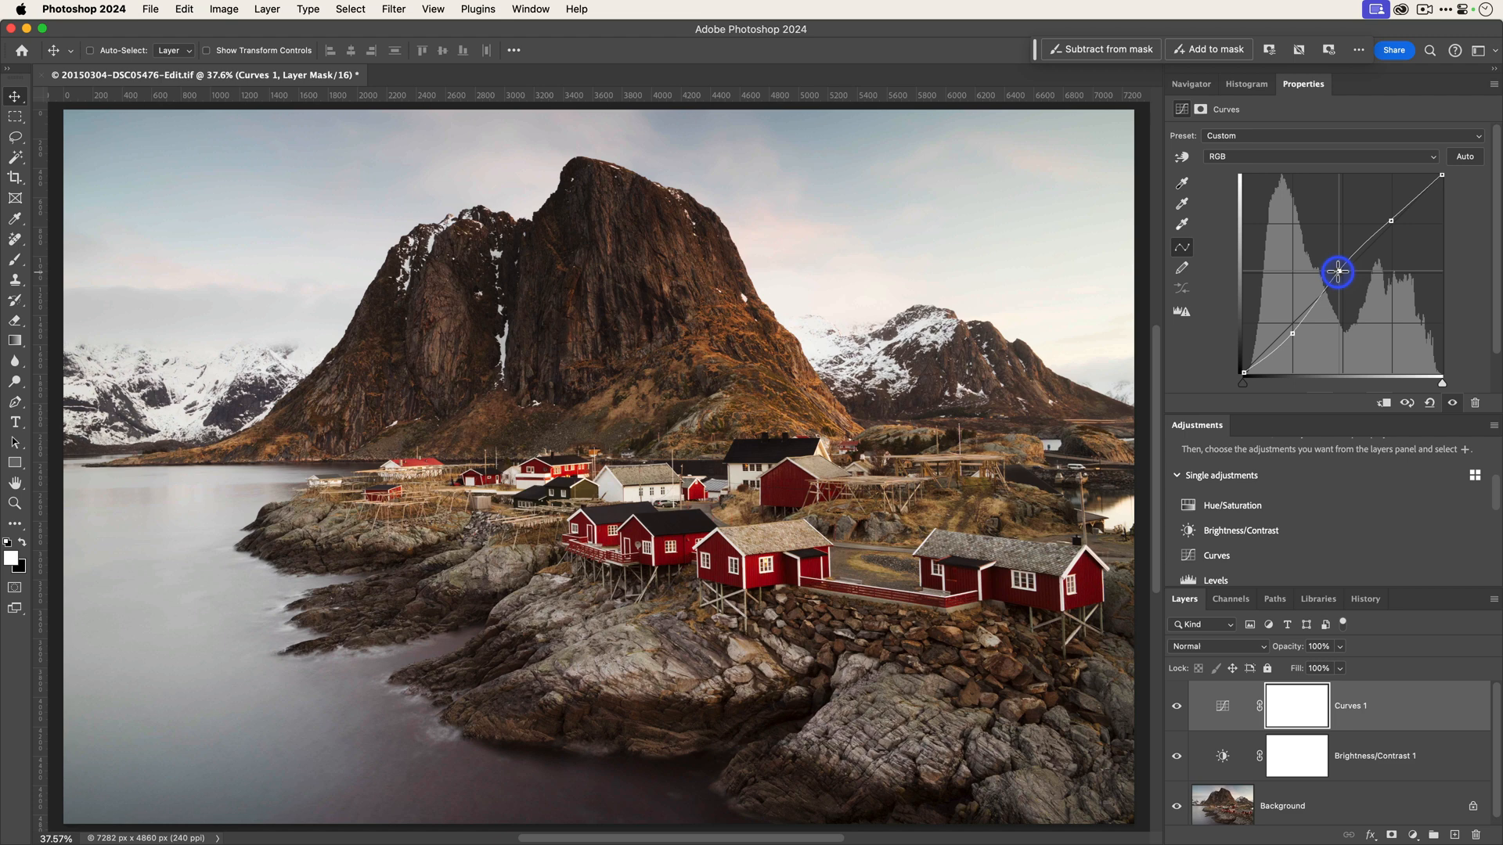
Fine-tune the curve's midtones and shadow end, then select the Blue channel
left_click_drag(1339, 271, 1347, 271)
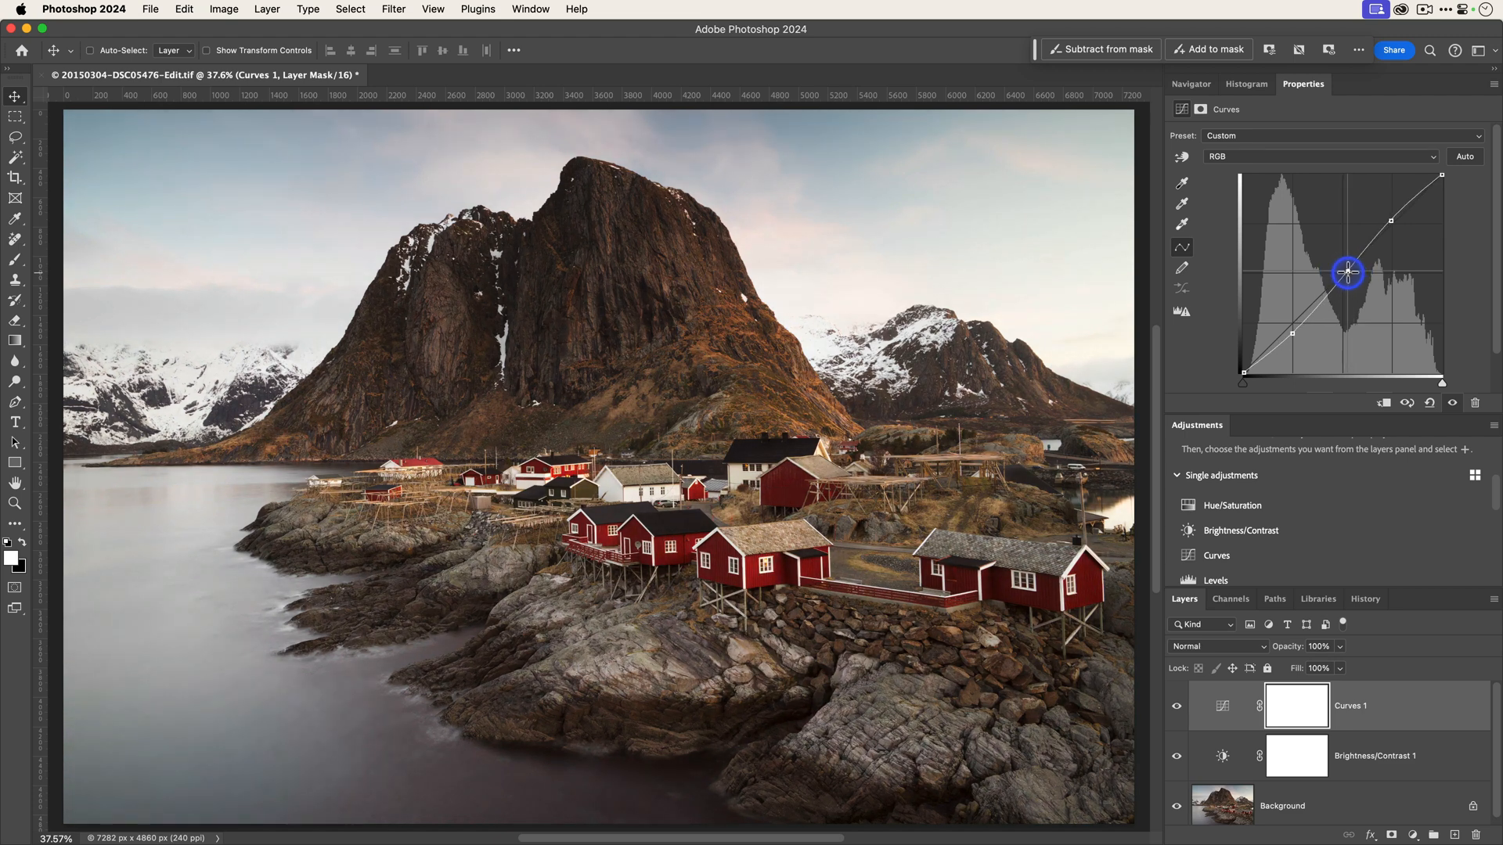
left_click_drag(1346, 271, 1359, 271)
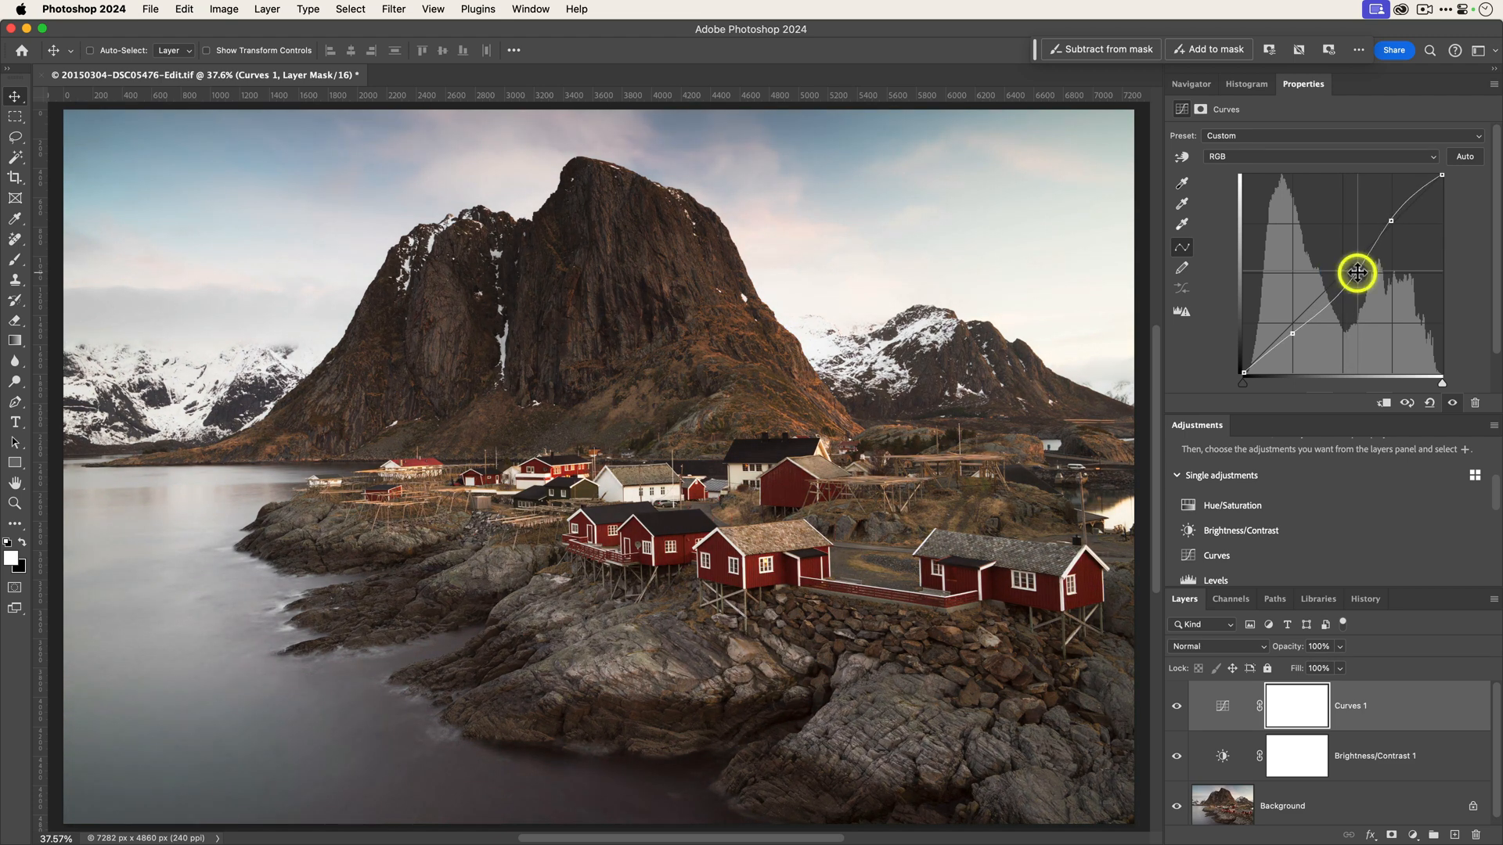
left_click_drag(1358, 272, 1243, 372)
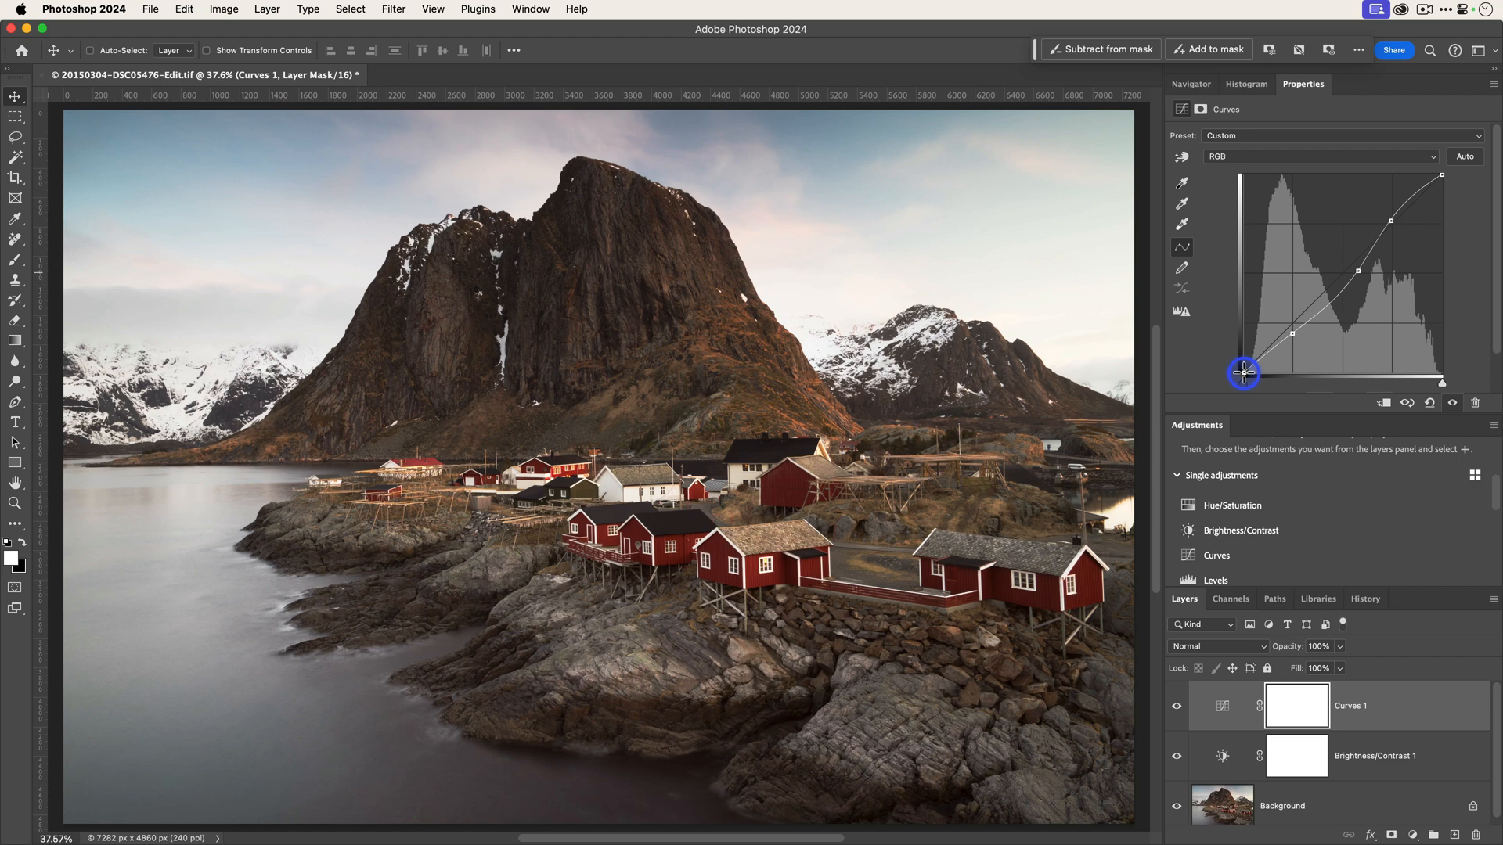
left_click_drag(1243, 373, 1235, 352)
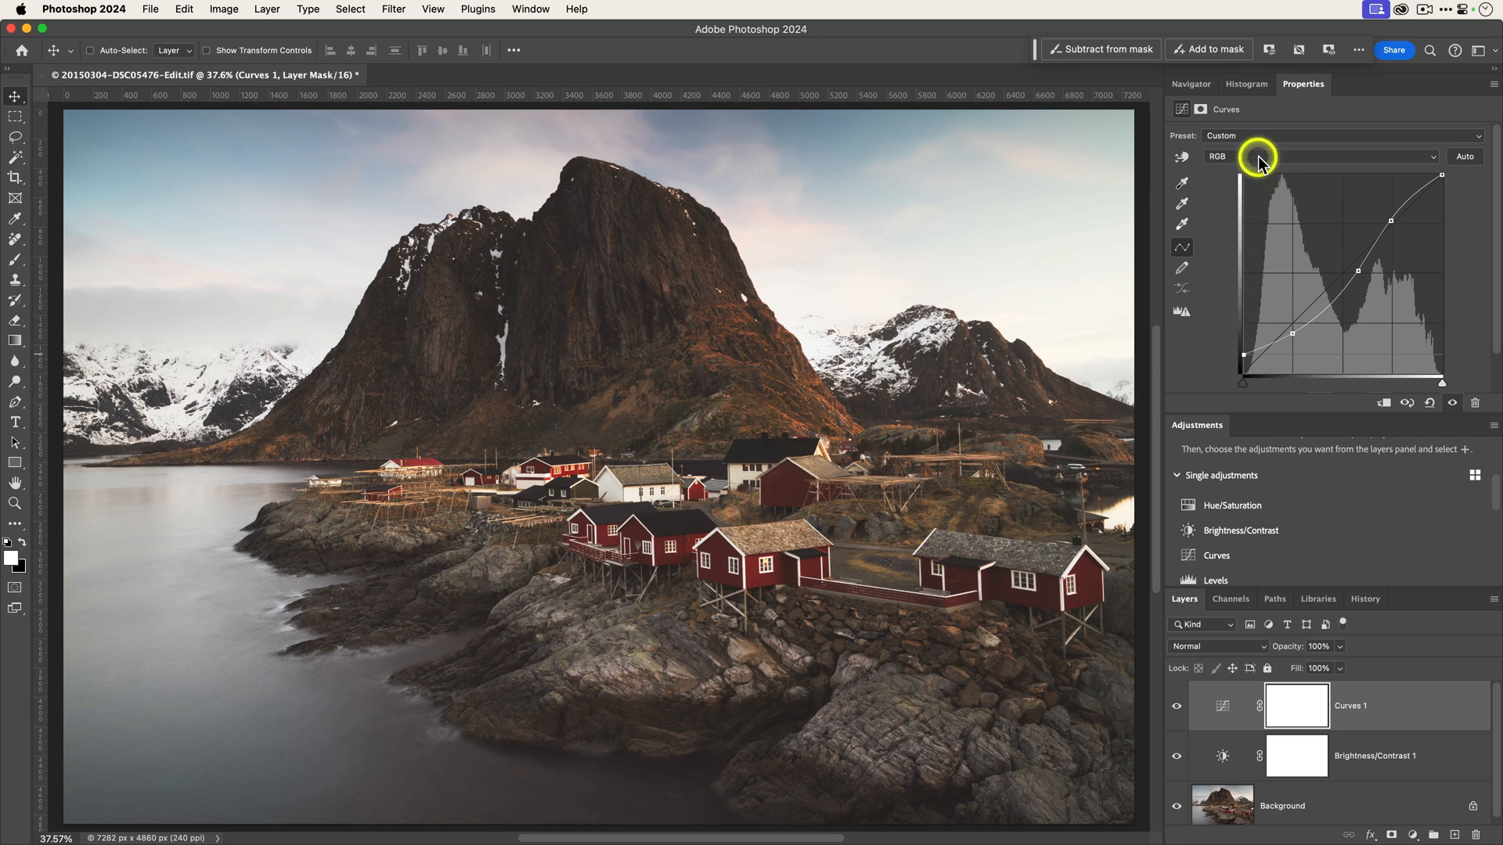
left_click(1321, 156)
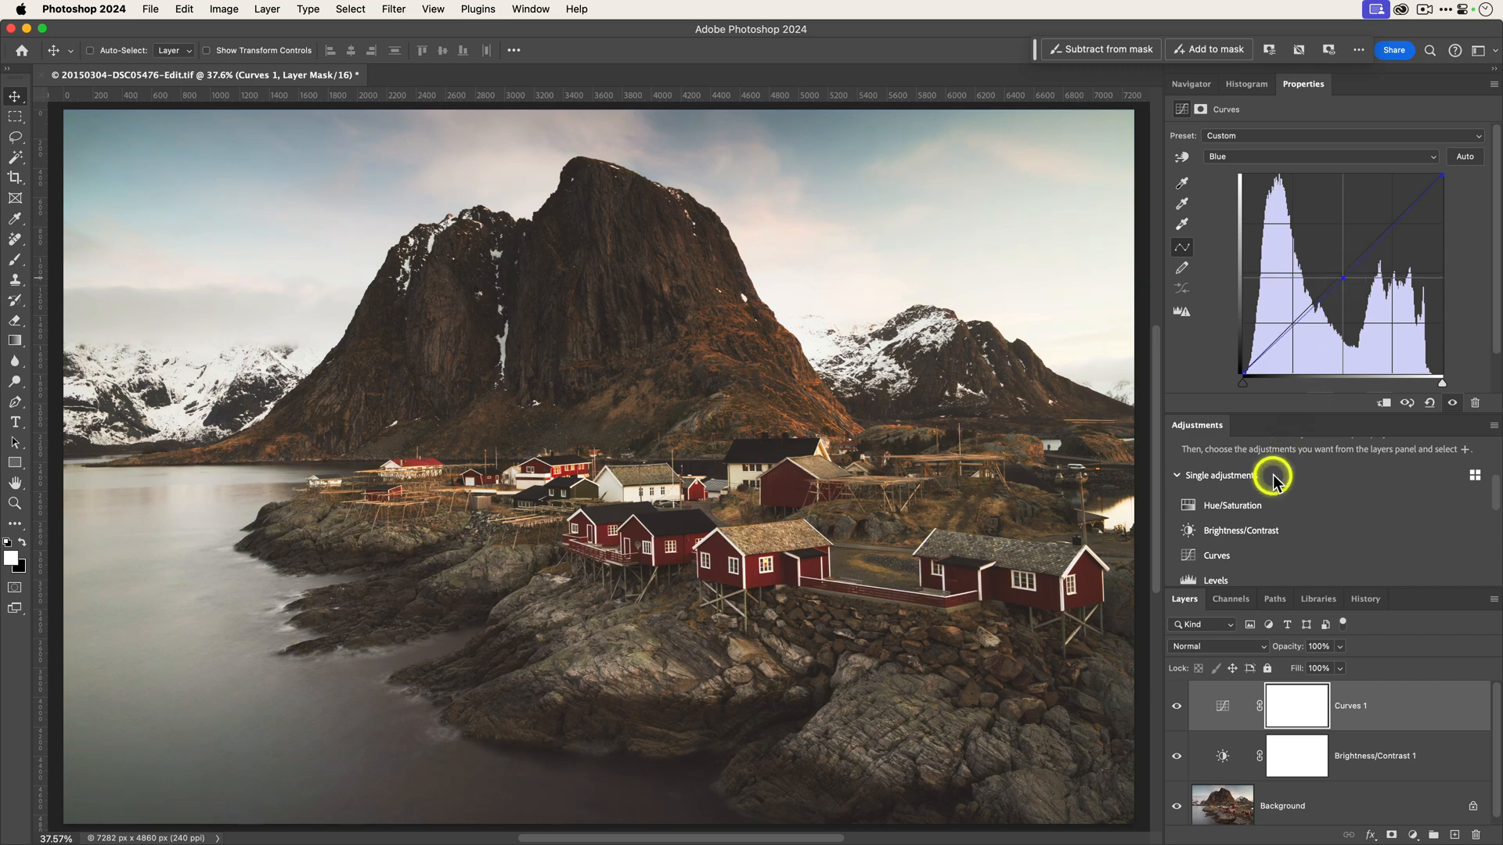
scroll("down", 3)
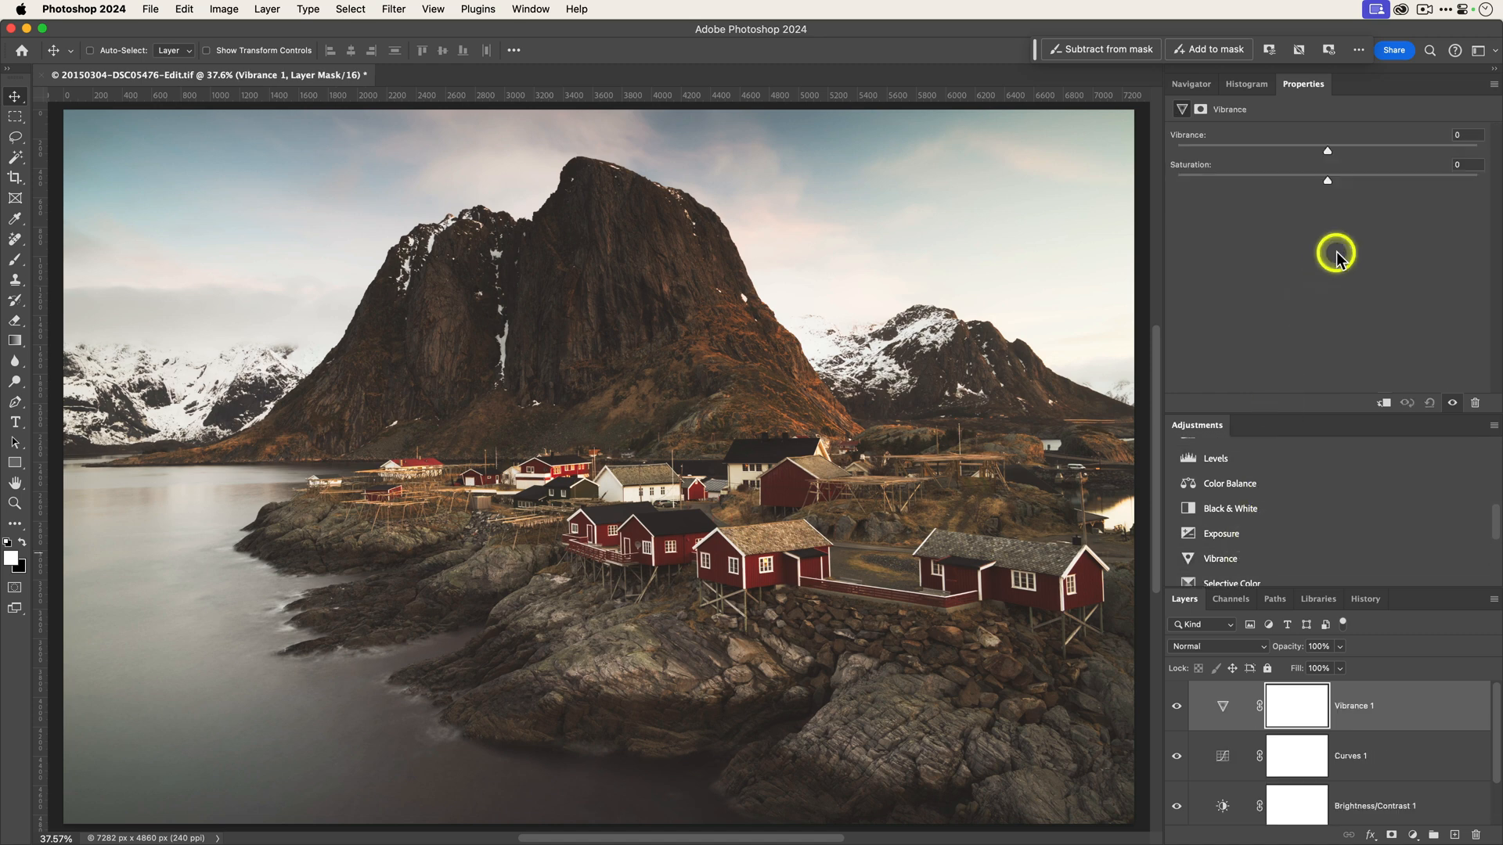
Set Vibrance to +14 and add a Color Lookup adjustment layer above it
left_click_drag(1326, 150, 1340, 150)
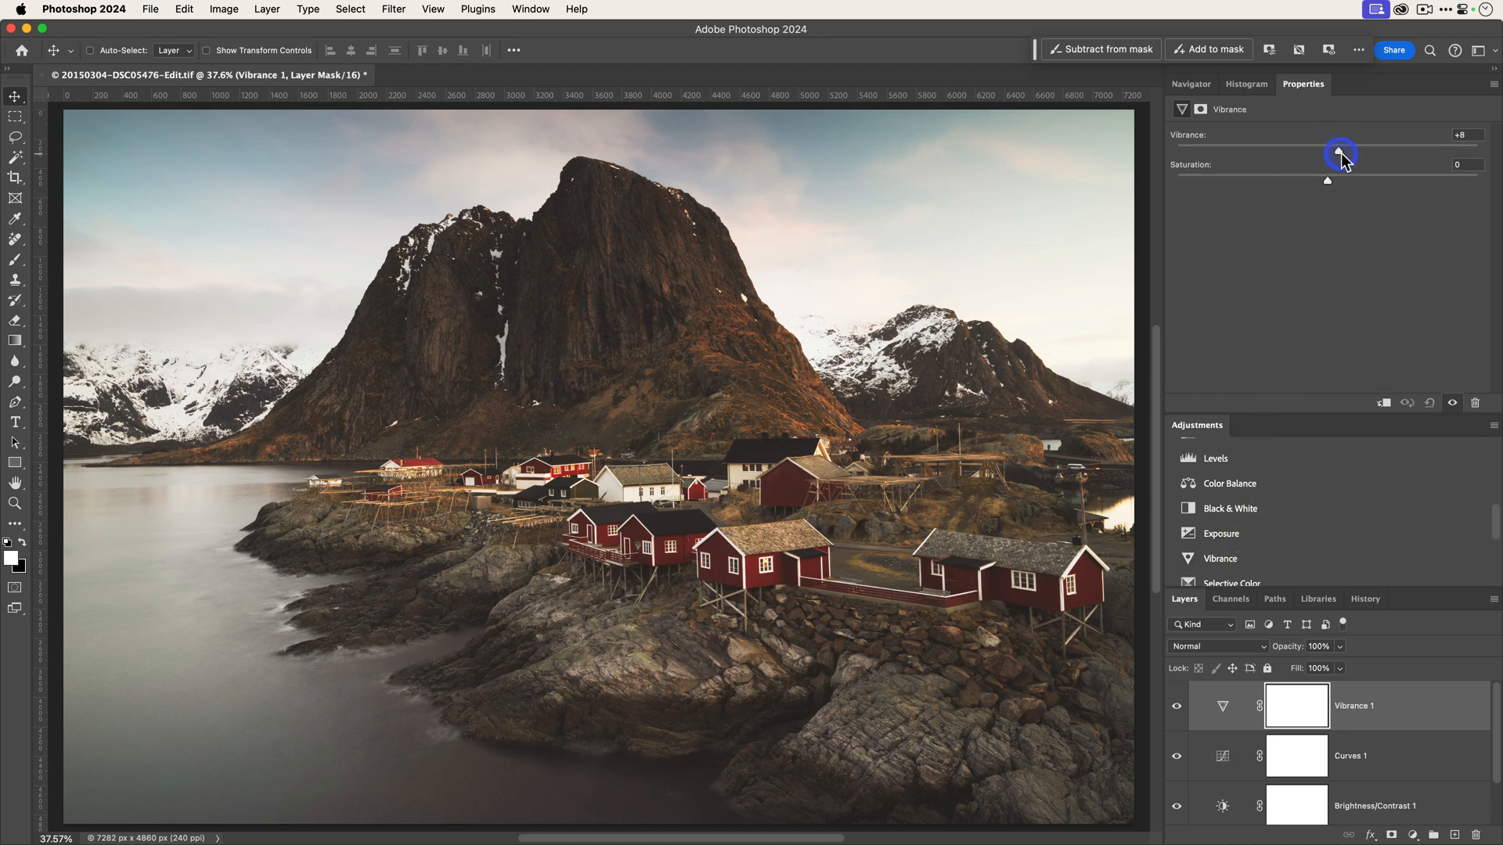
left_click_drag(1342, 155, 1348, 151)
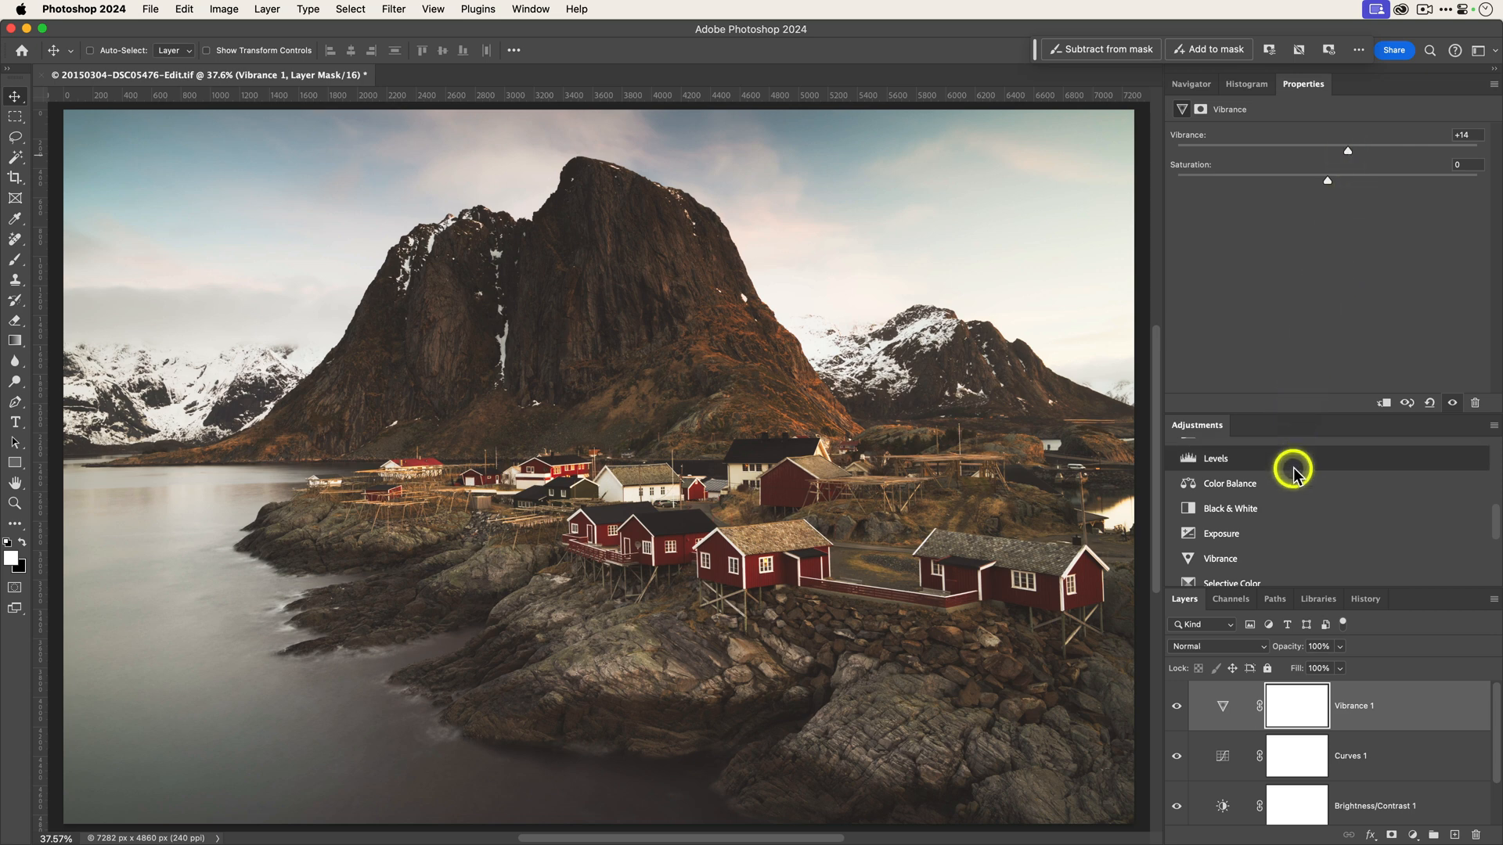
scroll("down", 3)
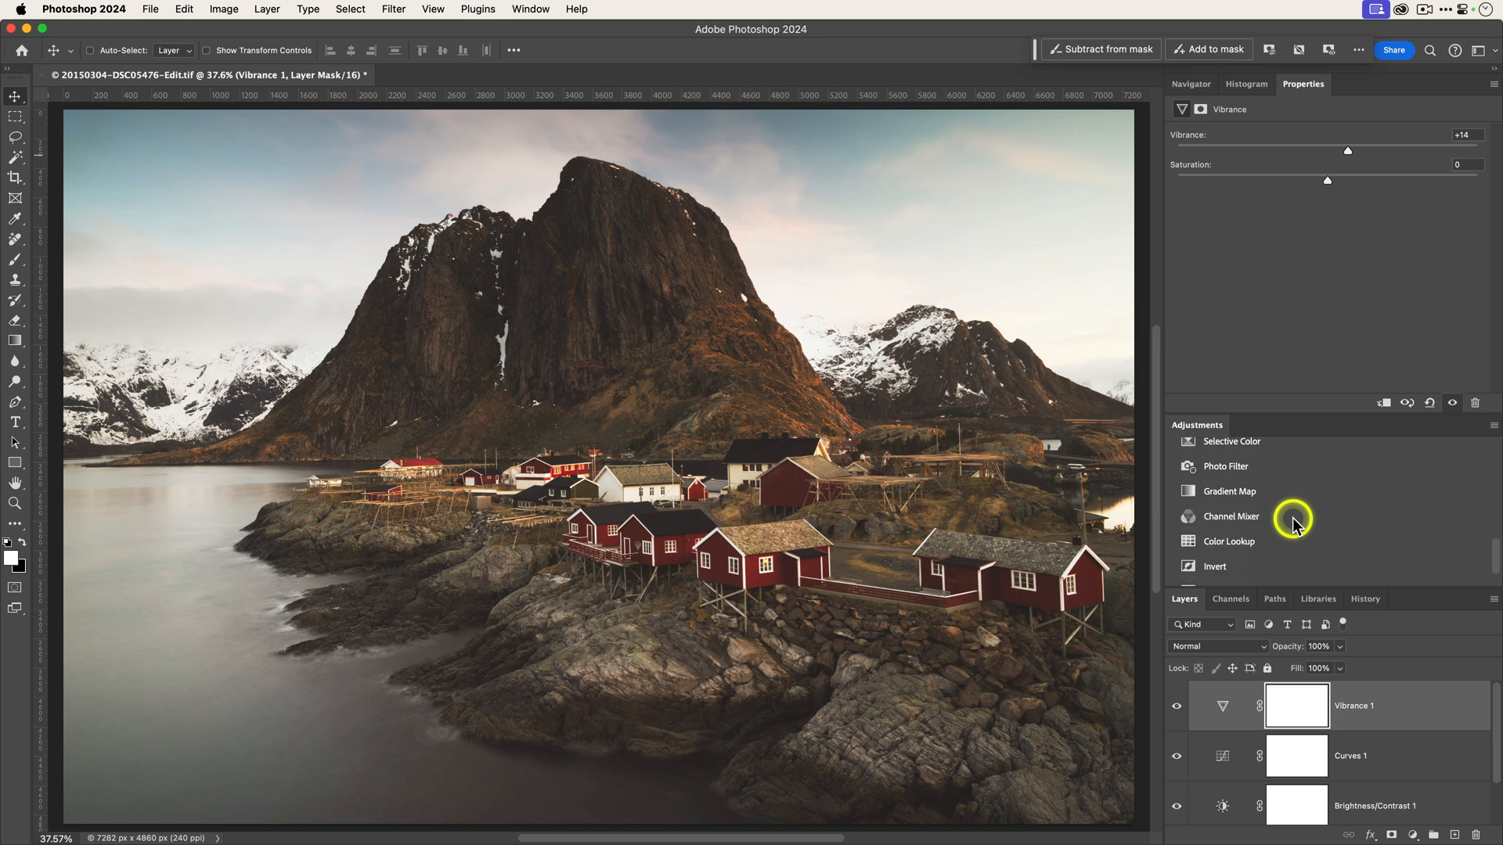
left_click(1229, 541)
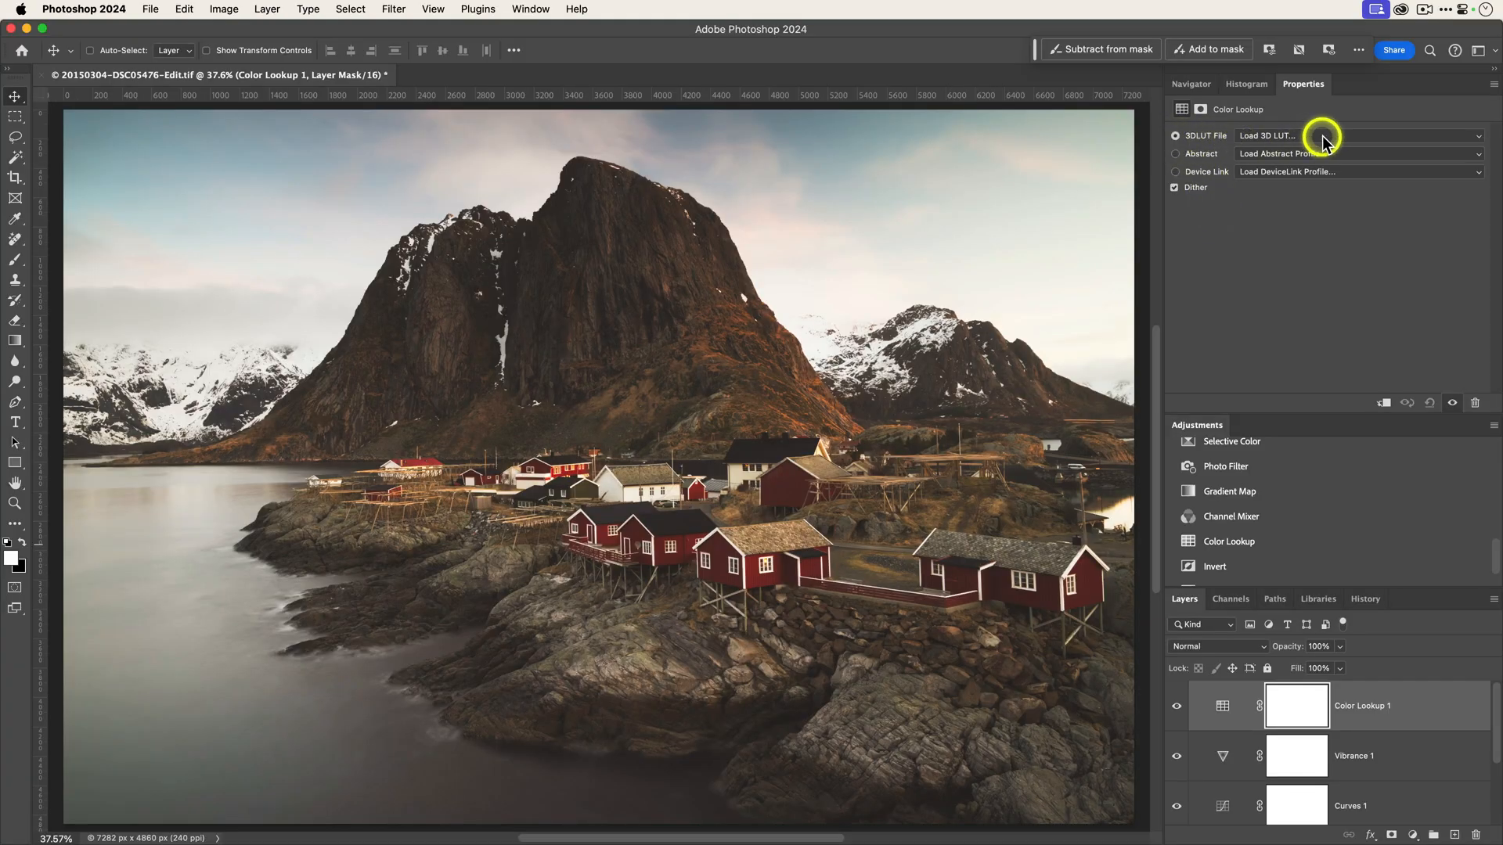
Load LUT 10 .CUBE from the Then and Now pack into Color Lookup 1
left_click(1351, 134)
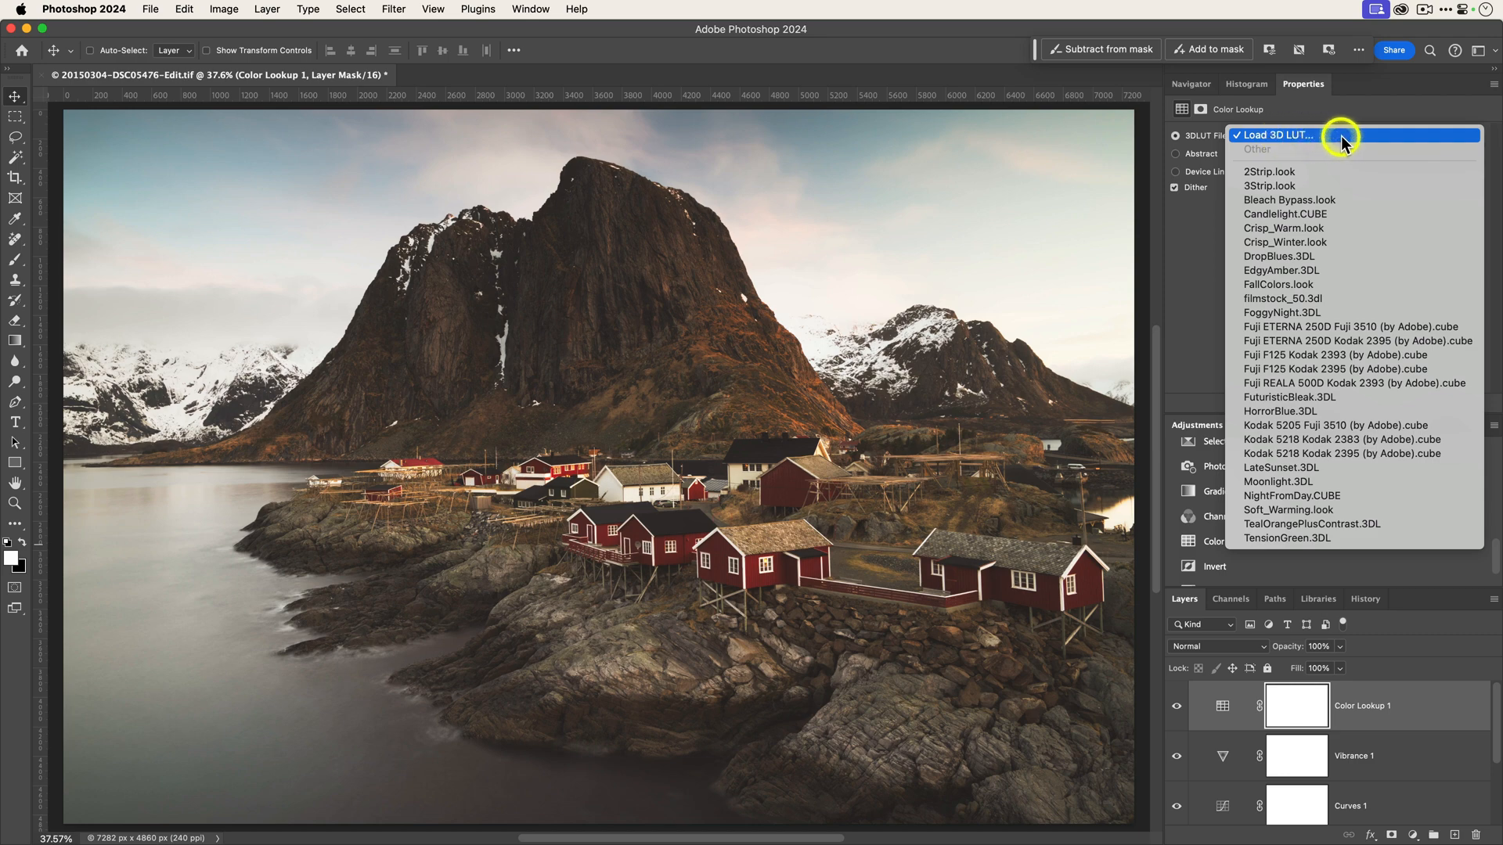
left_click(1276, 135)
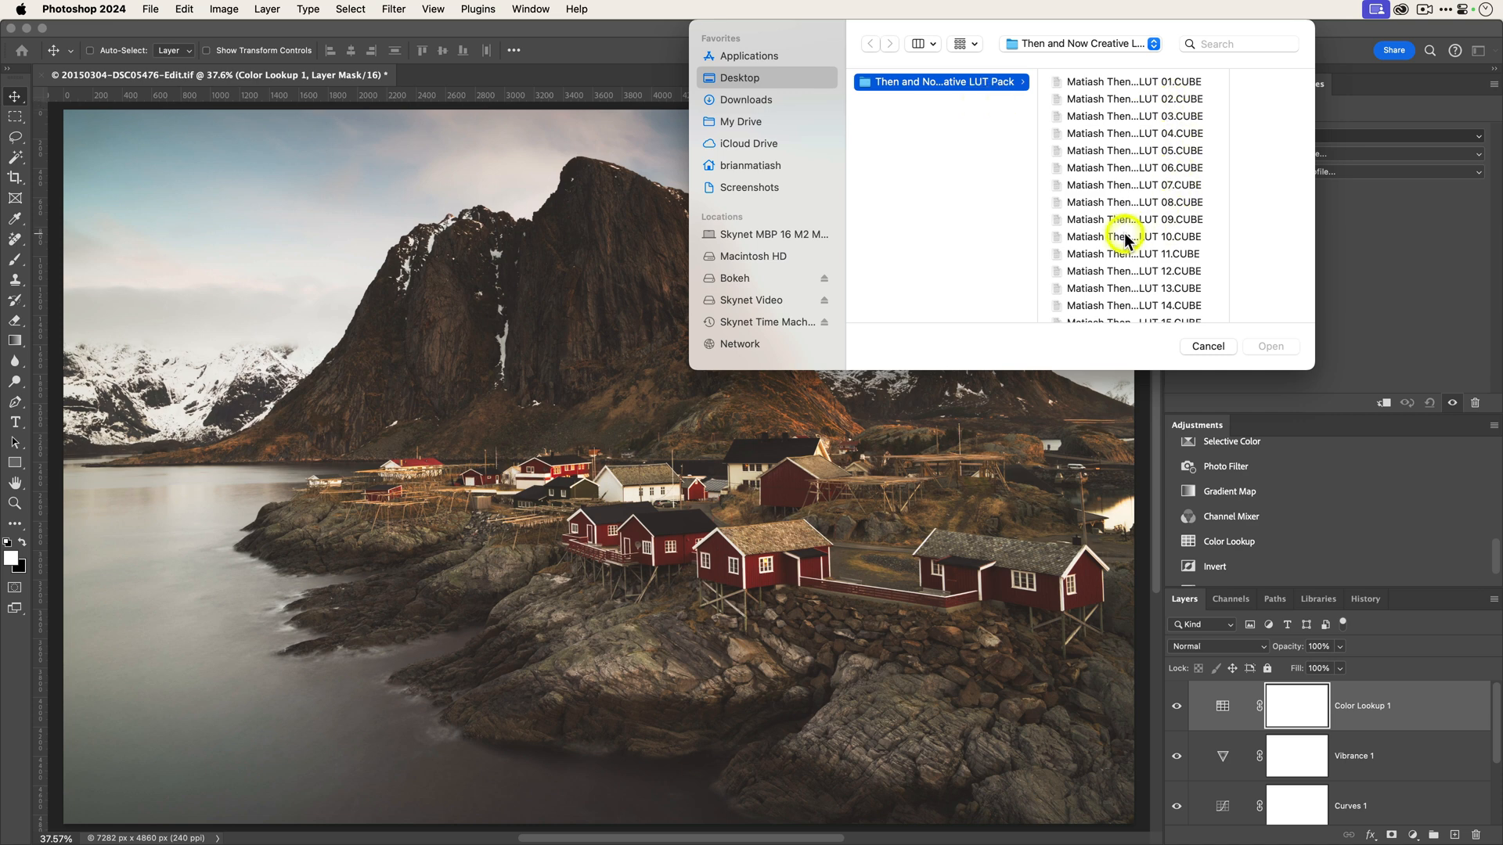
left_click(1133, 237)
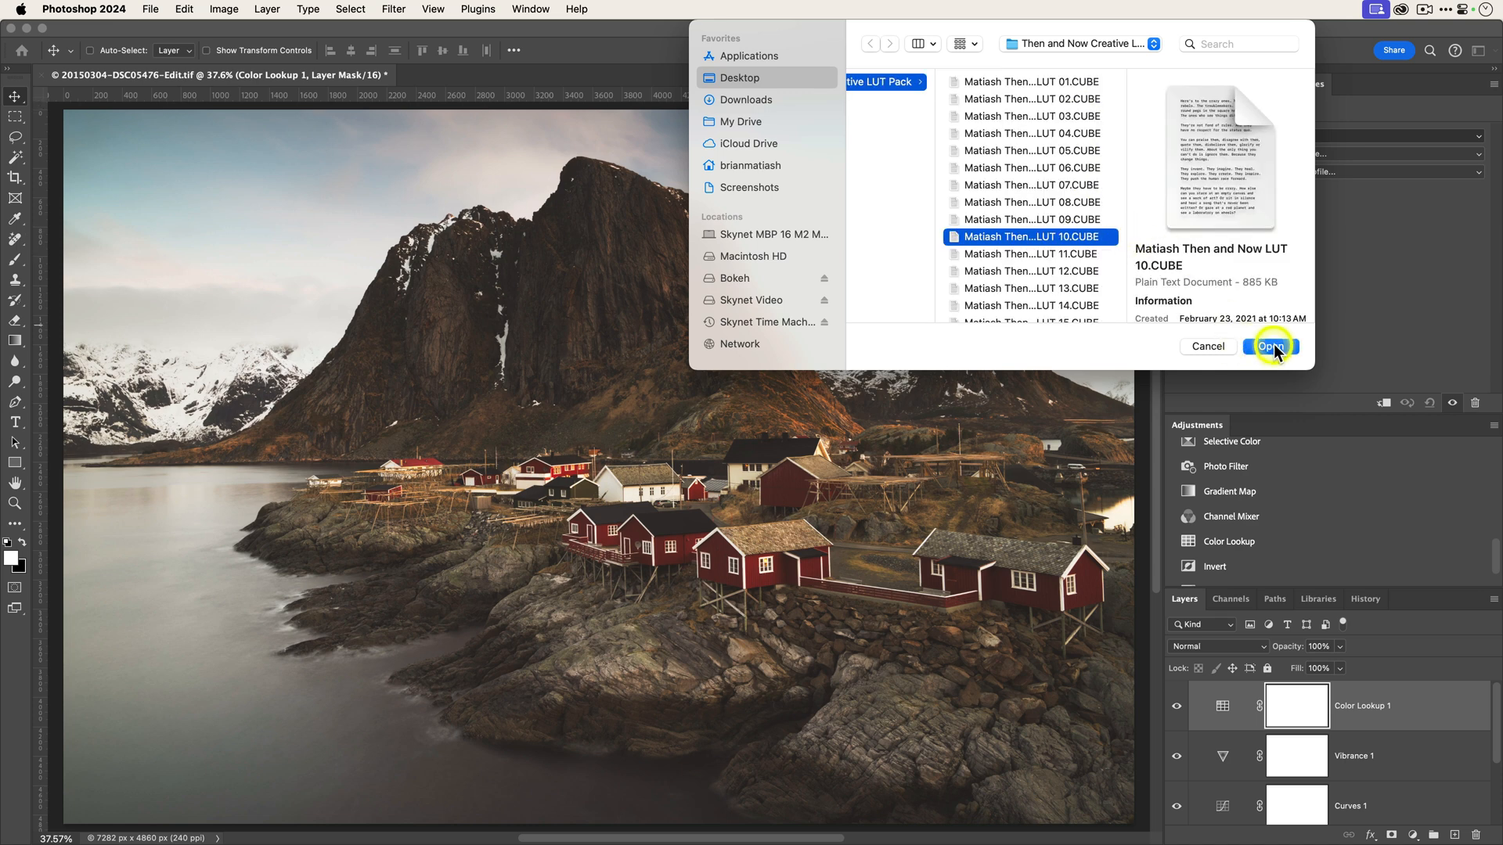
left_click(1269, 346)
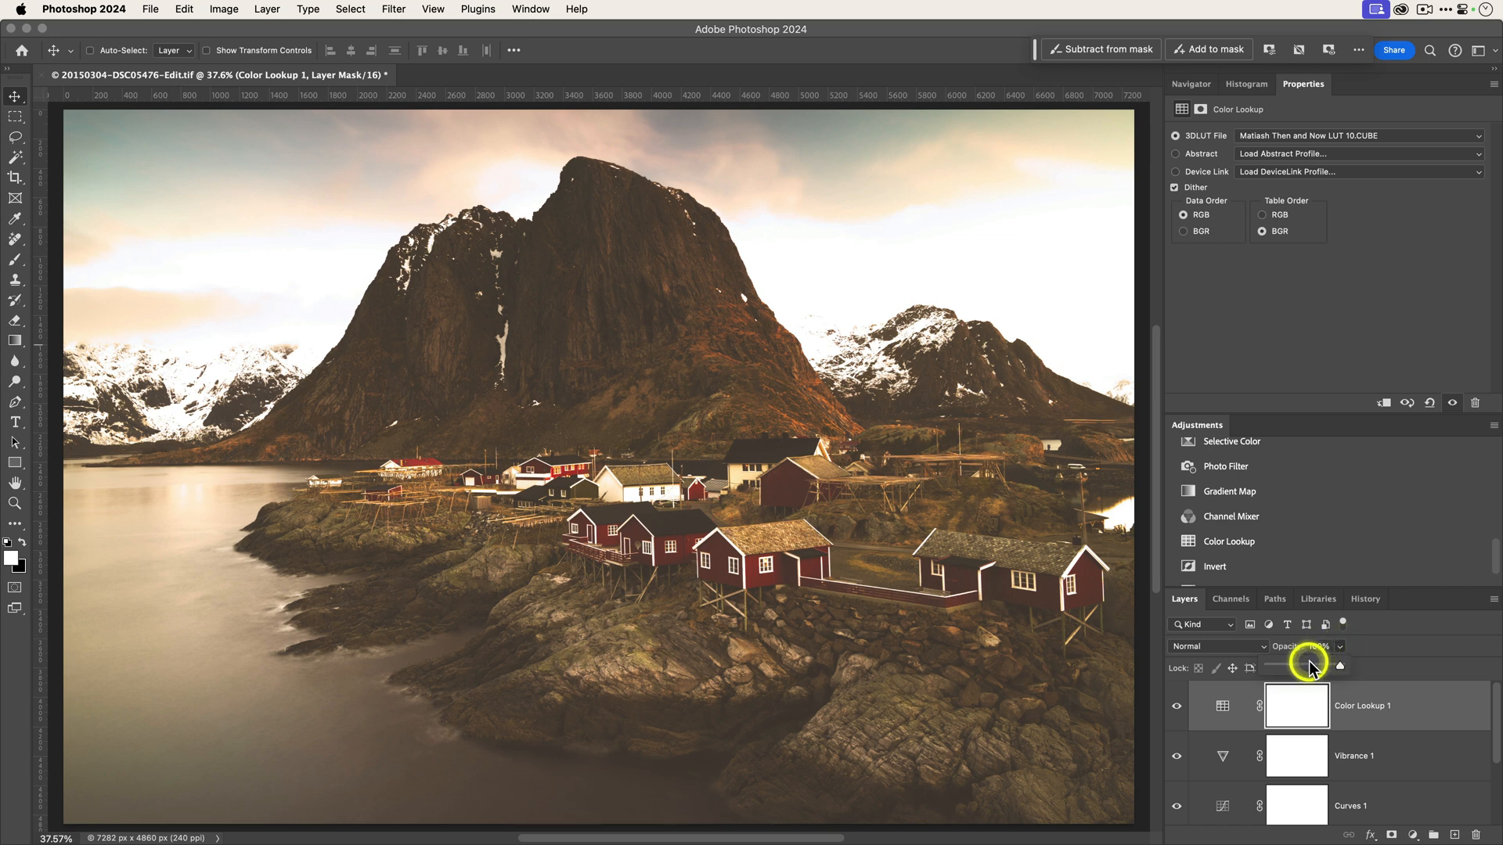
Blend Color Lookup 1 in Soft Light at about 32% opacity
left_click_drag(1319, 669, 1294, 669)
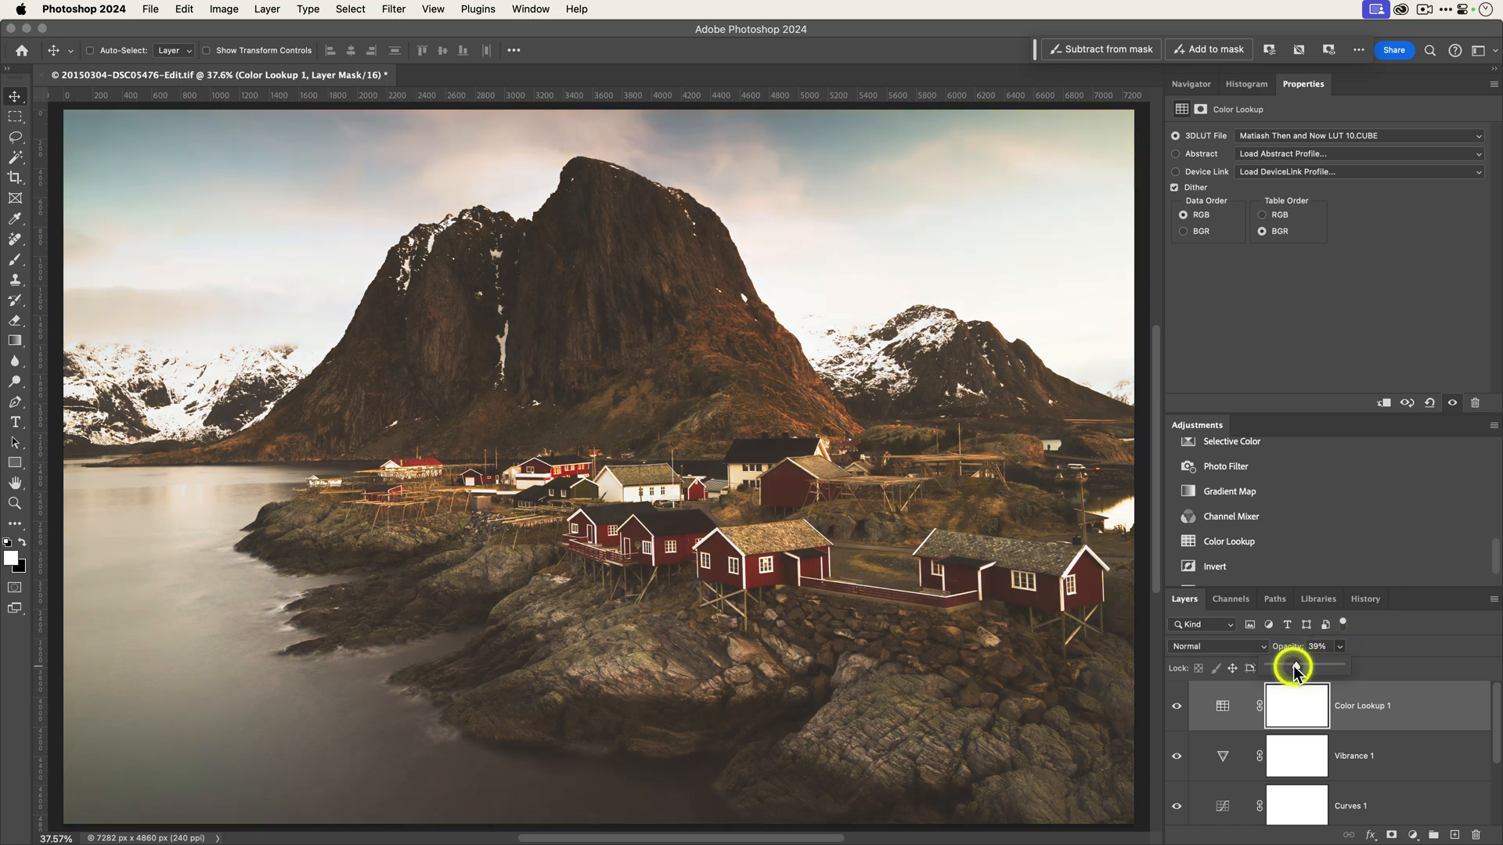
left_click_drag(1318, 669, 1288, 669)
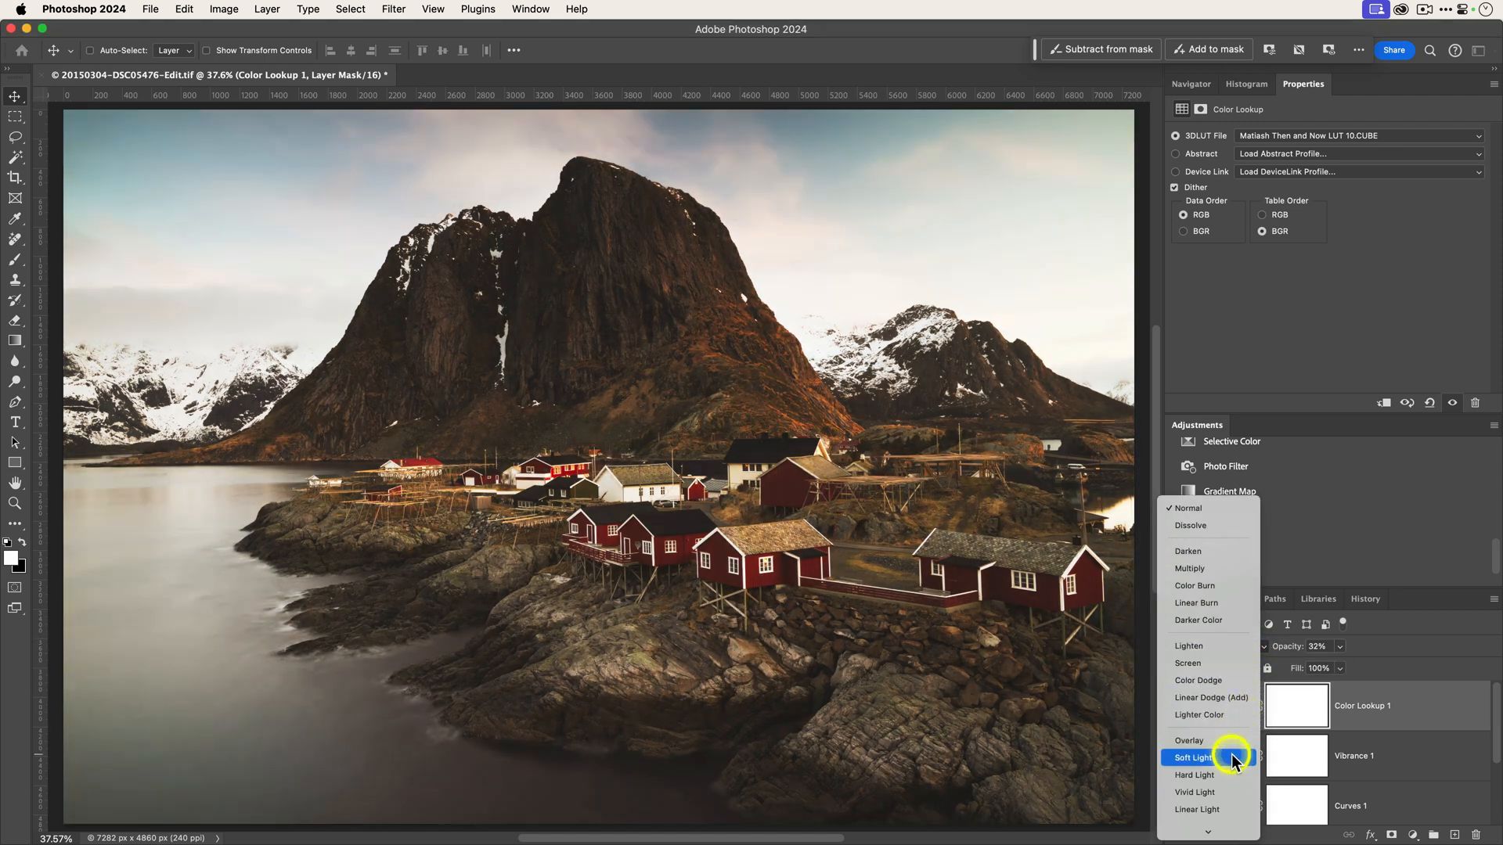
left_click(1193, 758)
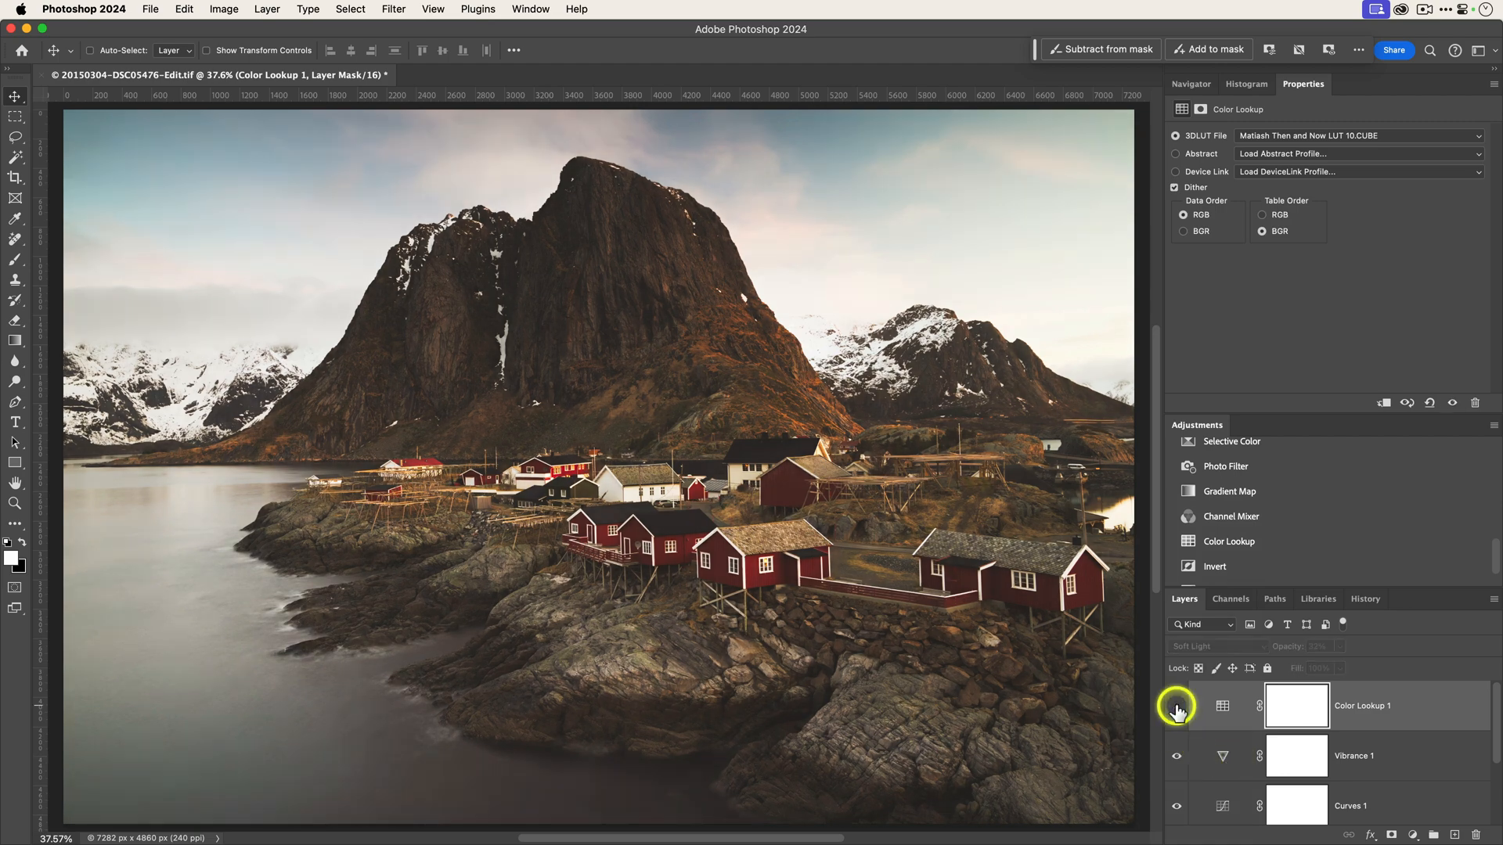
left_click(1175, 706)
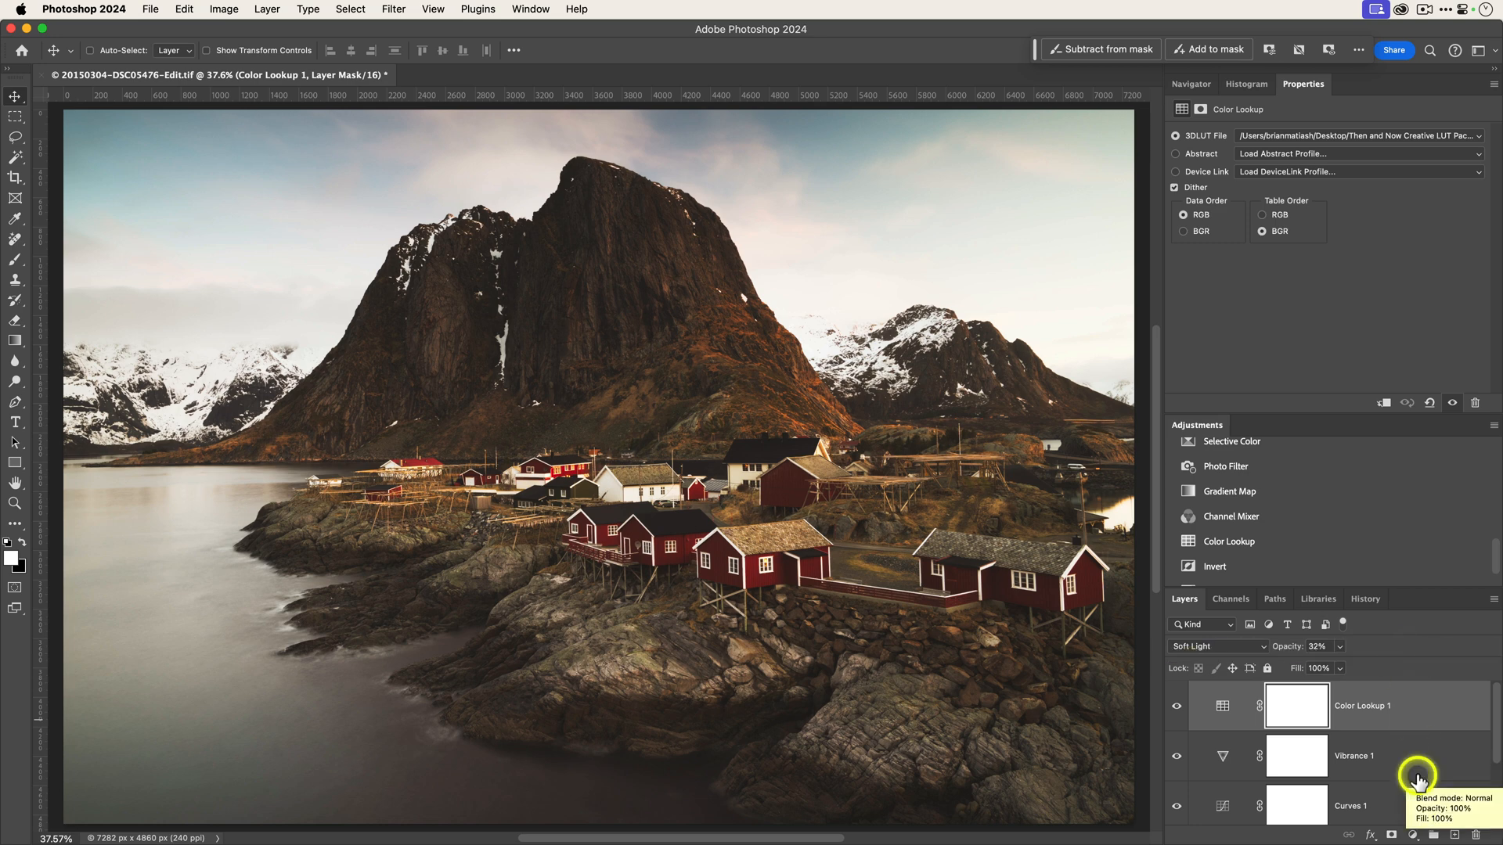
Set Underlying Layer Blend If black slider to 15 so the LUT spares the deepest shadows, then reopen blending options
scroll("down", 3)
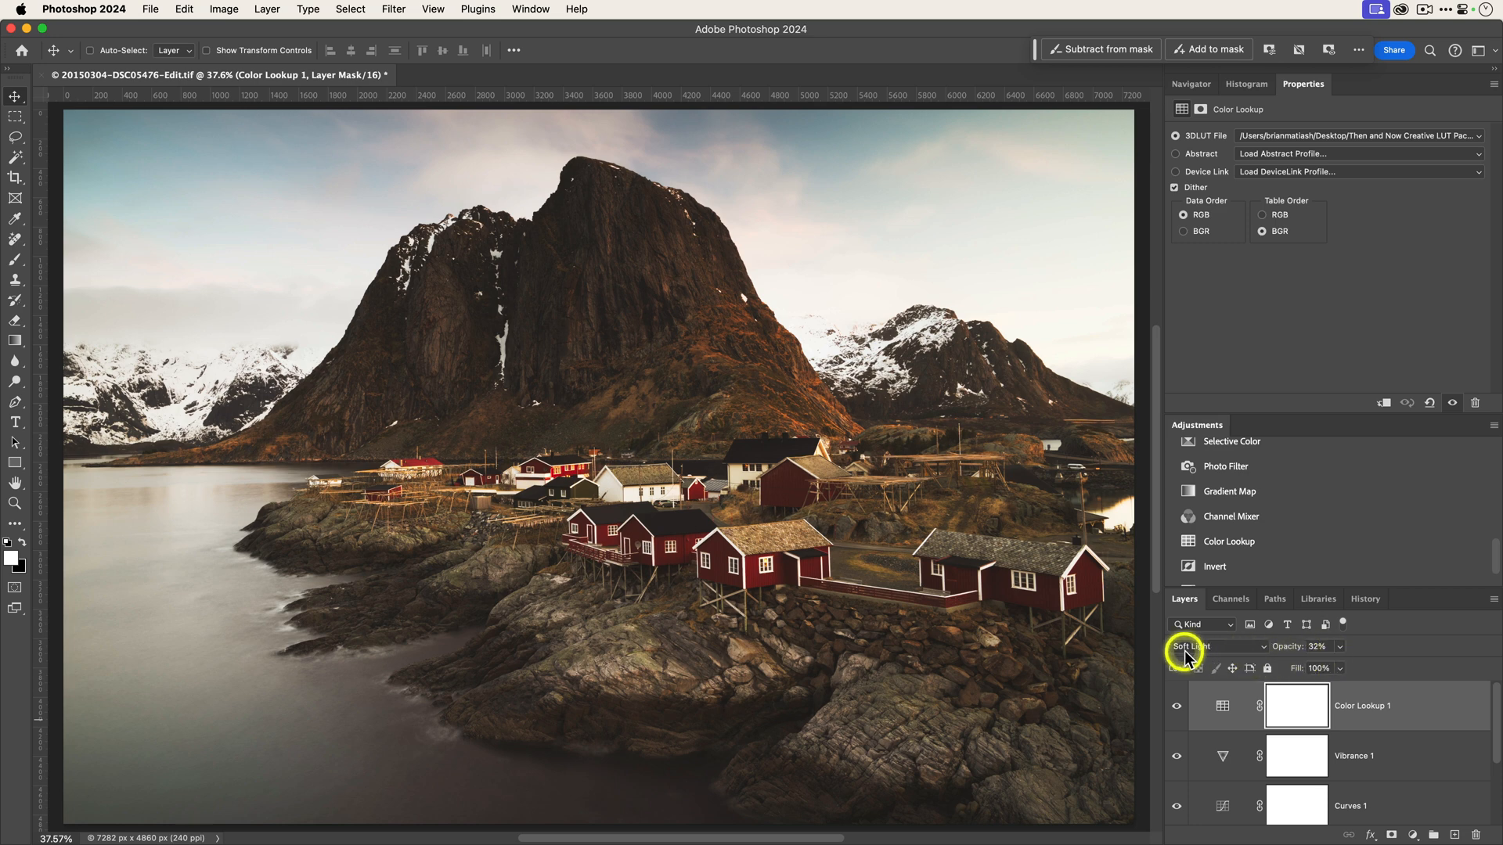
mouse_move(1432, 684)
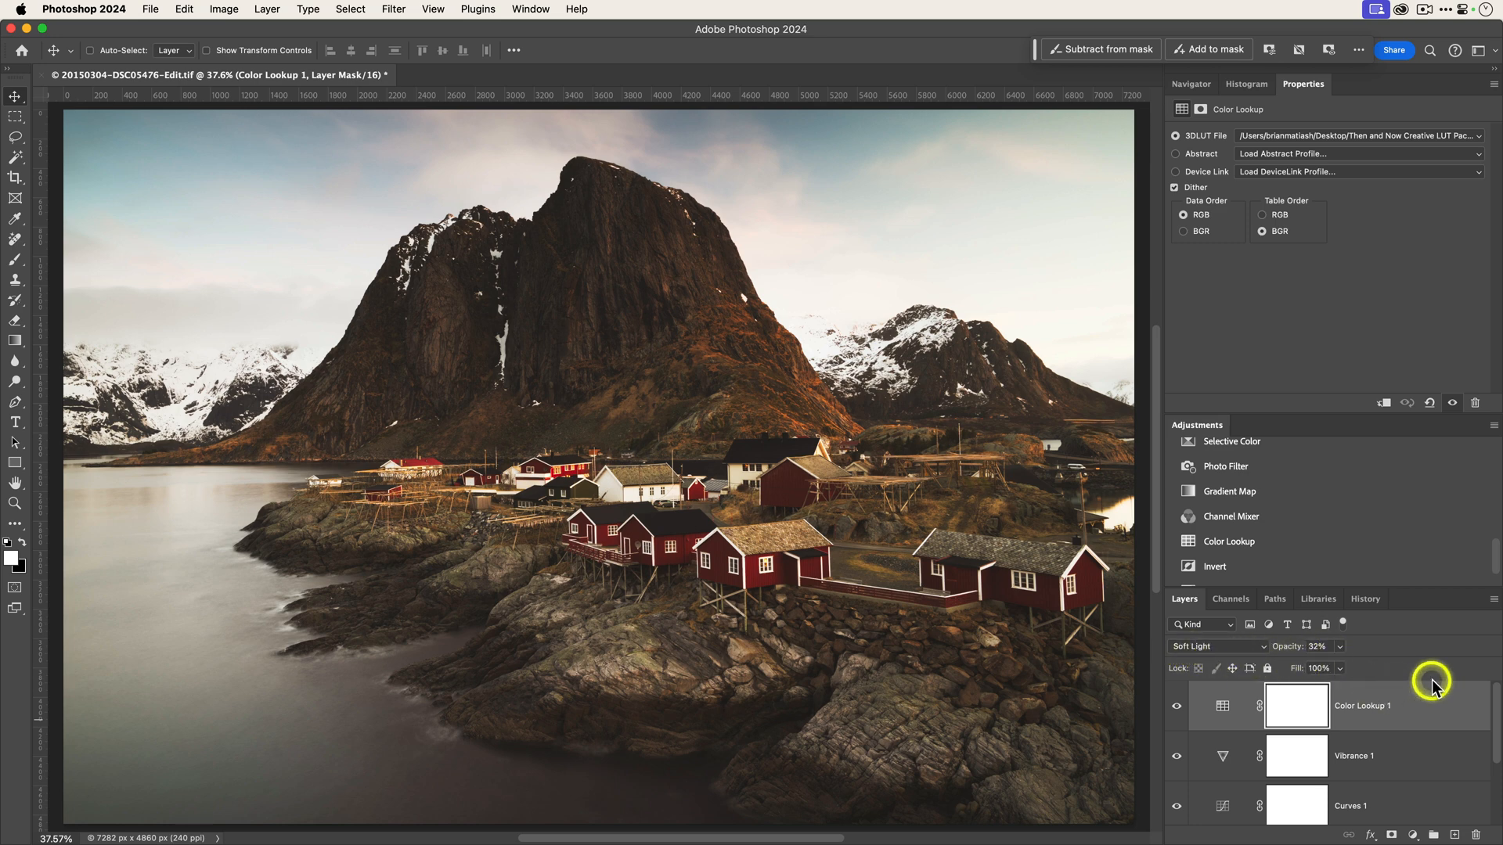
mouse_move(966, 647)
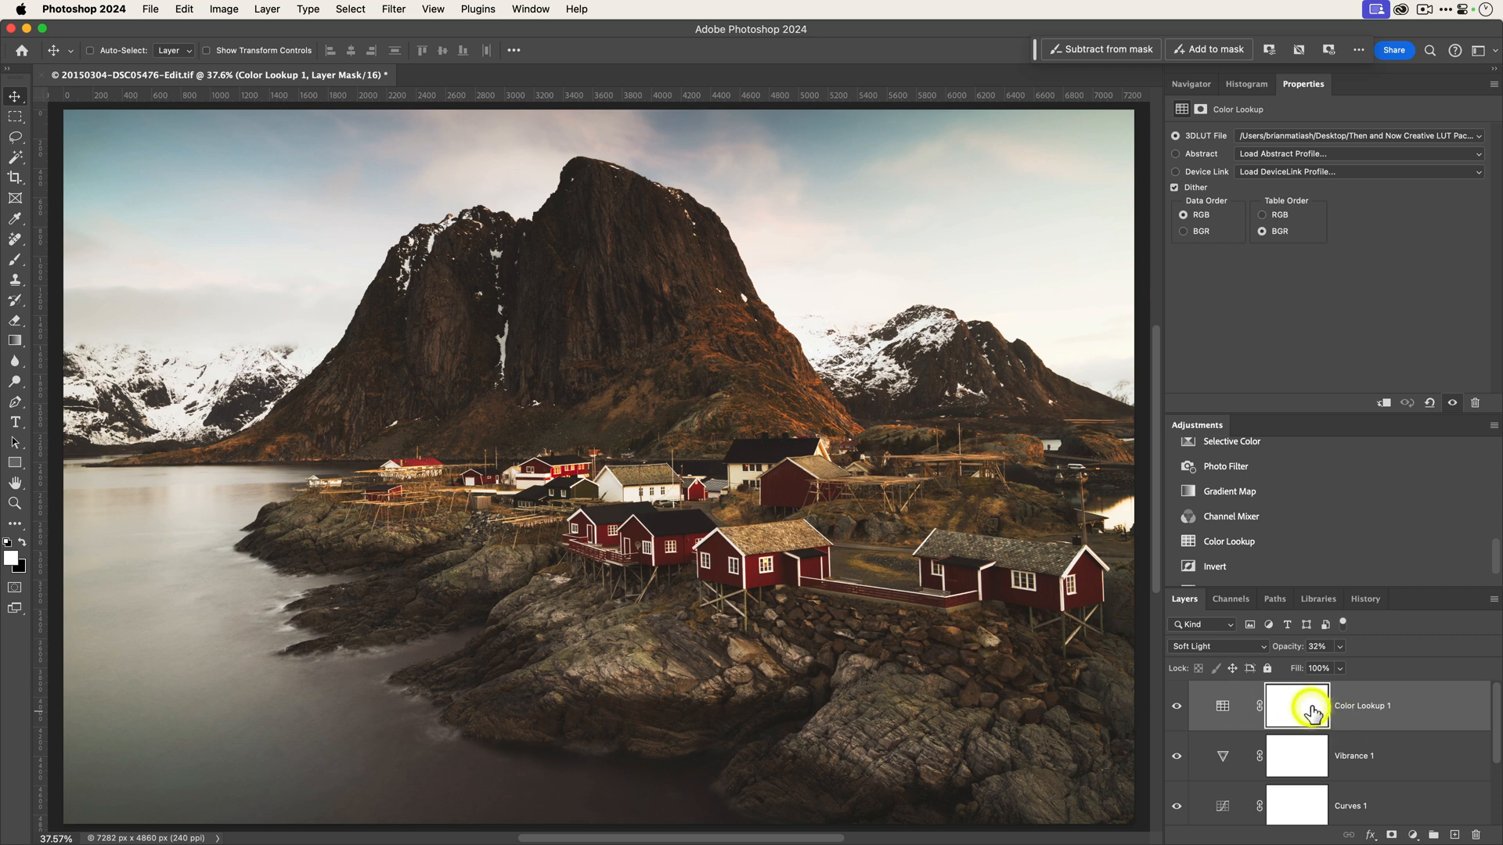
mouse_move(784, 312)
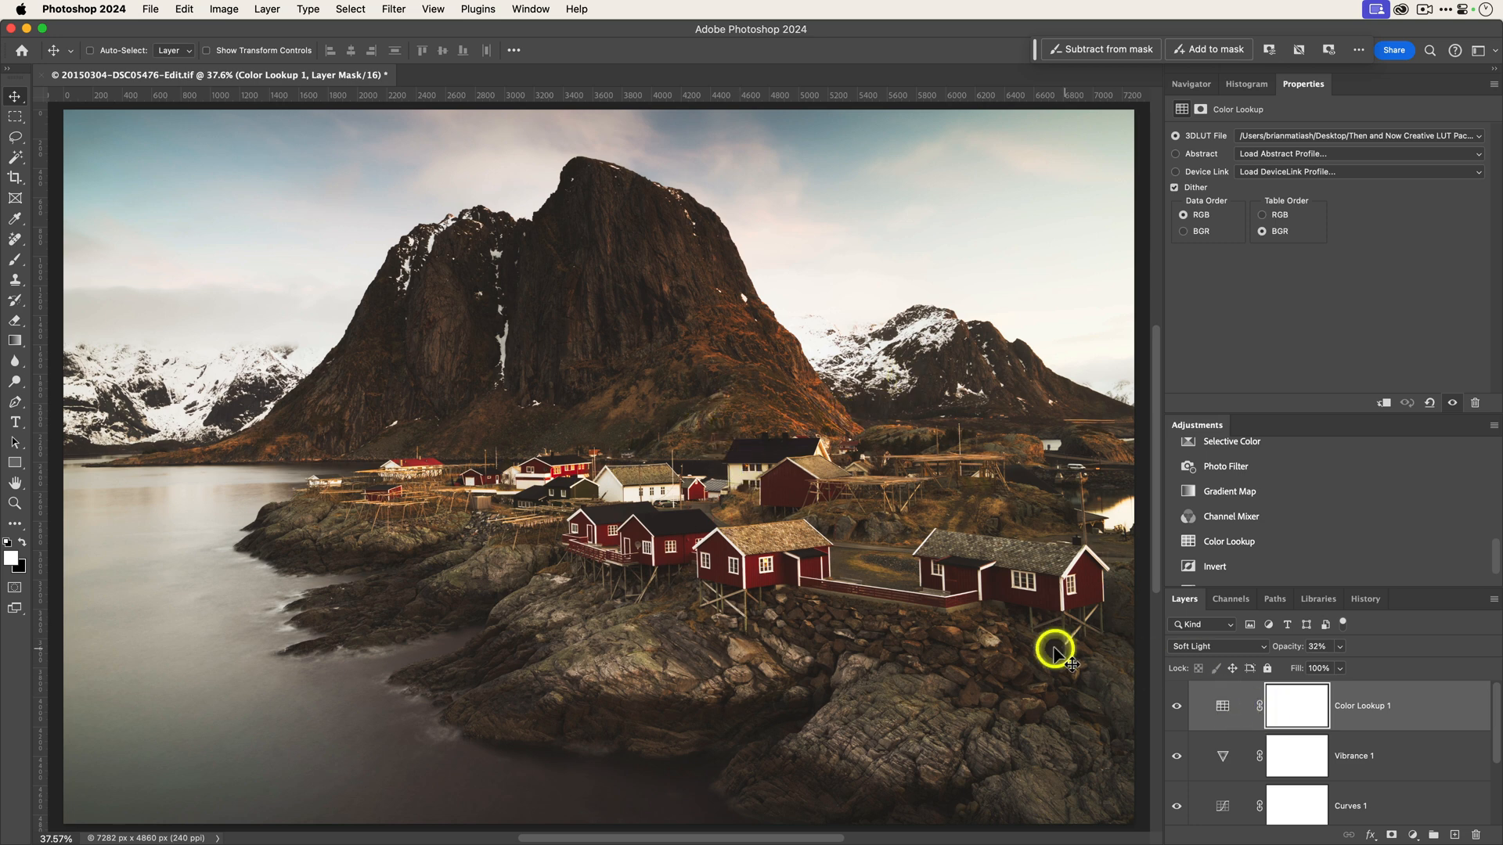
mouse_move(1032, 653)
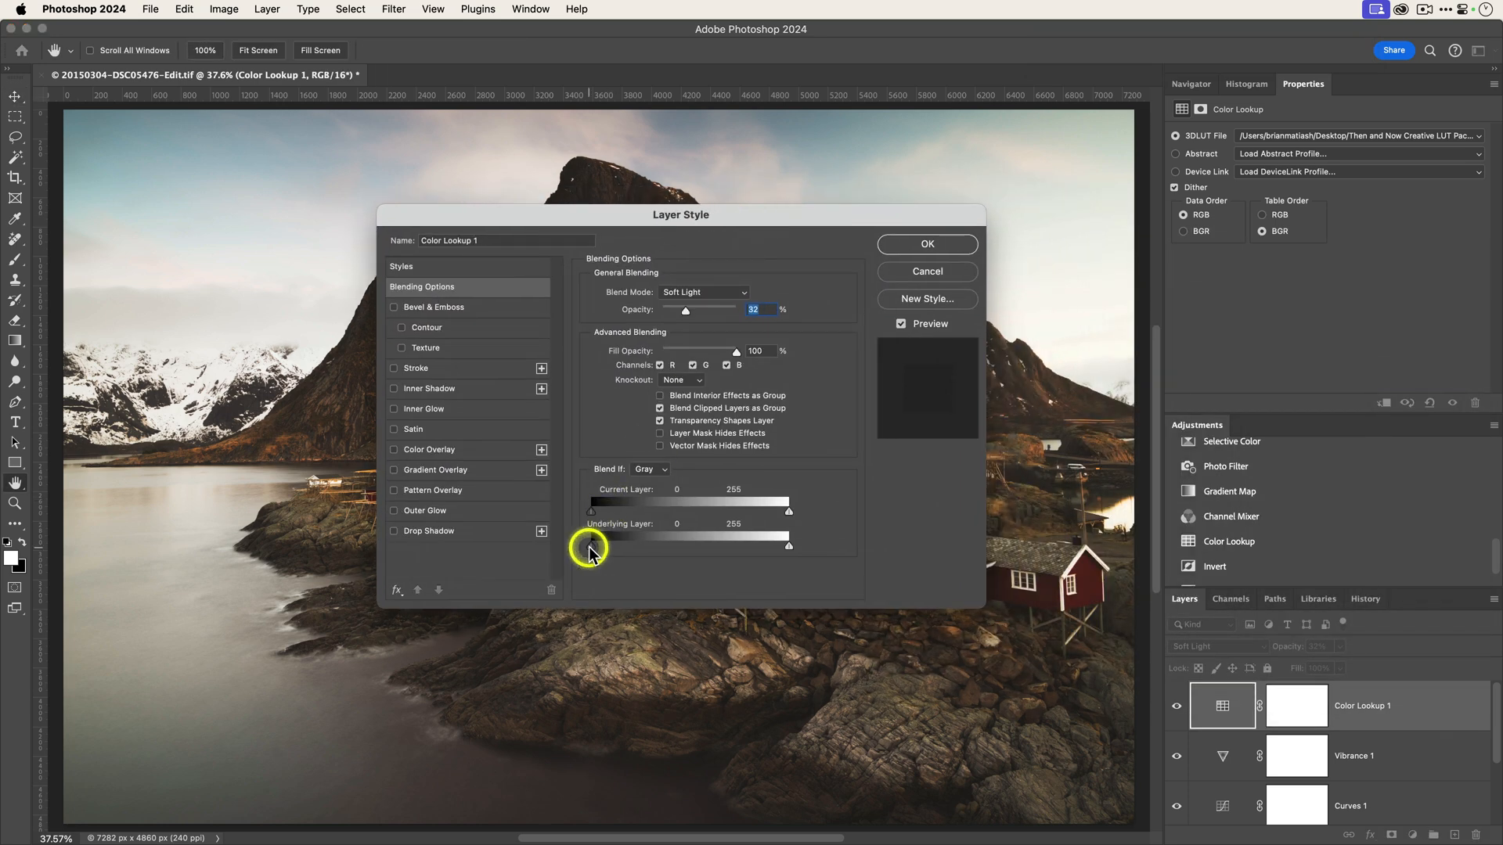
left_click_drag(591, 546, 787, 546)
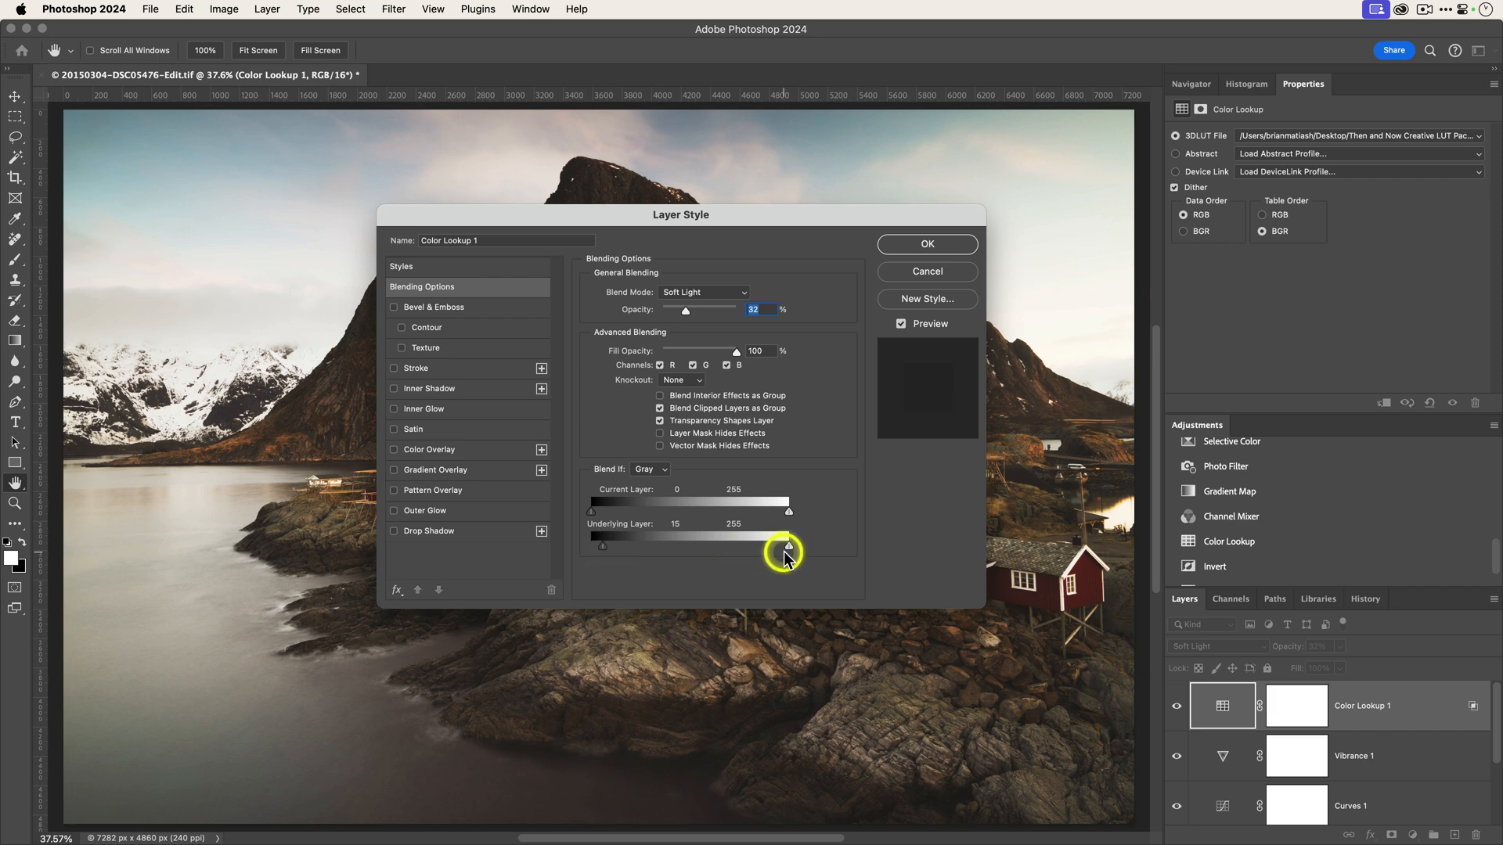
left_click_drag(789, 548, 774, 548)
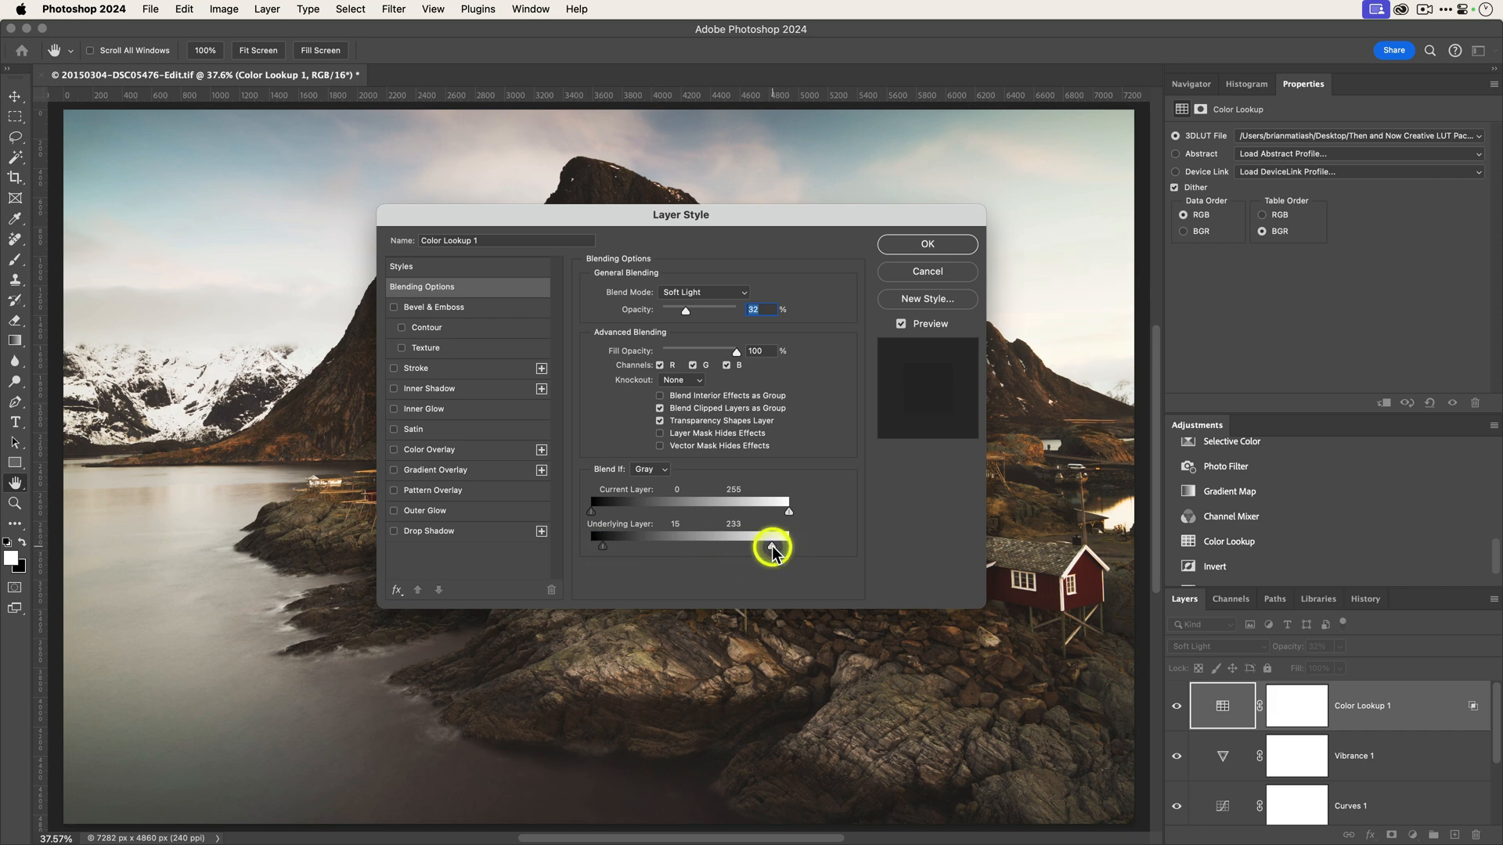
left_click(925, 244)
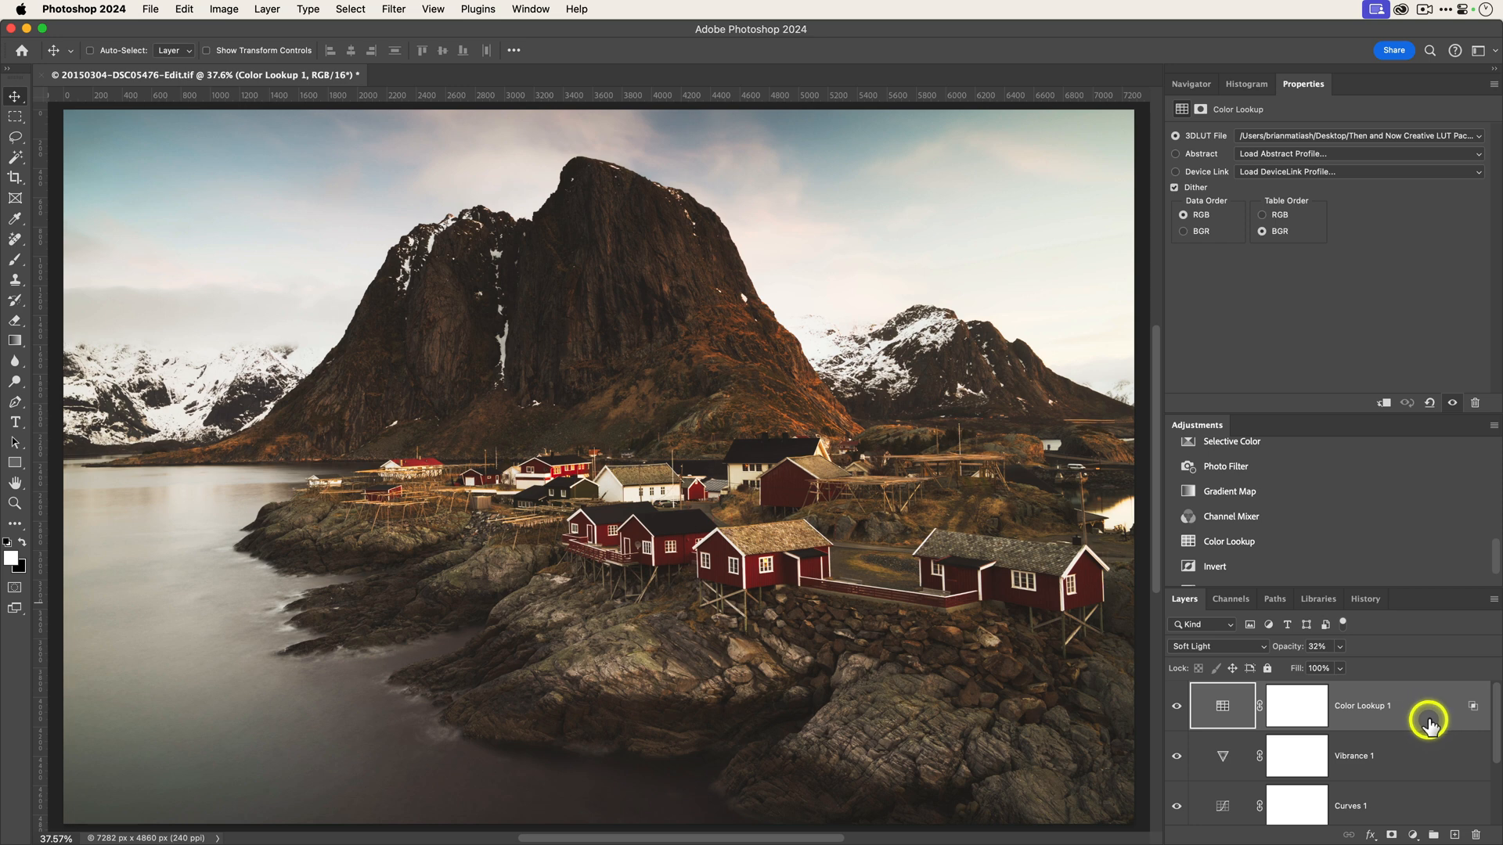
mouse_move(1453, 731)
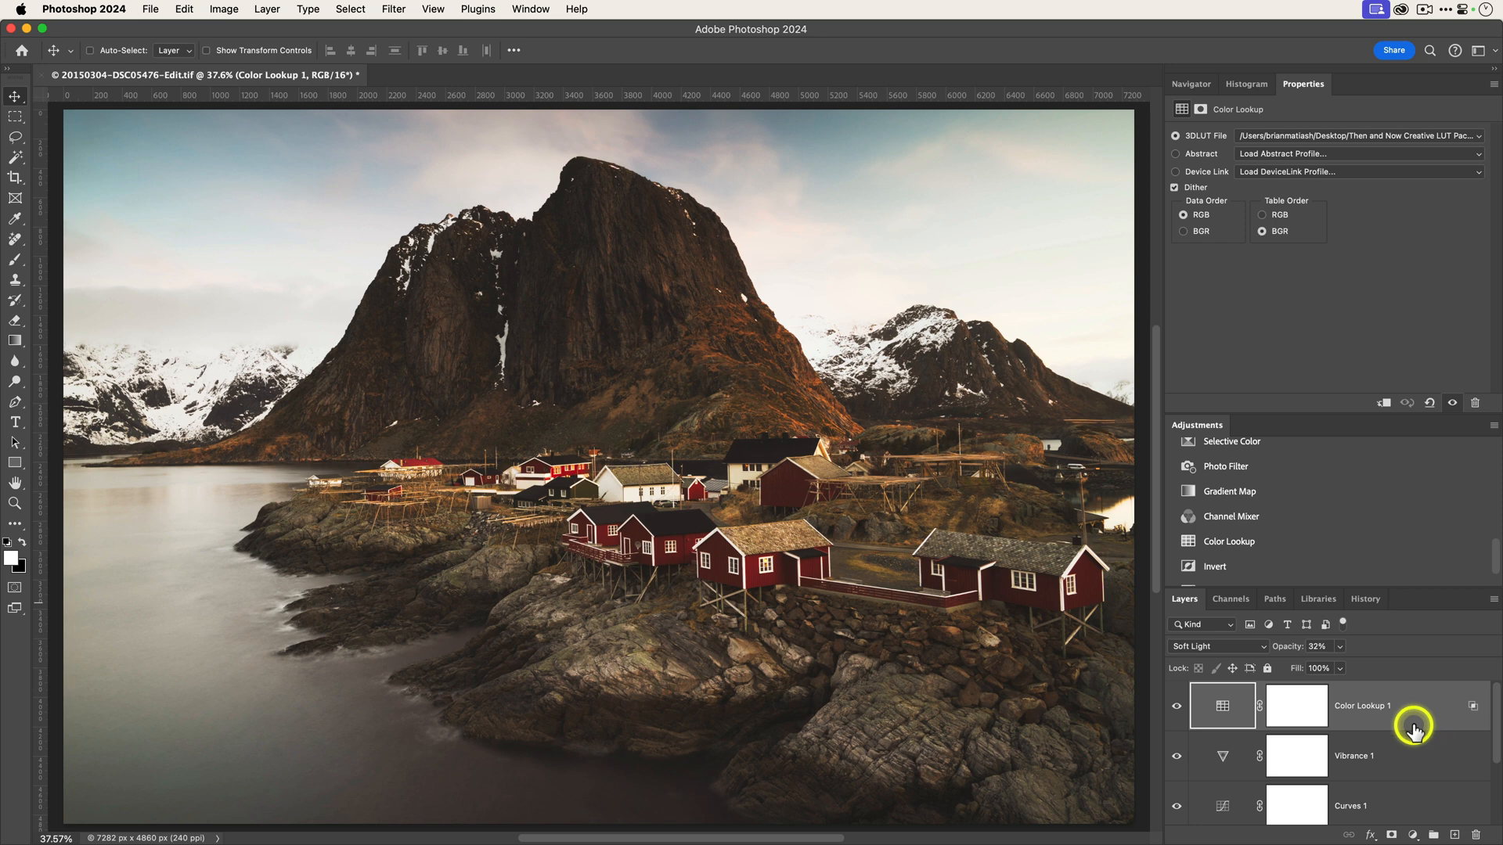
double_click(1409, 706)
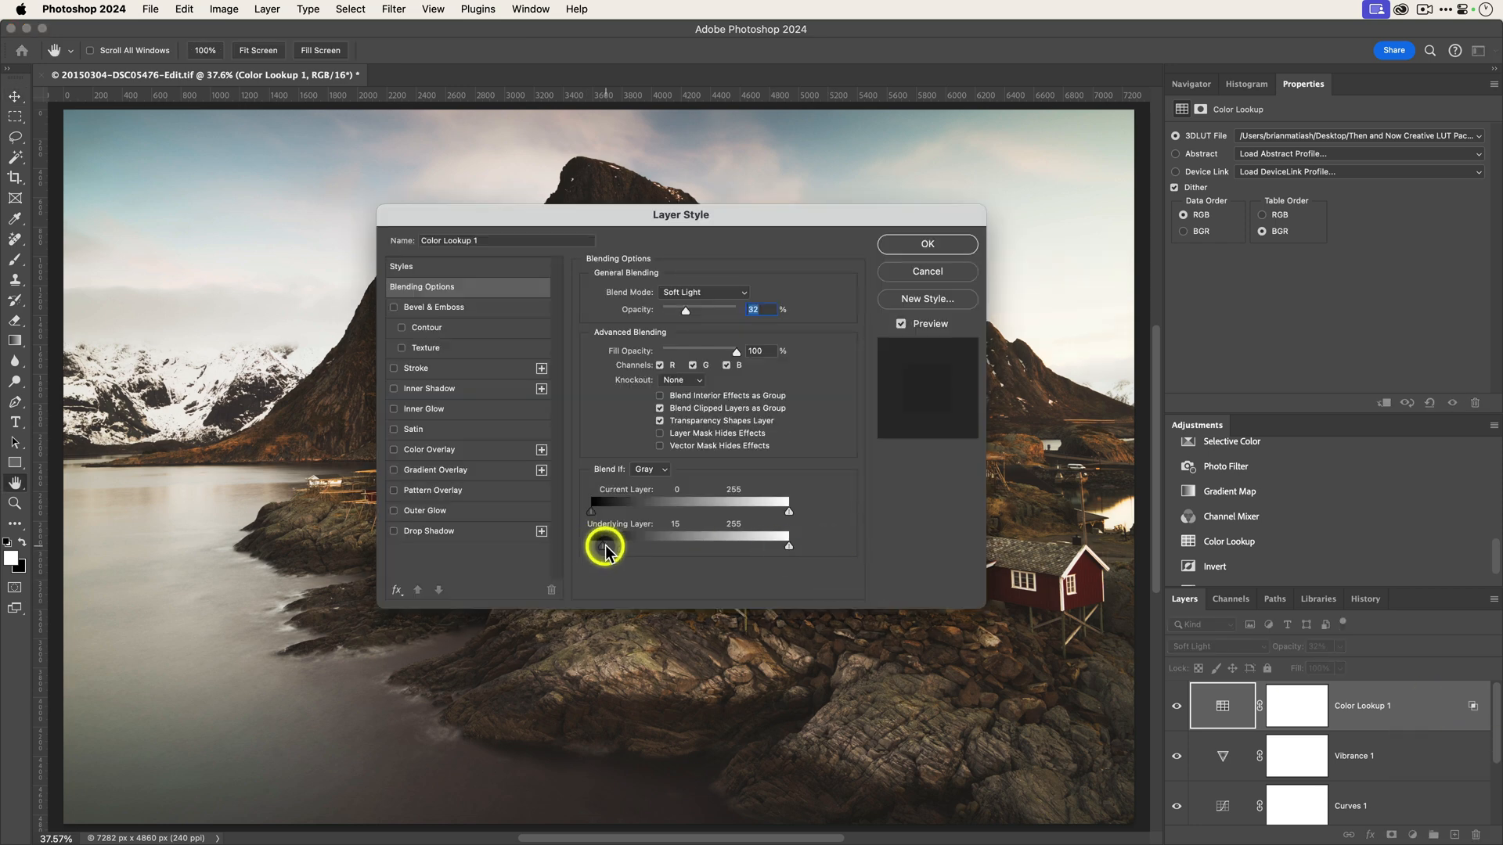
Confirm the Layer Style blending settings, keeping Soft Light at 32%
left_click(925, 245)
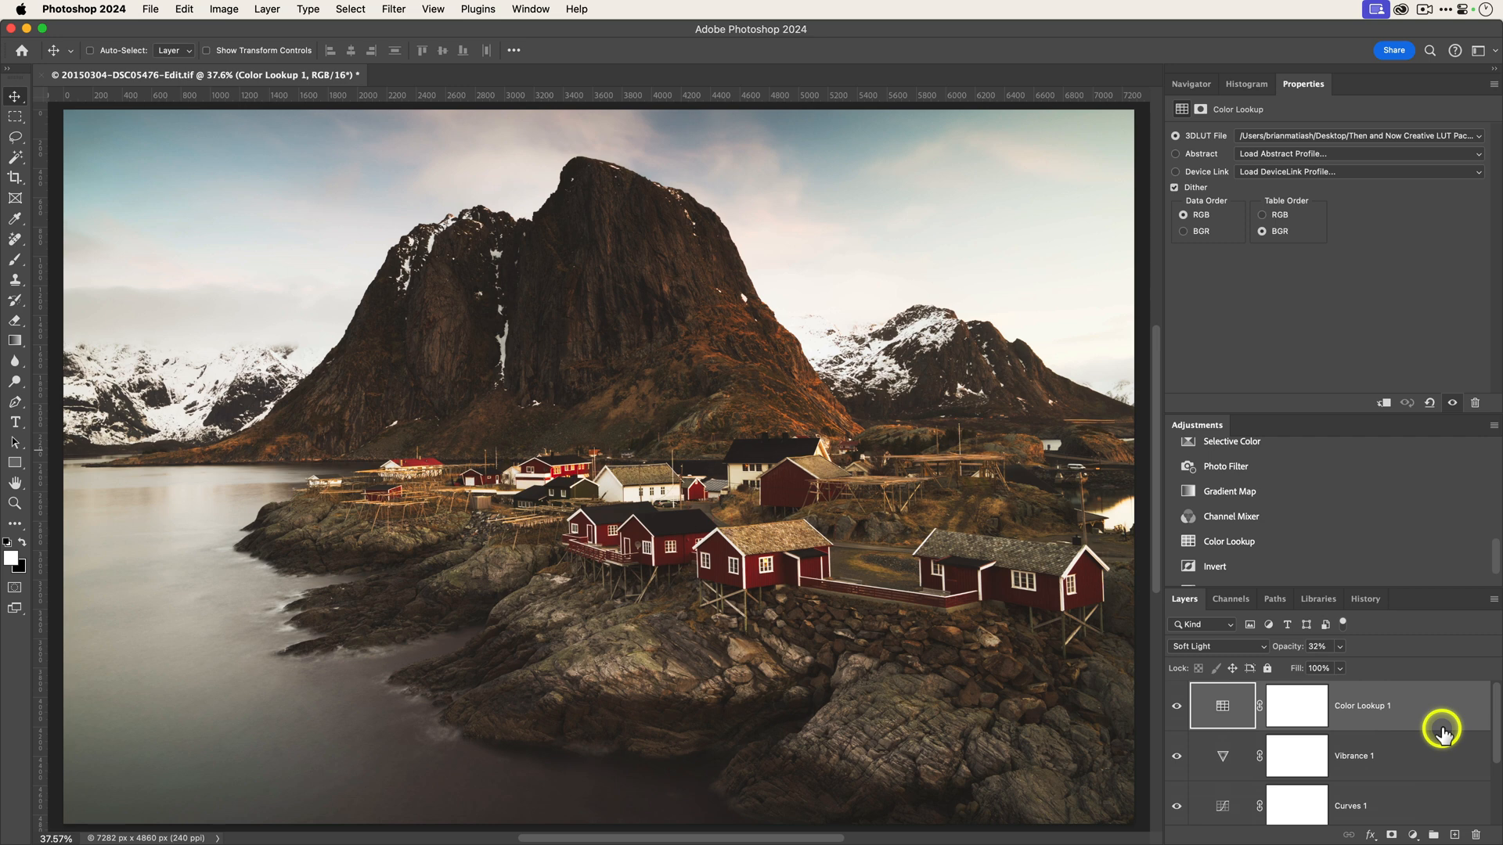
mouse_move(1442, 564)
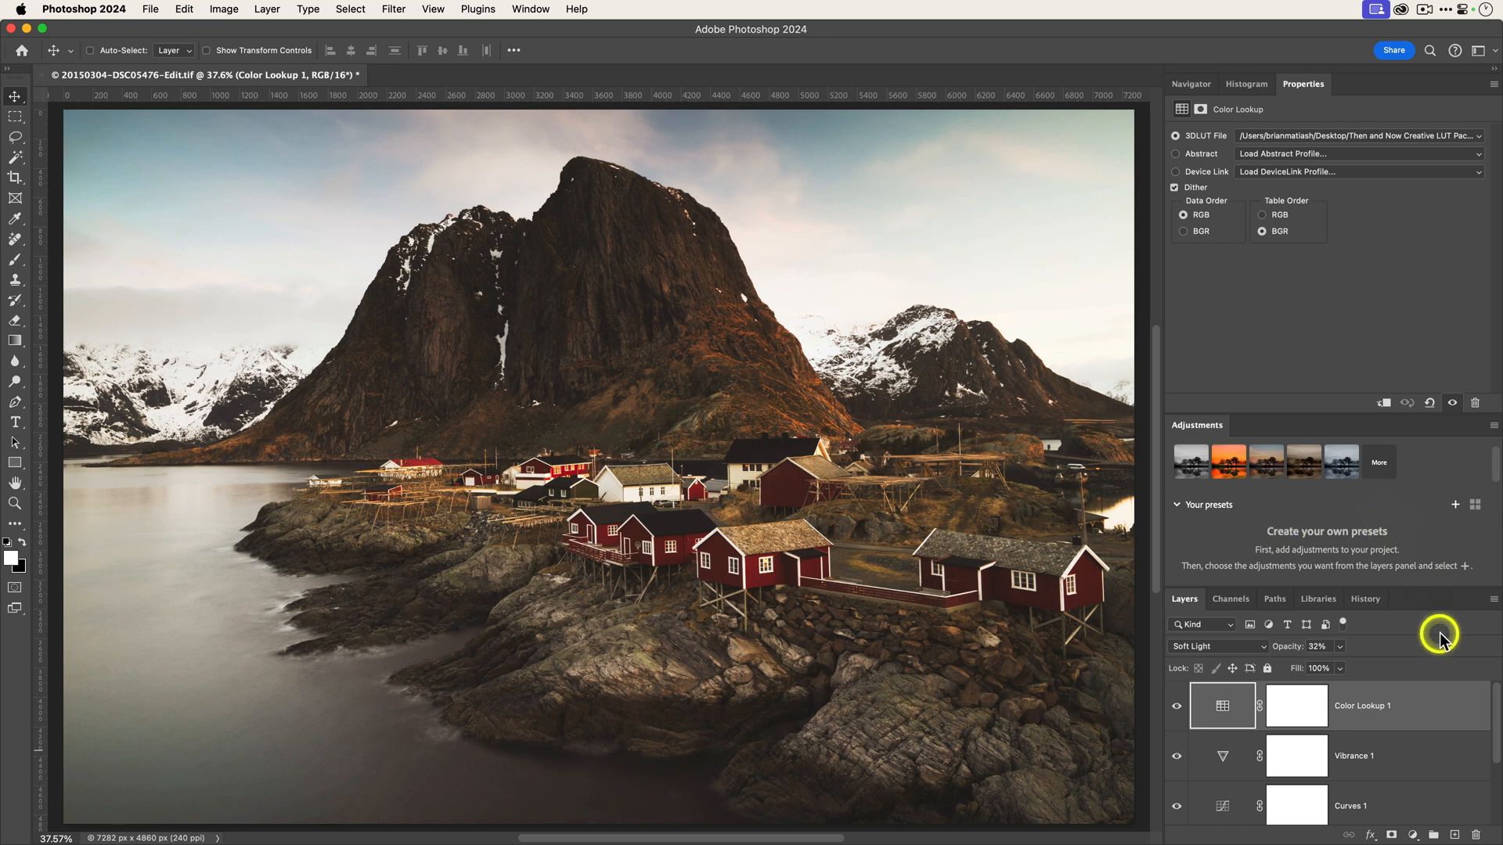
Save the adjustment layers as a custom preset named Warm Faded
scroll("down", 3)
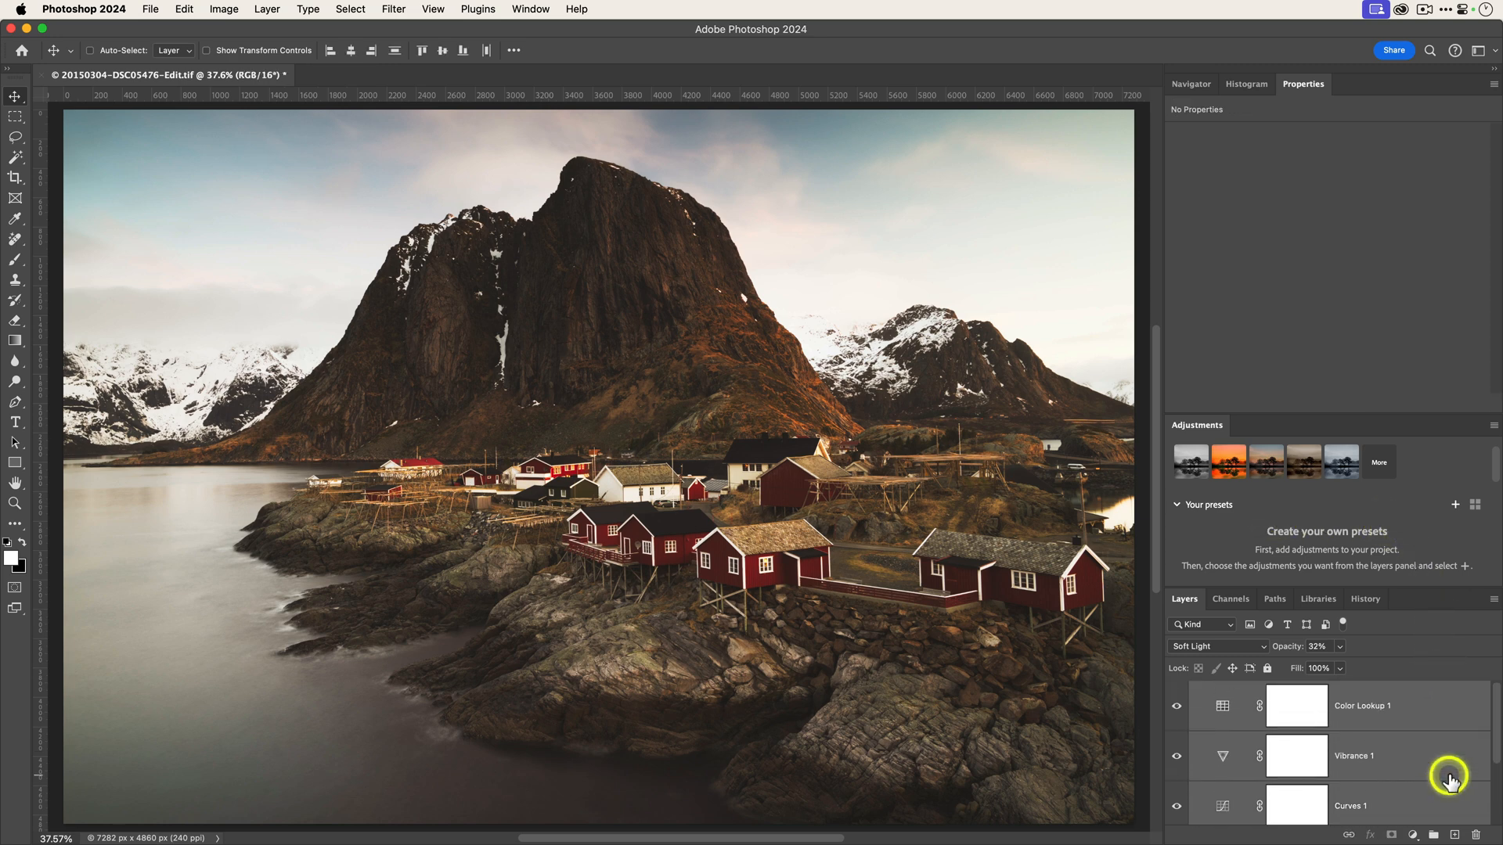
mouse_move(1453, 506)
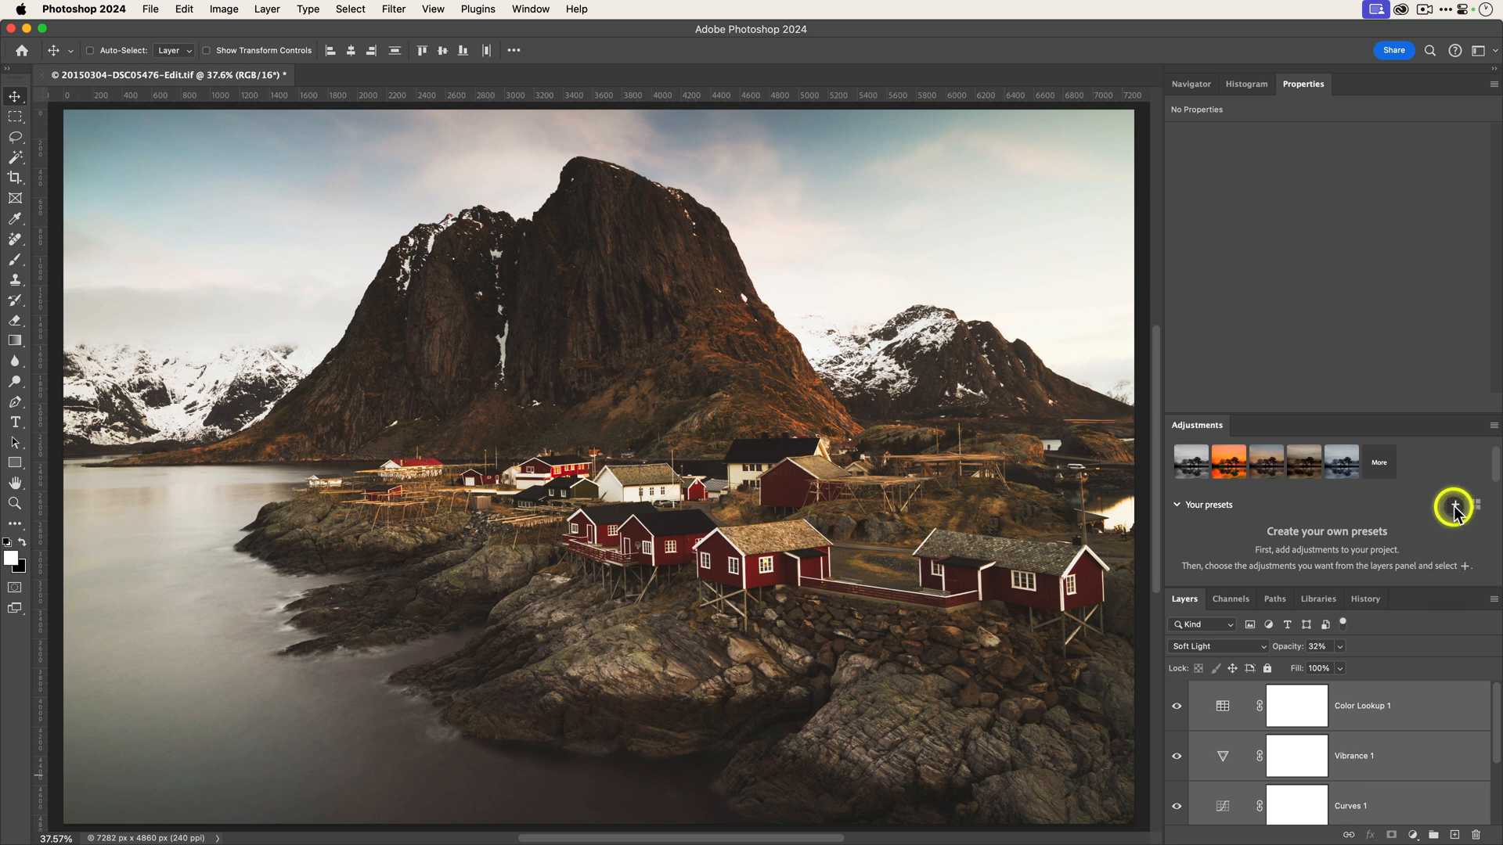
left_click(1454, 505)
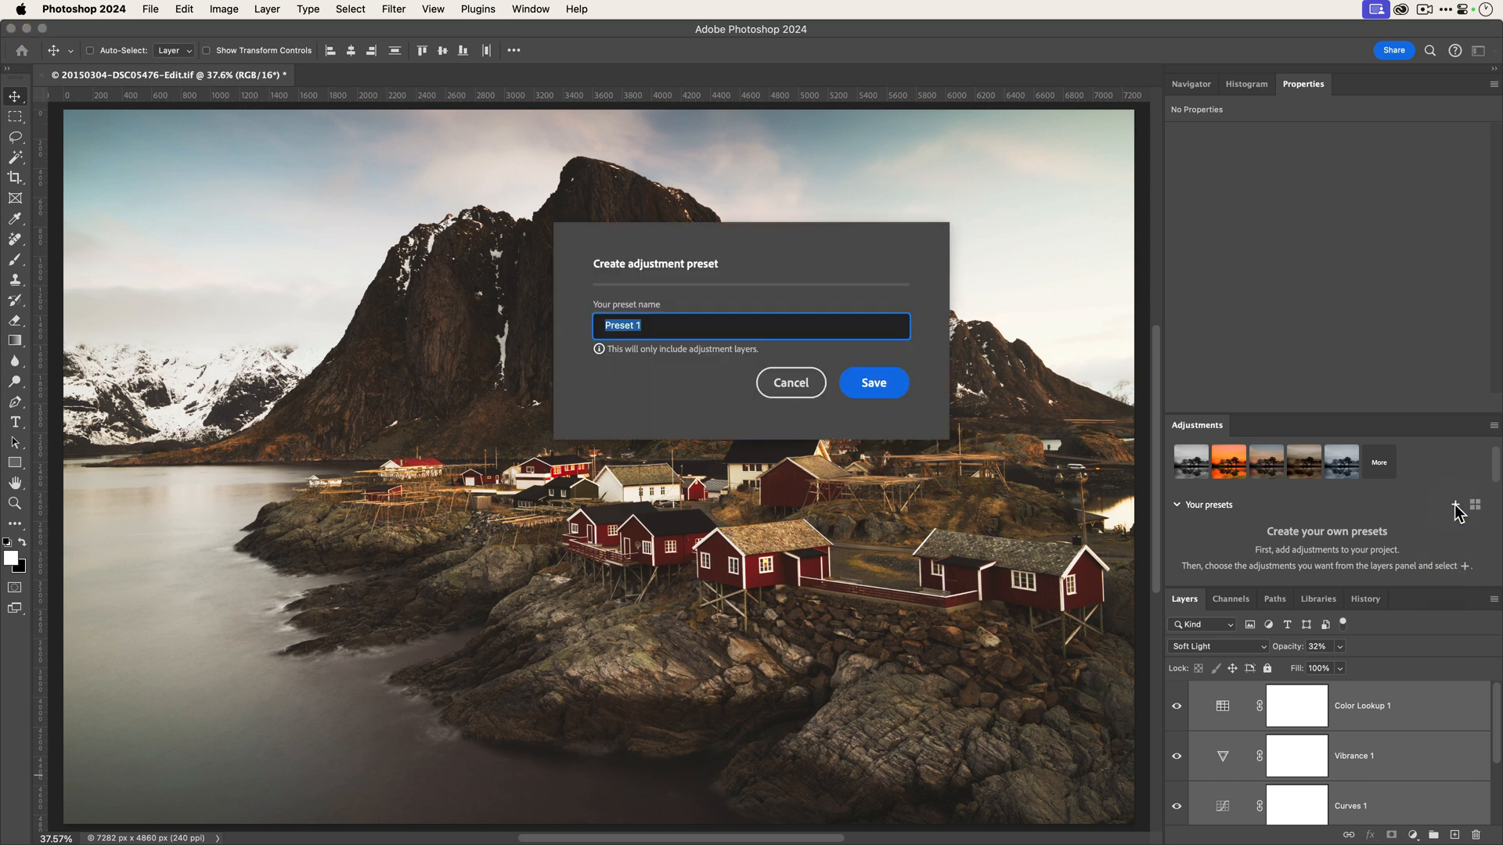
type("Warm Faded")
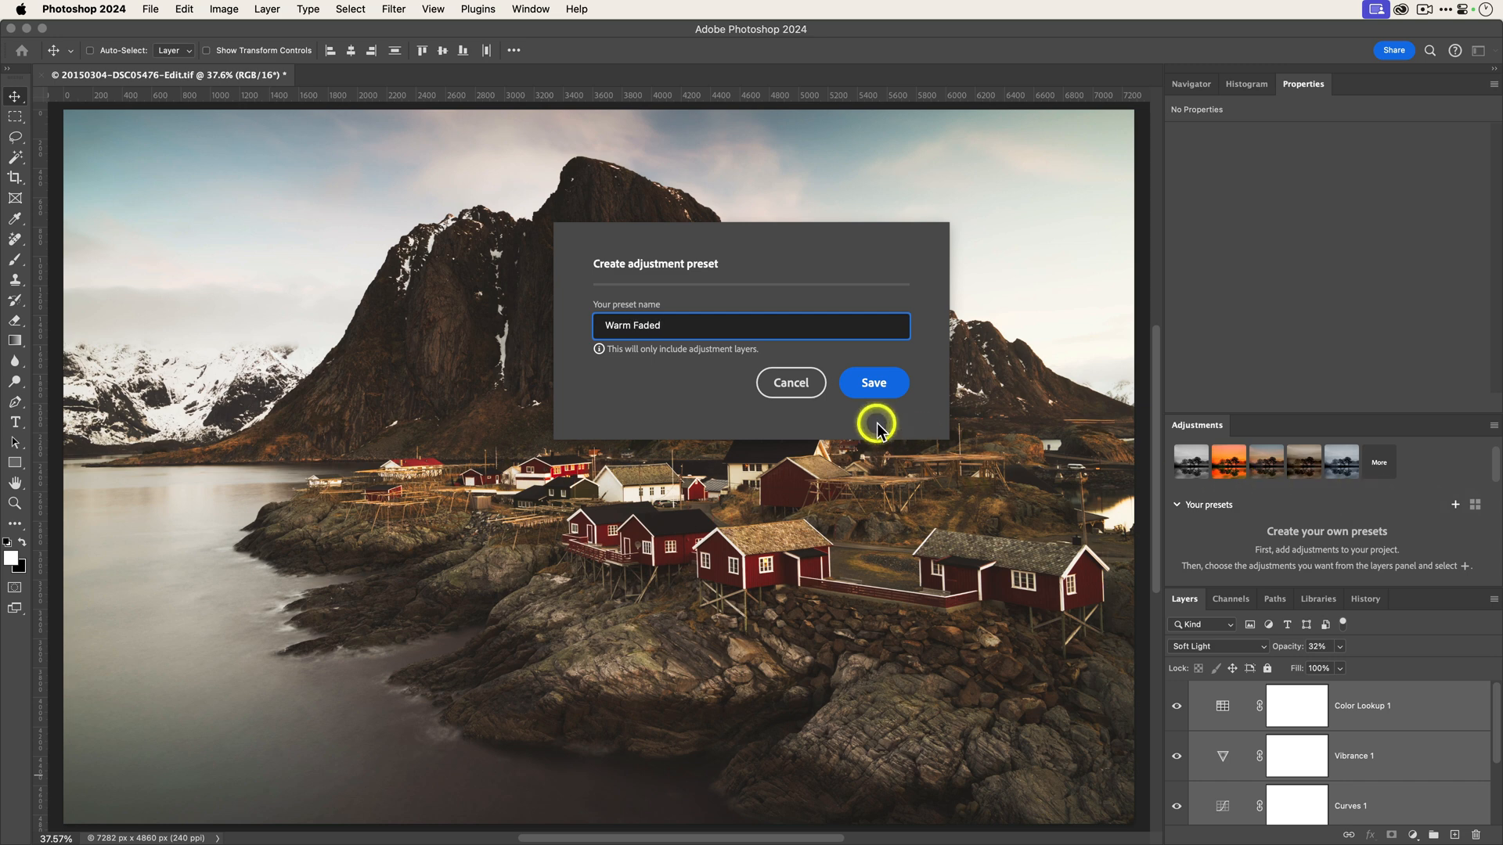
left_click(872, 382)
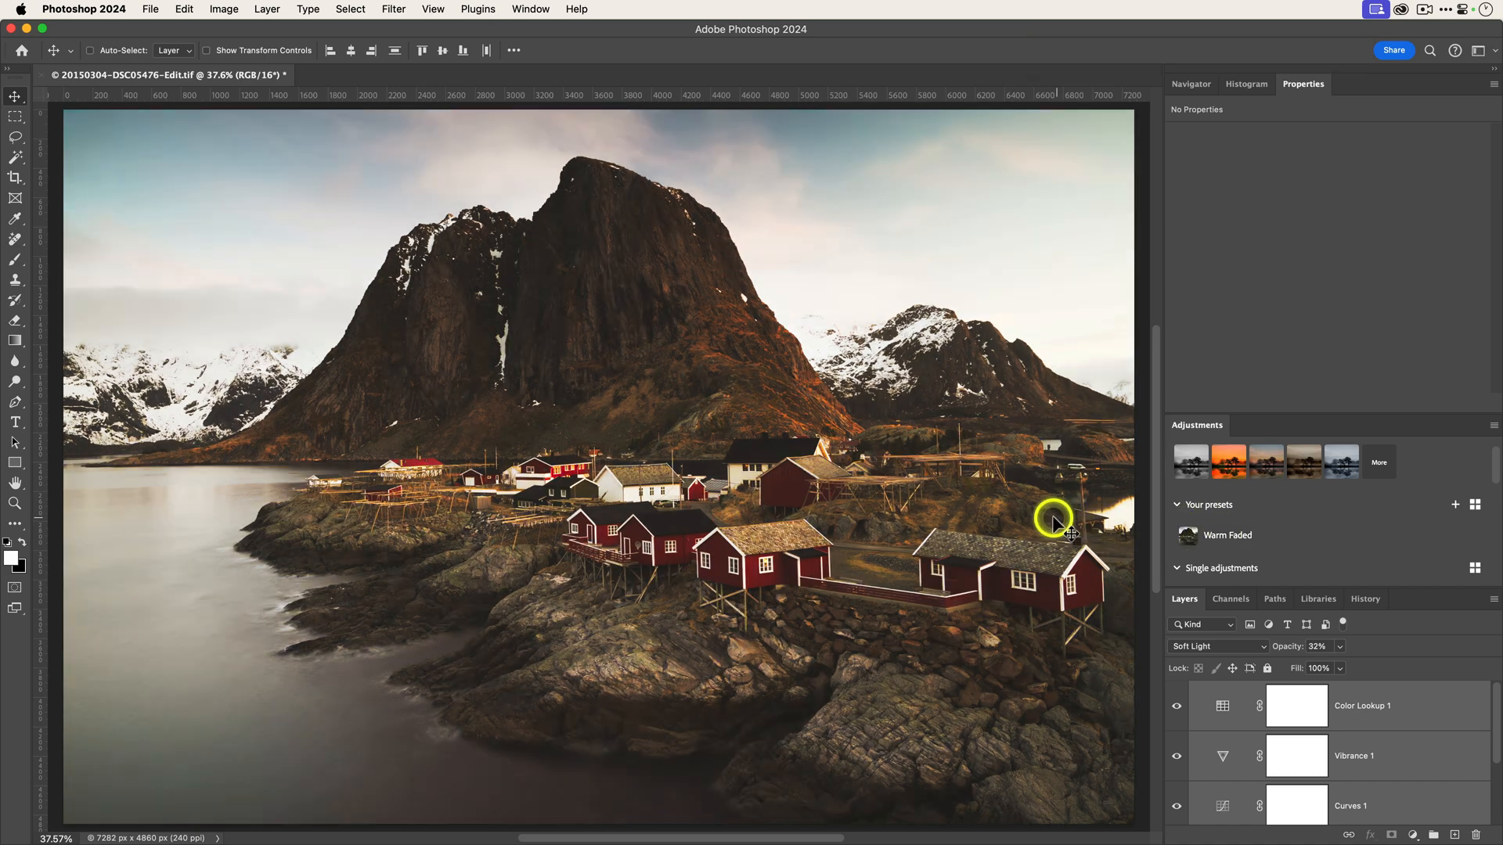
Browse the full adjustment preset collection and return to the presets overview
left_click(1227, 536)
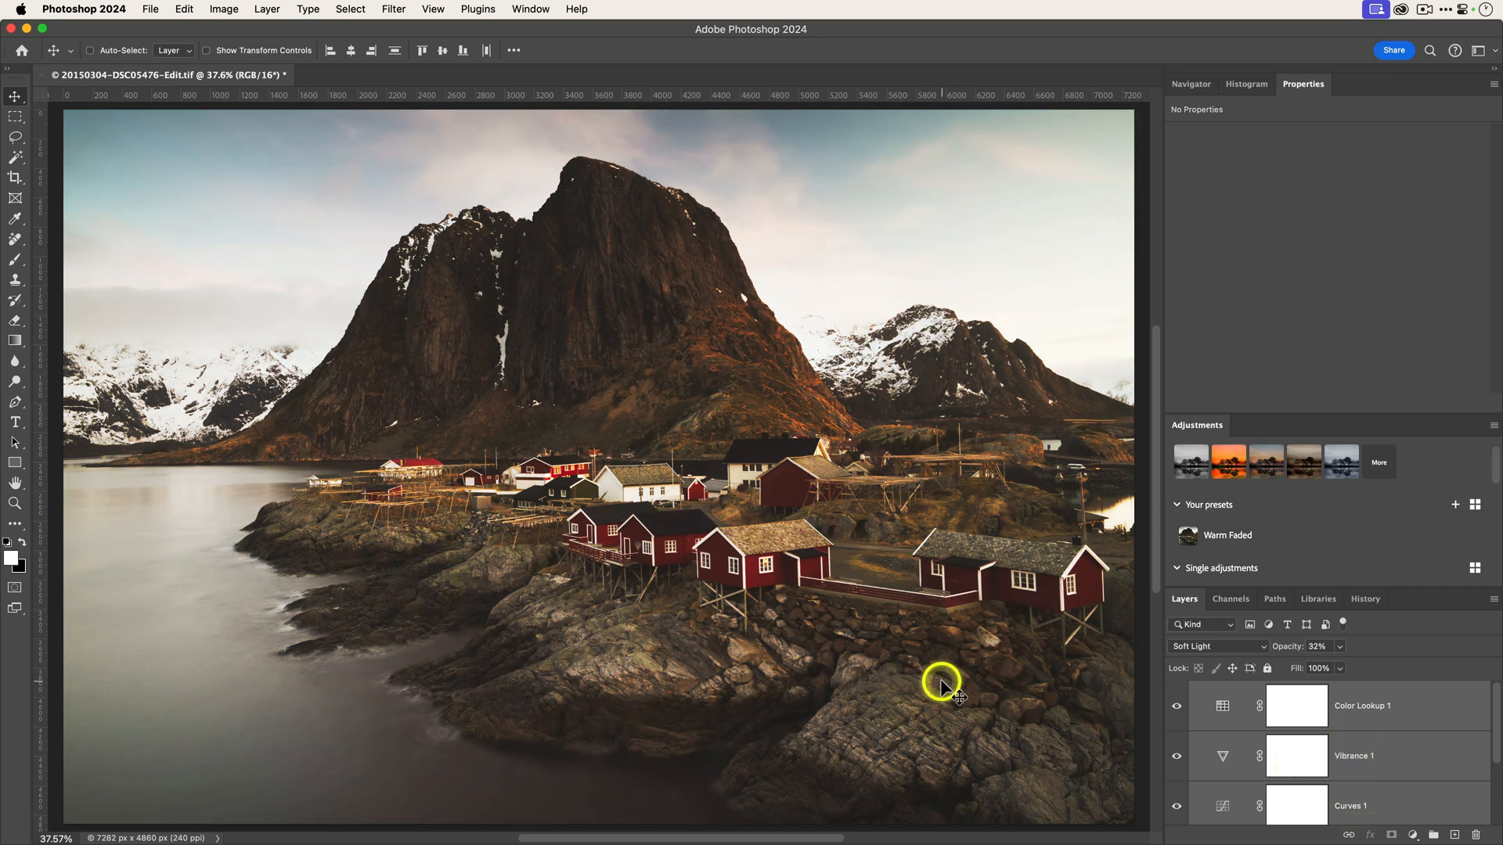
mouse_move(947, 689)
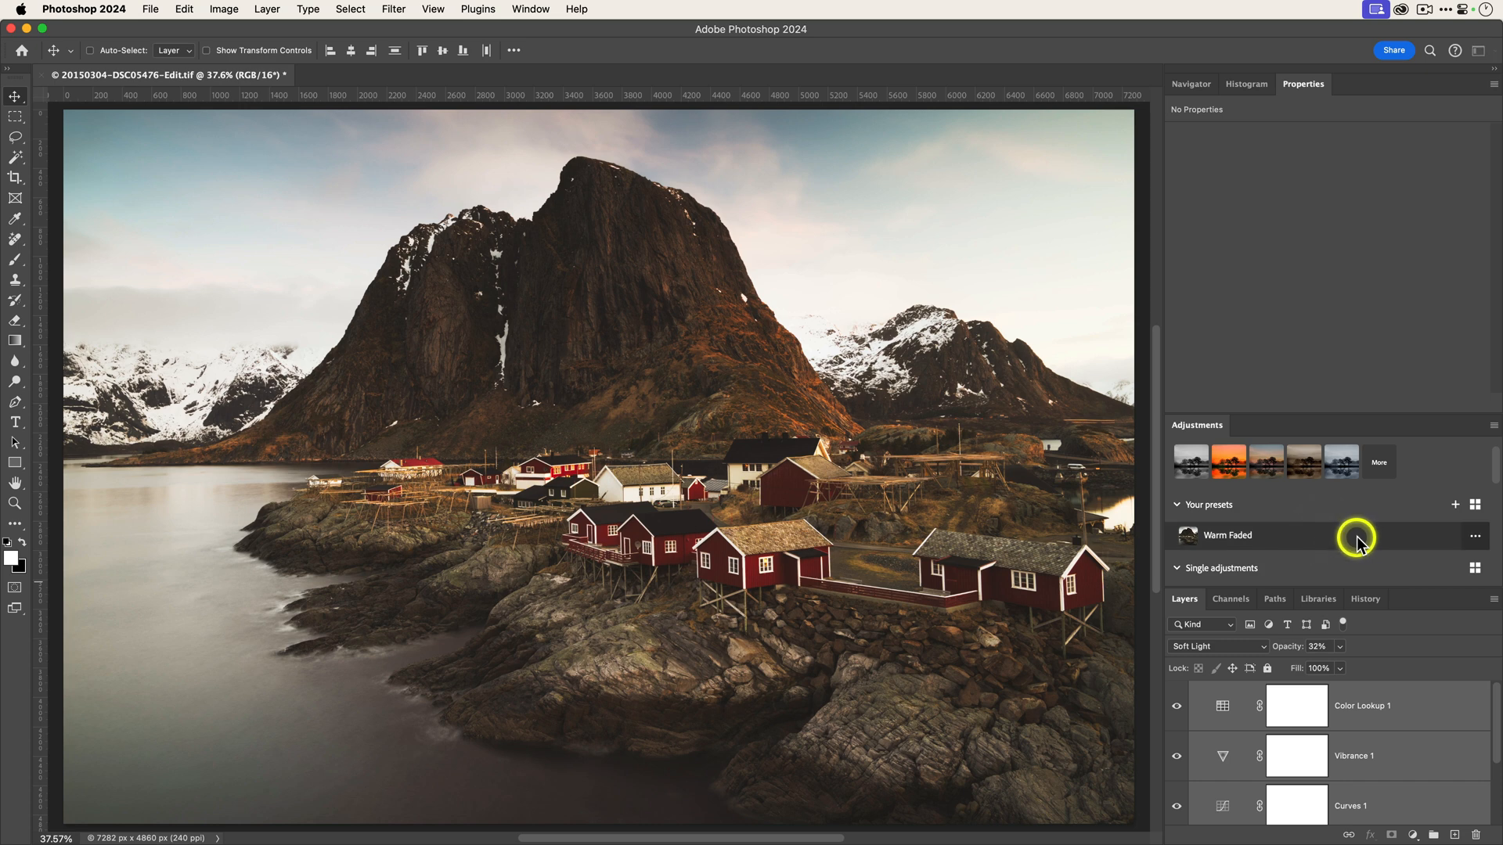
left_click(1475, 537)
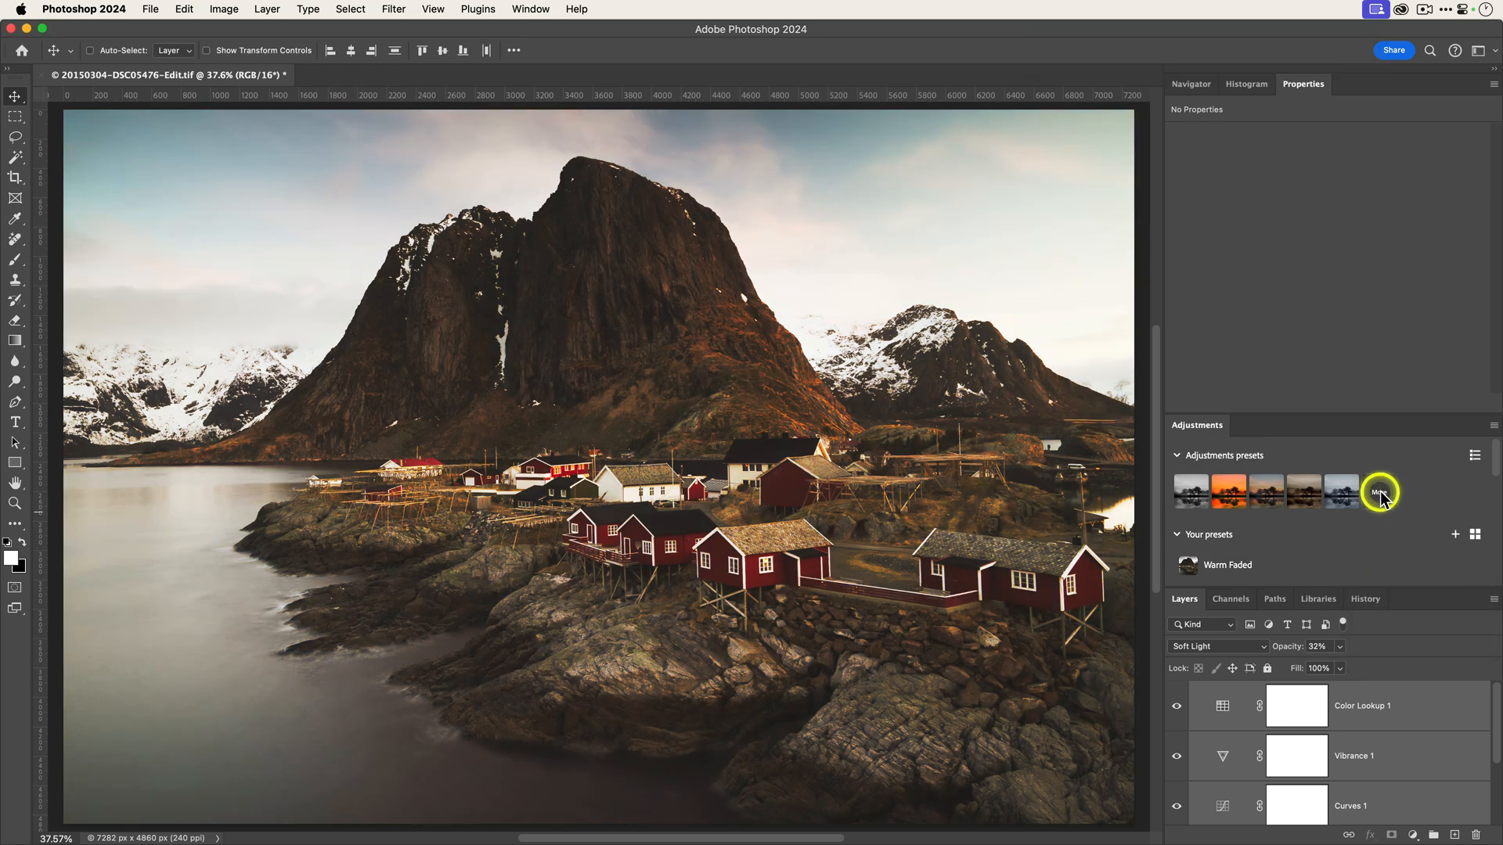
left_click(1381, 491)
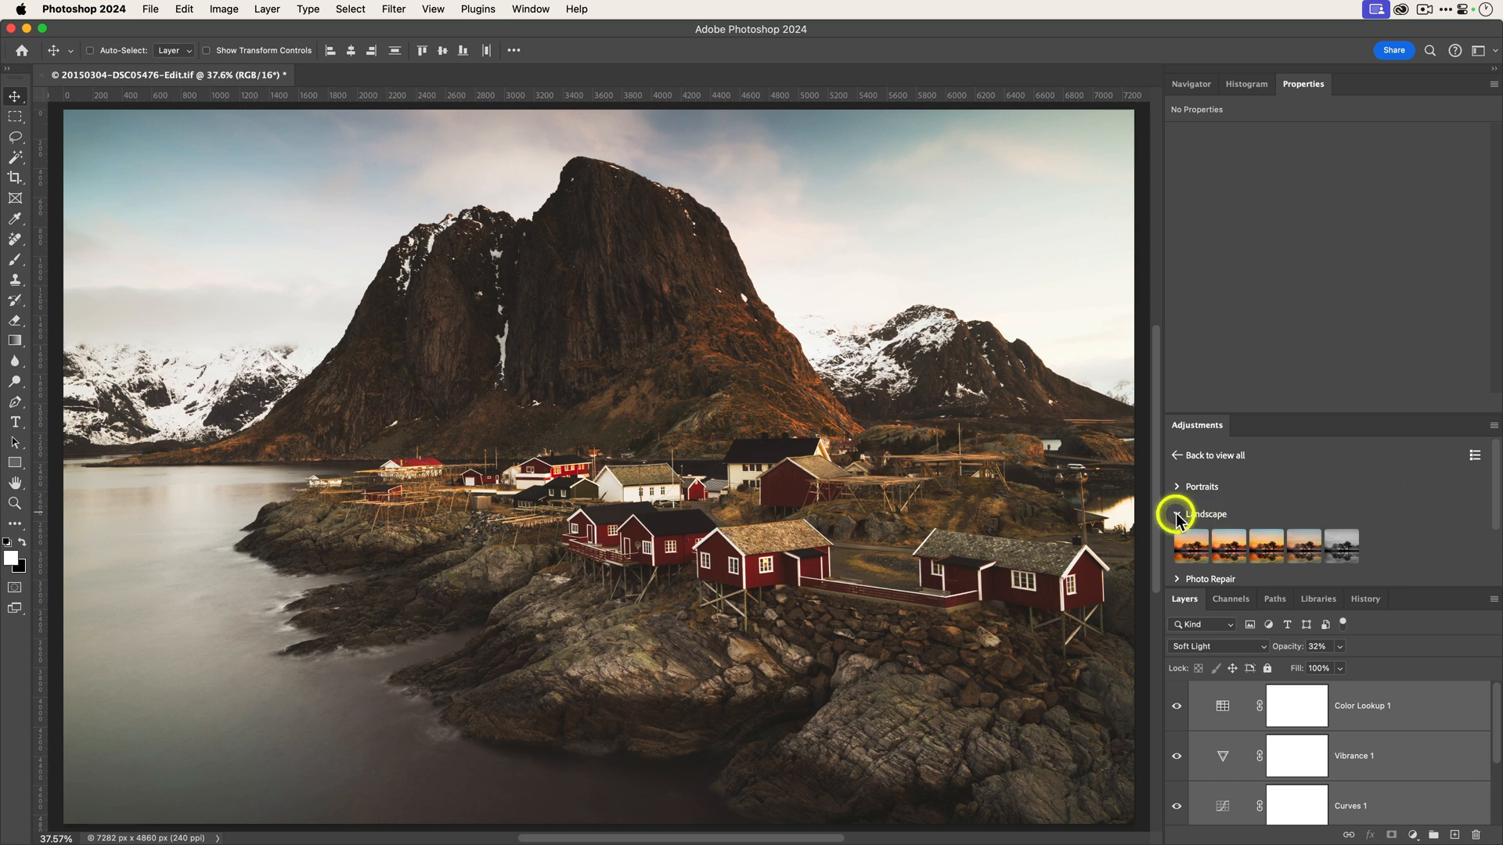
left_click(1178, 515)
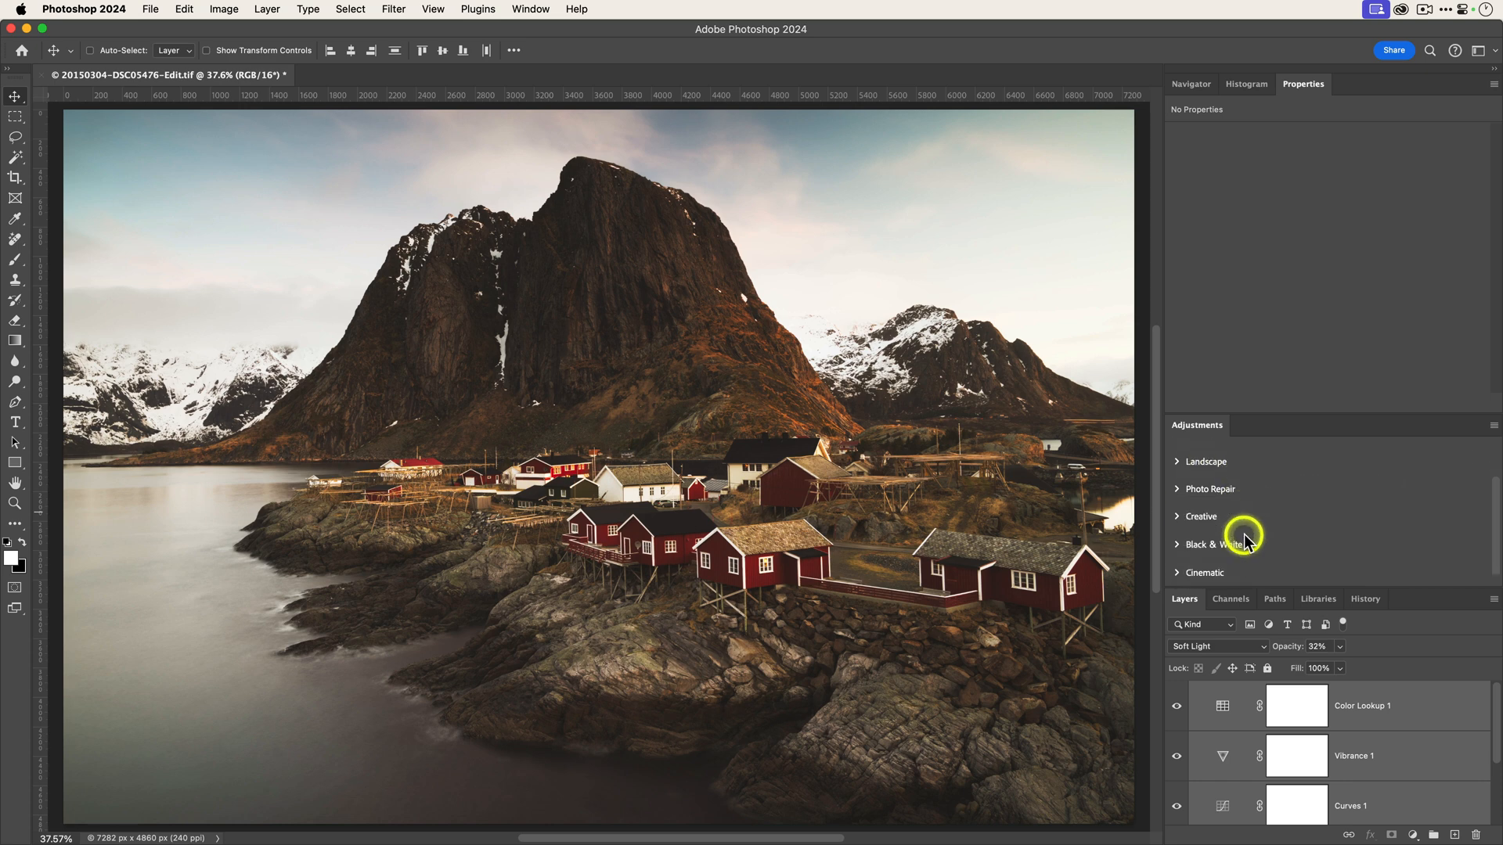
left_click(1207, 545)
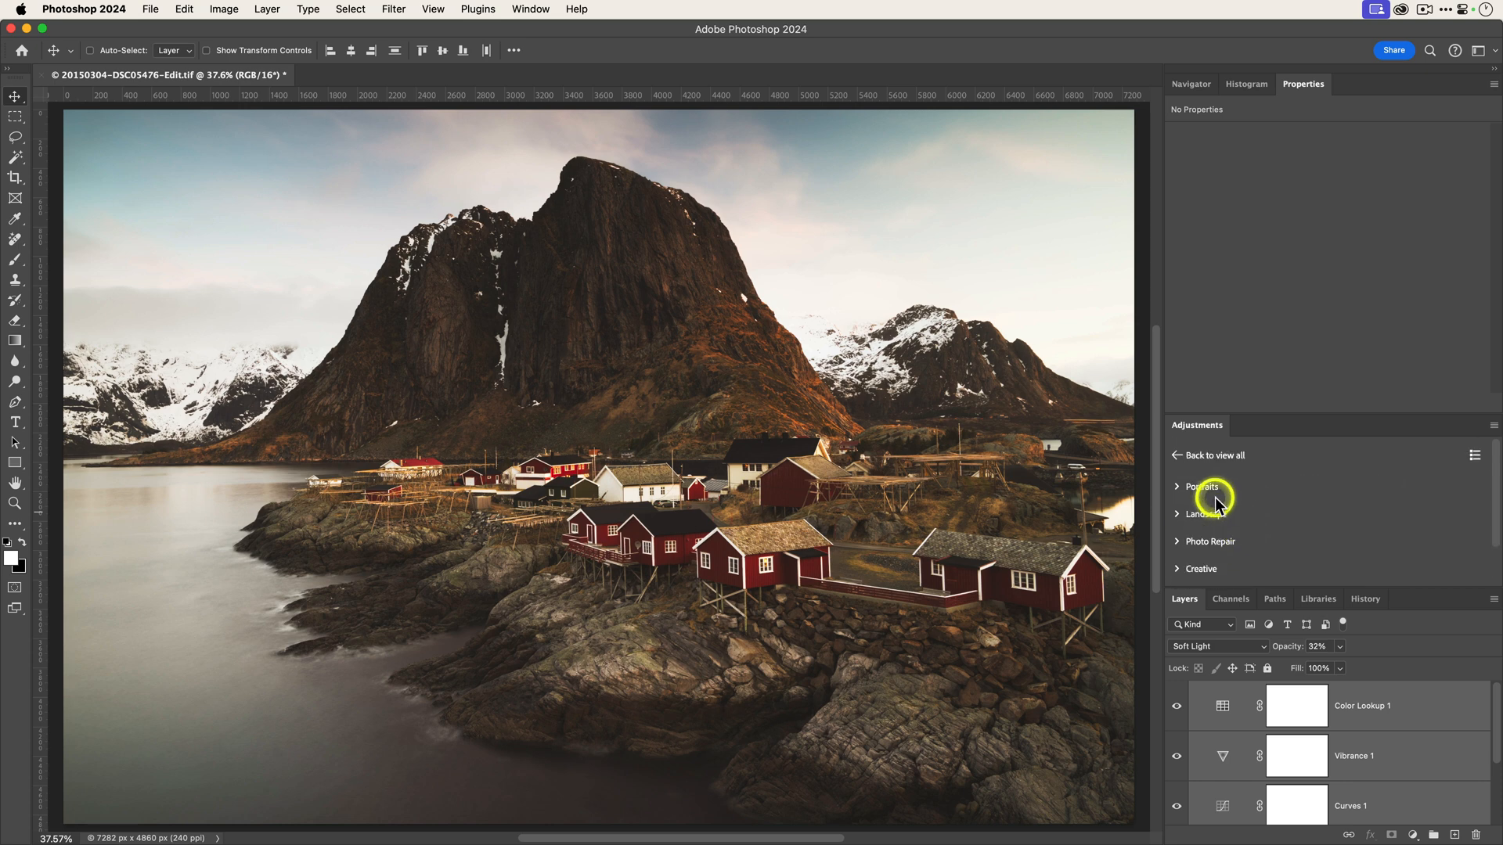
left_click(1201, 487)
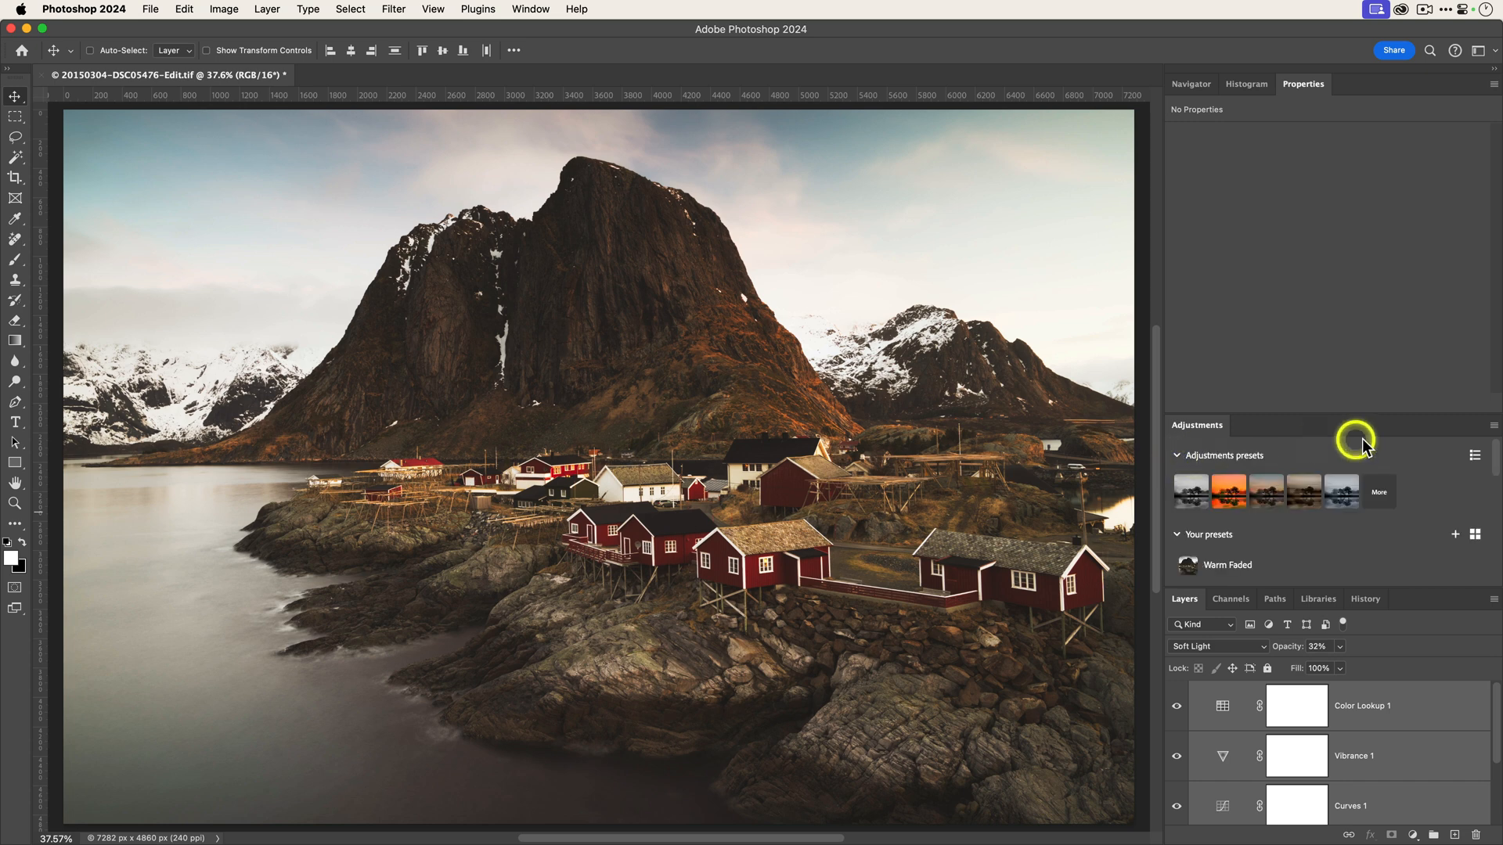
mouse_move(1377, 537)
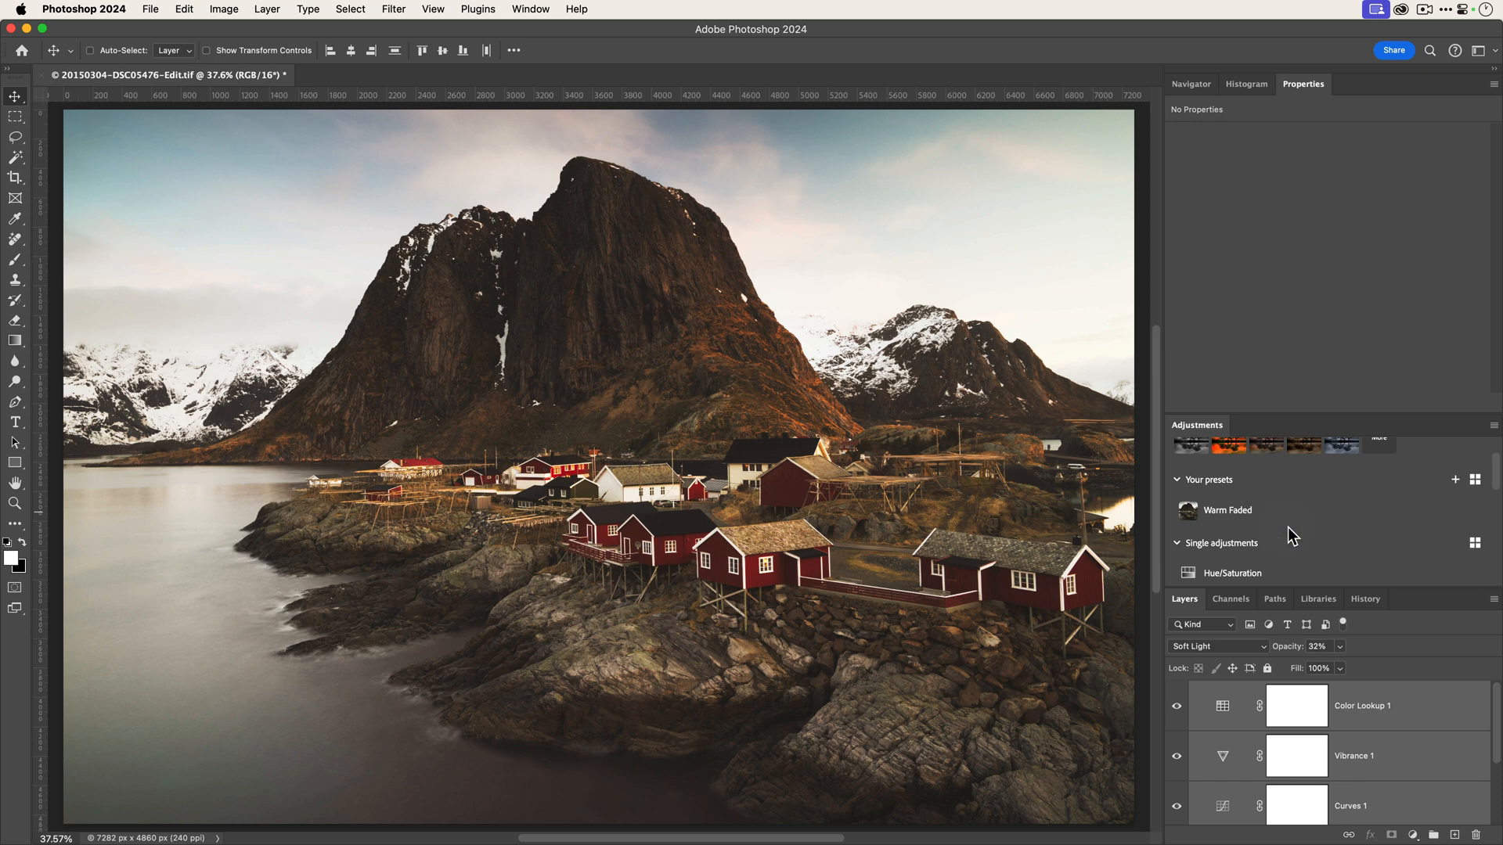
Check the Warm Faded preset's options menu, then remove the adjustment layers leaving only Background
left_click(1477, 511)
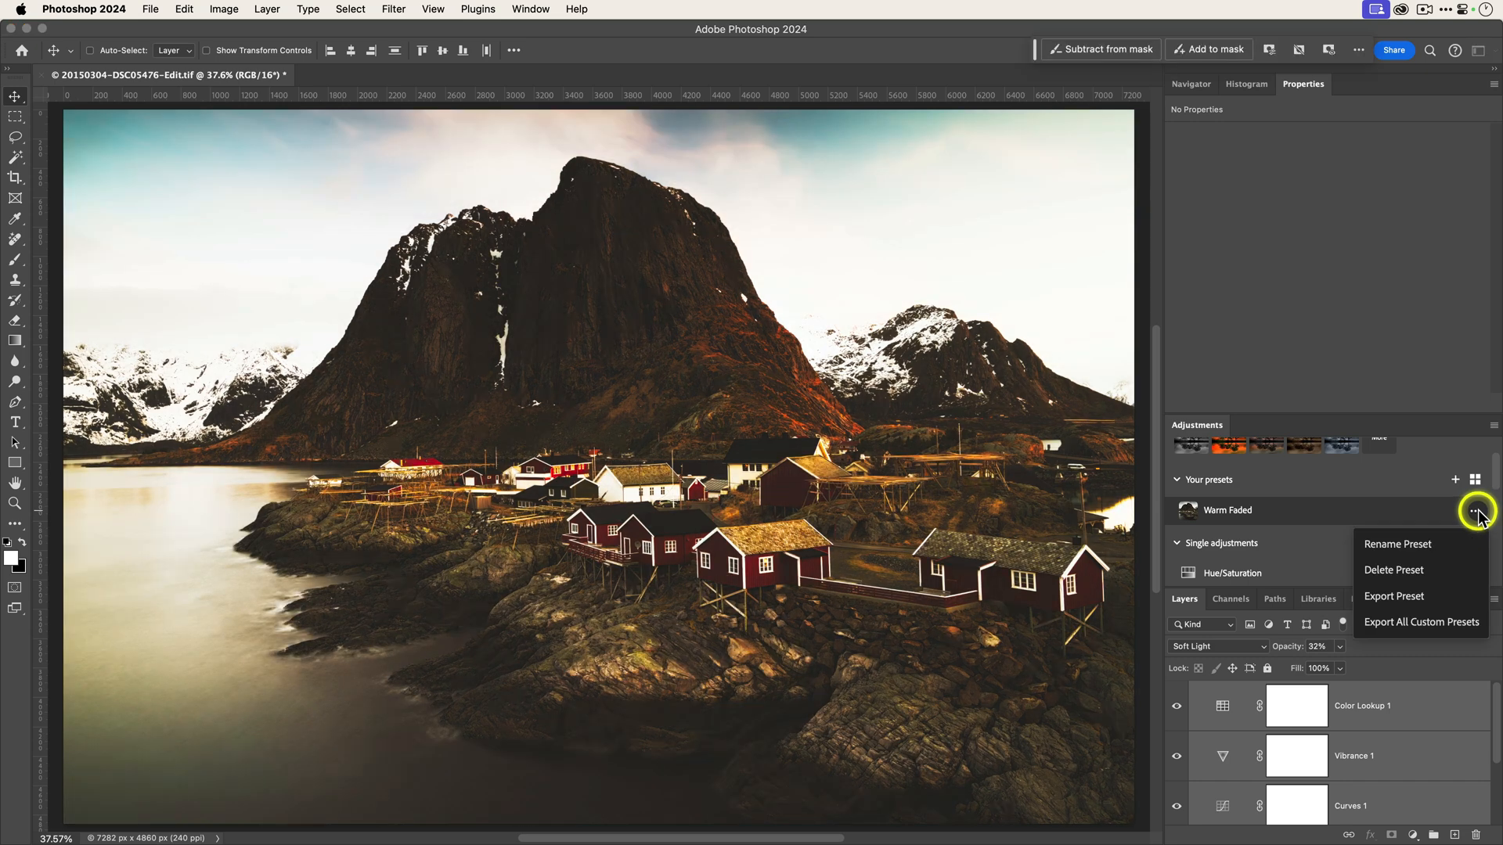
mouse_move(1364, 496)
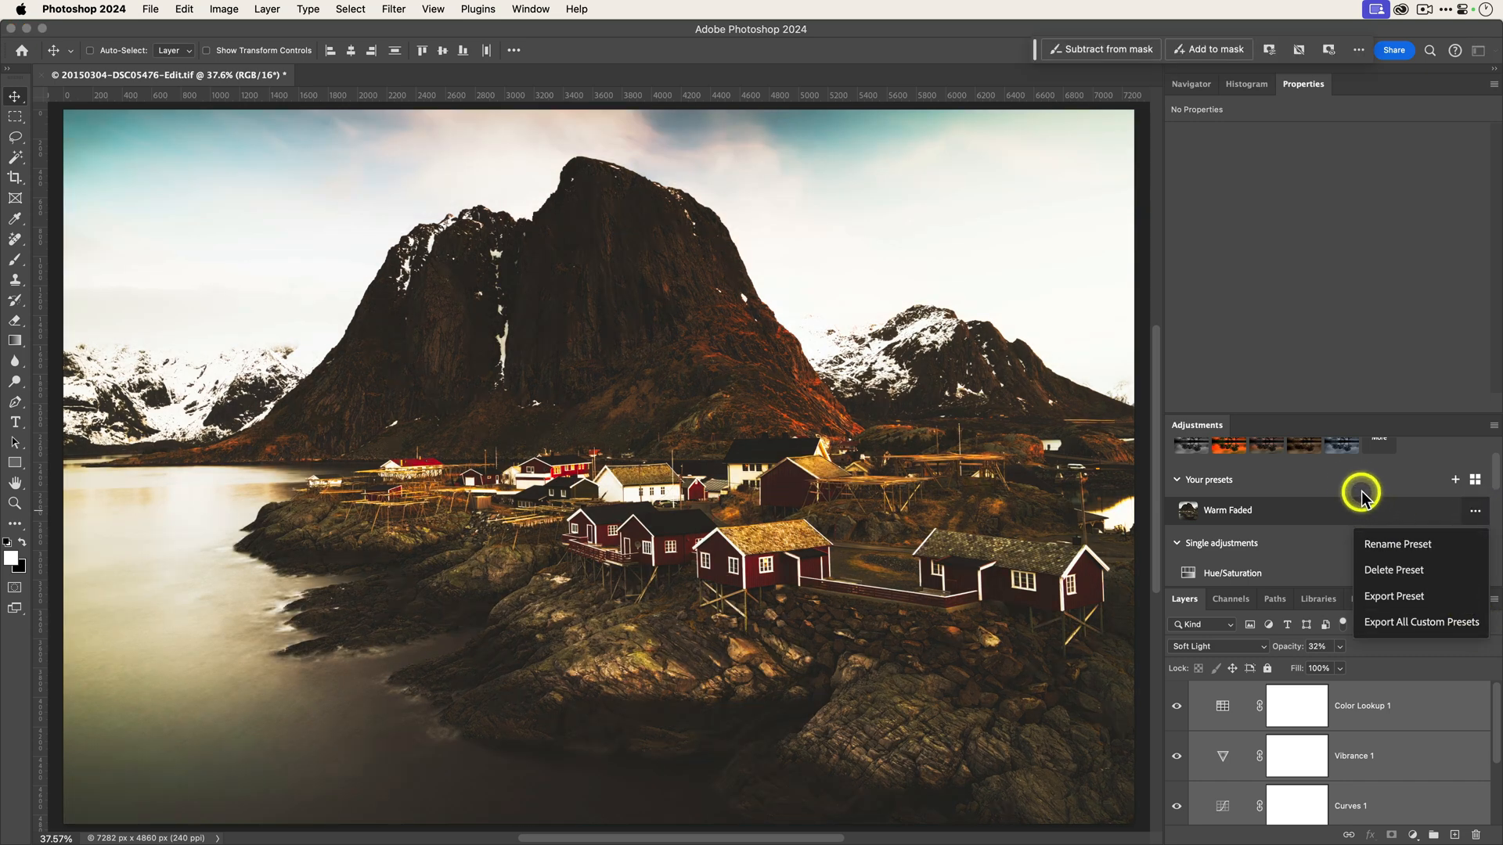
left_click(1251, 479)
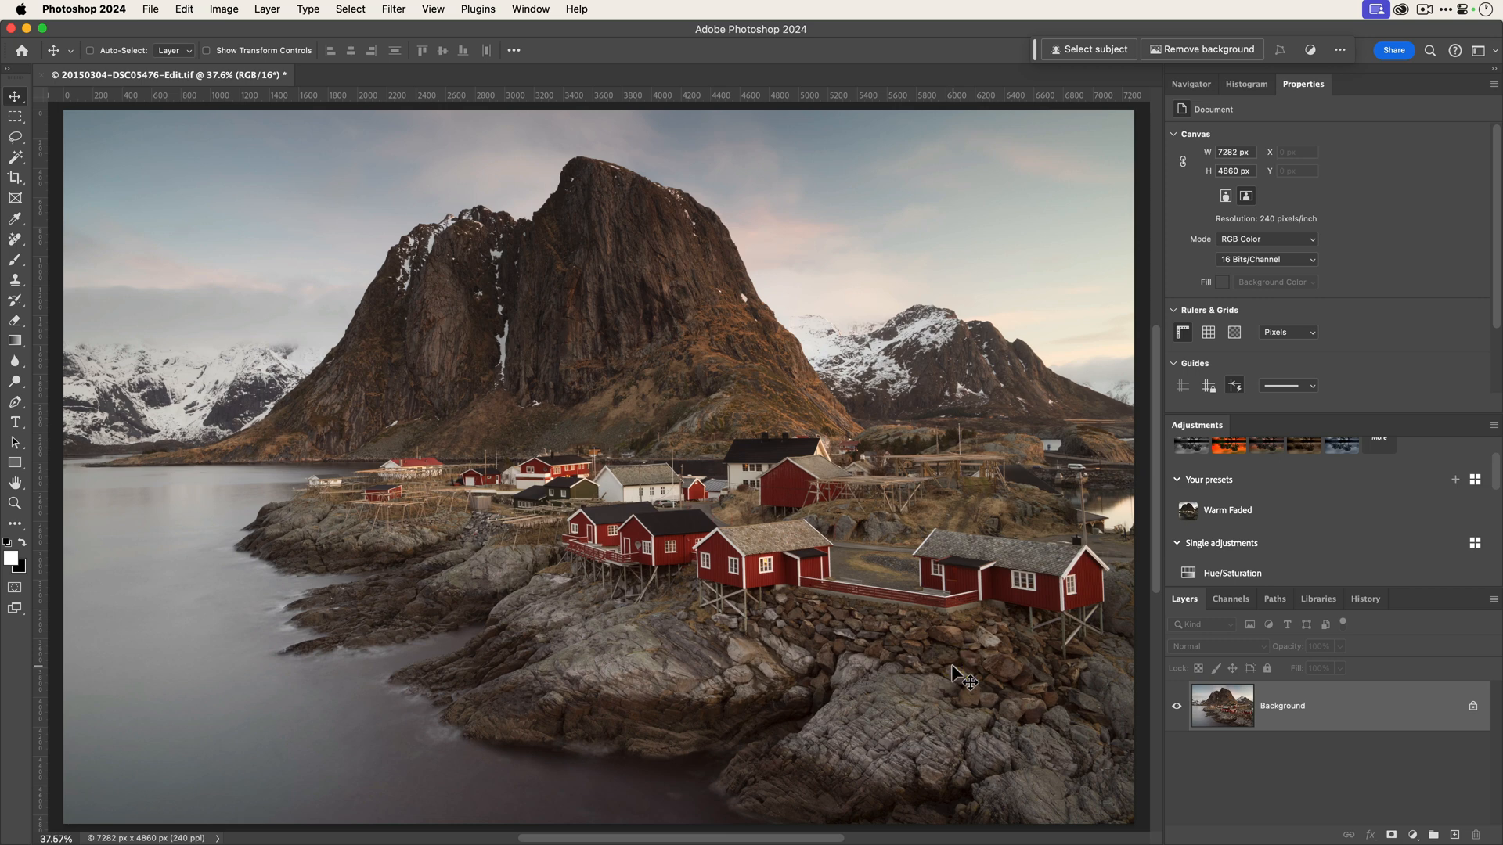
Apply the Warm Faded preset, adding a group with Color Lookup and Vibrance layers
left_click(1228, 511)
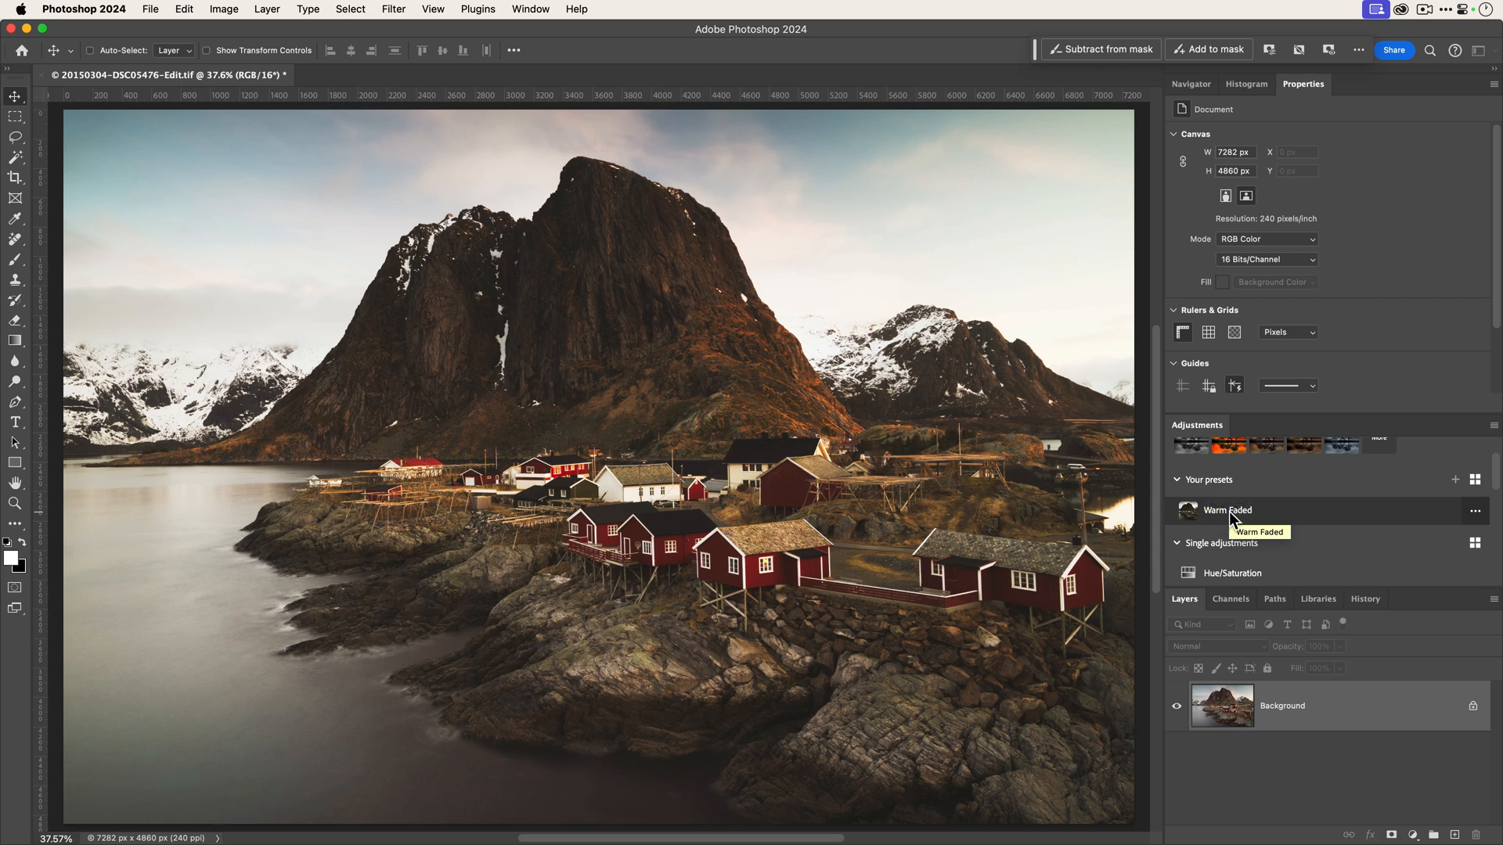
left_click(1227, 510)
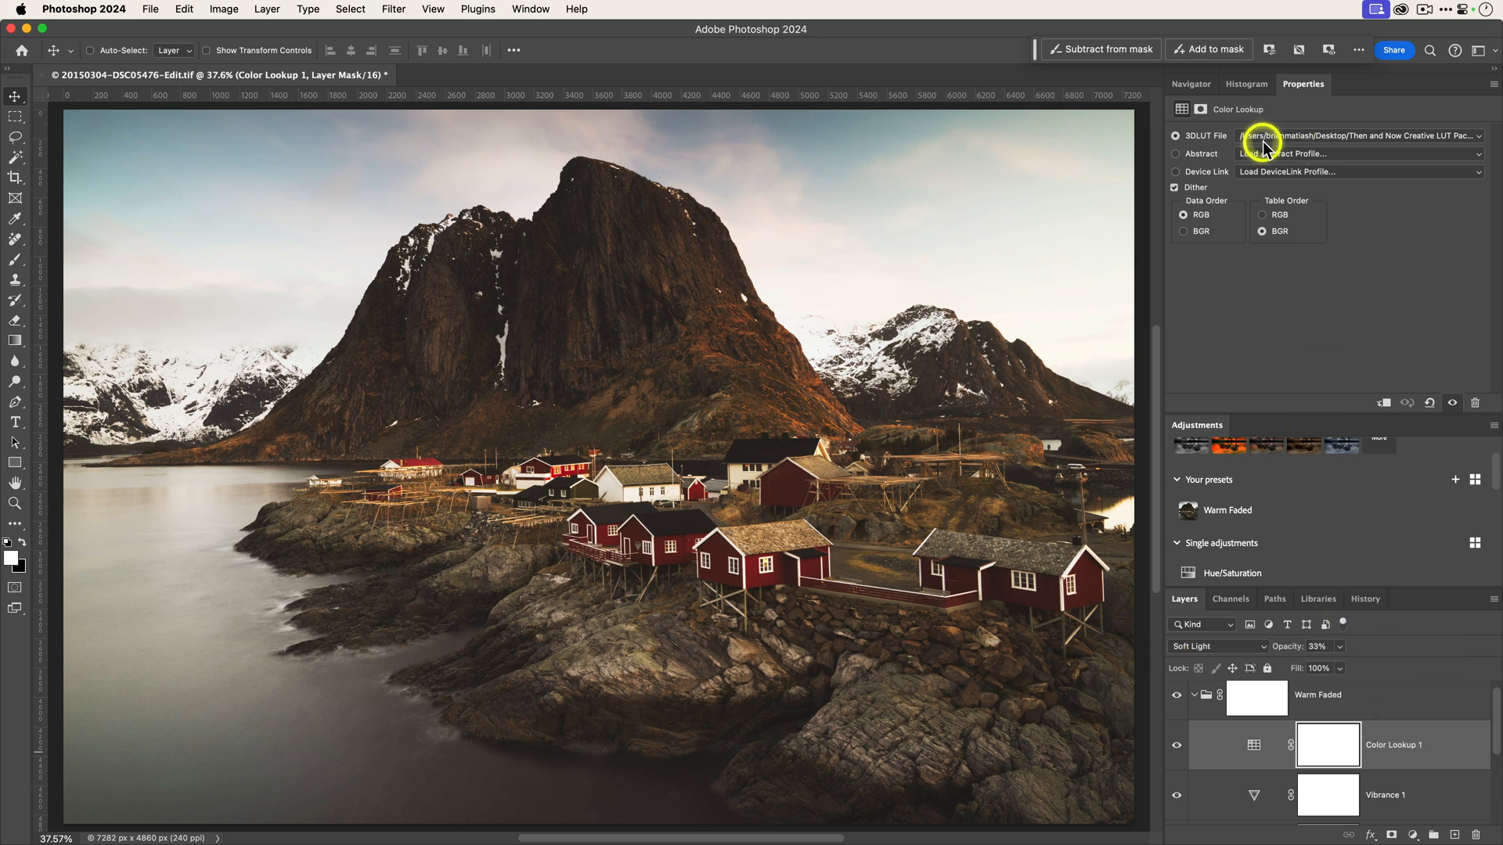
mouse_move(930, 302)
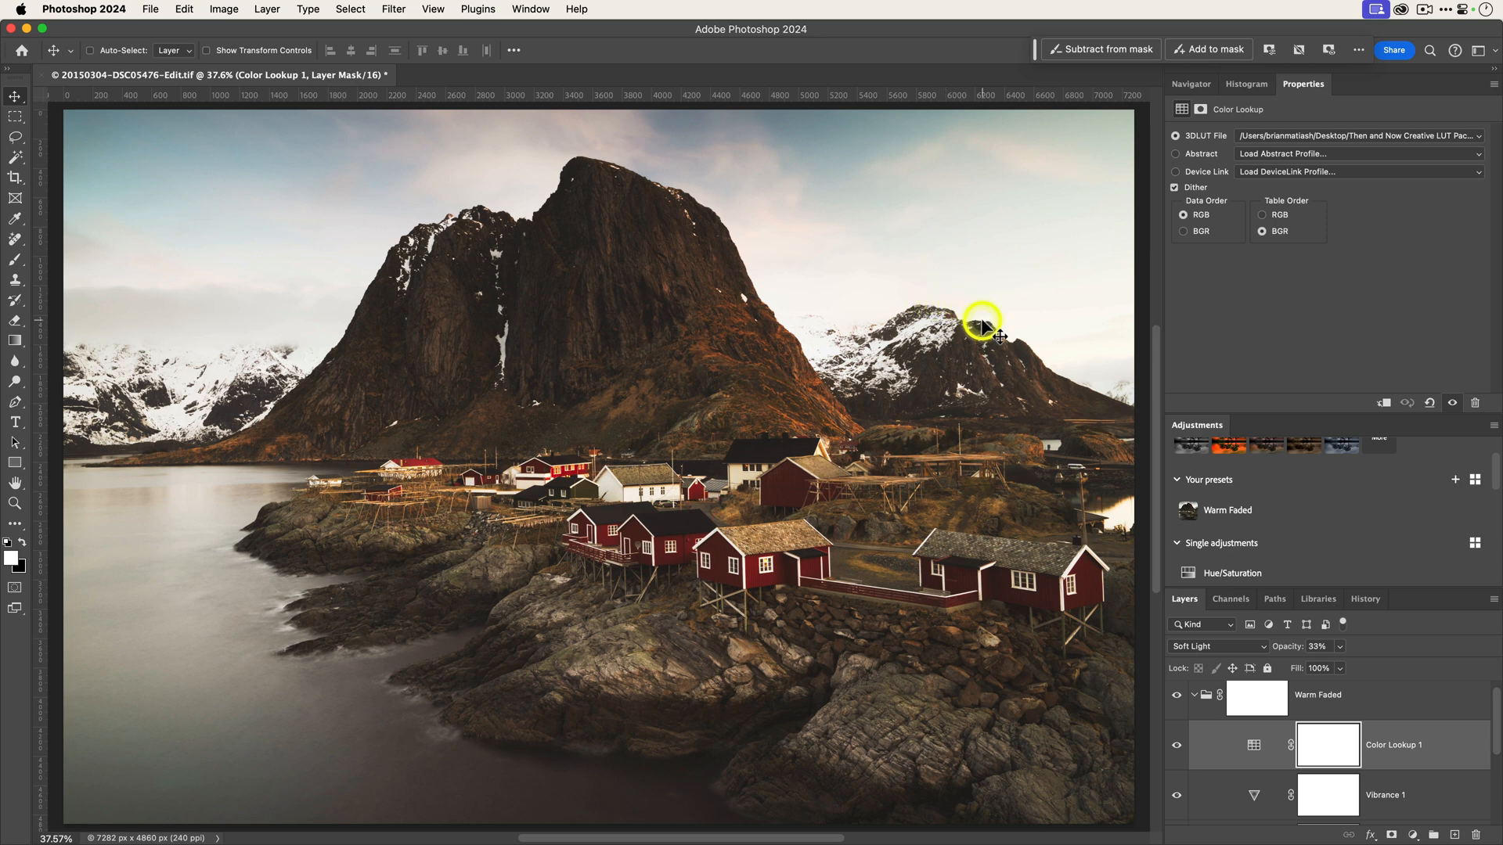
left_click(1227, 510)
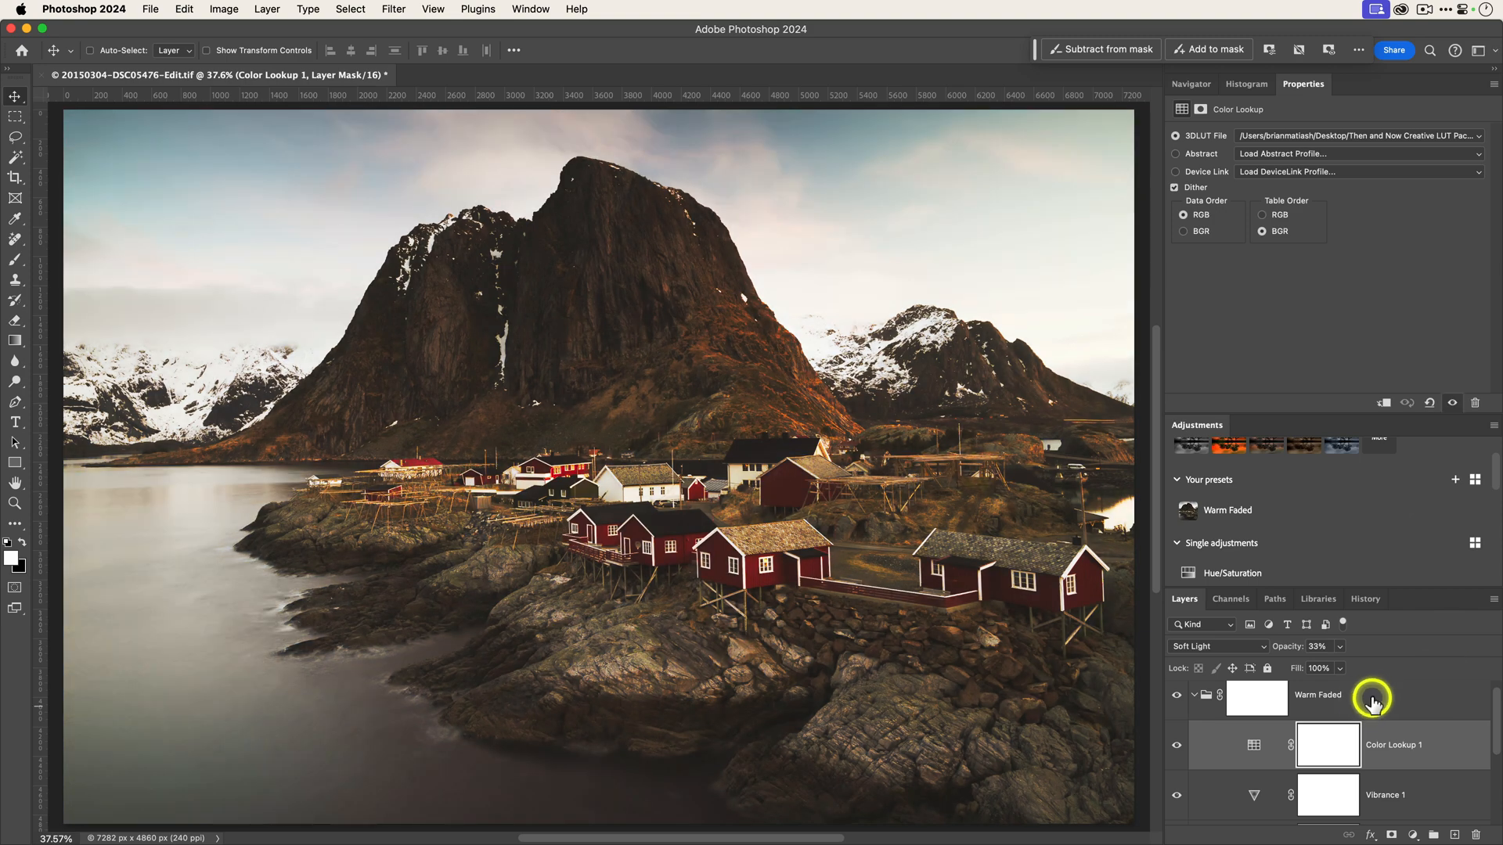
Remove the Warm Faded group and export the preset as Warm Faded.psap to the Desktop
left_click(1256, 699)
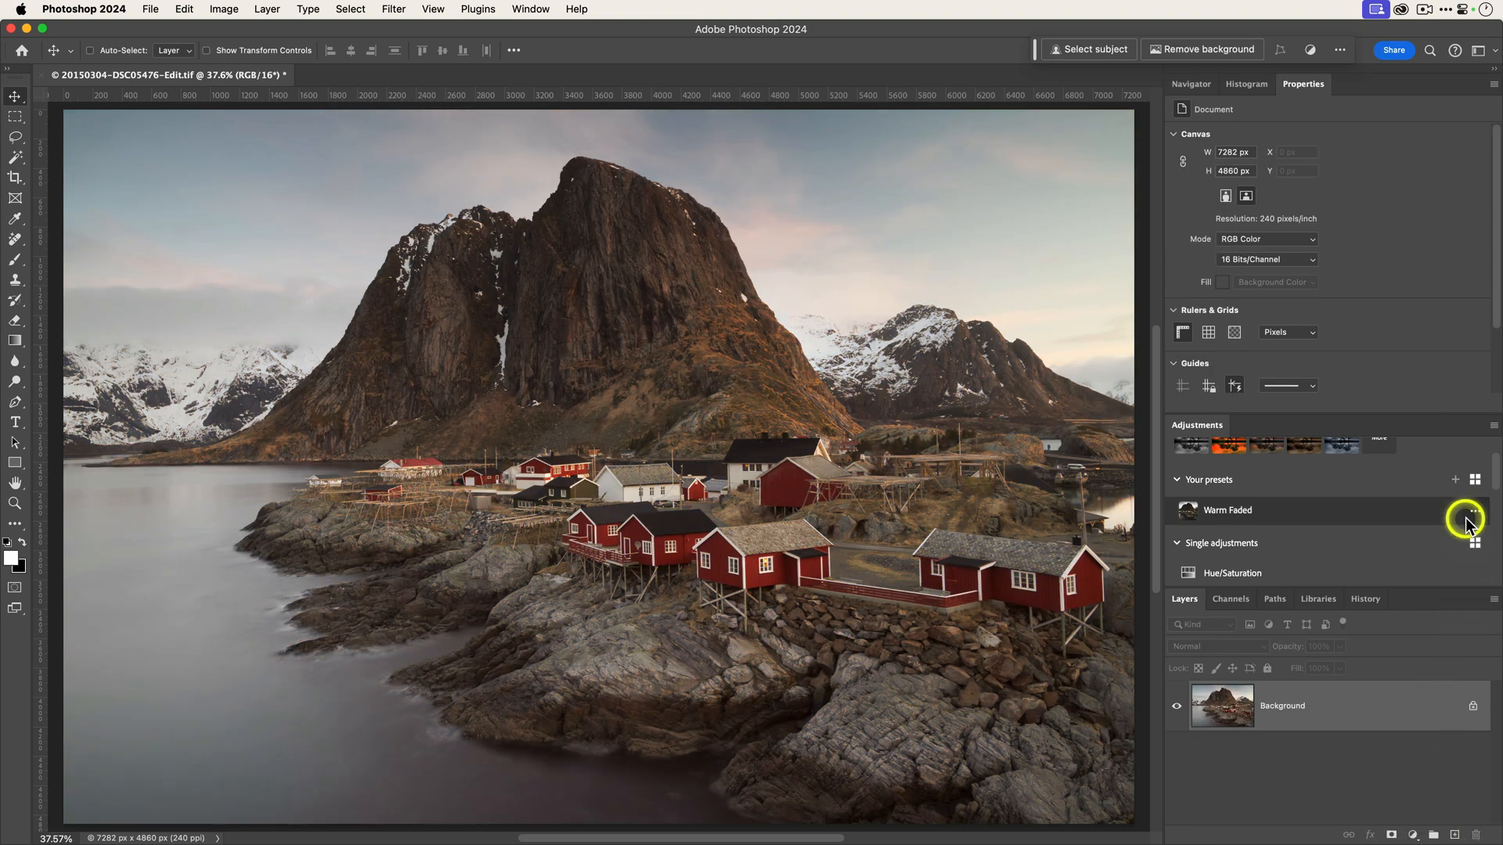
left_click(1475, 511)
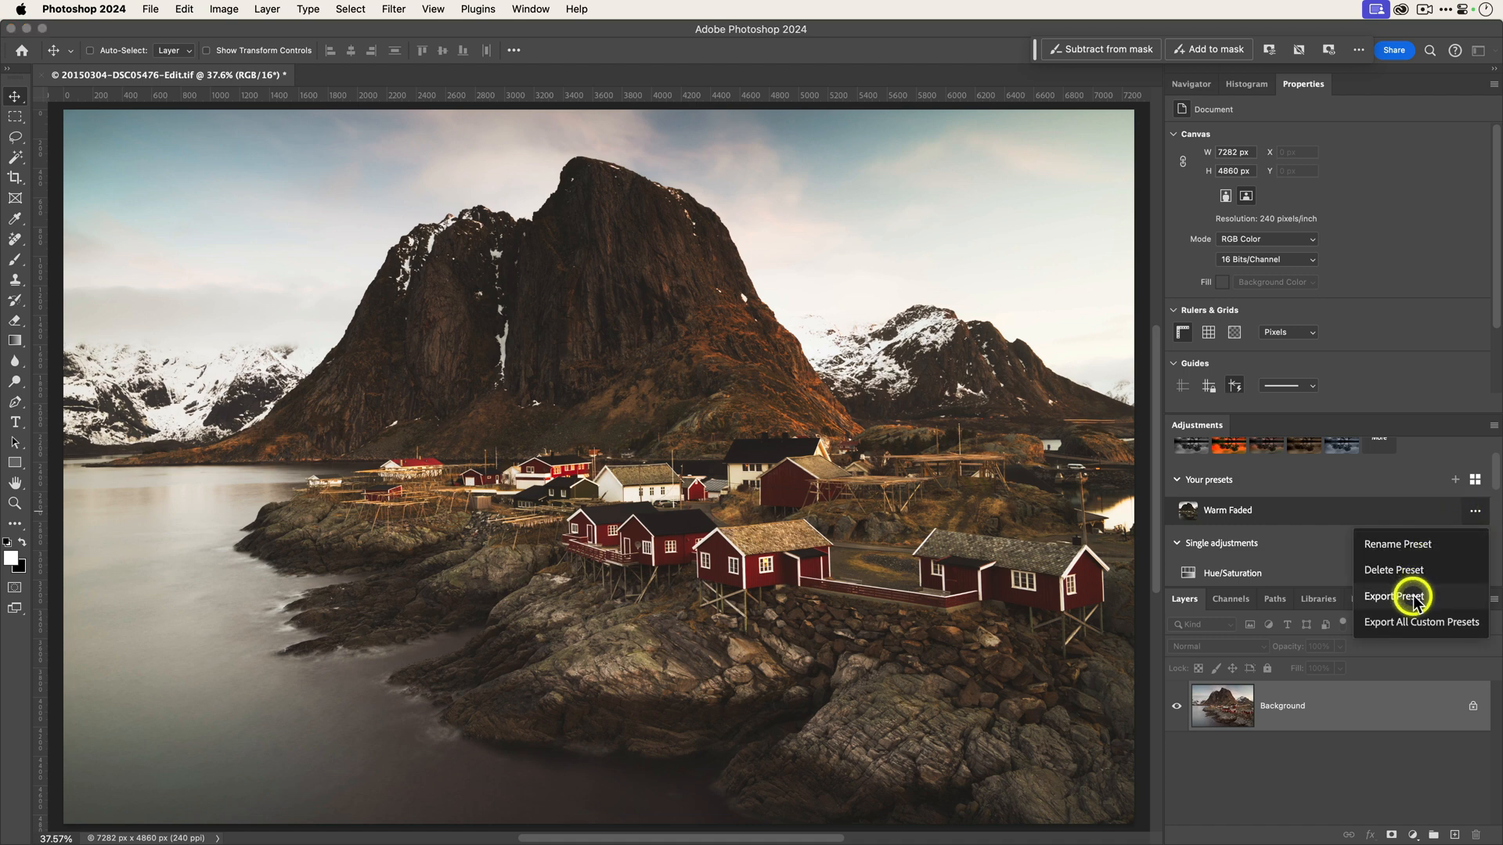
left_click(1388, 596)
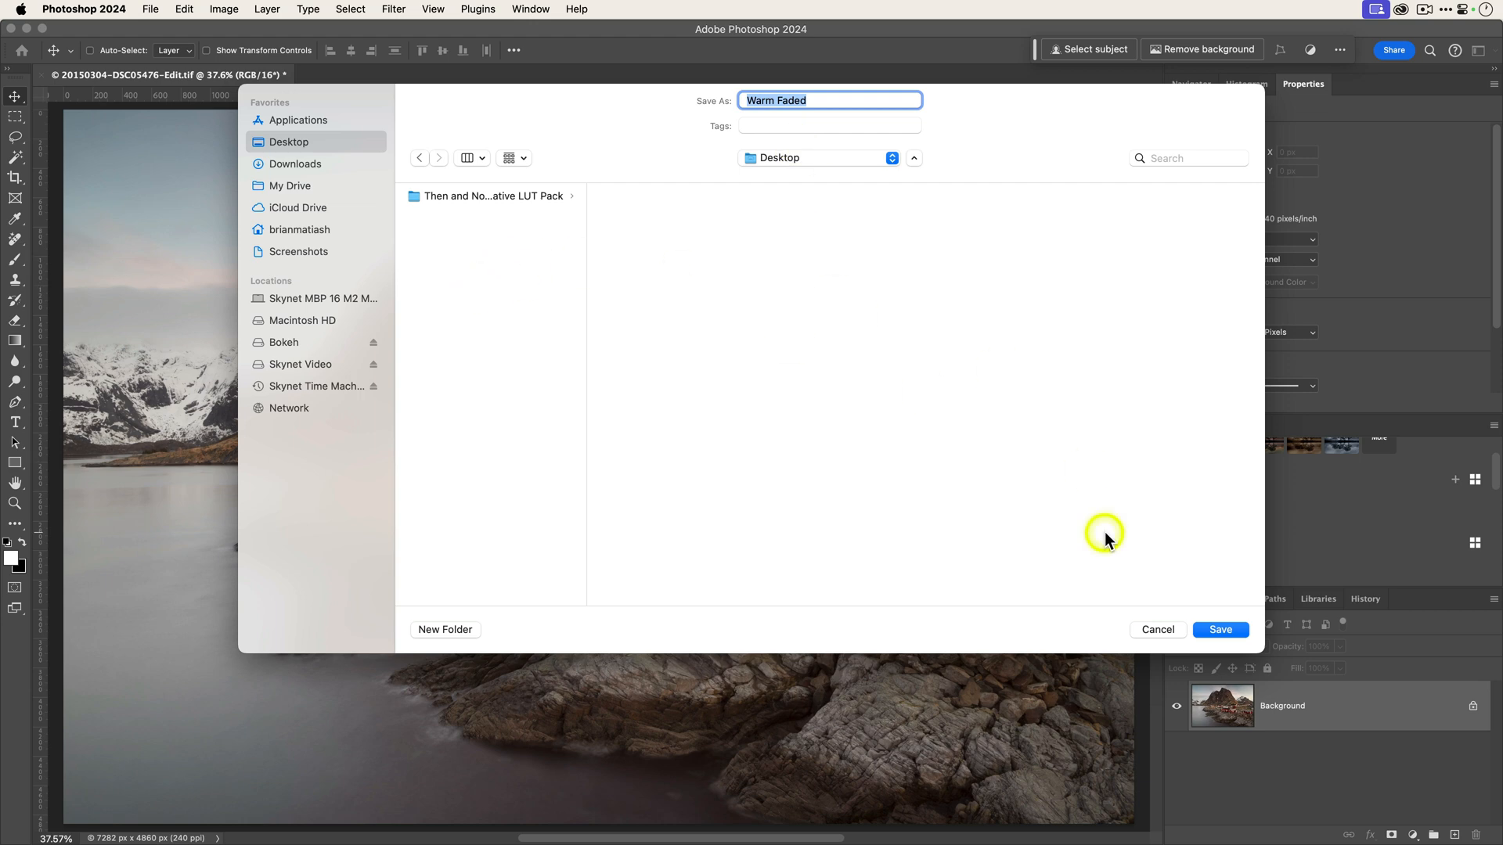
left_click(1220, 629)
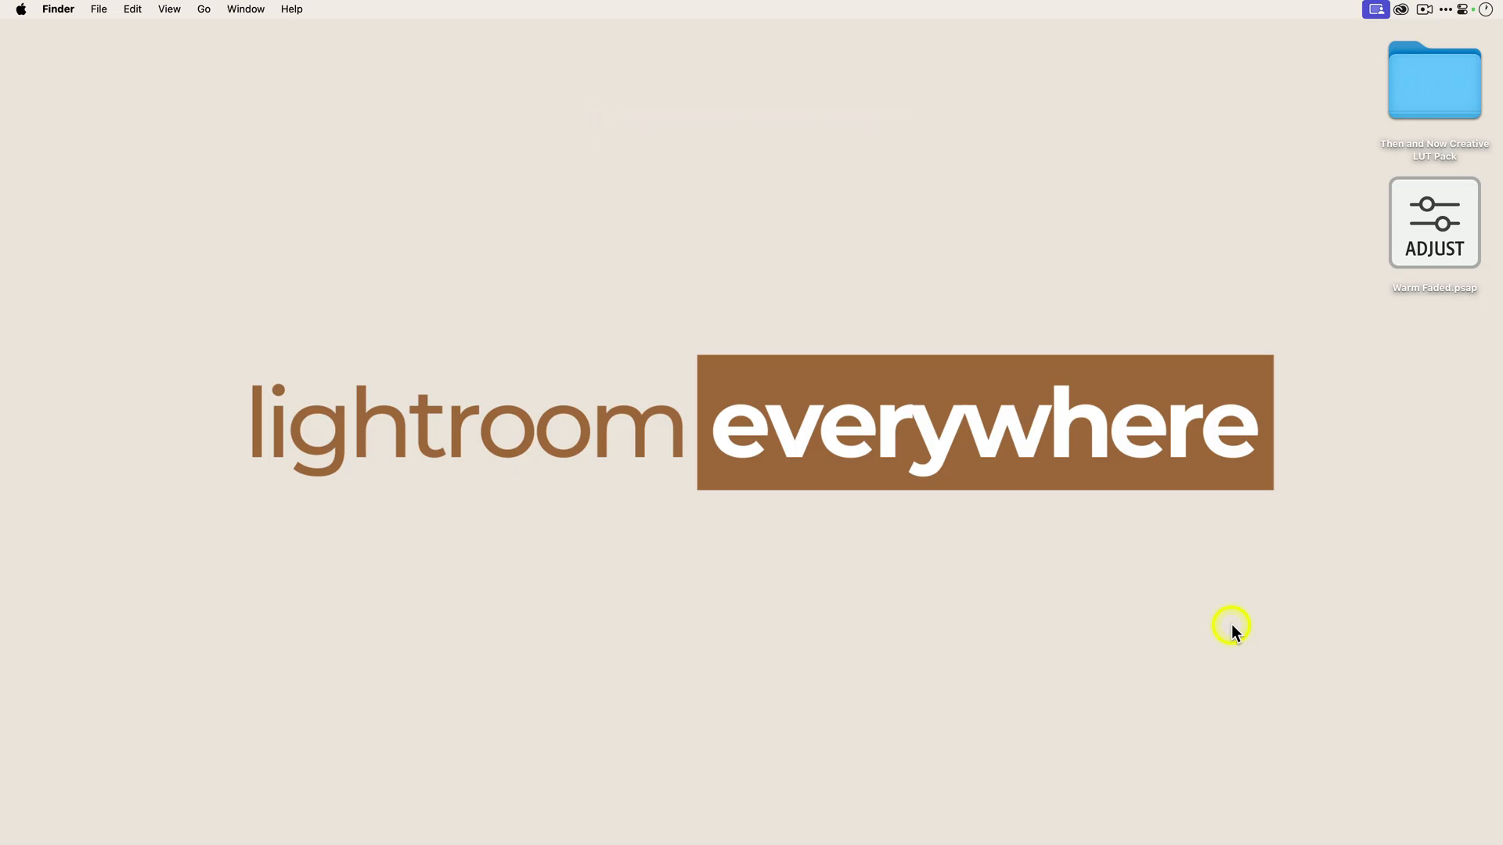
mouse_move(1417, 313)
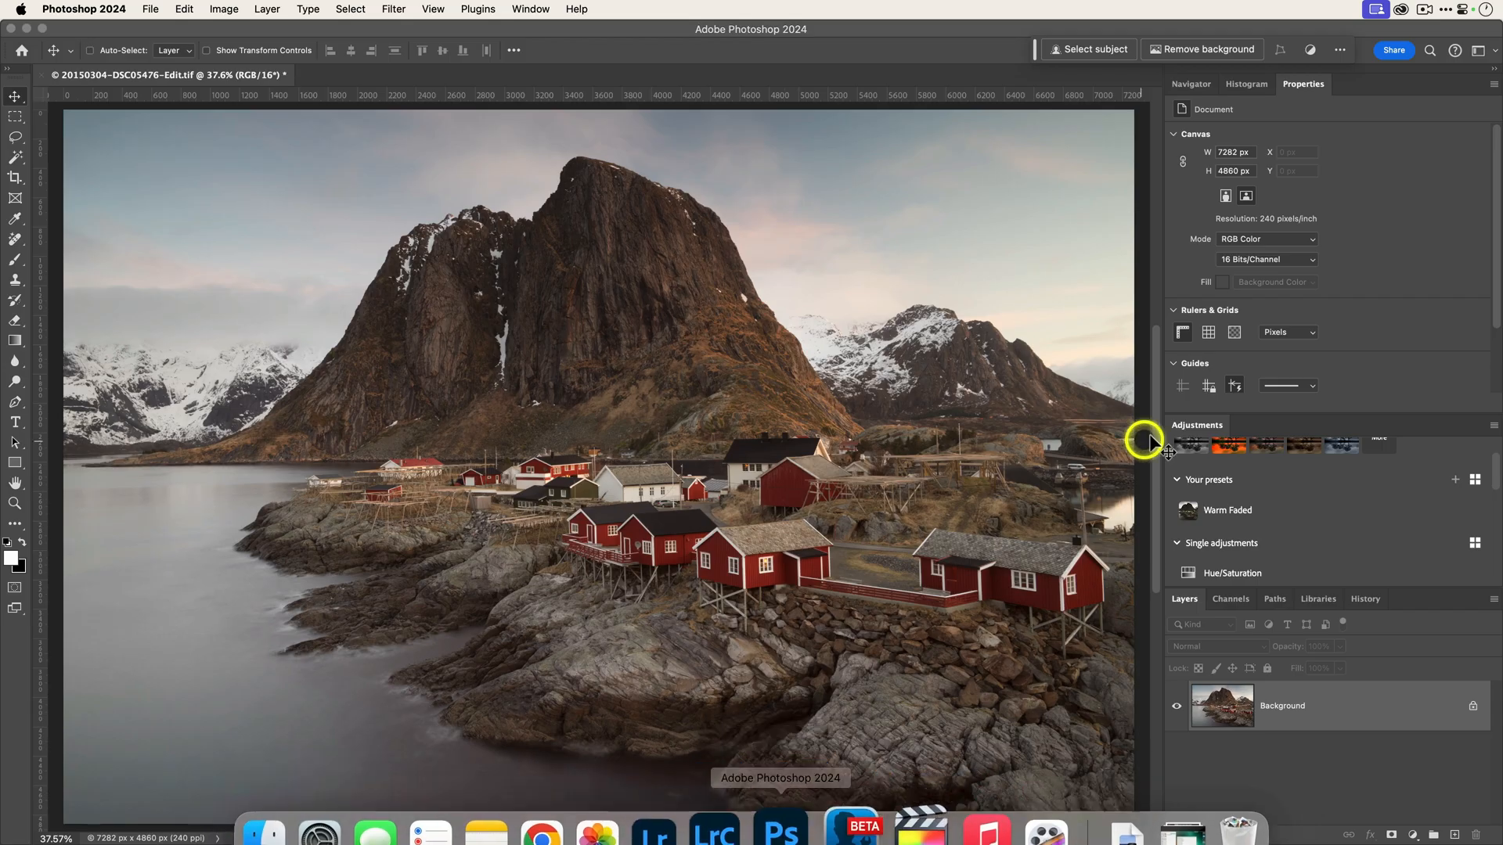
Delete the Warm Faded preset, leaving Your presets empty
left_click(1474, 509)
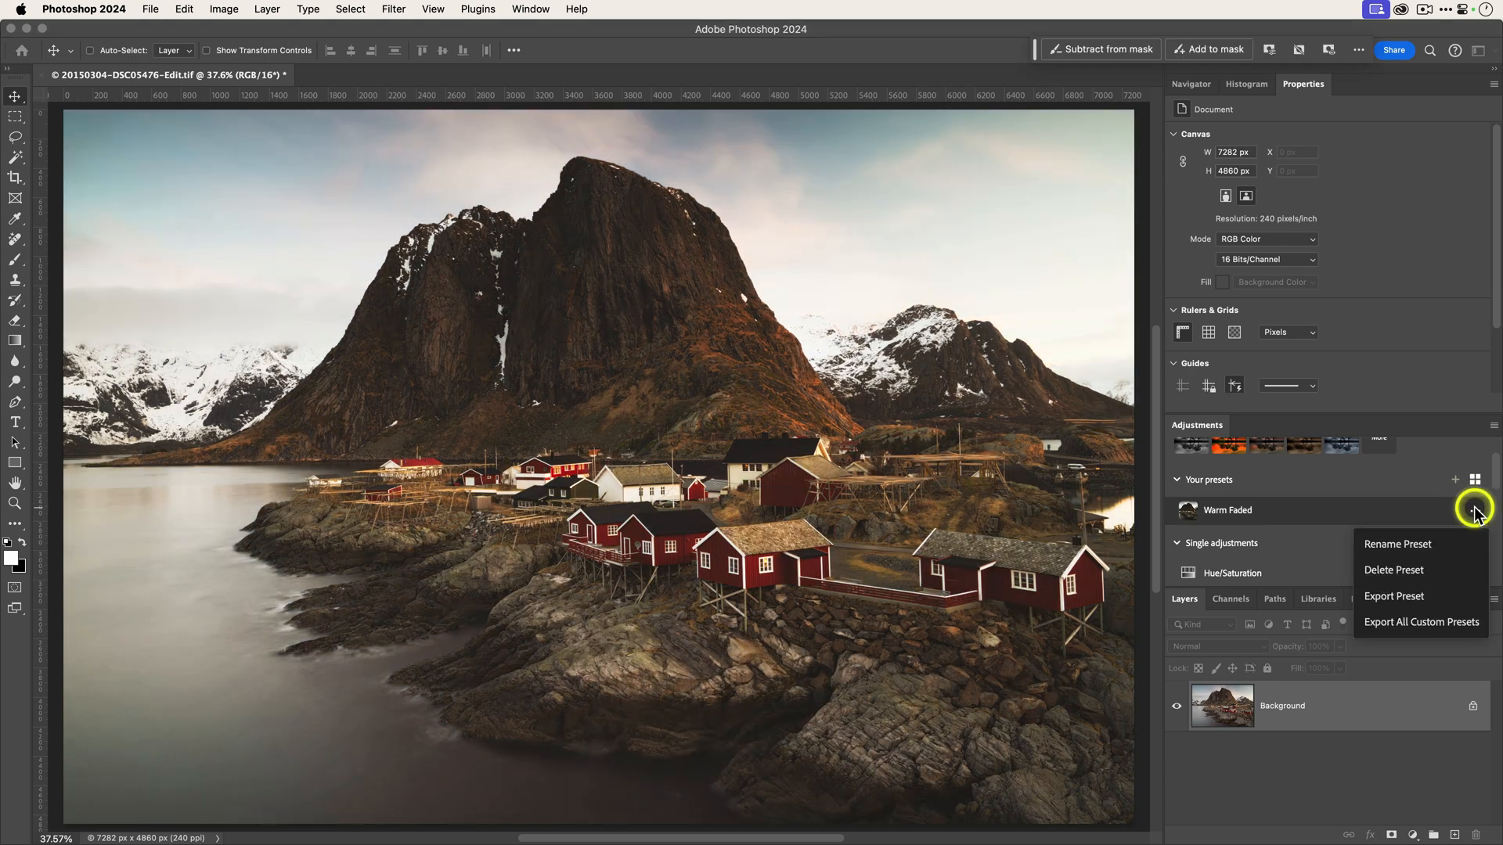
left_click(1394, 570)
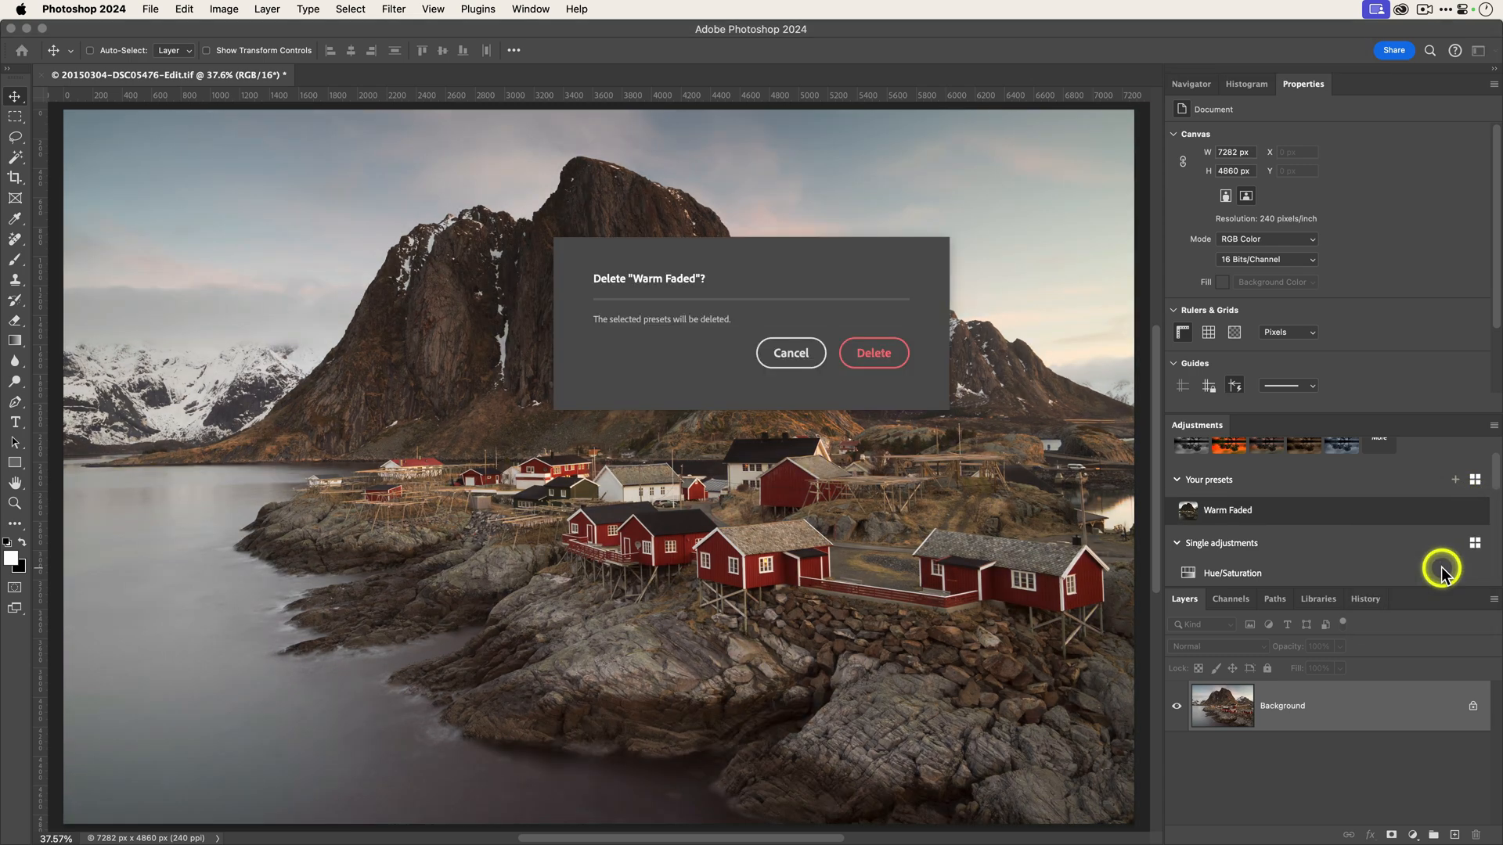
left_click(872, 352)
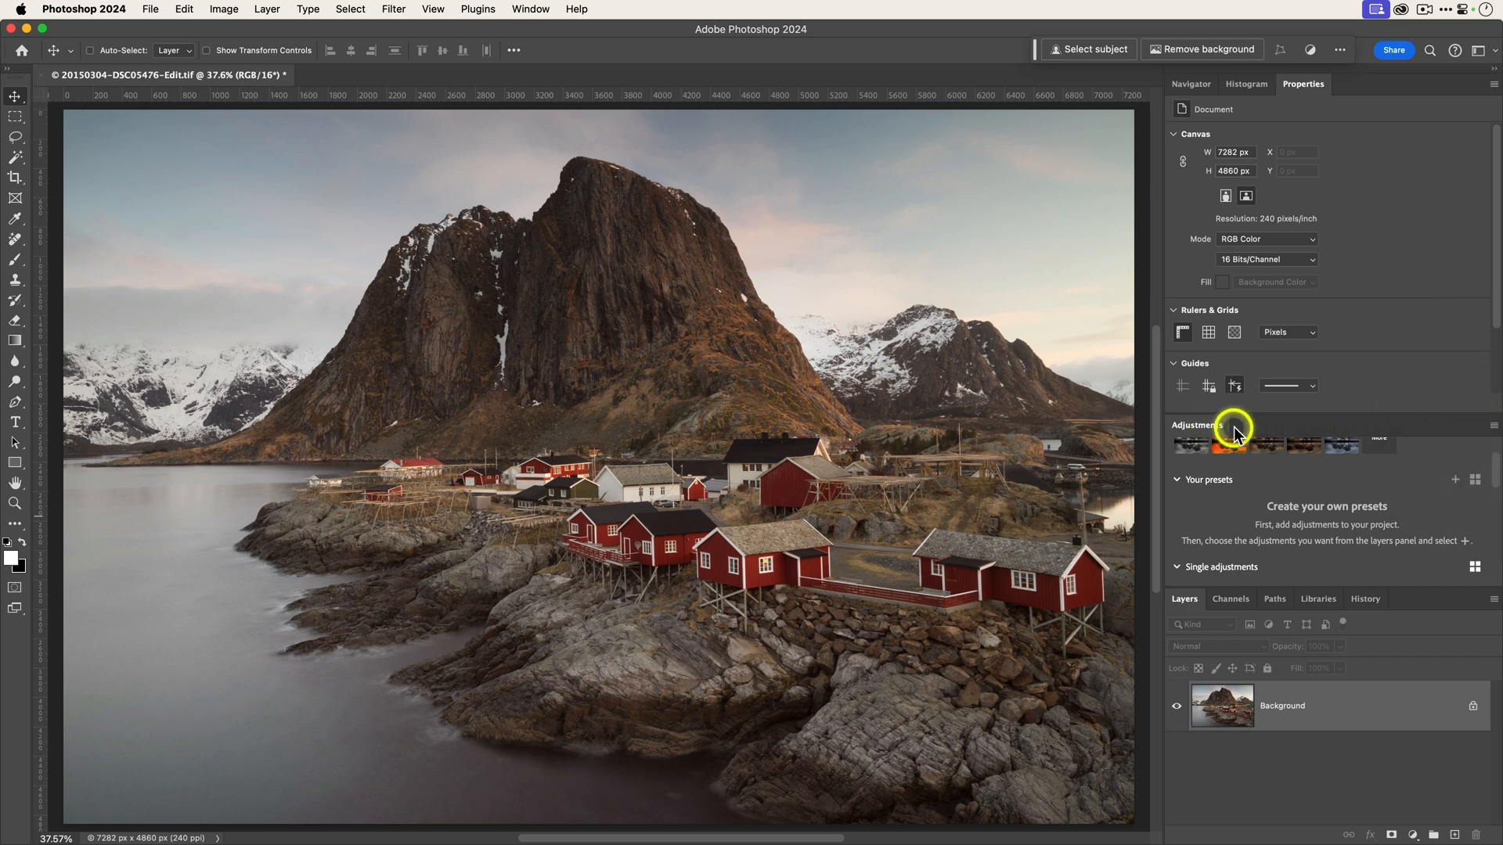
Import Warm Faded.psap from the Desktop and apply it as a Warm Faded layer group
left_click(1491, 429)
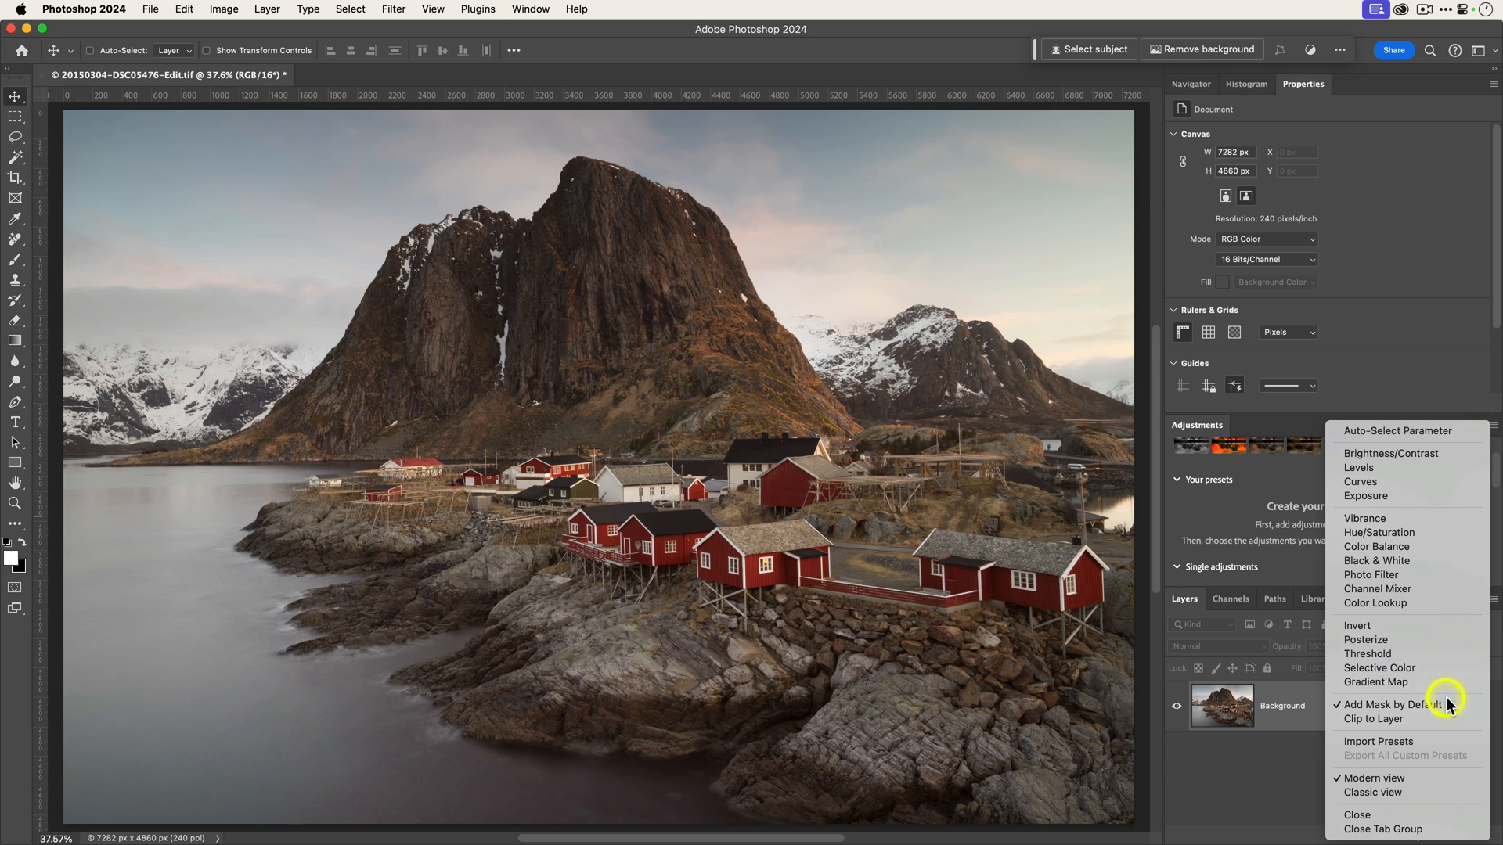
left_click(1448, 706)
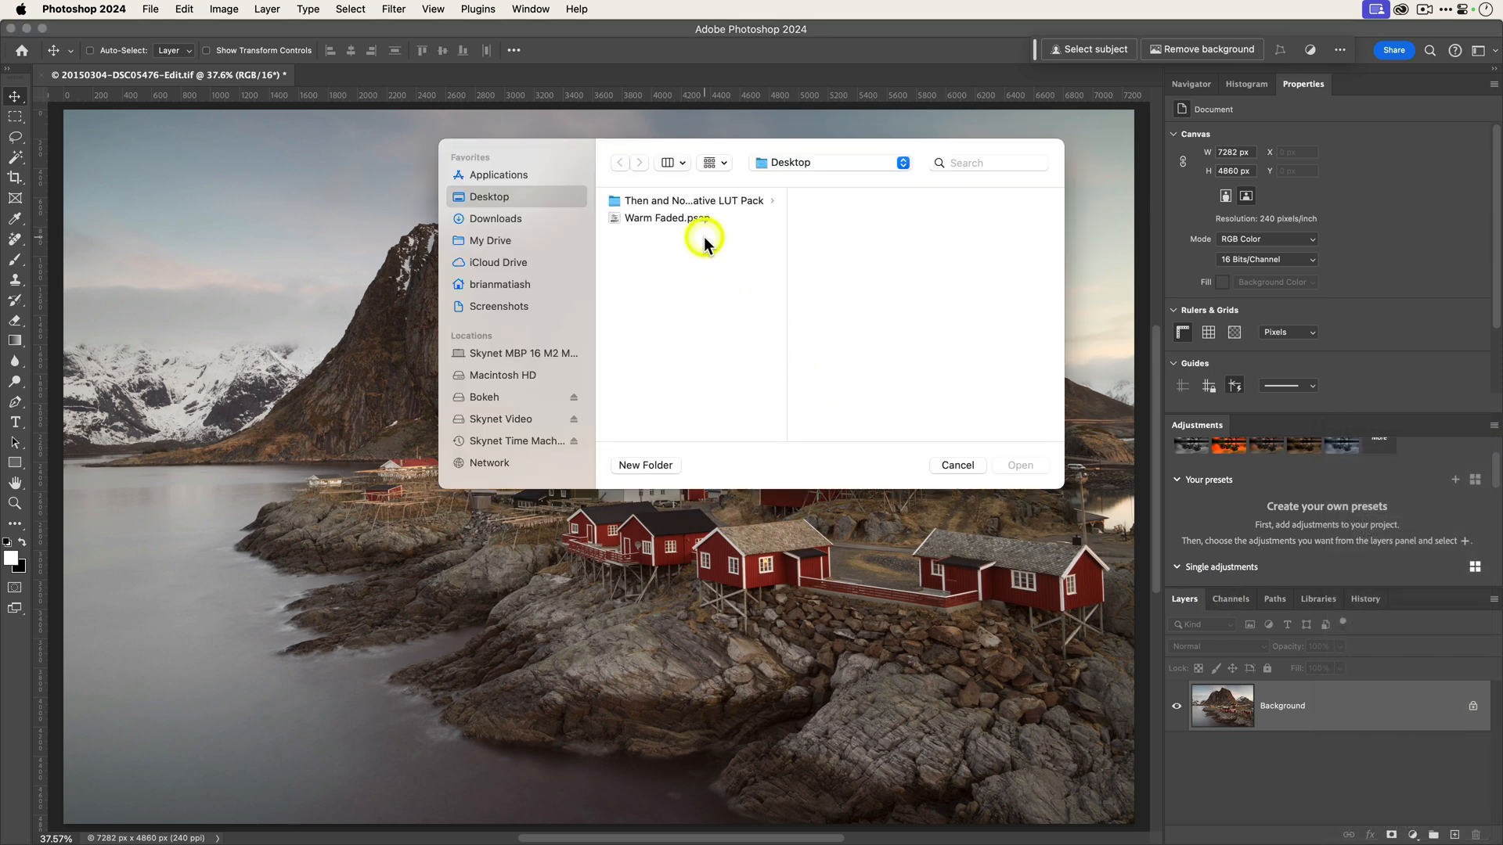
left_click(667, 218)
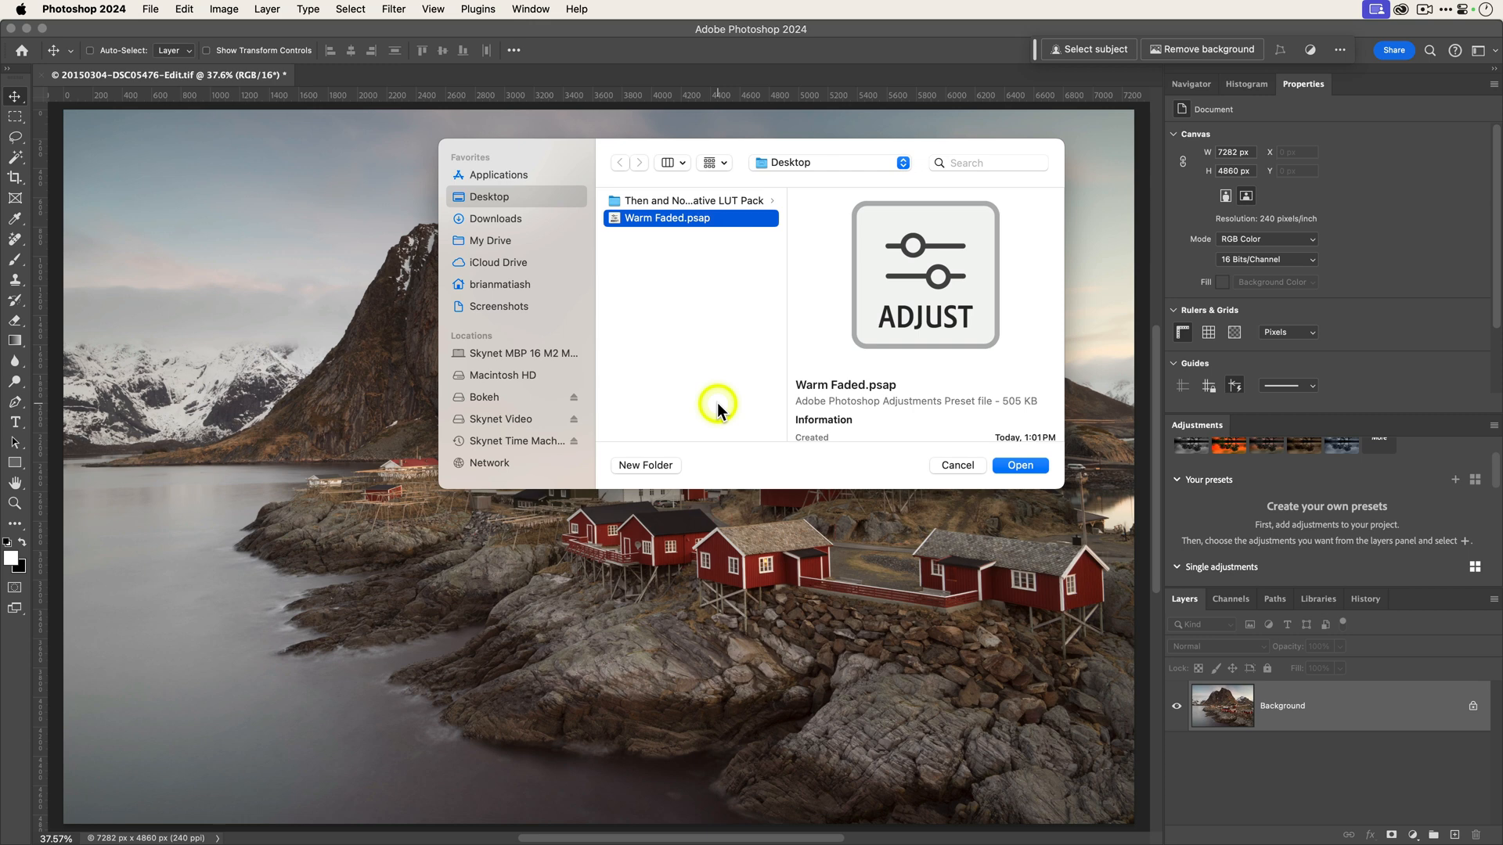
left_click(1020, 465)
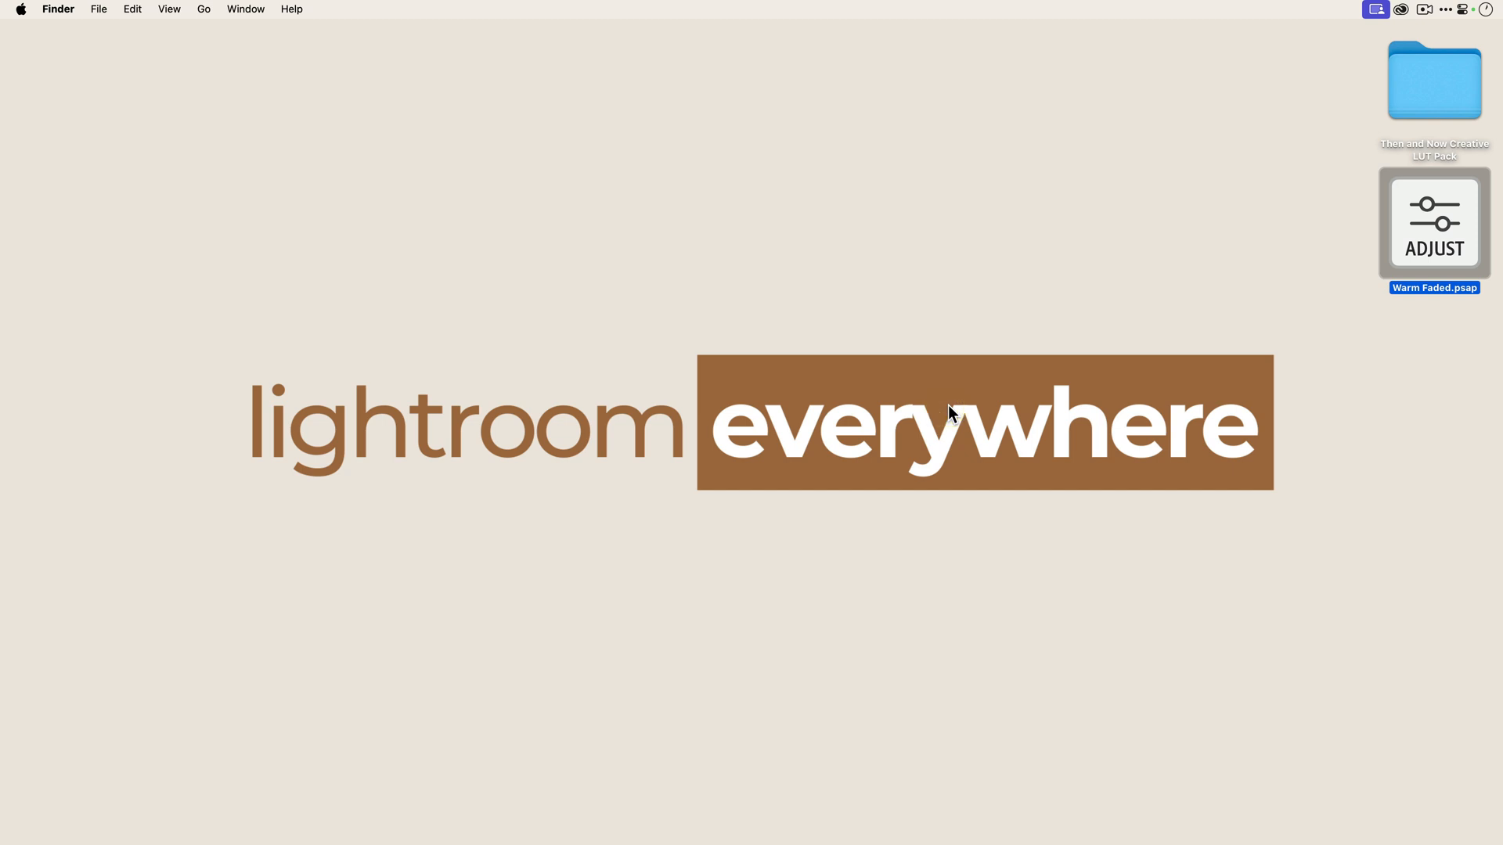
left_click(1434, 222)
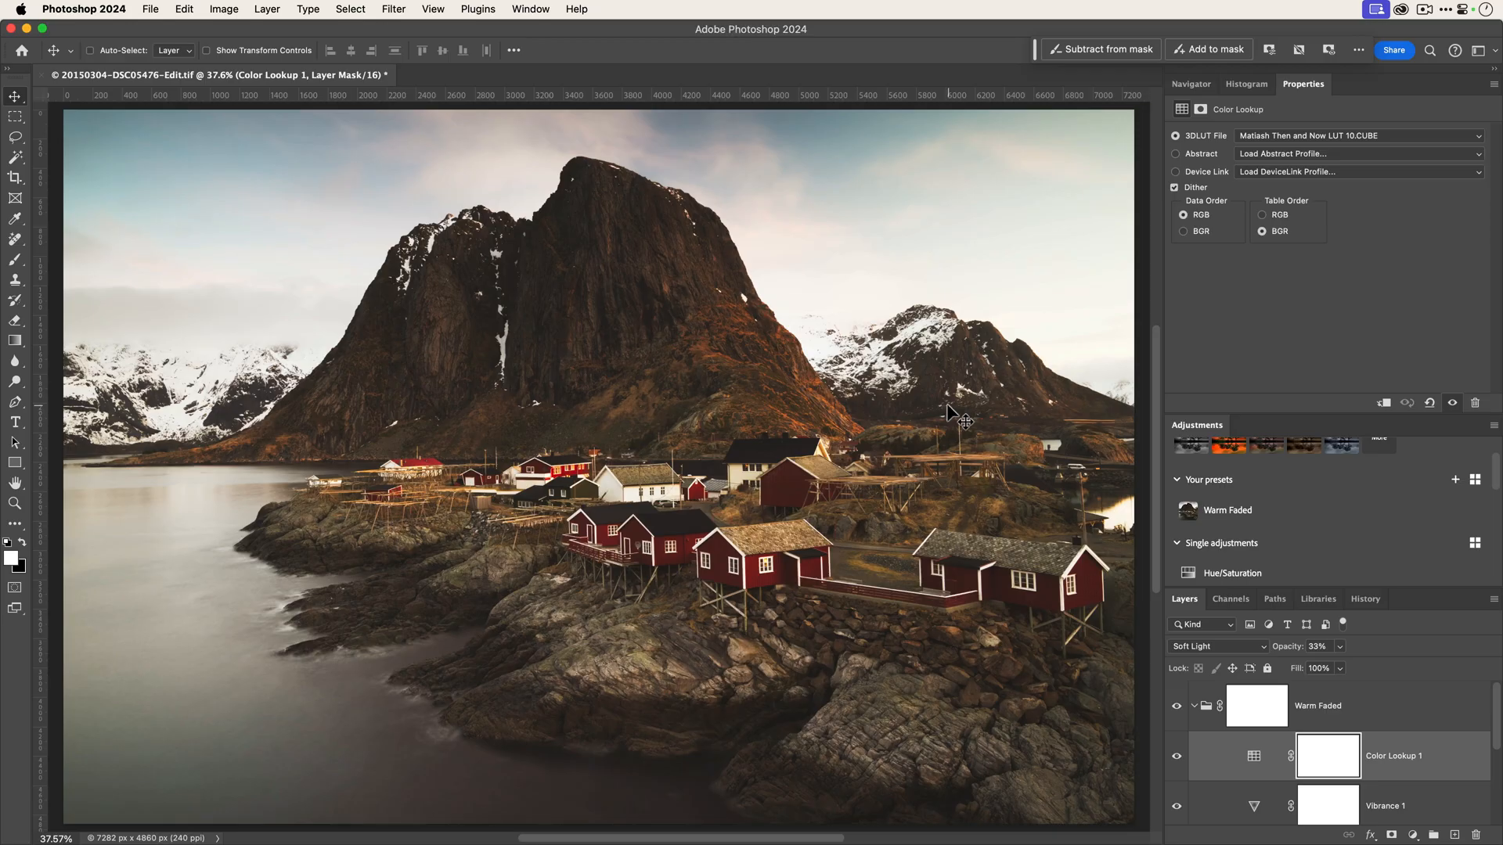